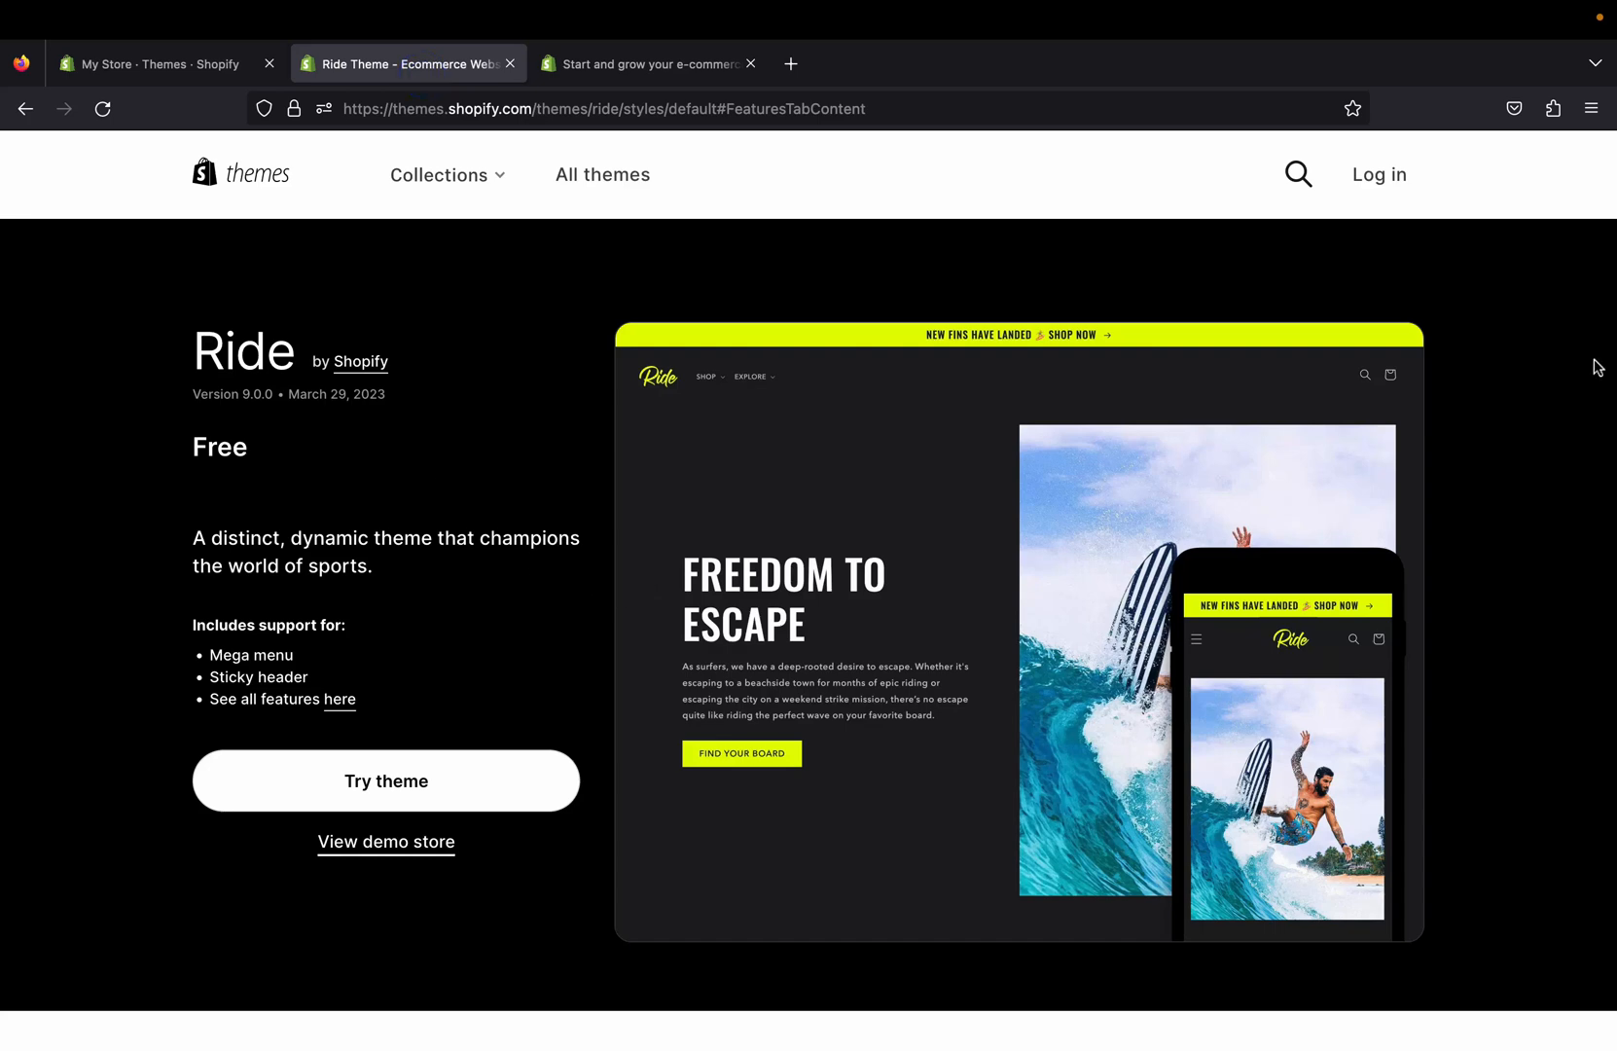
mouse_move(1329, 368)
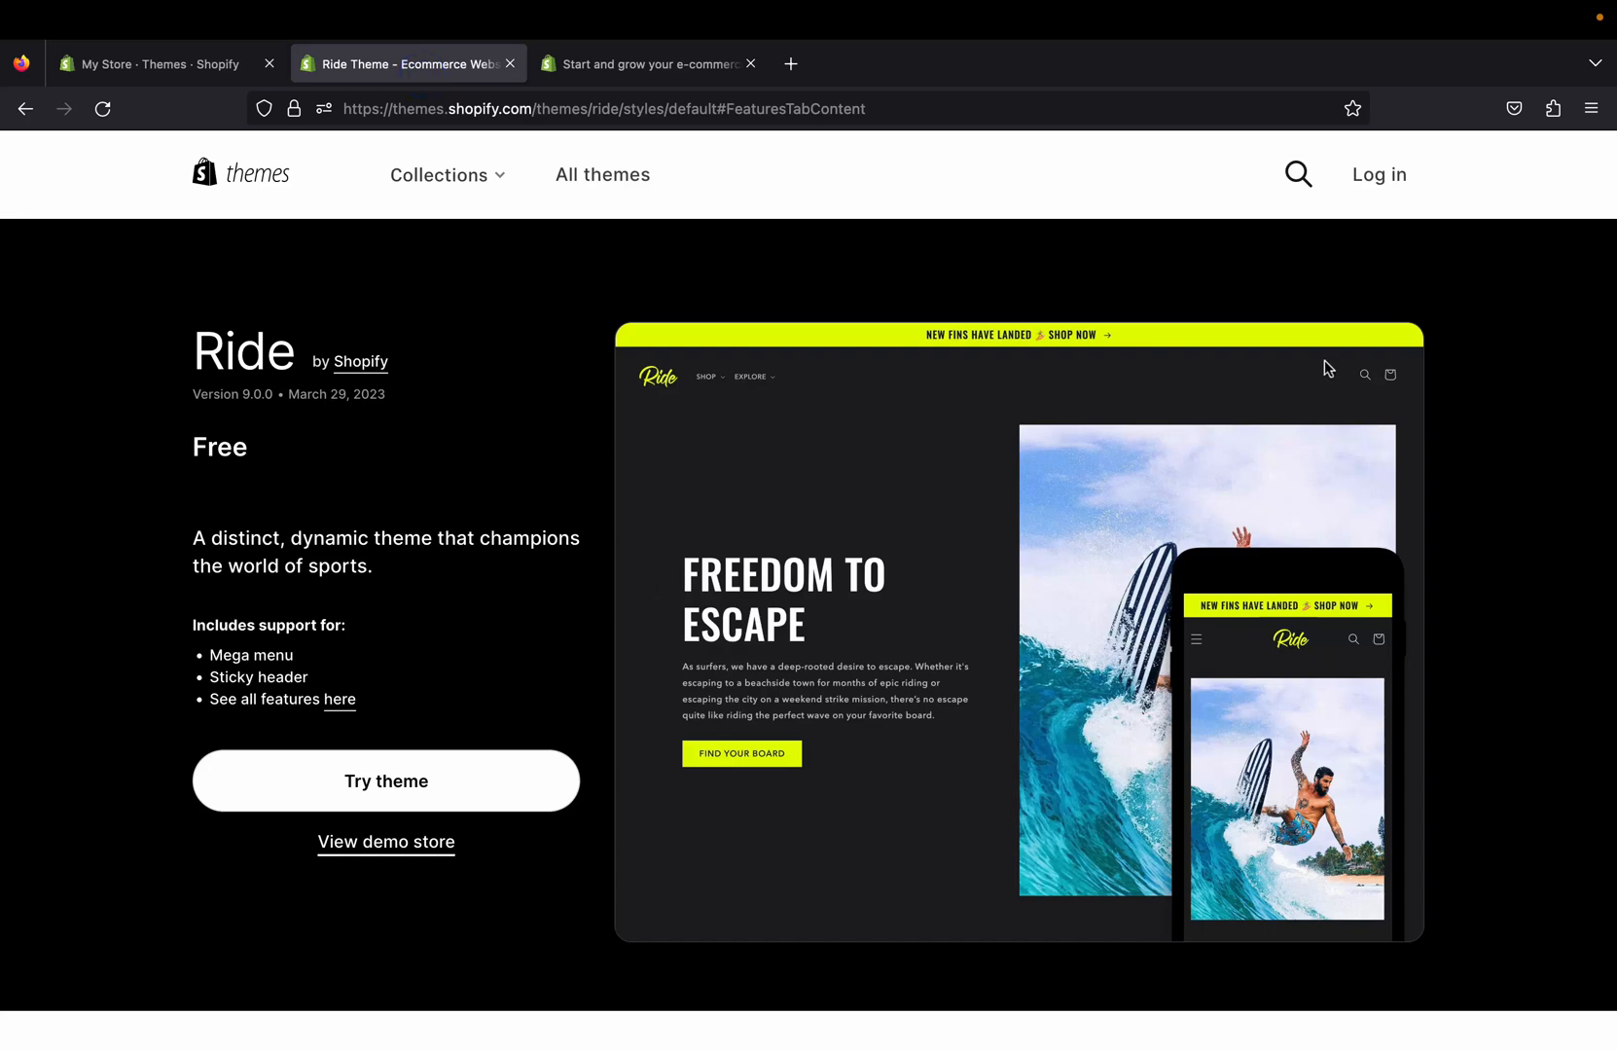
mouse_move(300, 315)
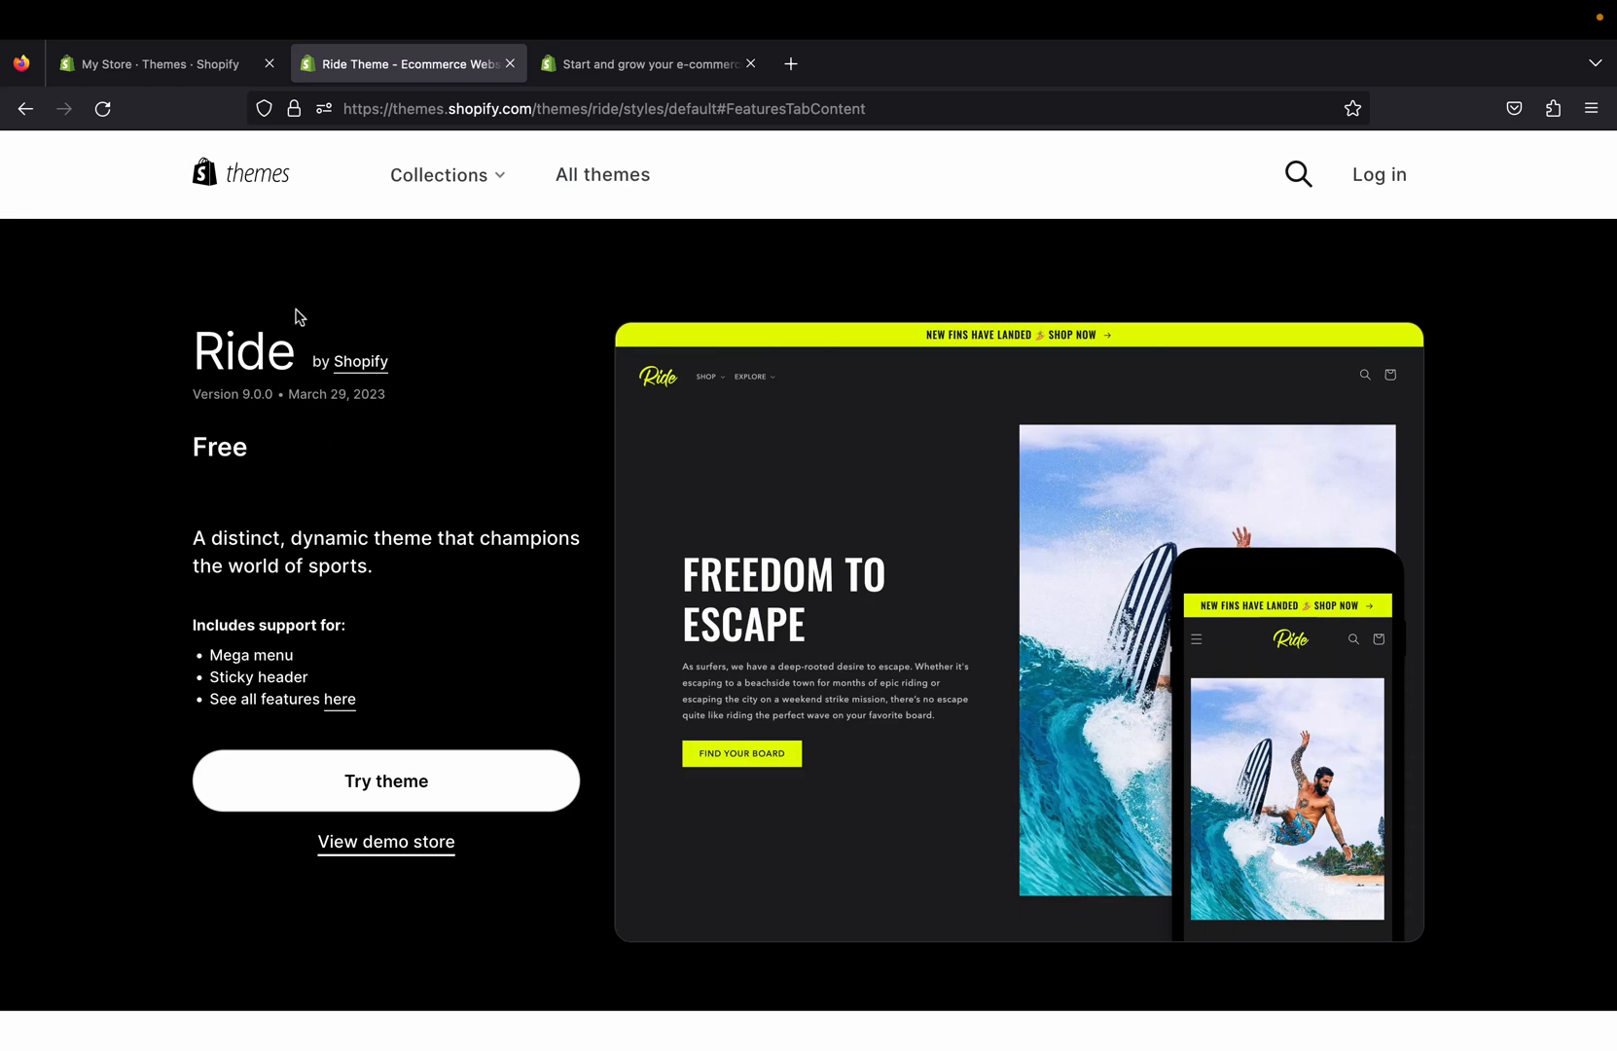
Step: Browse the Themes admin page past Ride and Dawn down to the five popular free themes
click(160, 62)
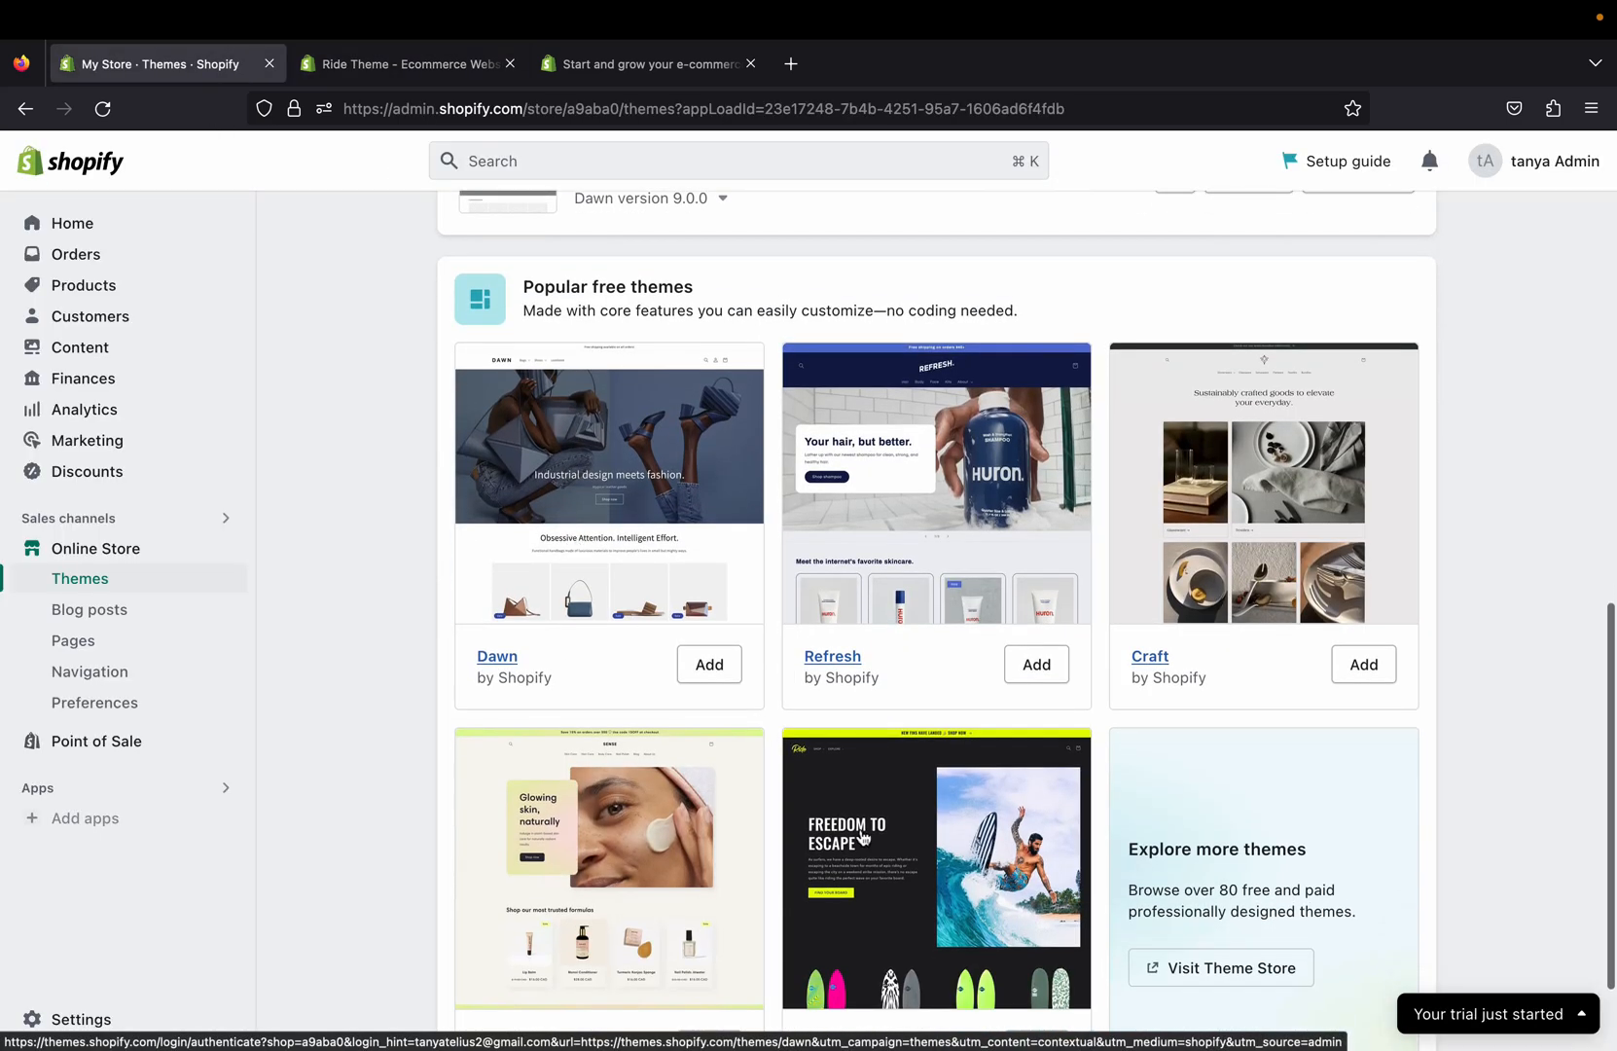
scroll(down, 3)
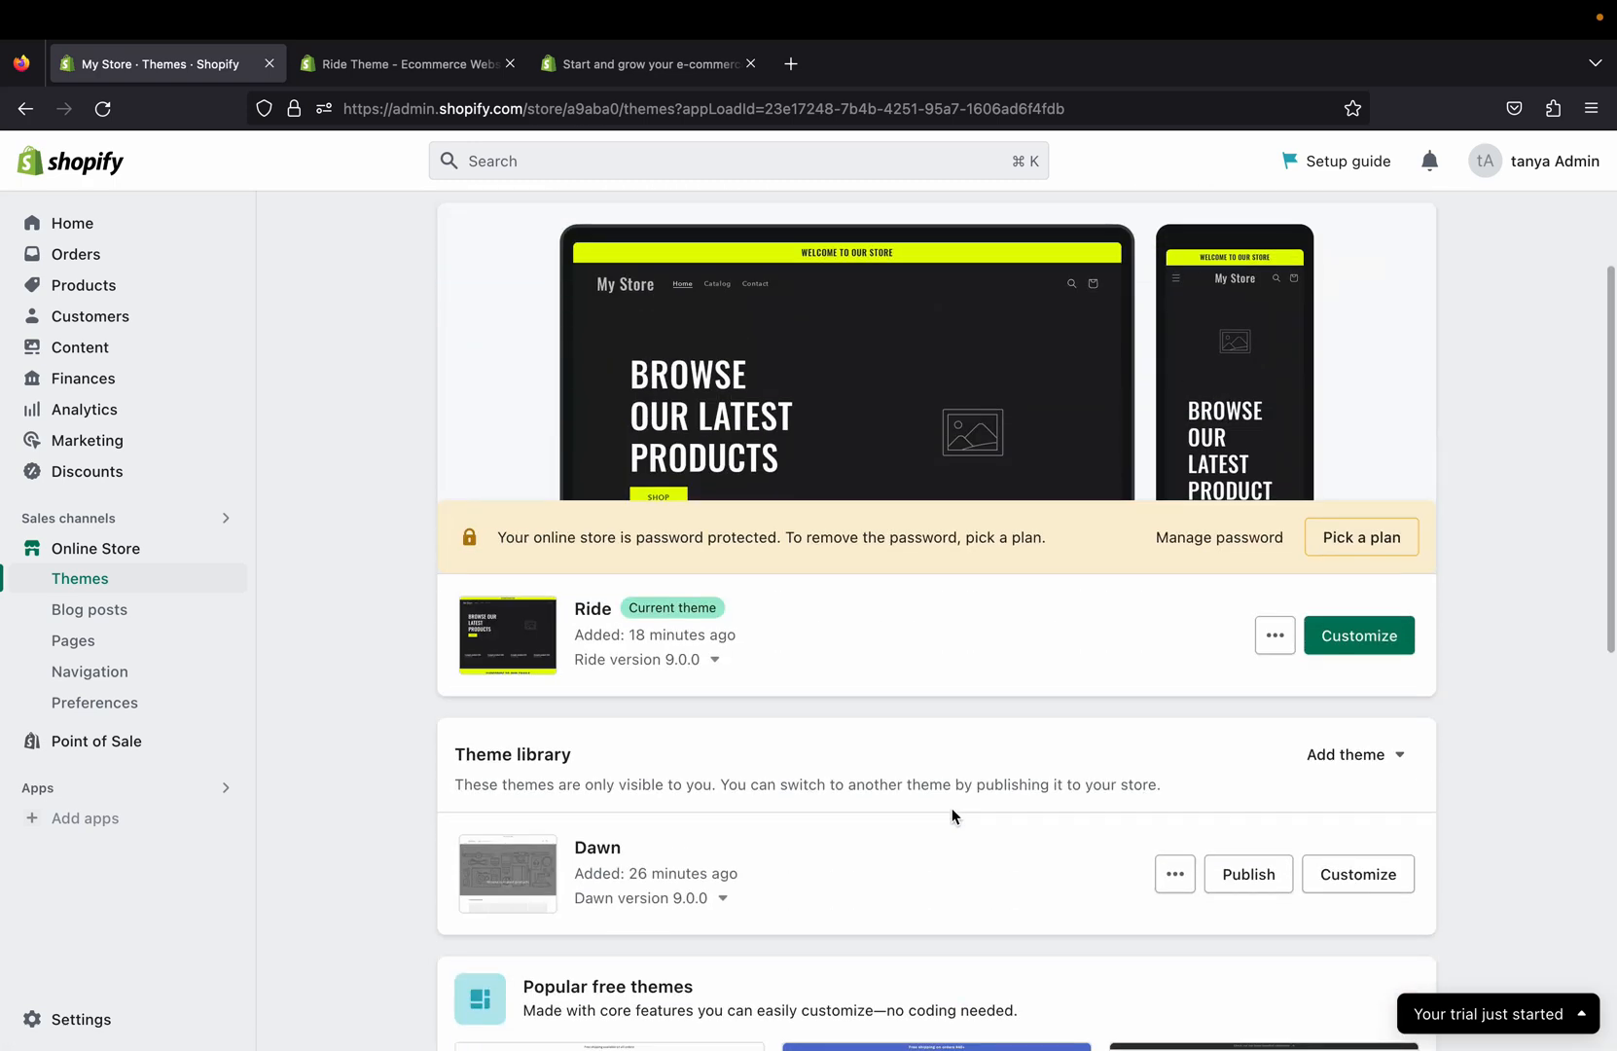
scroll(down, 3)
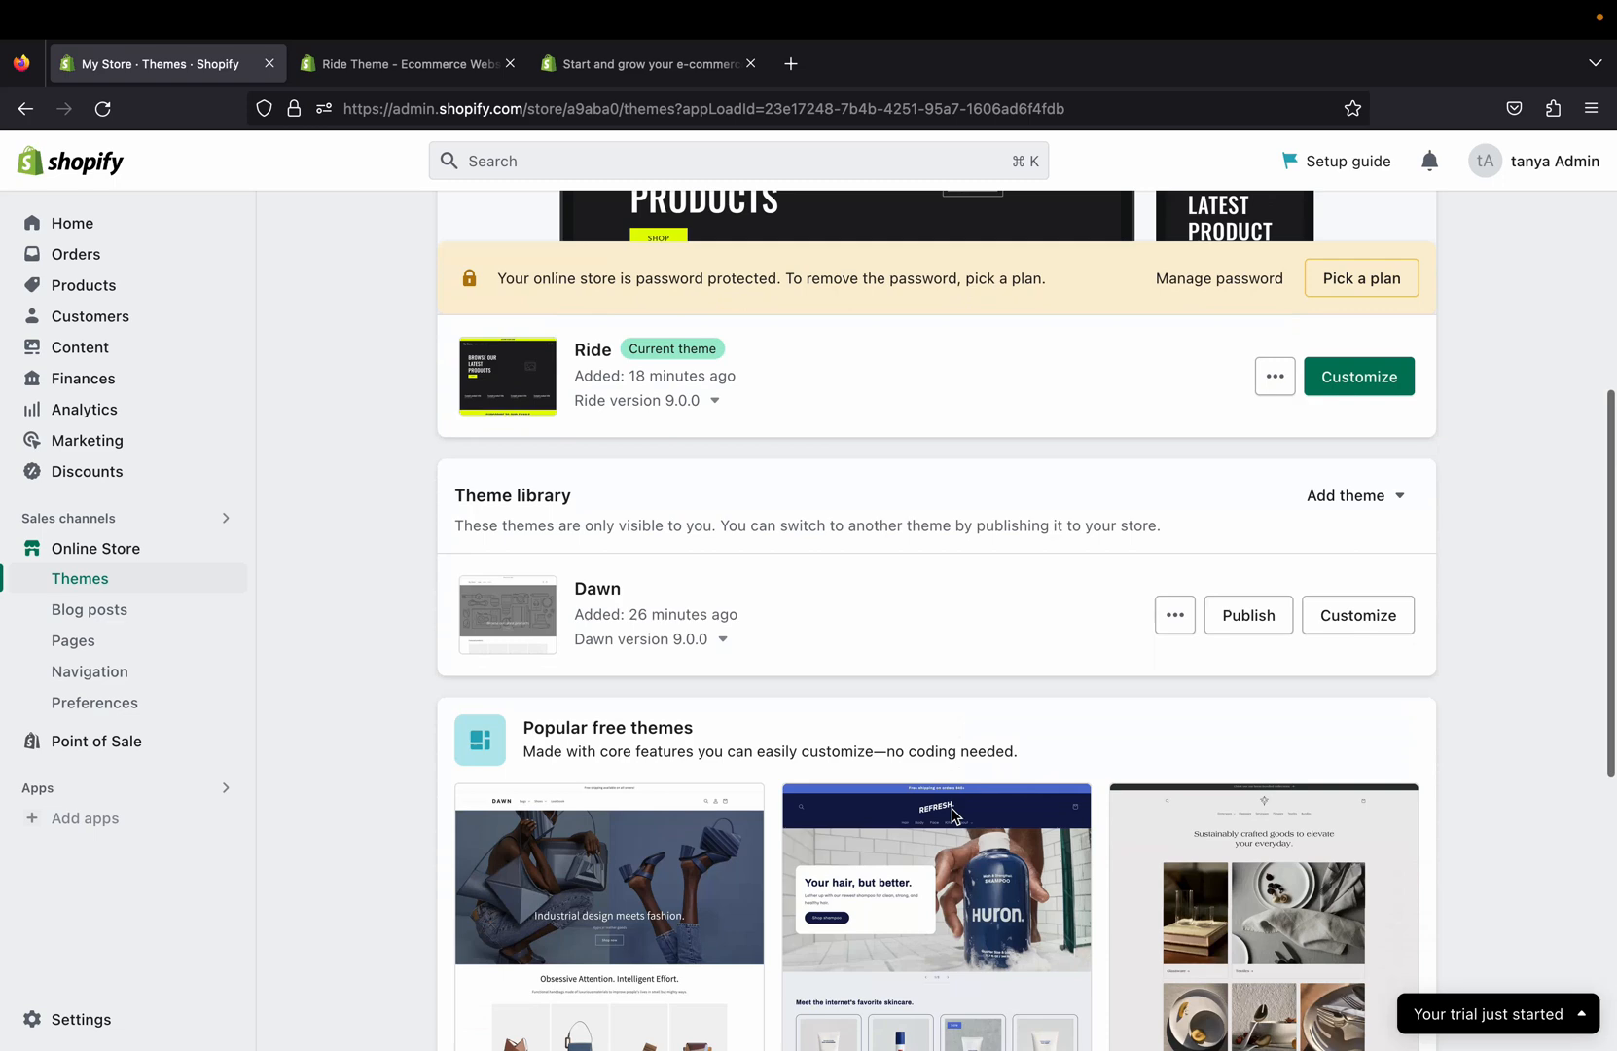
scroll(down, 3)
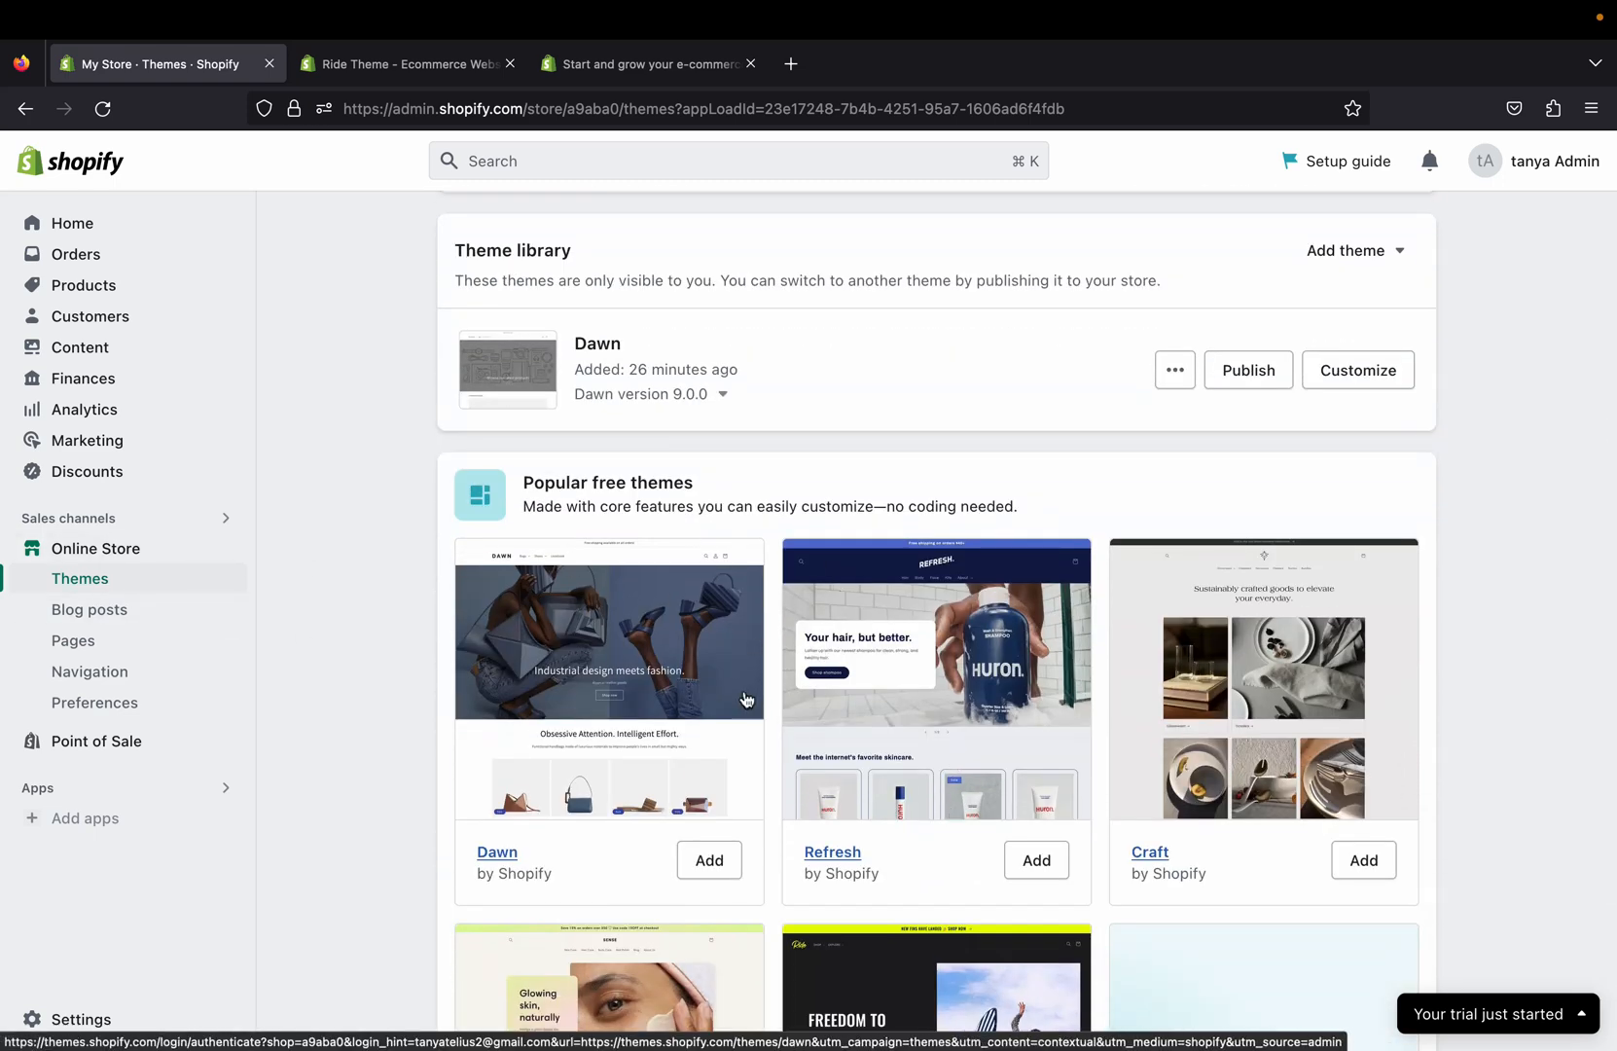
scroll(down, 3)
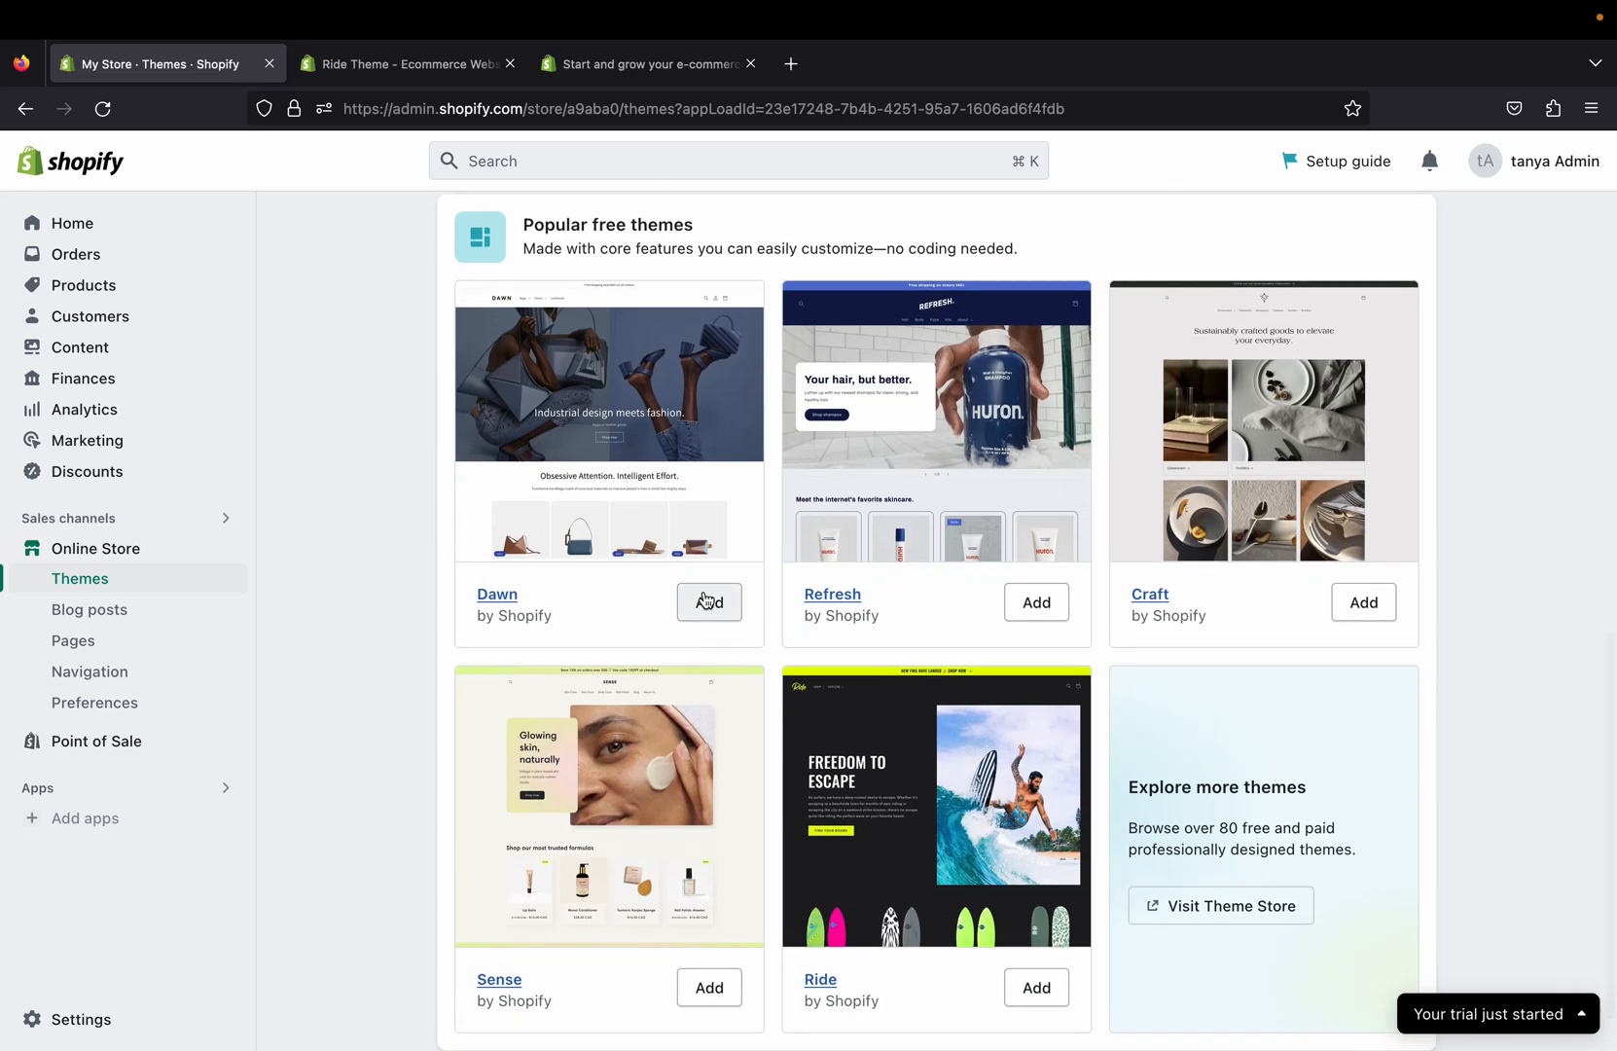
scroll(down, 3)
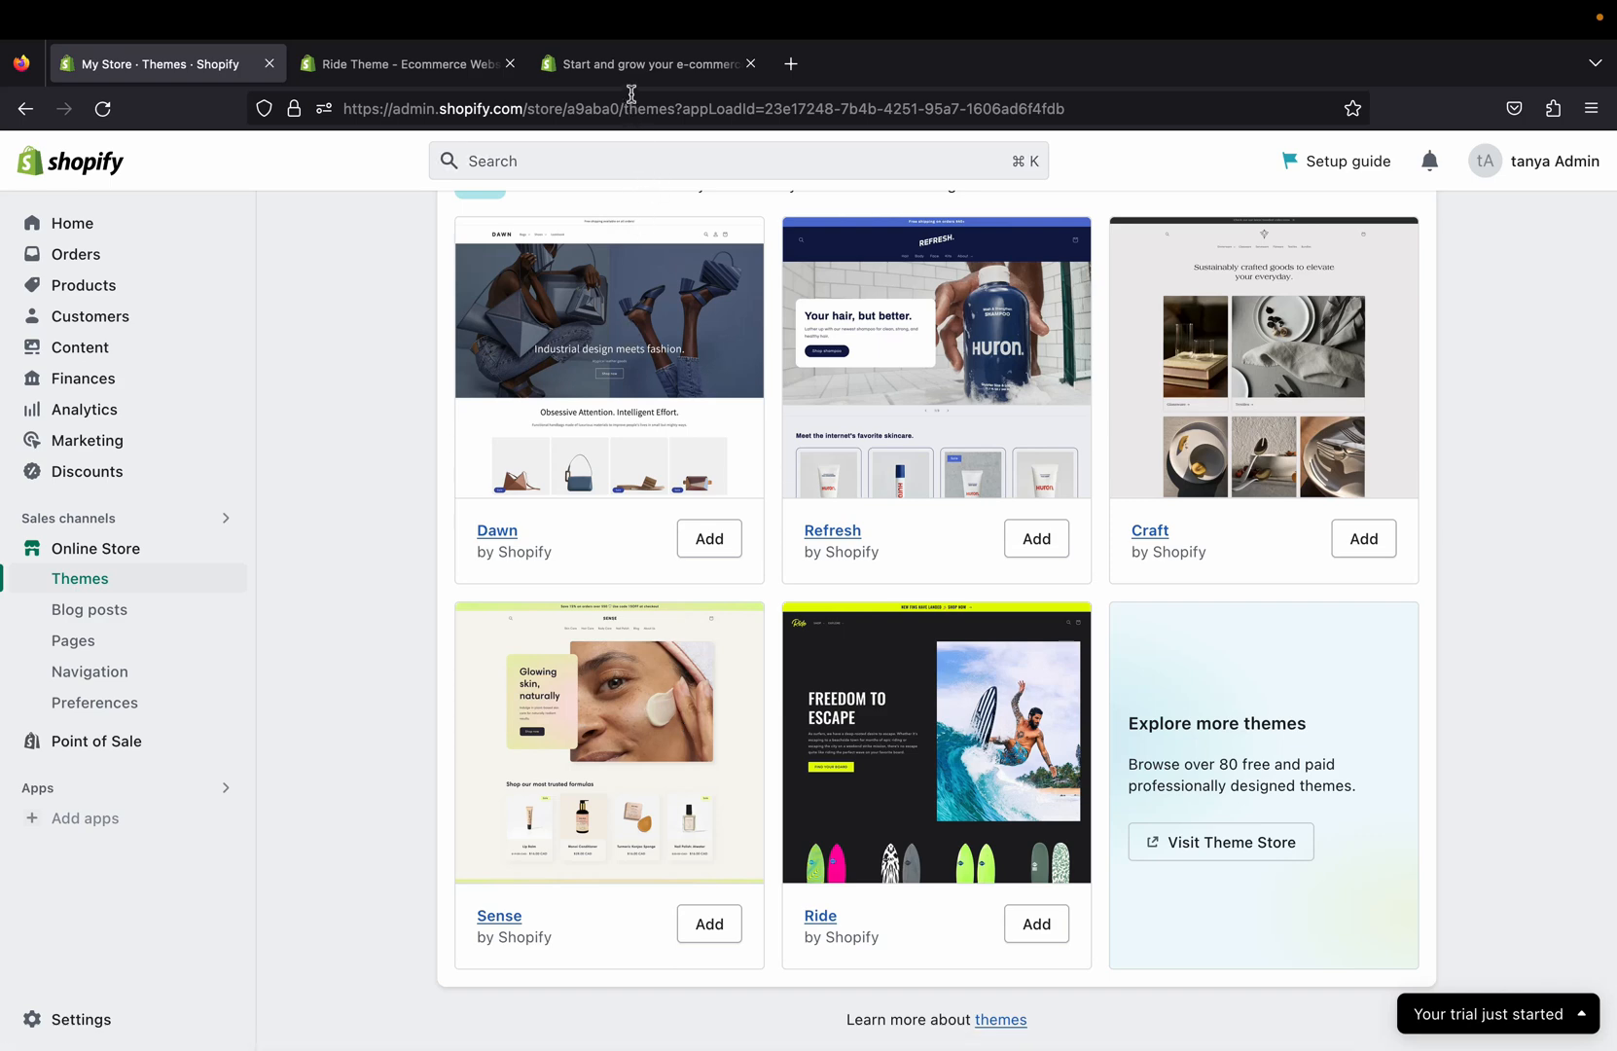
Step: Switch to the shopify.com home page pitching the global commerce platform
click(648, 62)
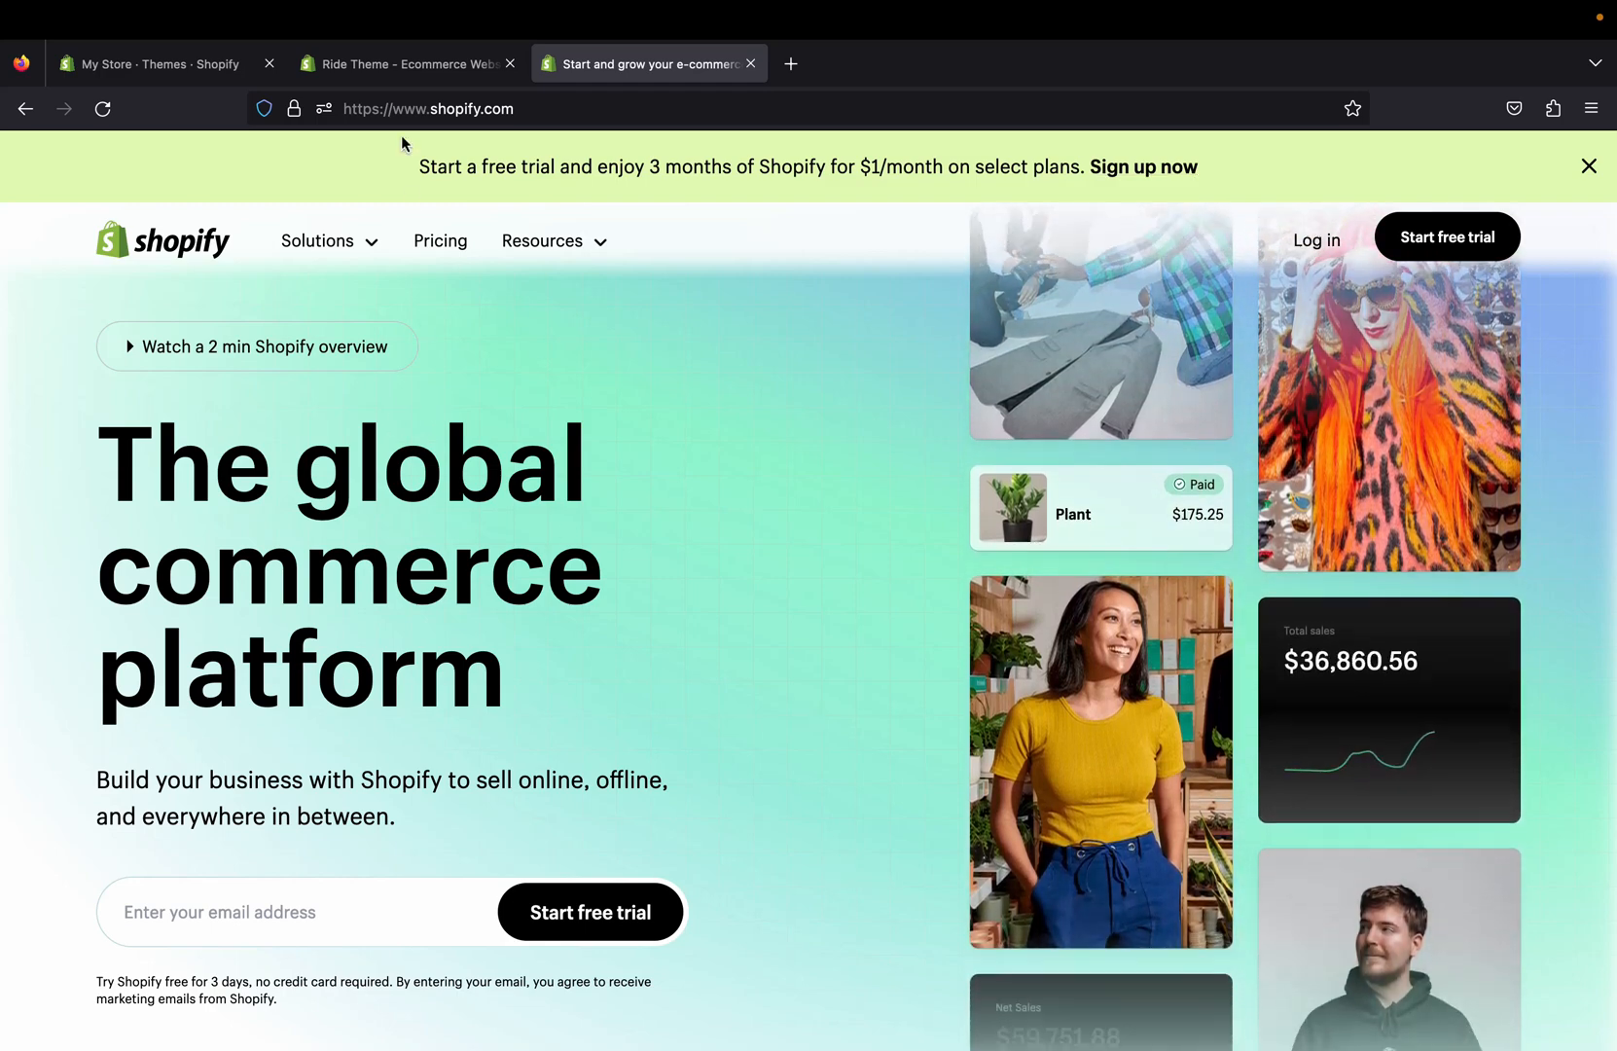
Step: Return to the free Ride theme's Theme Store page and reveal more of its content
click(403, 62)
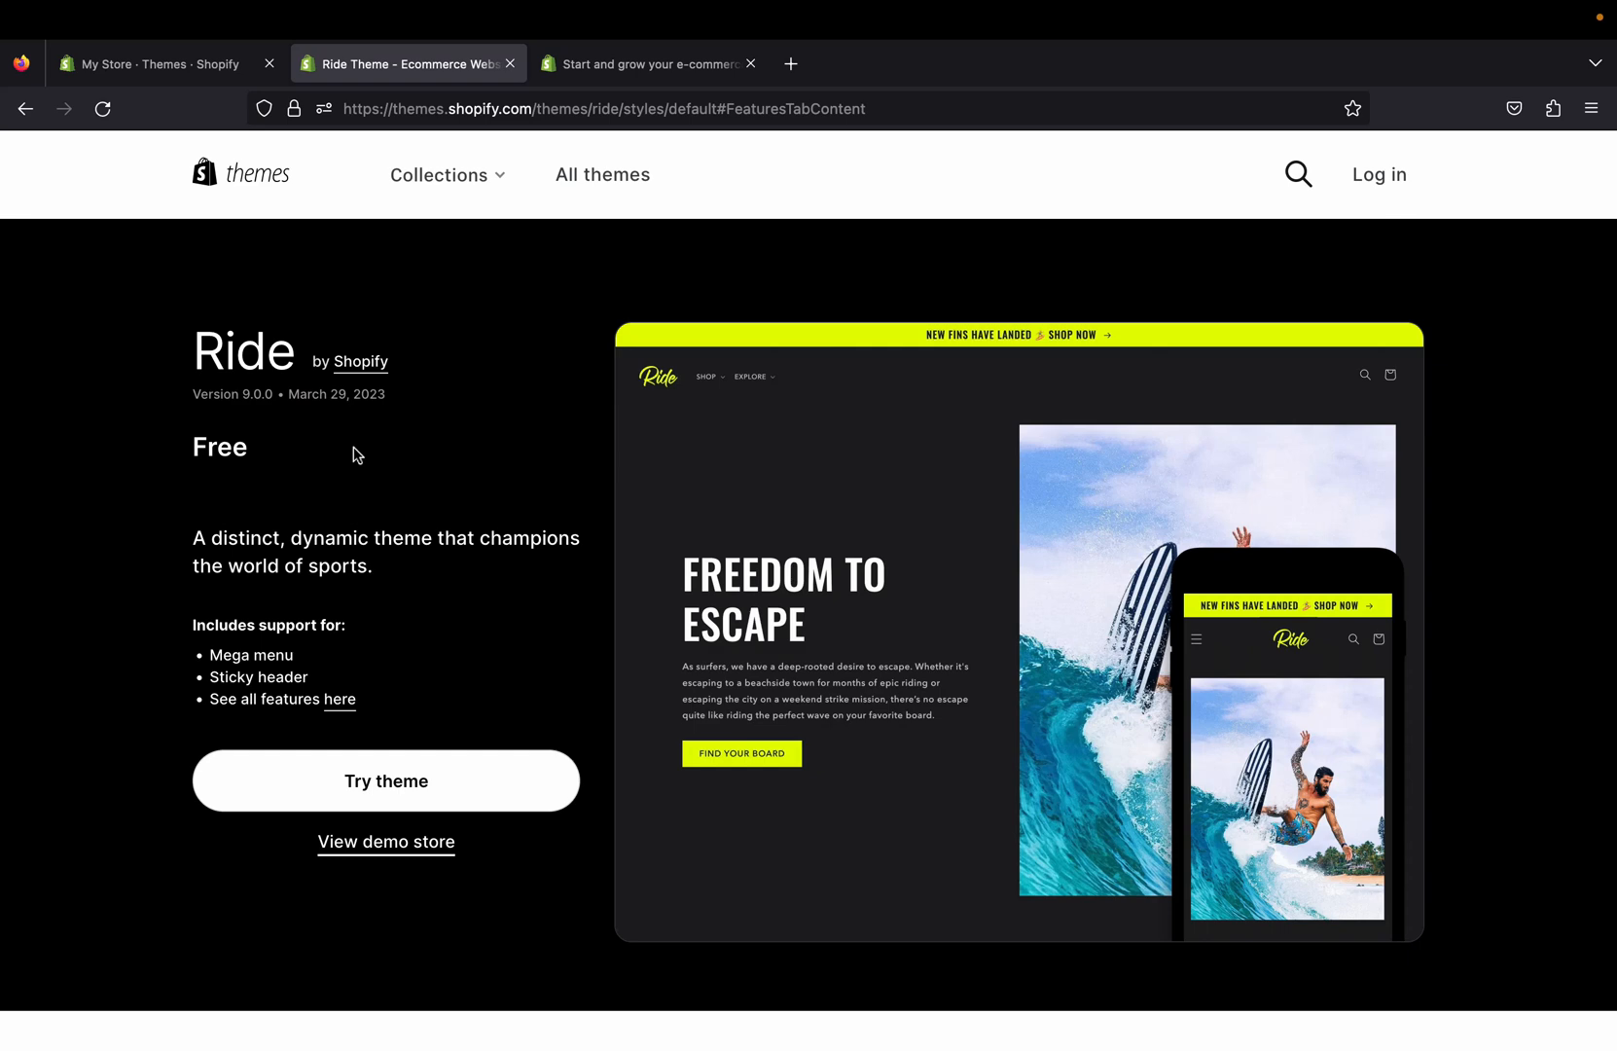
mouse_move(358, 457)
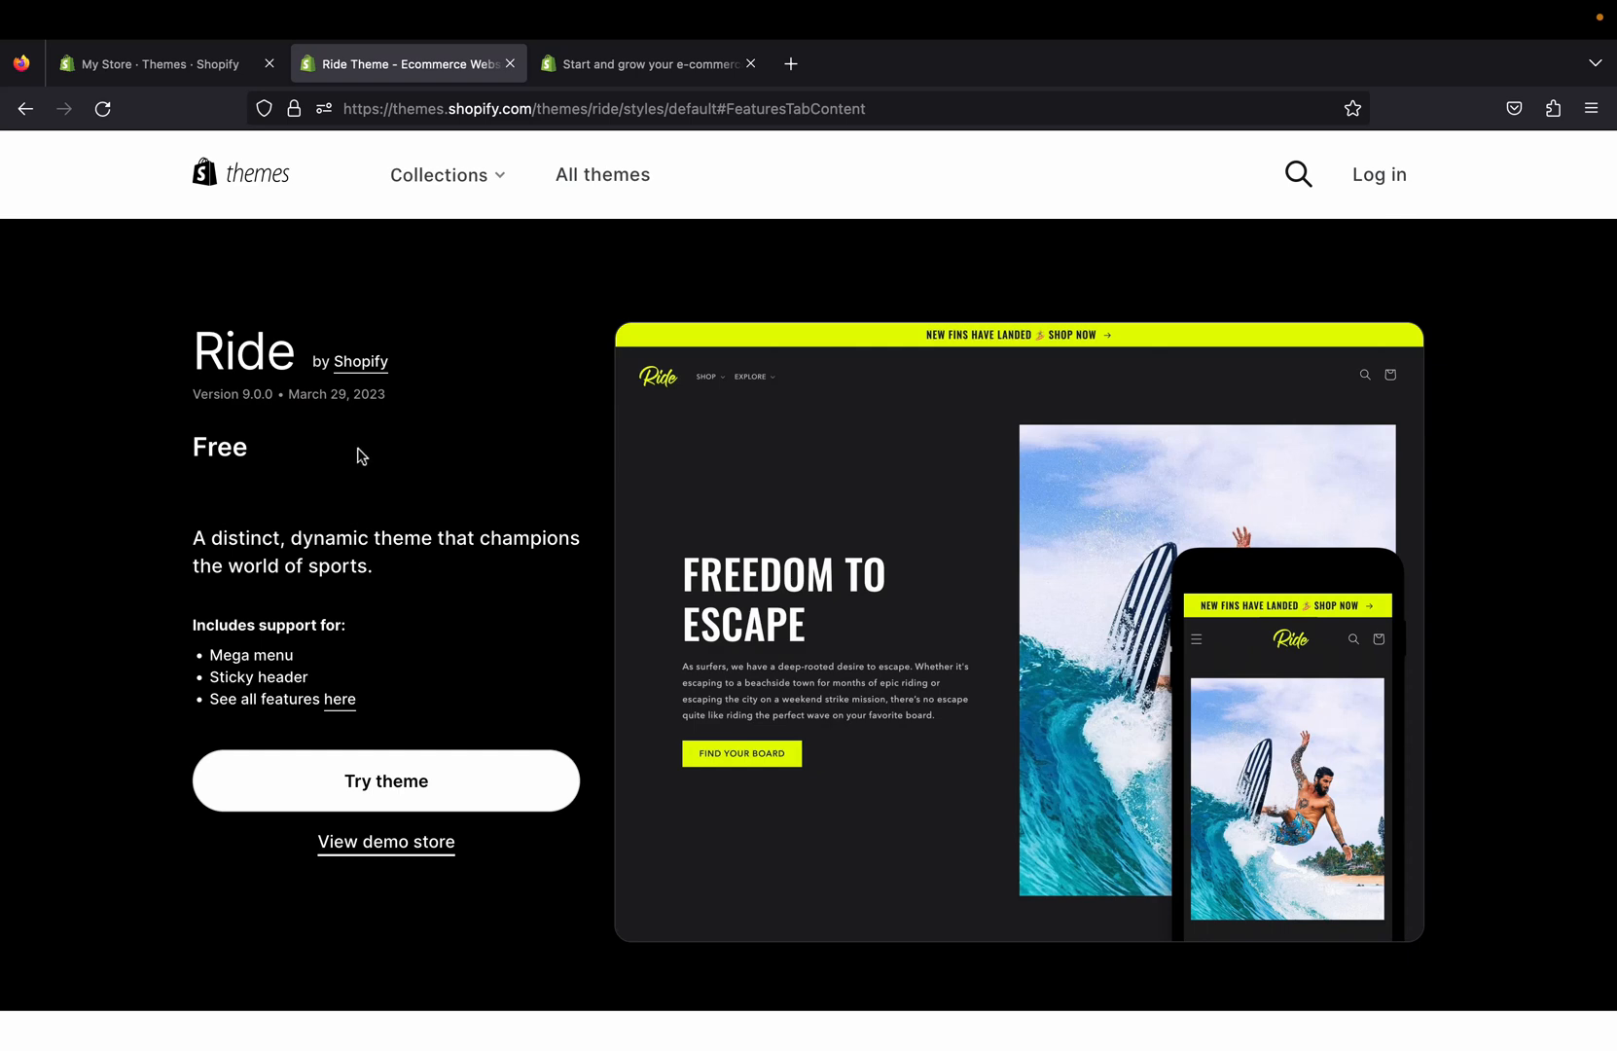
mouse_move(347, 558)
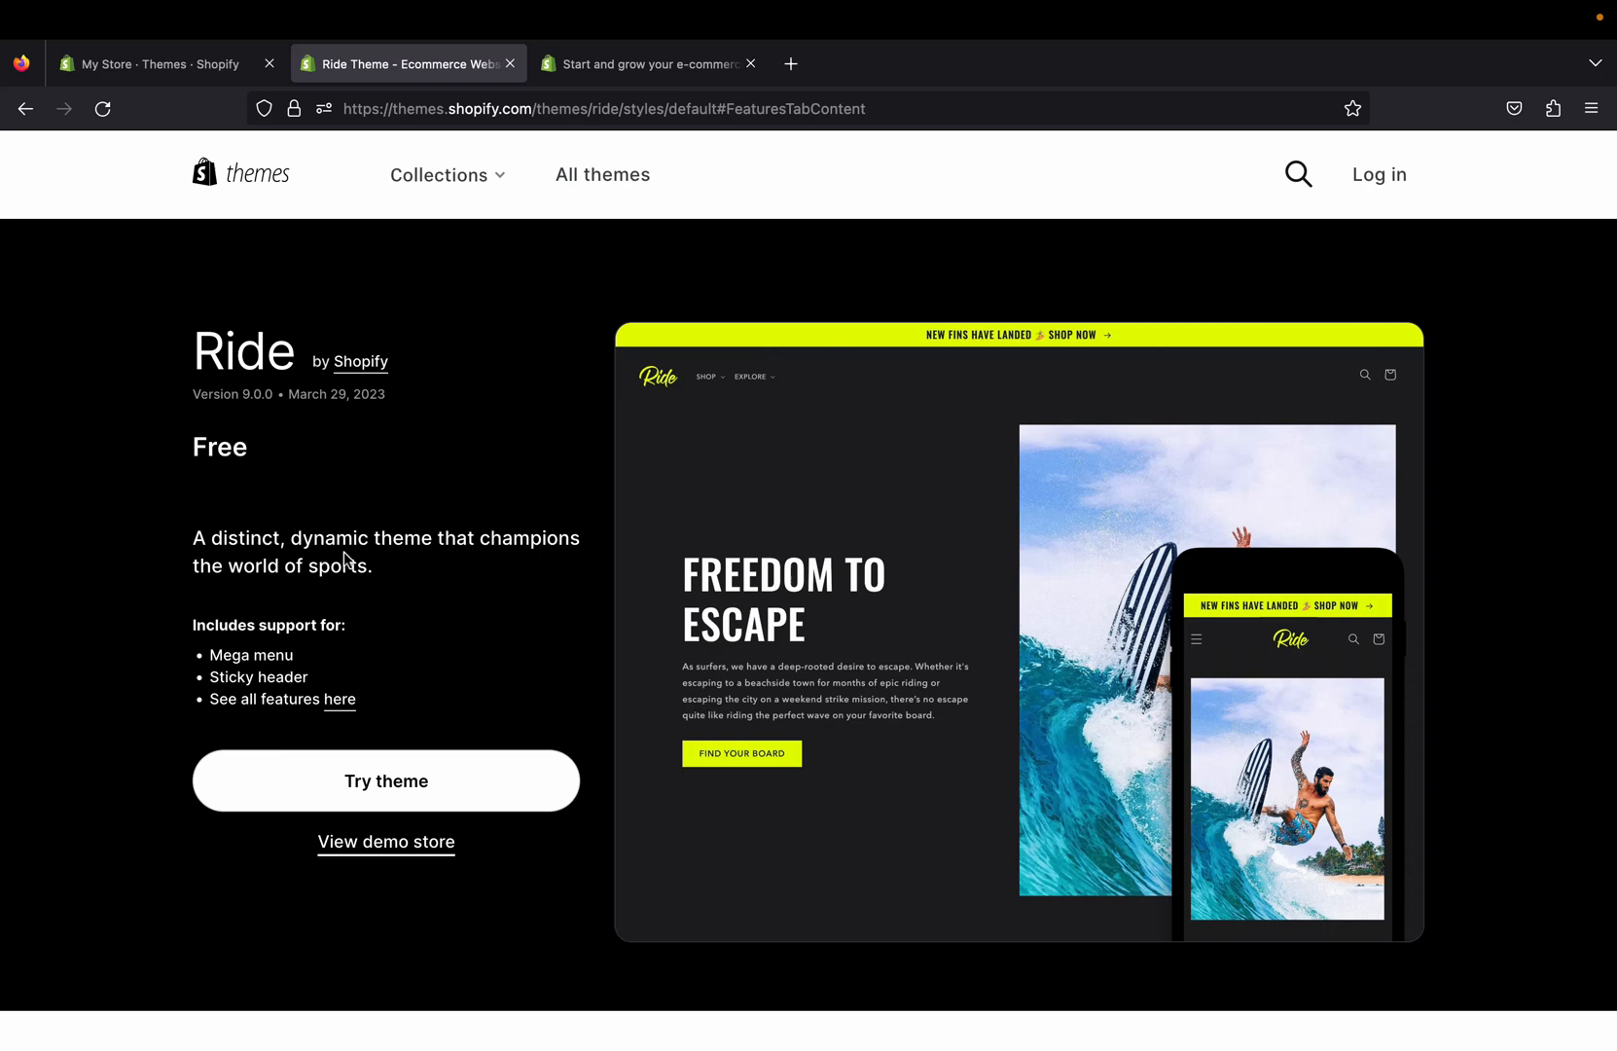
scroll(down, 3)
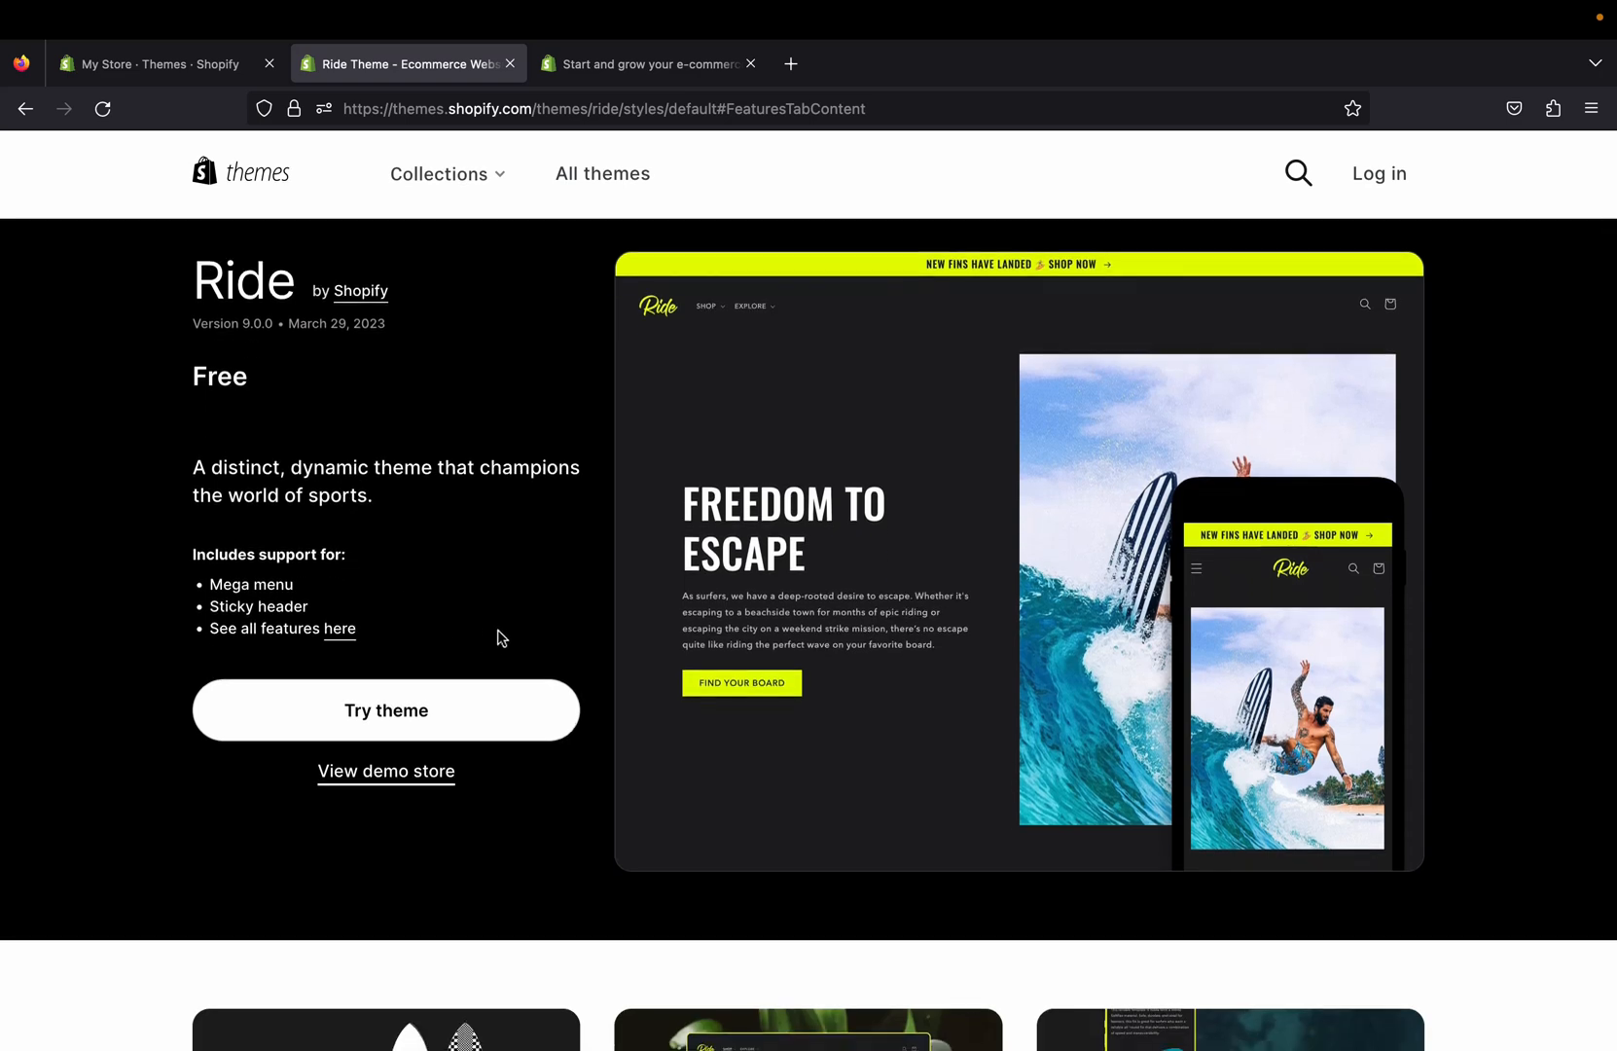
mouse_move(488, 543)
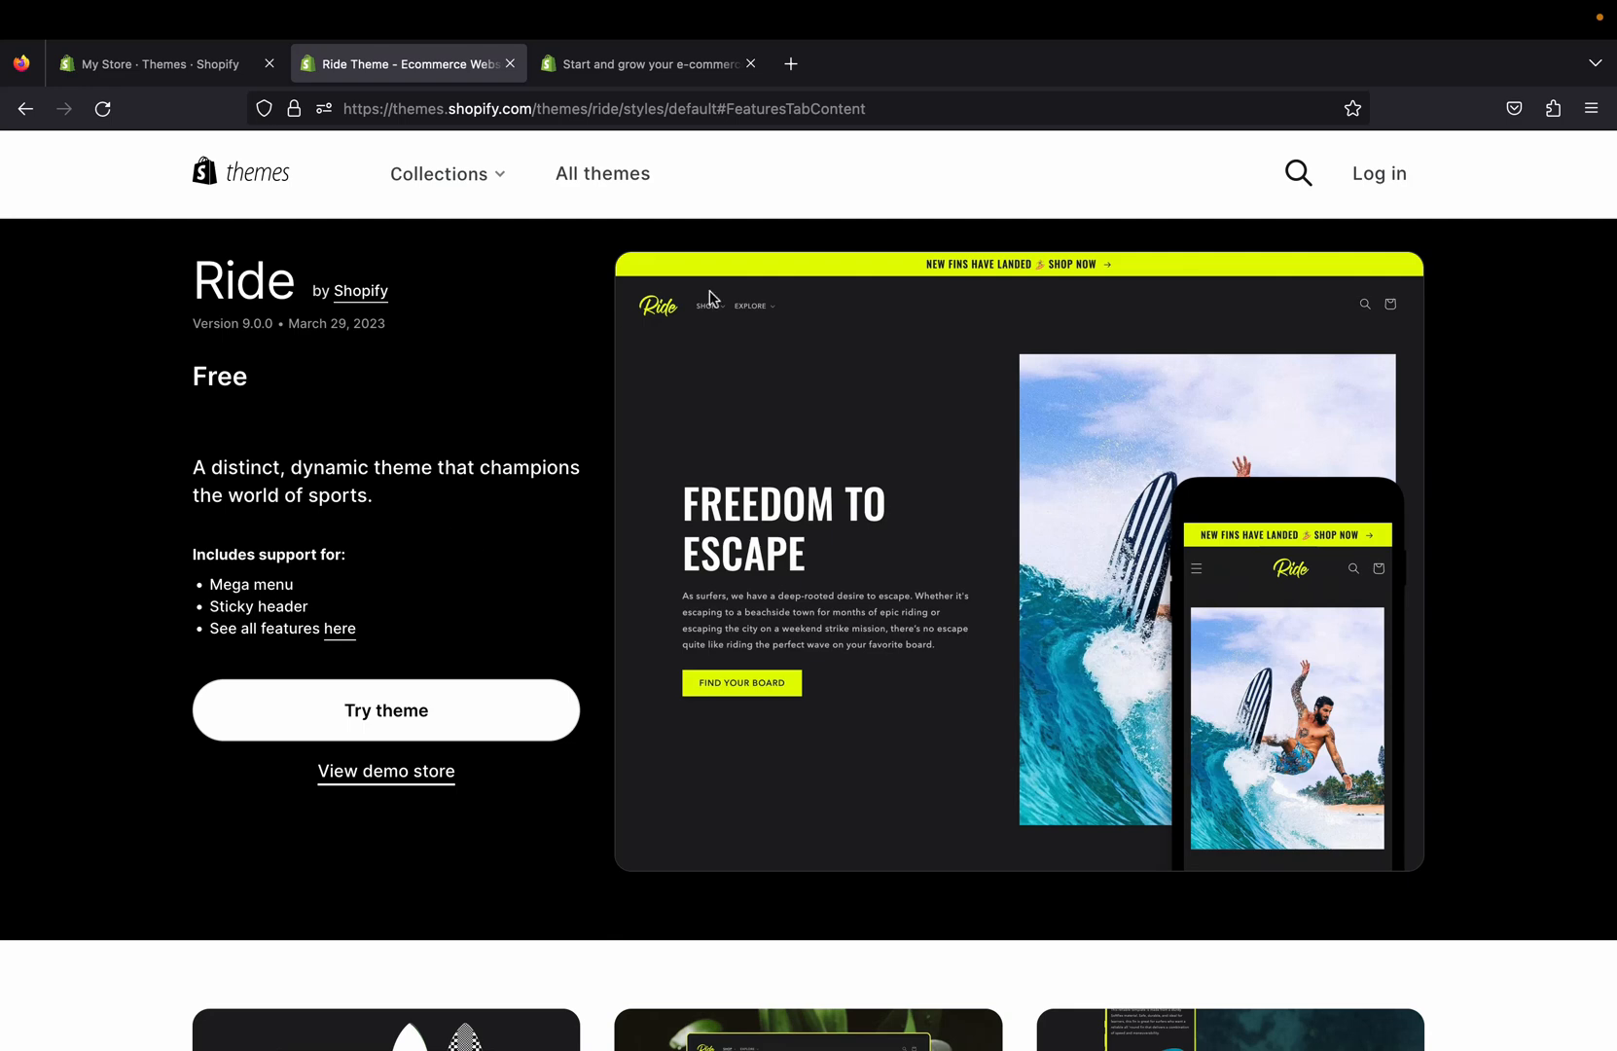
mouse_move(872, 685)
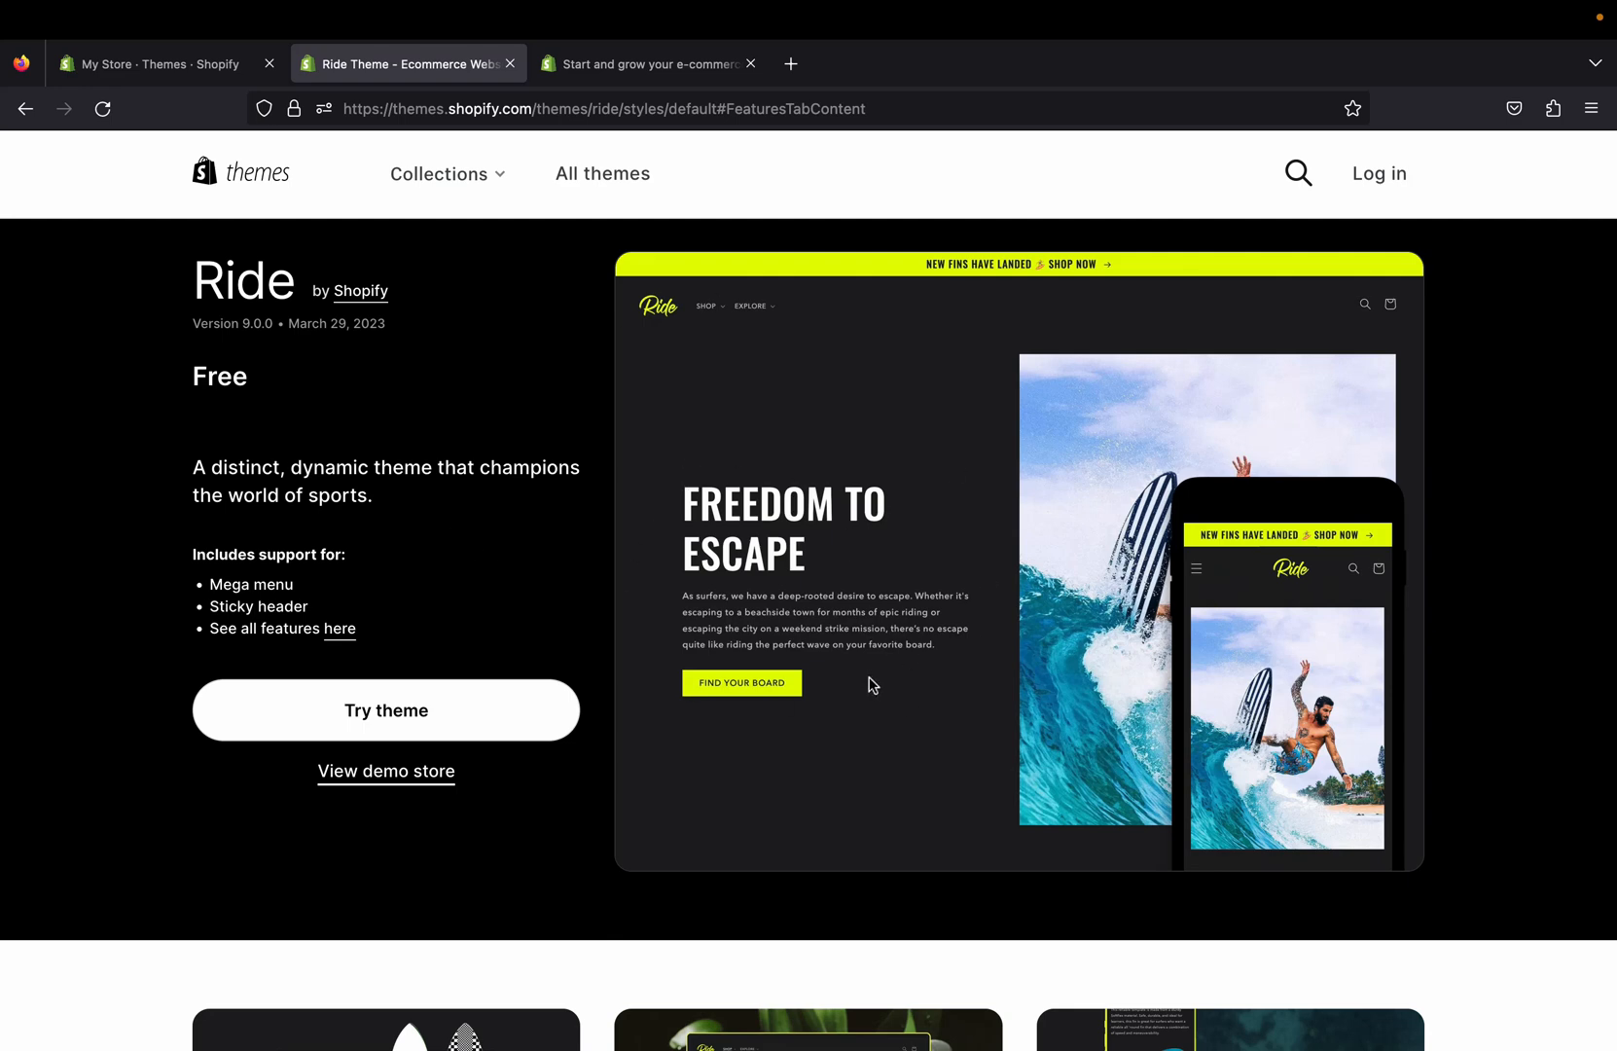
mouse_move(501, 596)
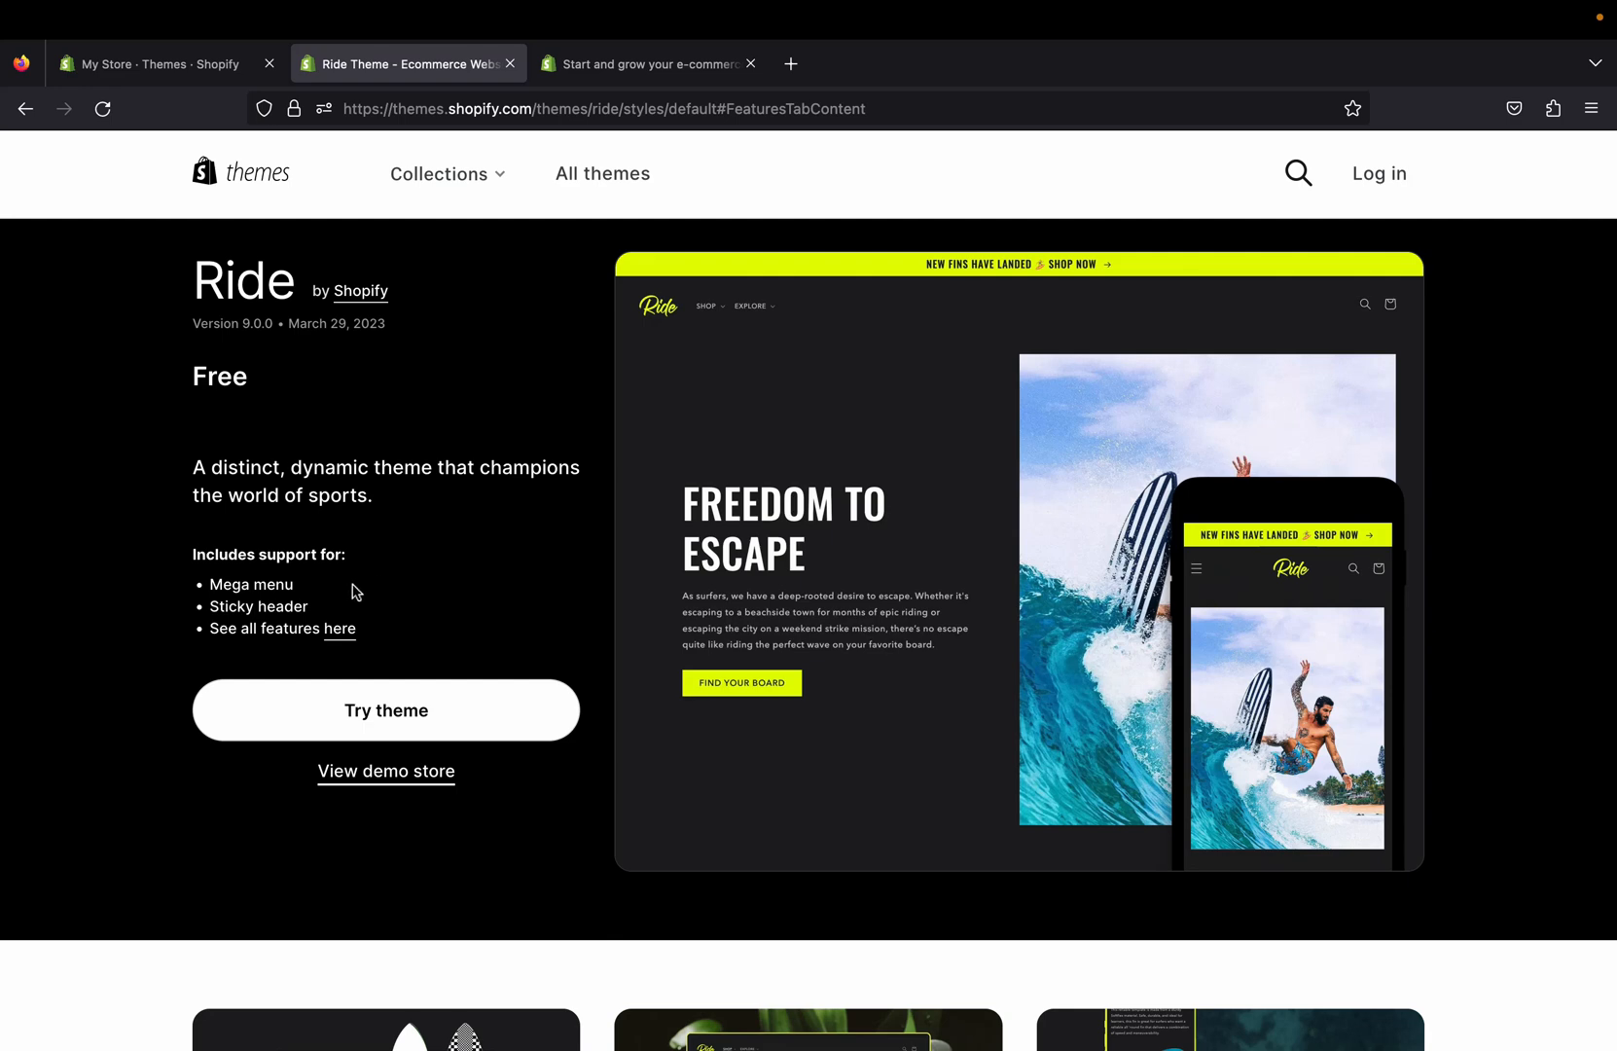
mouse_move(375, 475)
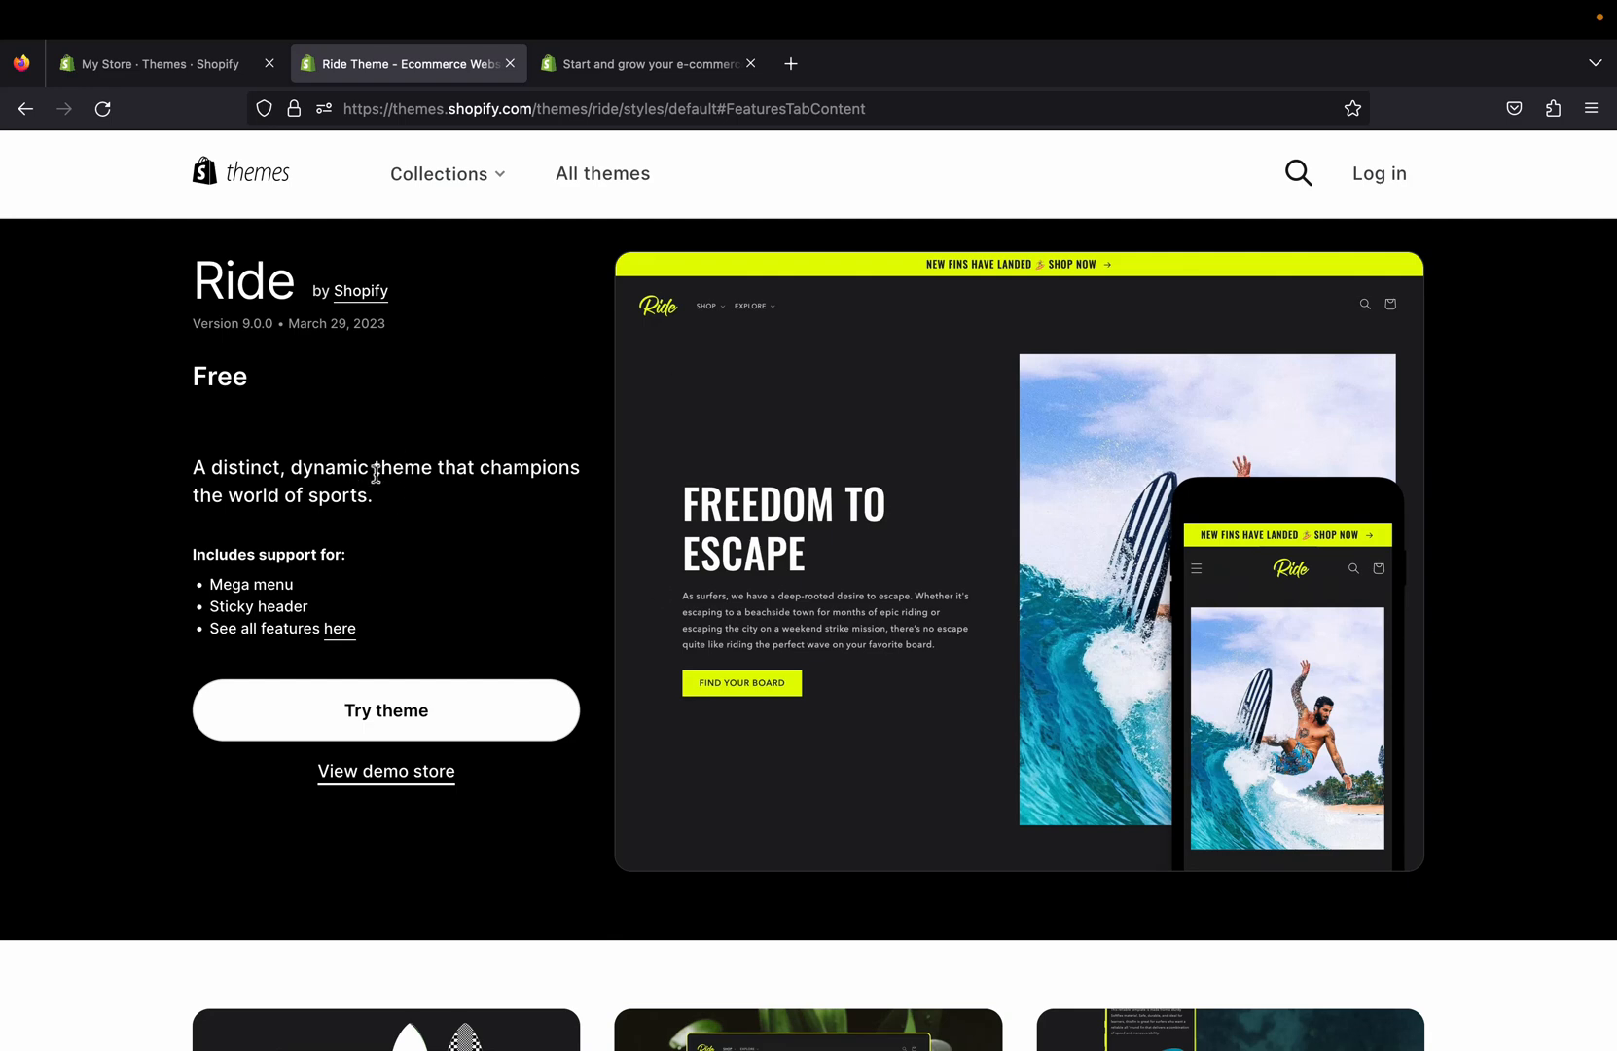
mouse_move(531, 491)
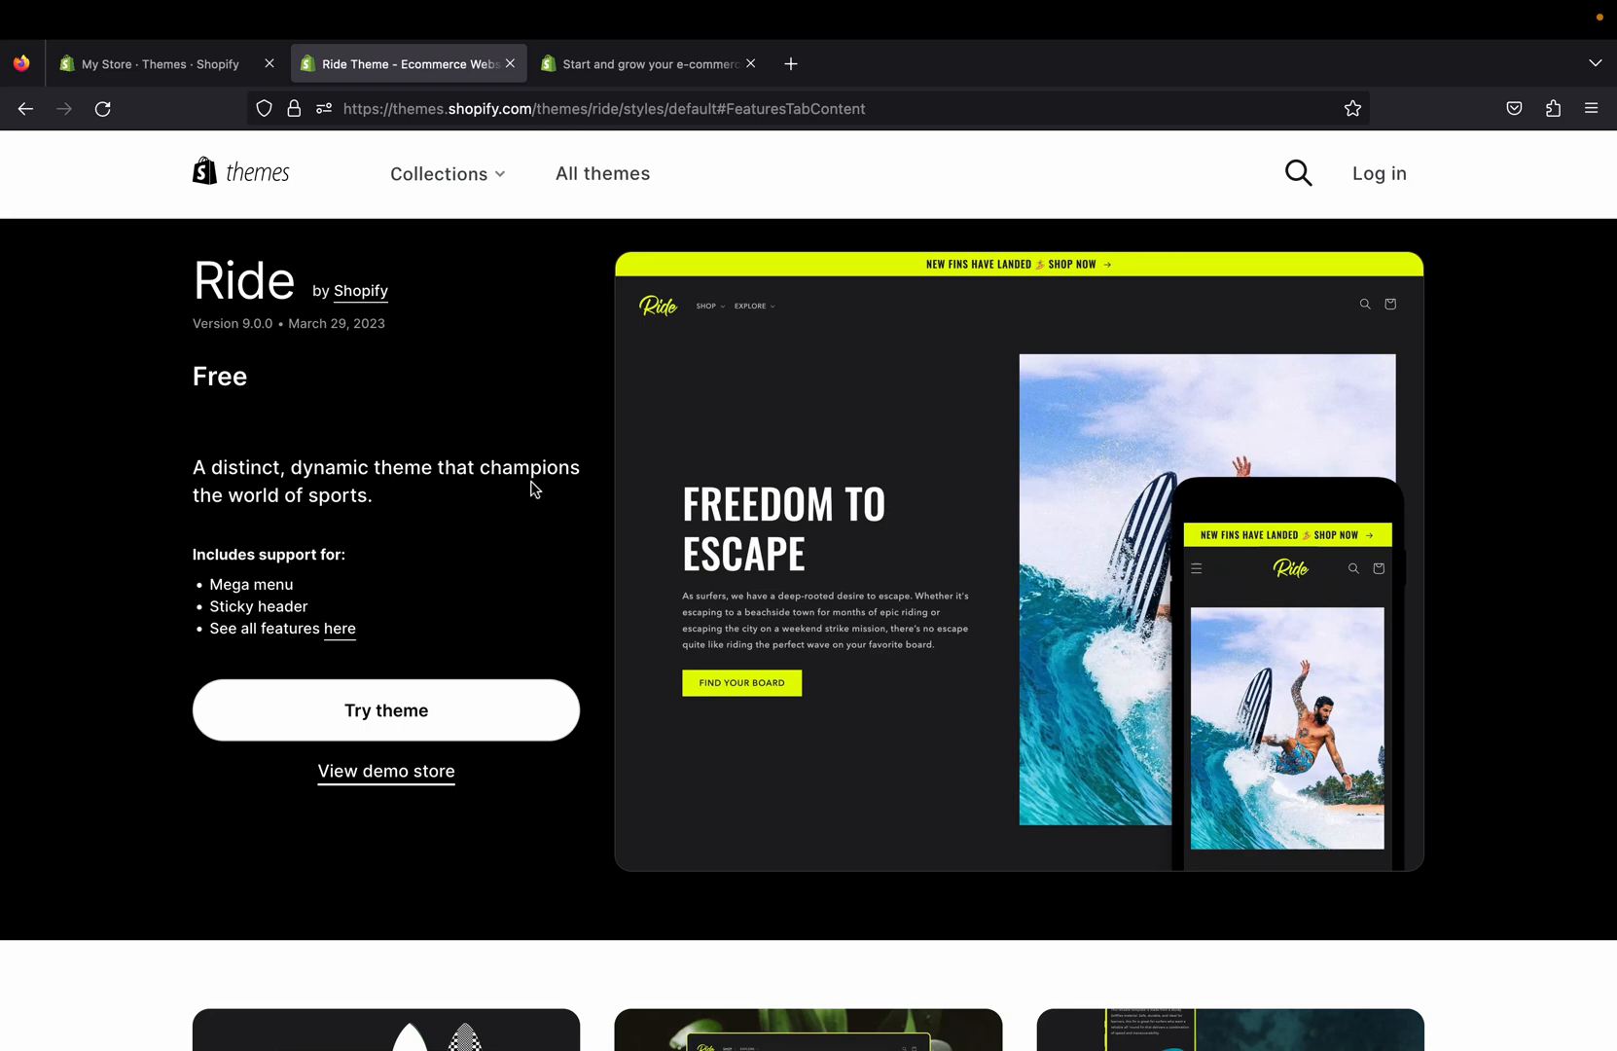
mouse_move(325, 547)
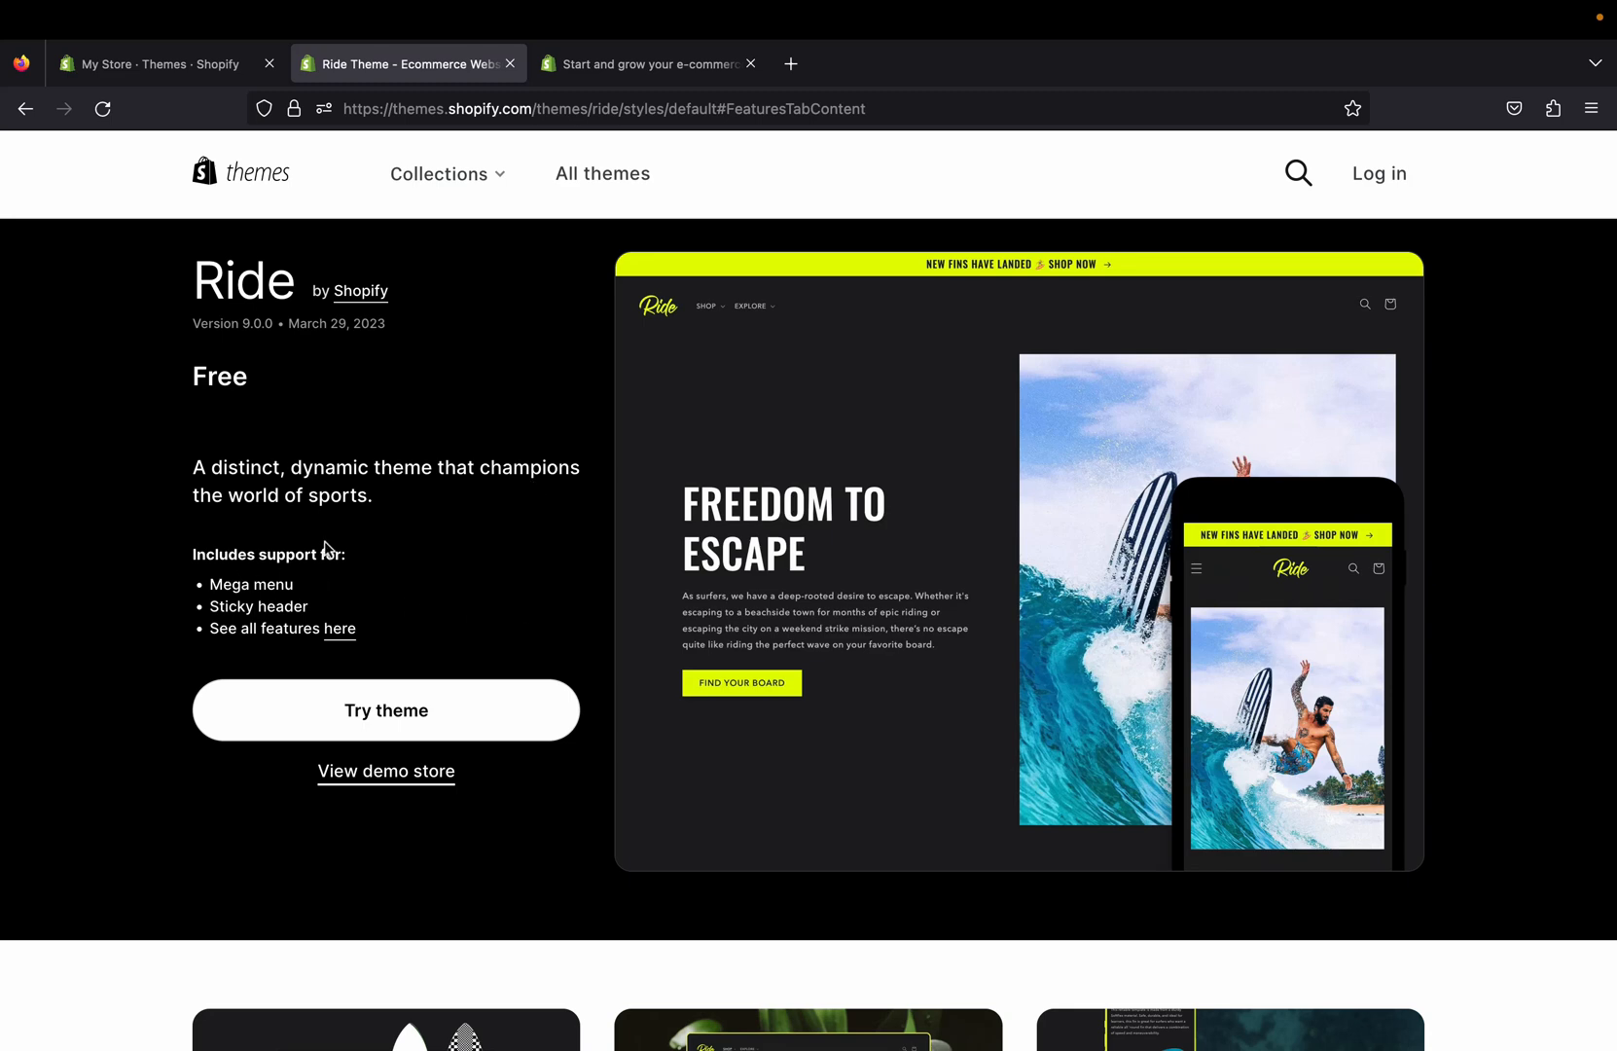
mouse_move(849, 574)
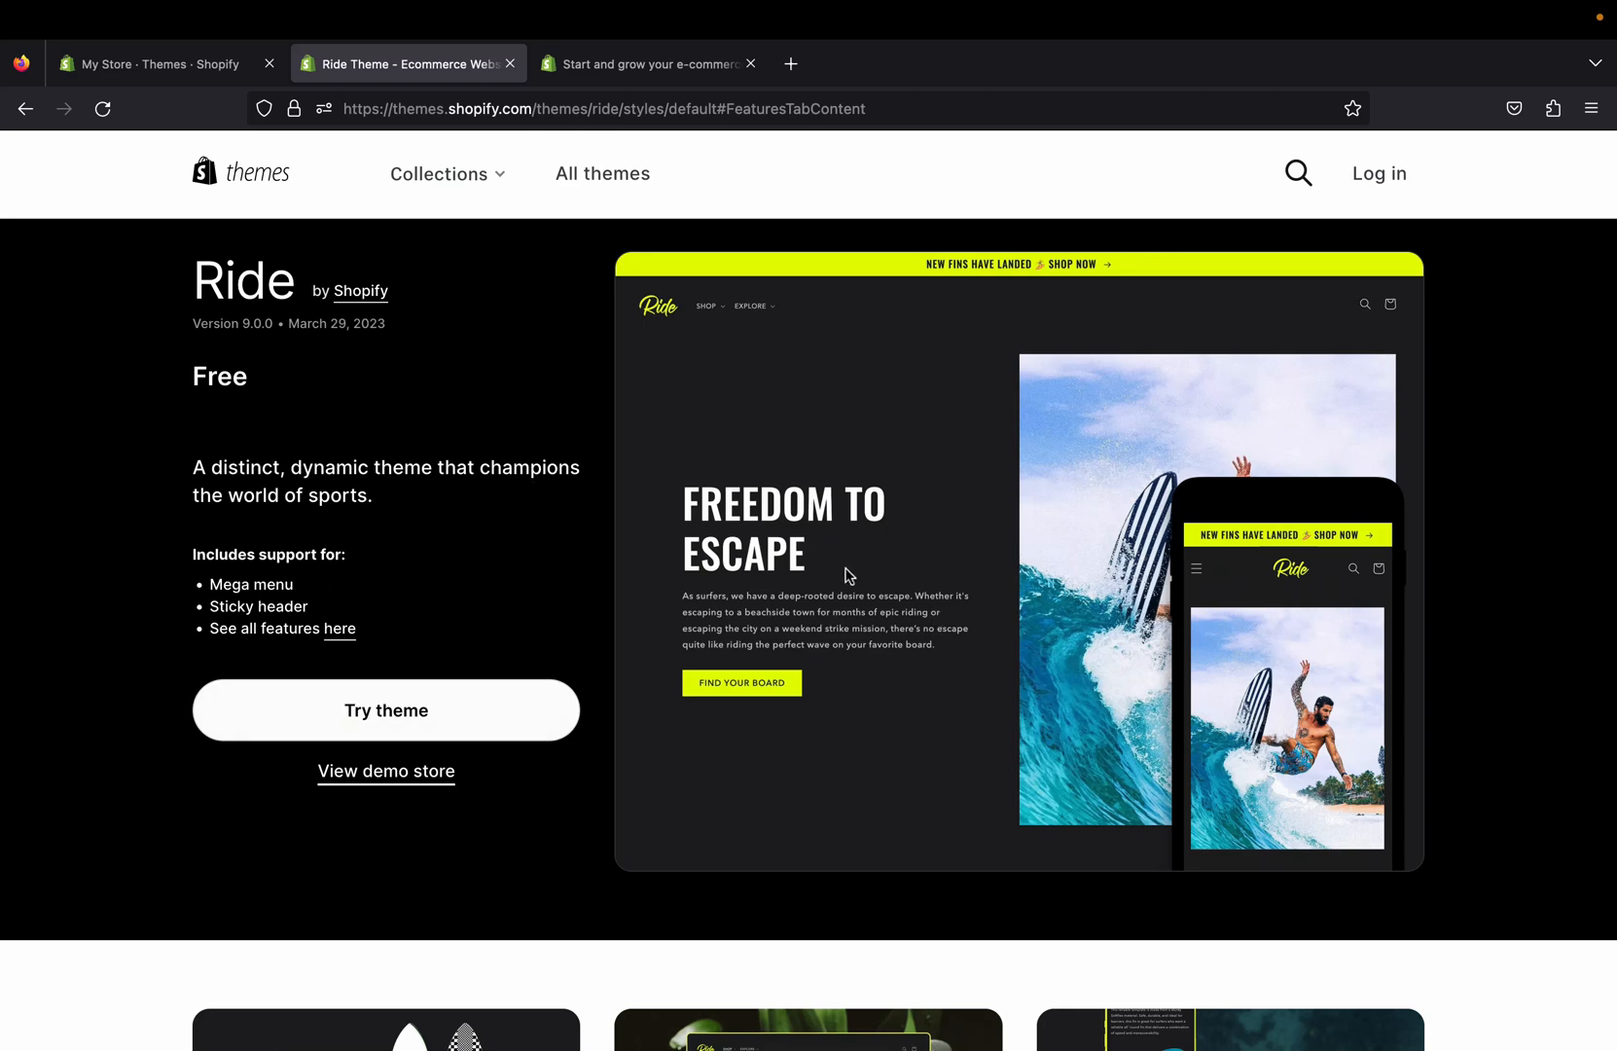
mouse_move(794, 546)
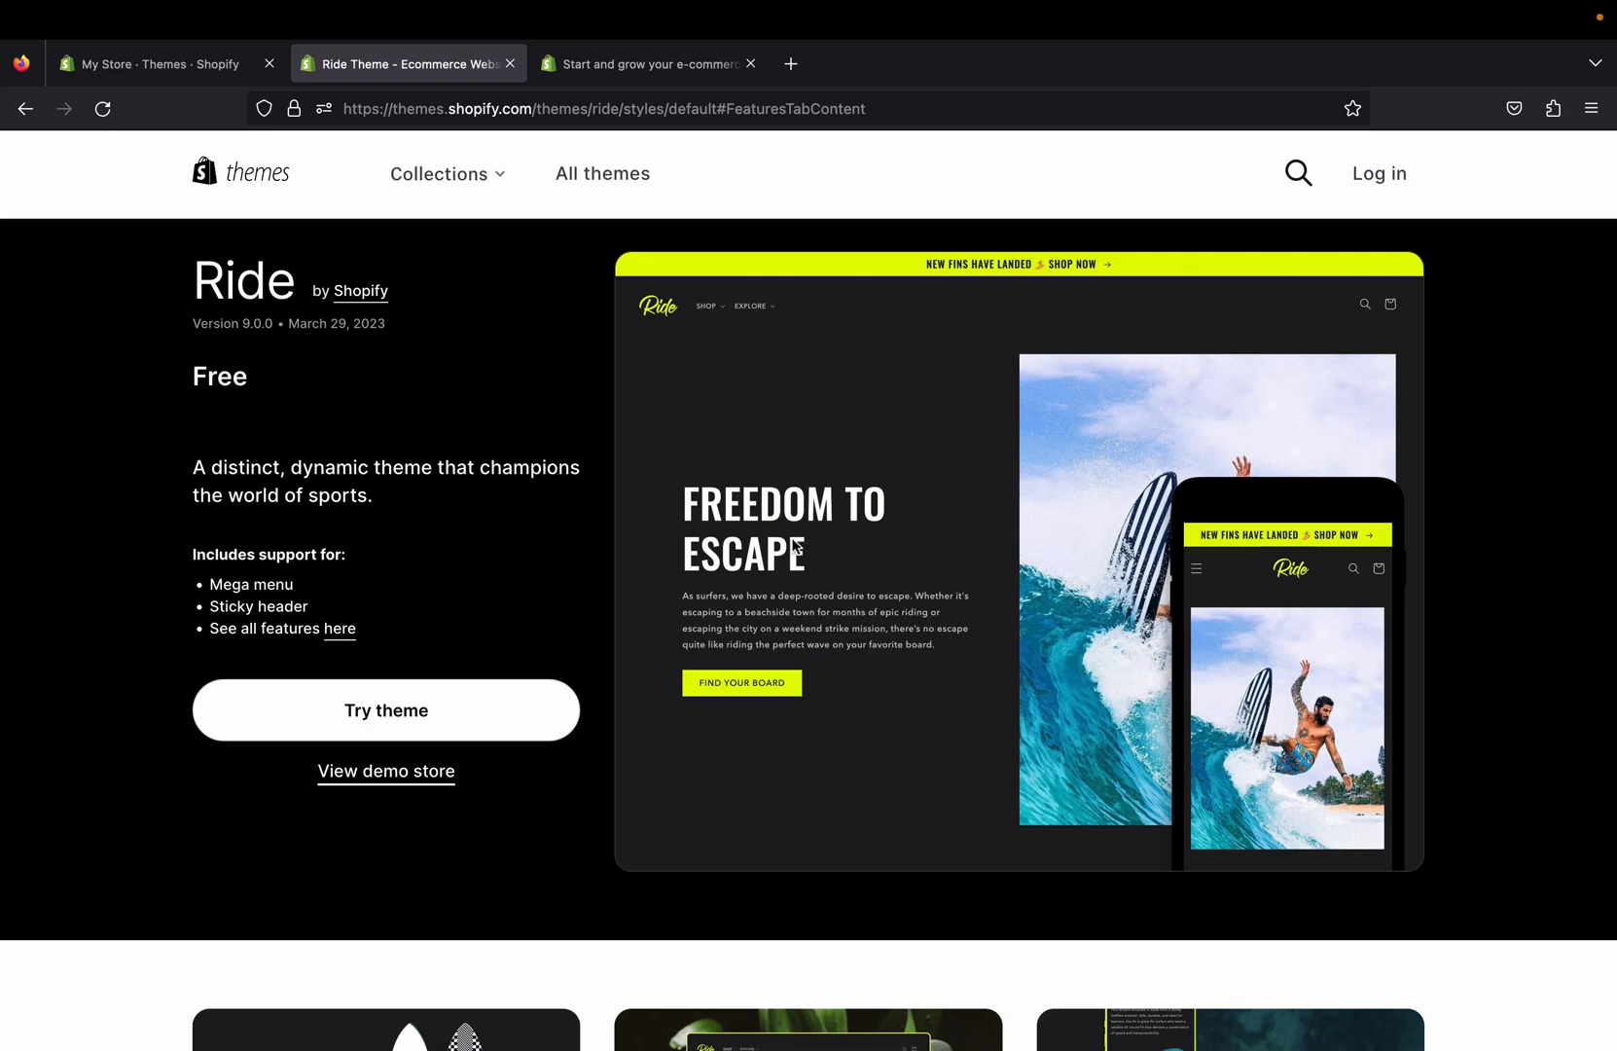
mouse_move(578, 619)
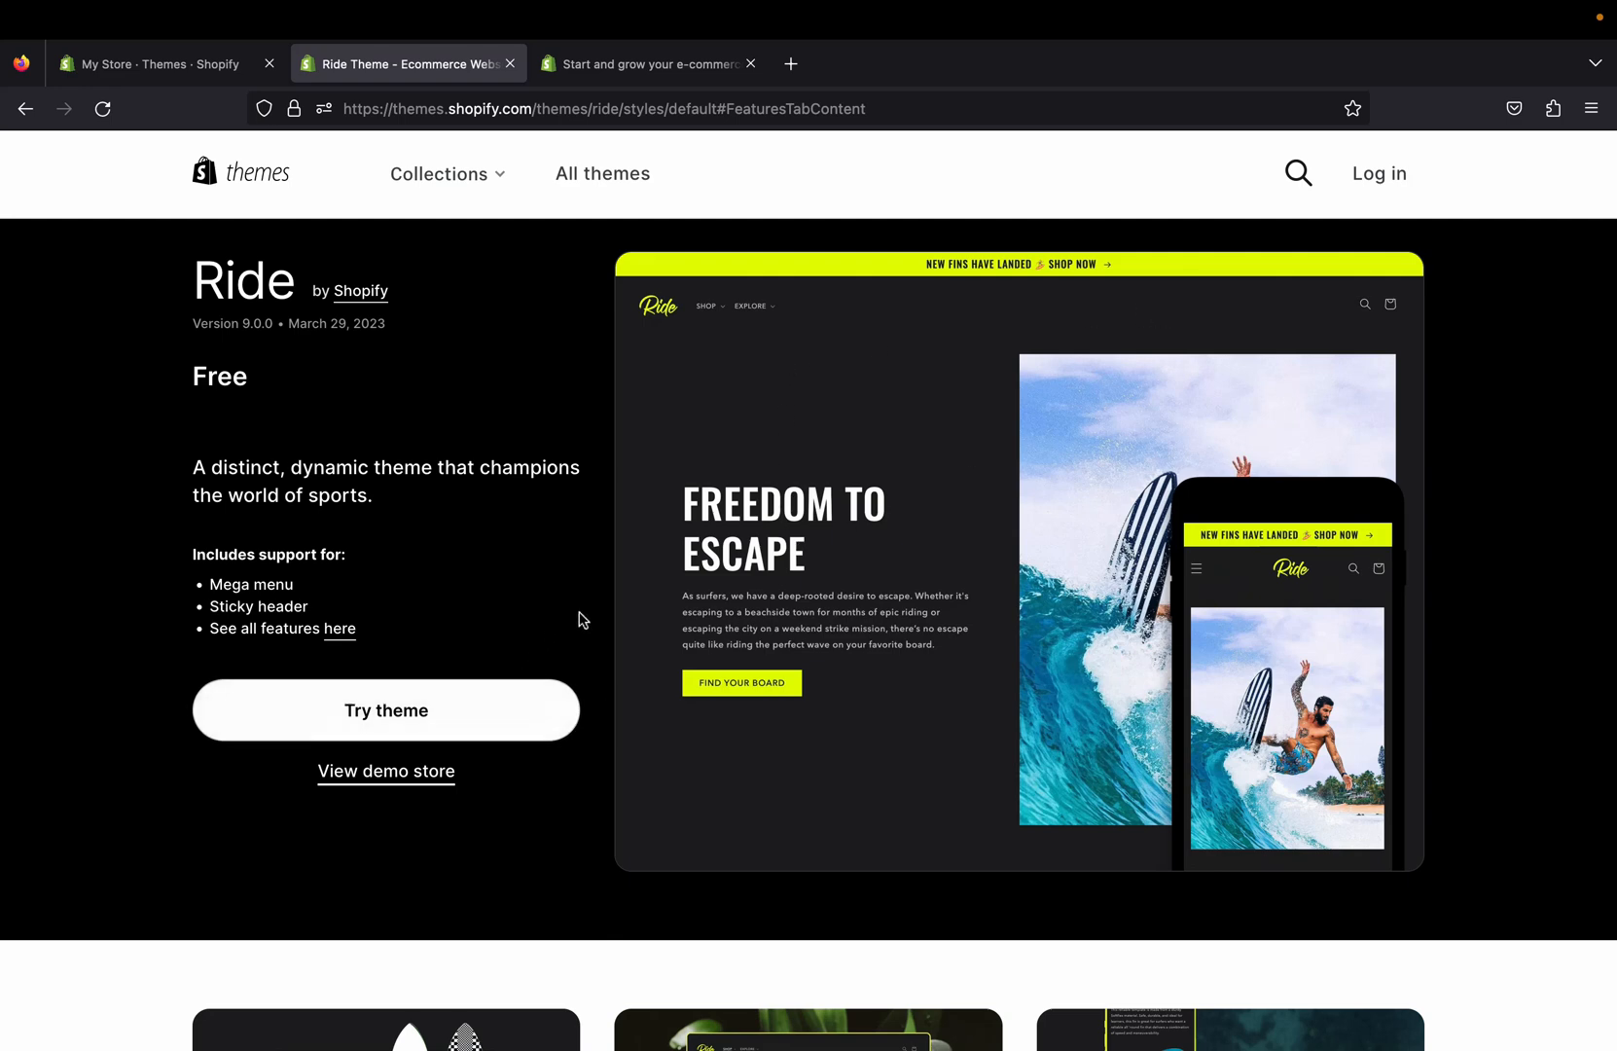
mouse_move(506, 364)
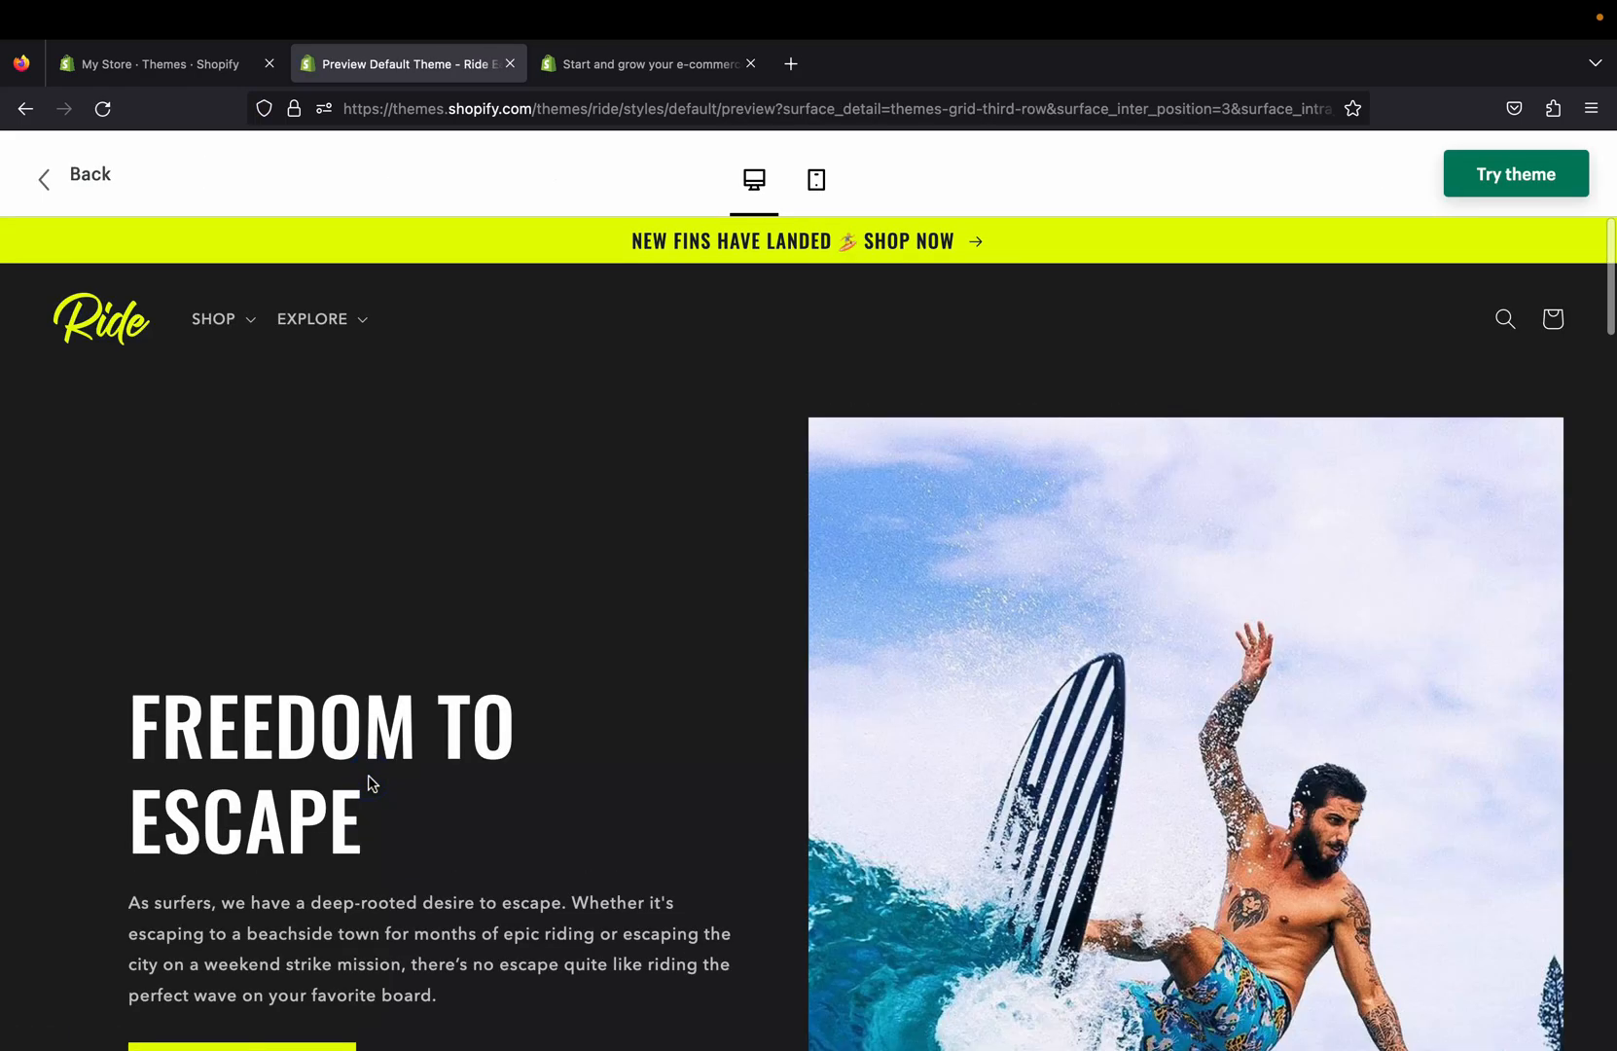
Step: Browse the Ride desktop demo down to its surfboard product grid with prices
scroll(down, 3)
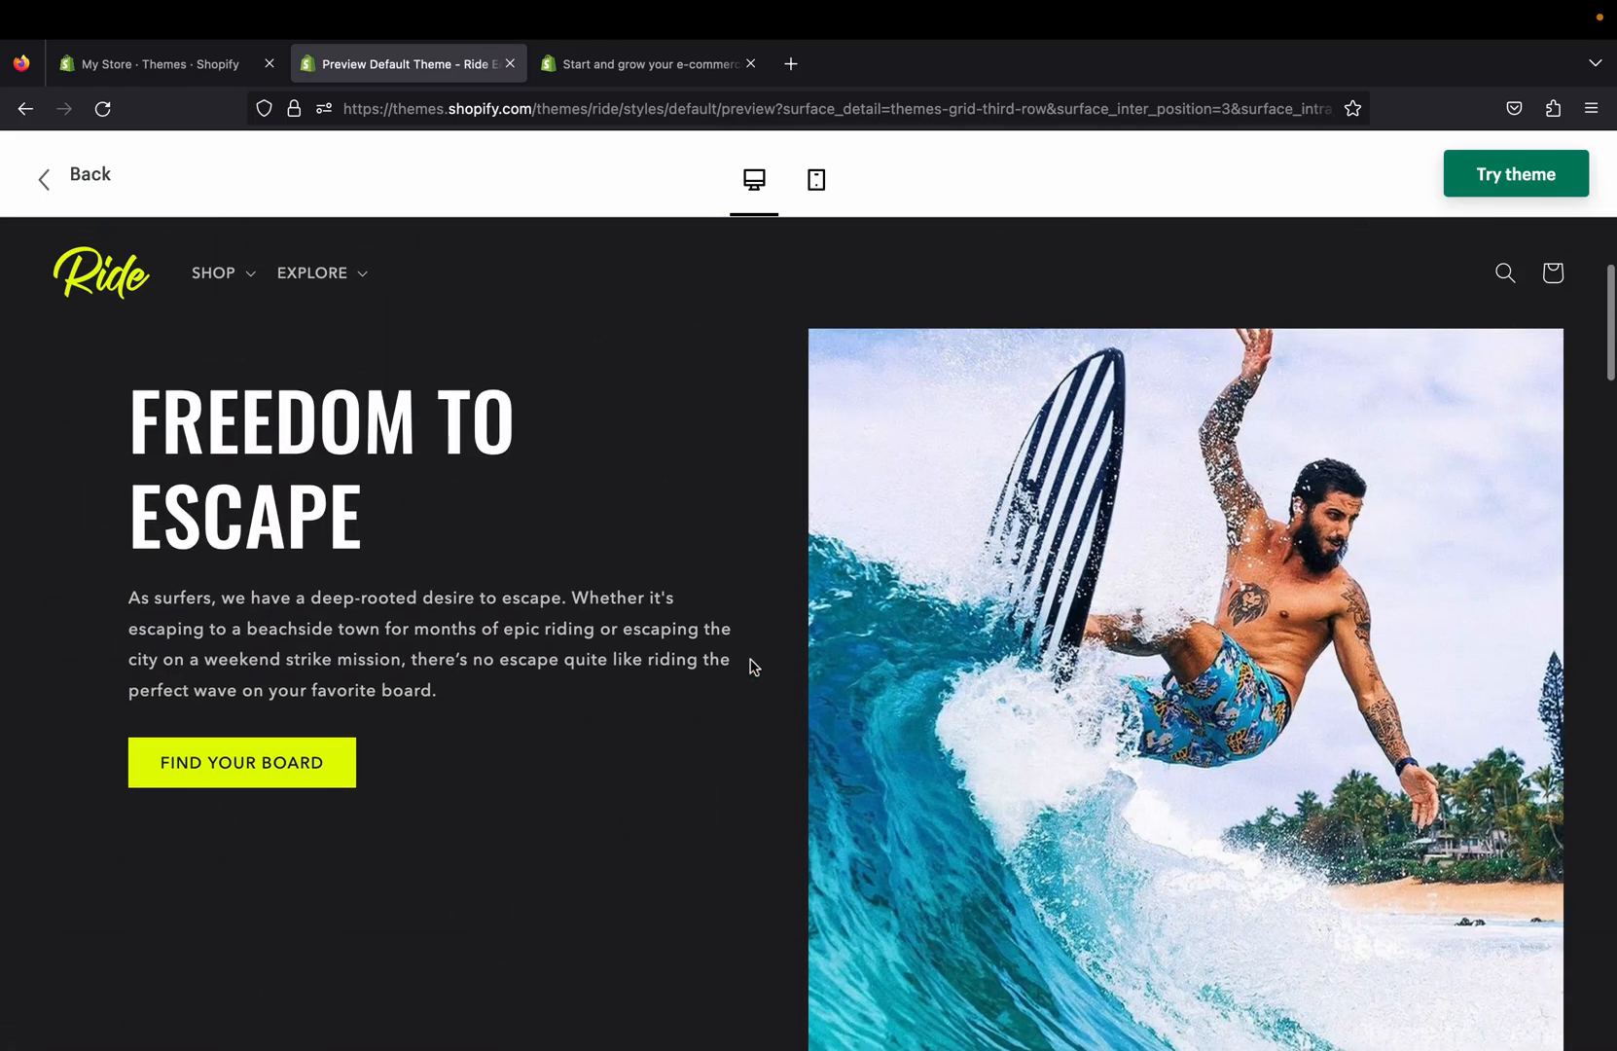
scroll(down, 3)
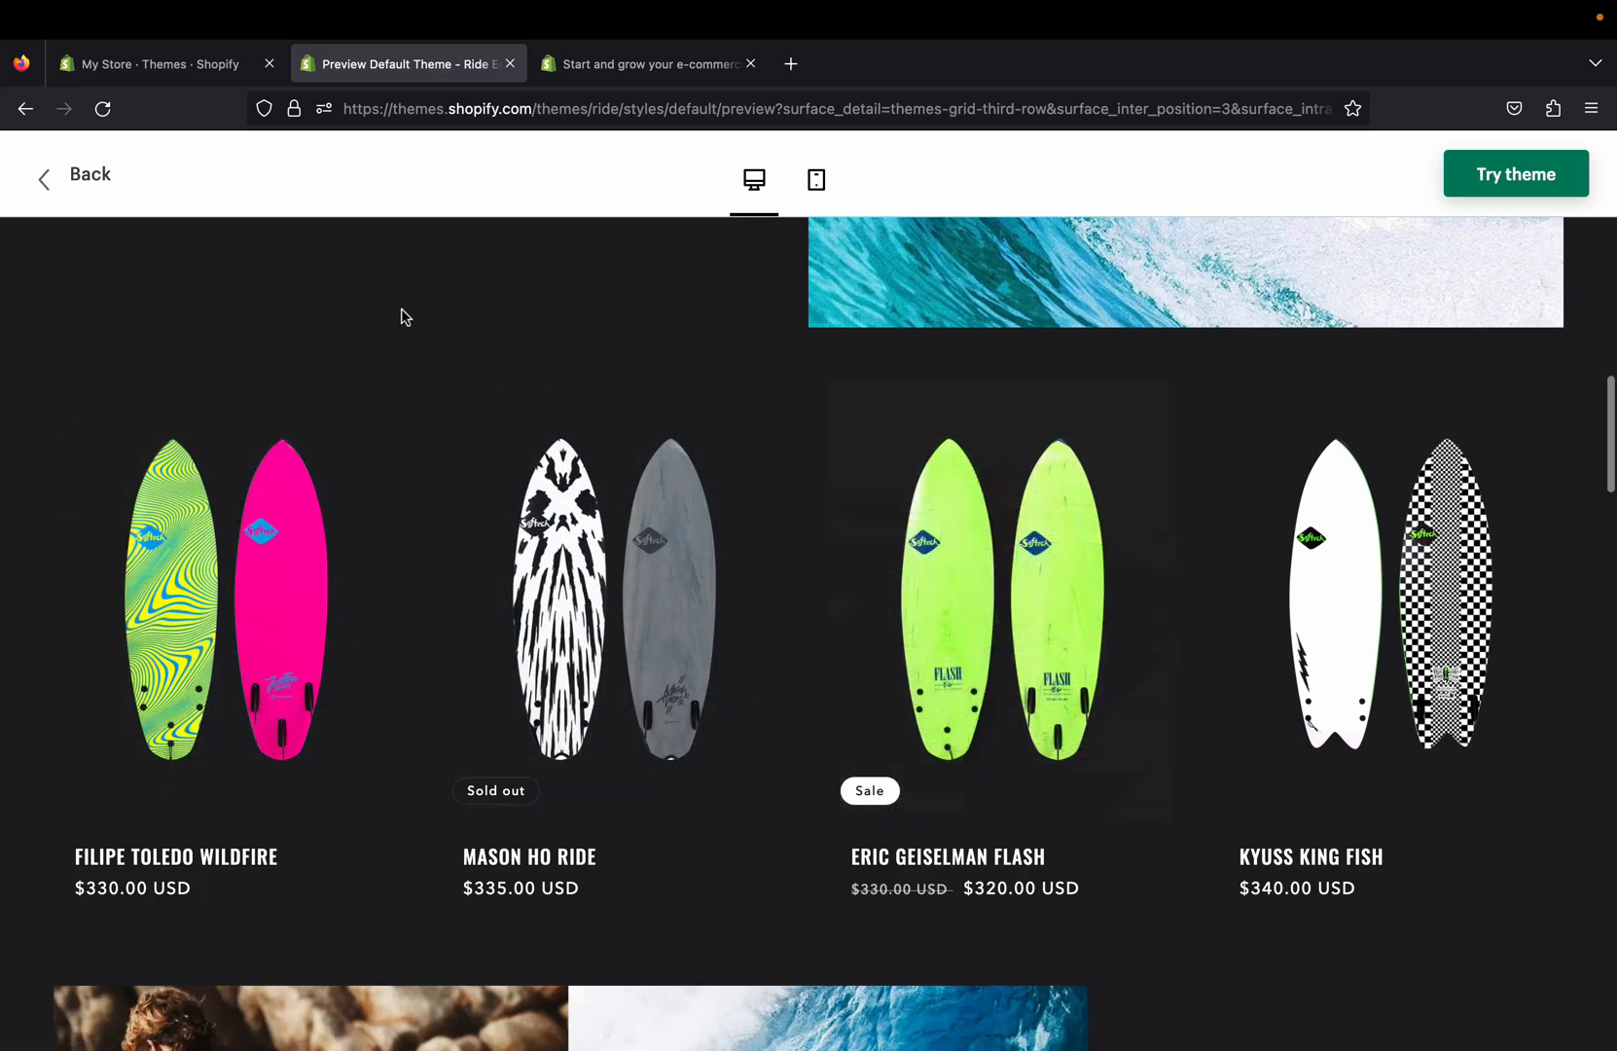
mouse_move(613, 598)
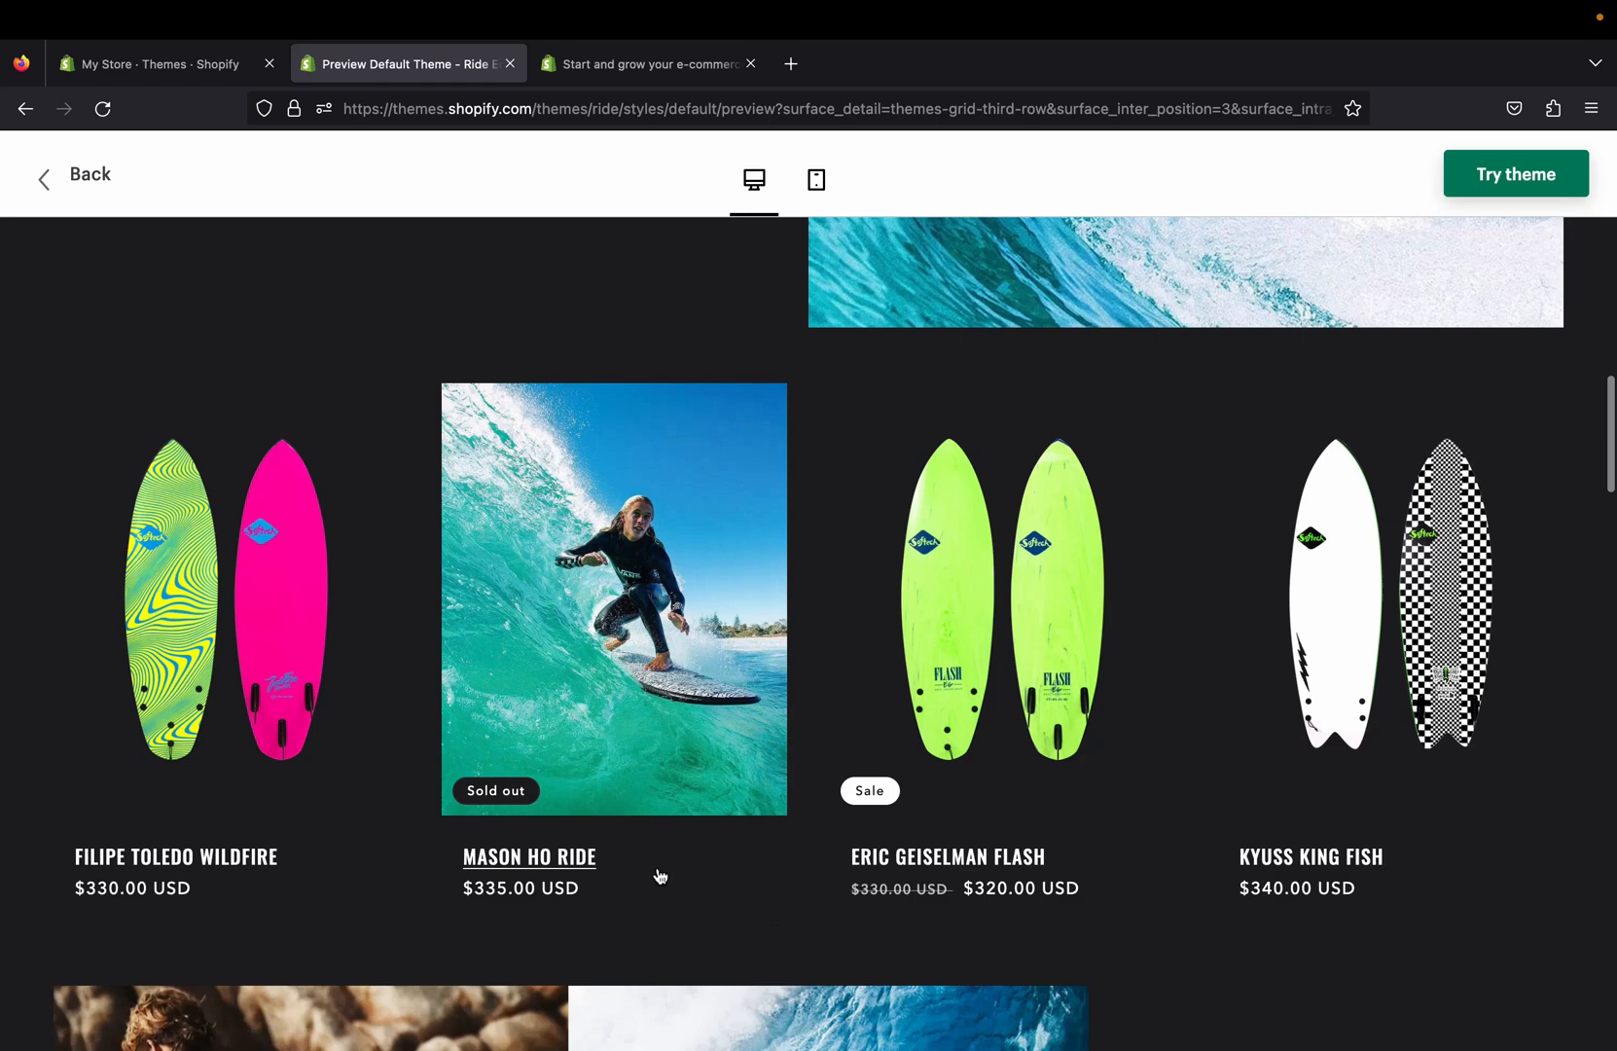
Step: View the Mason Ho Ride product page and browse down through its details
click(530, 856)
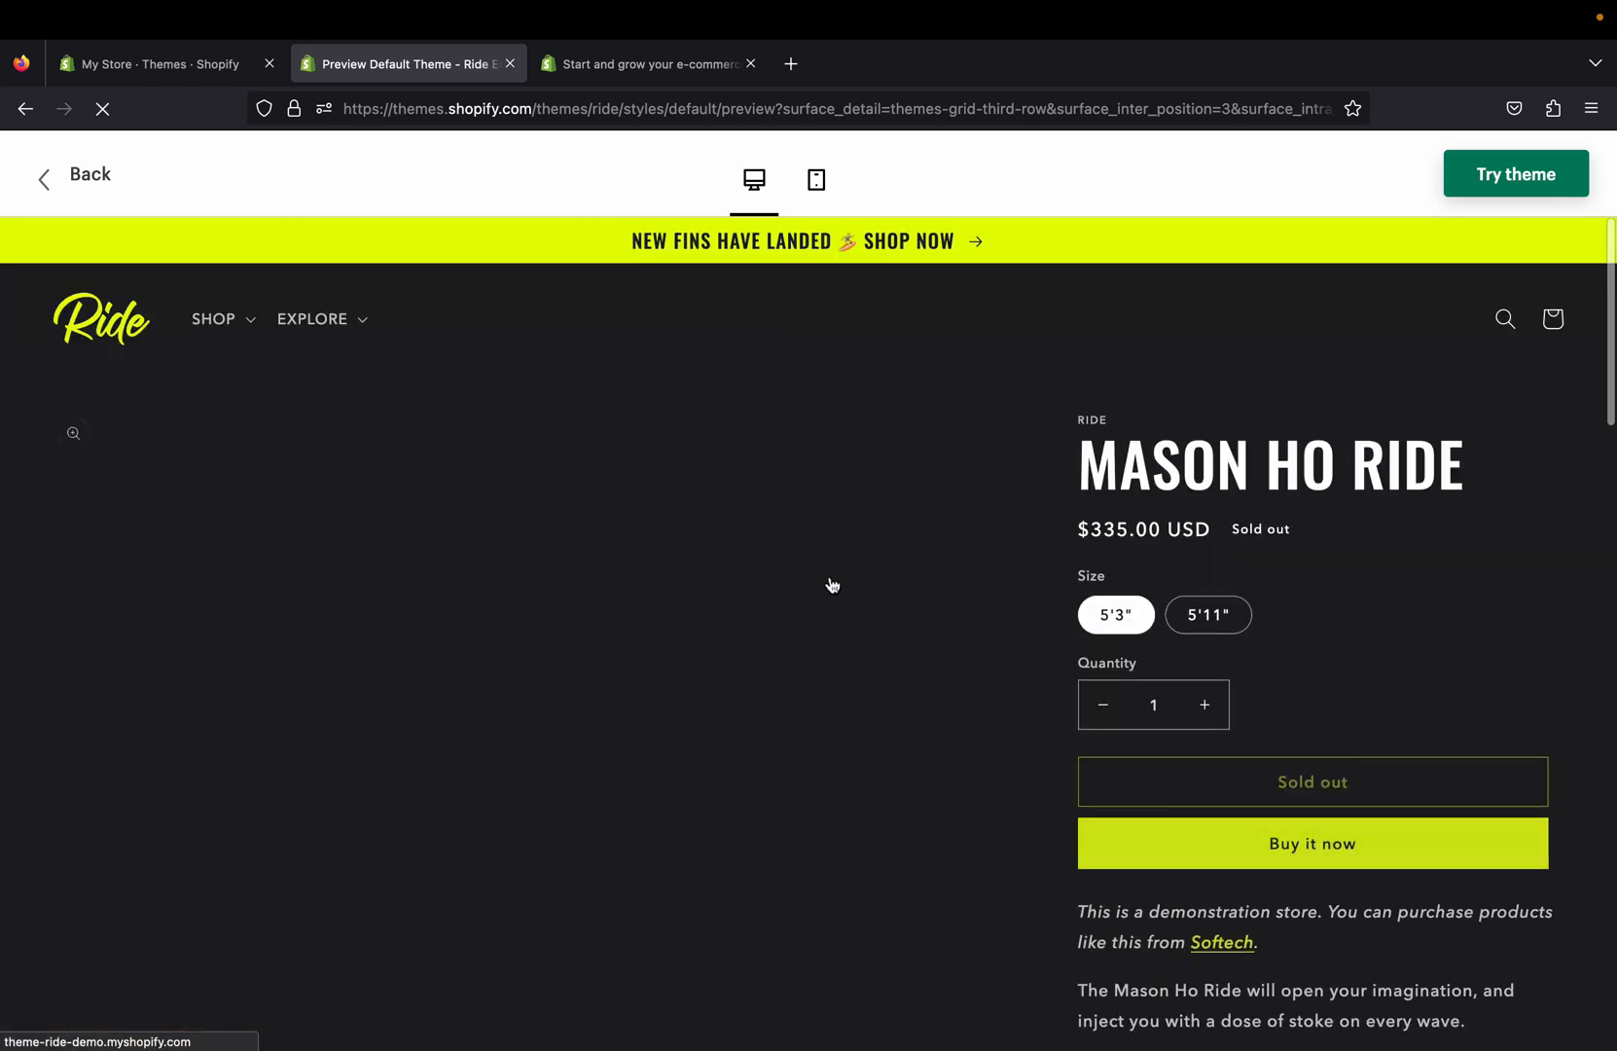
scroll(down, 3)
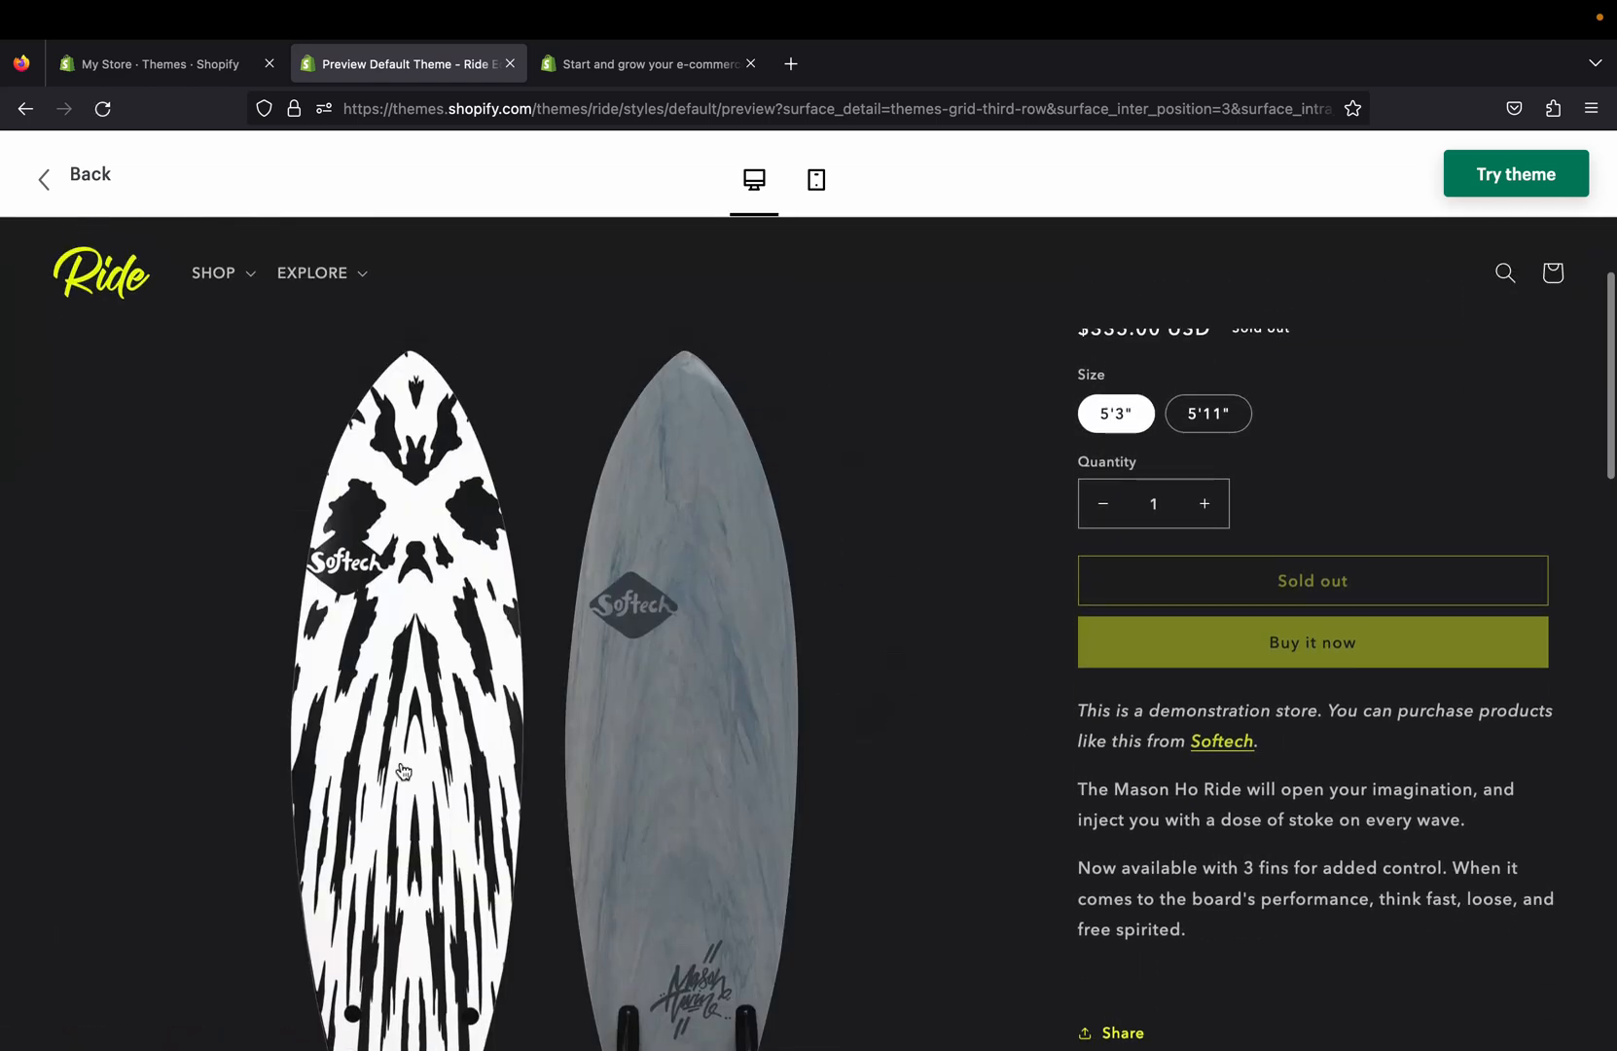
scroll(down, 3)
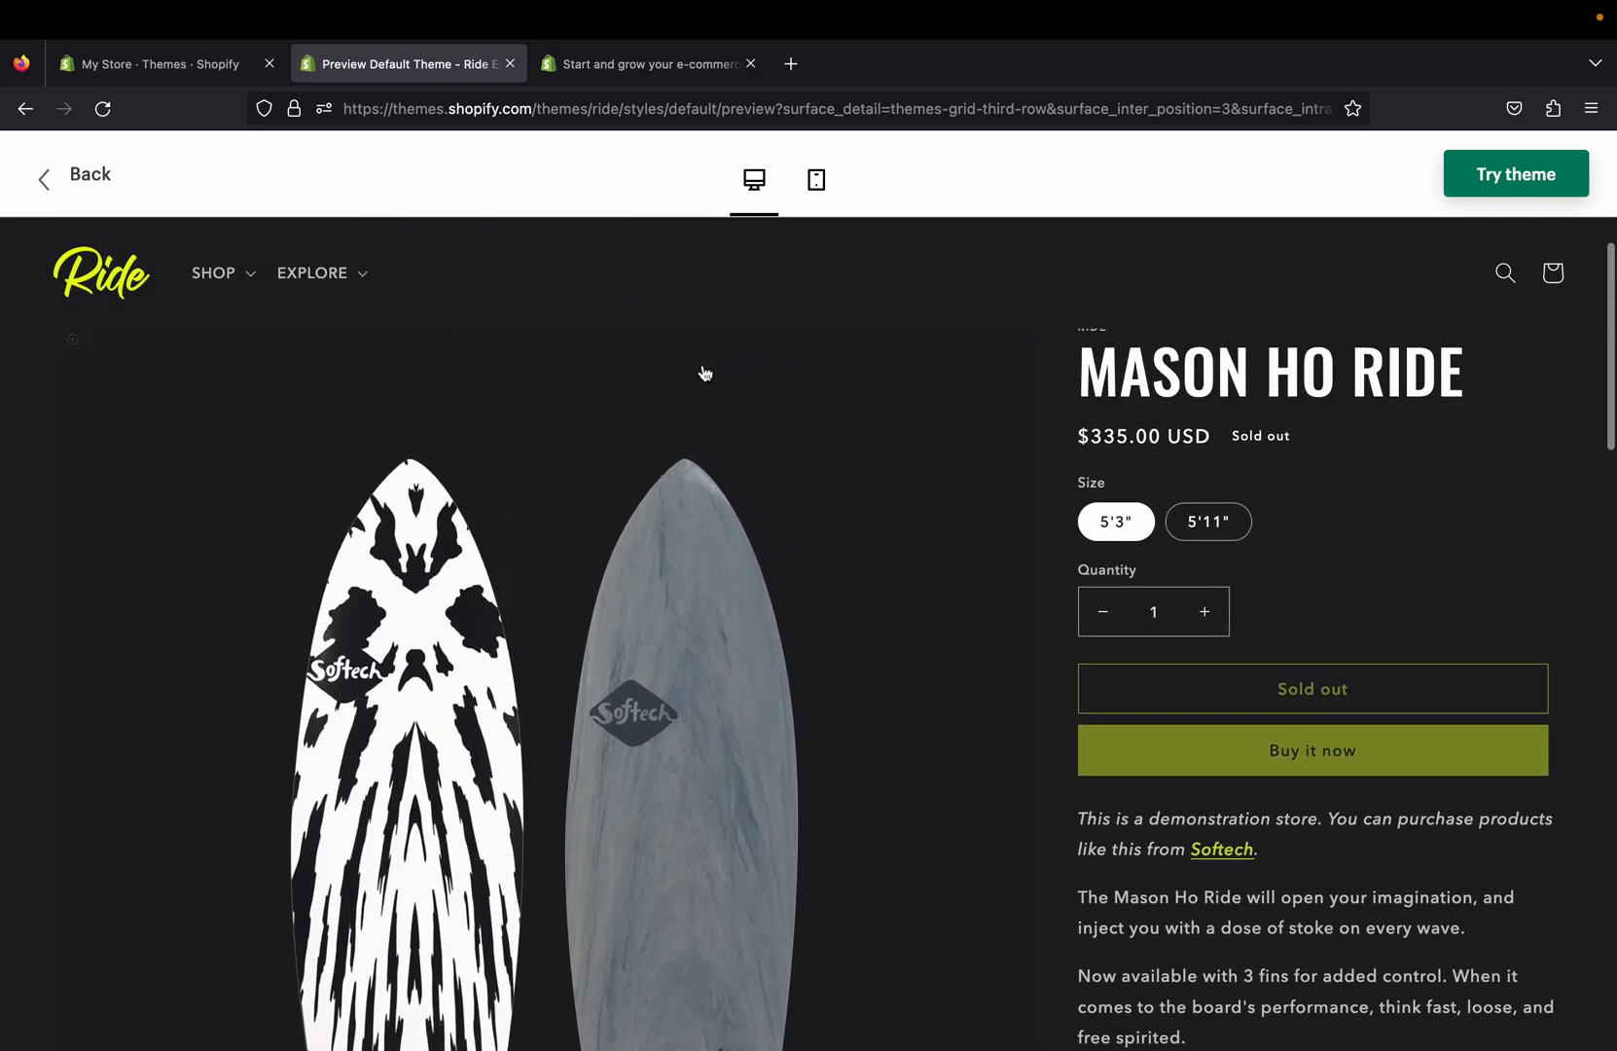
mouse_move(908, 360)
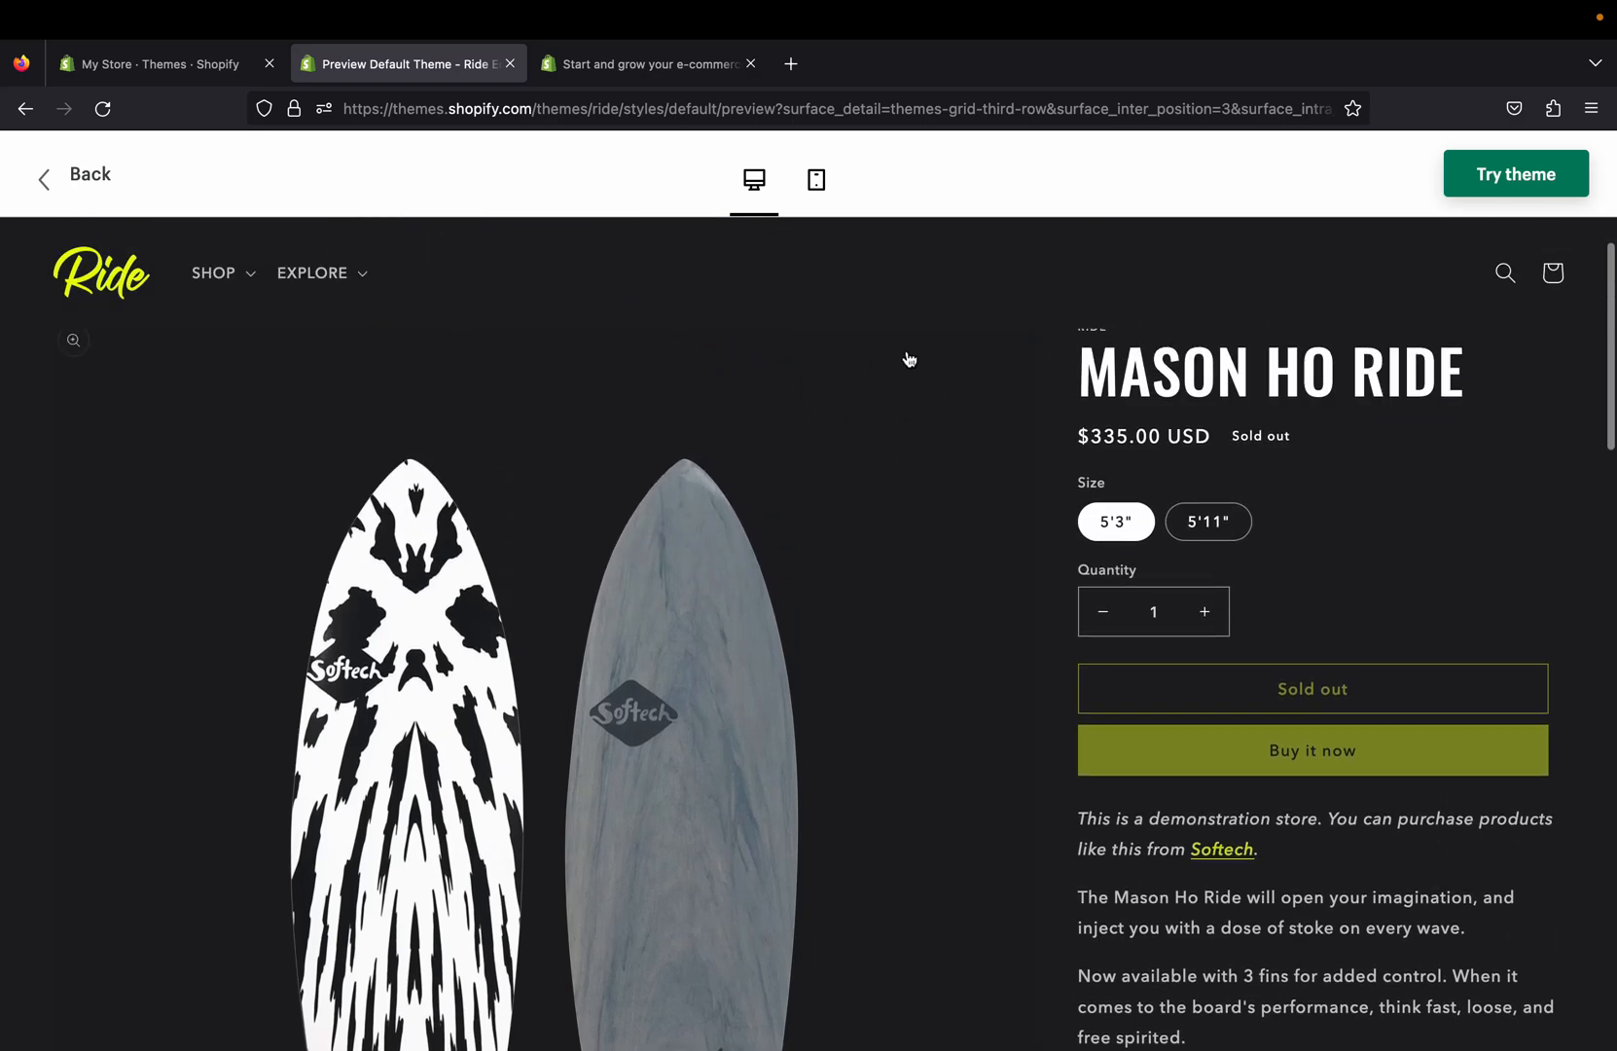
scroll(down, 3)
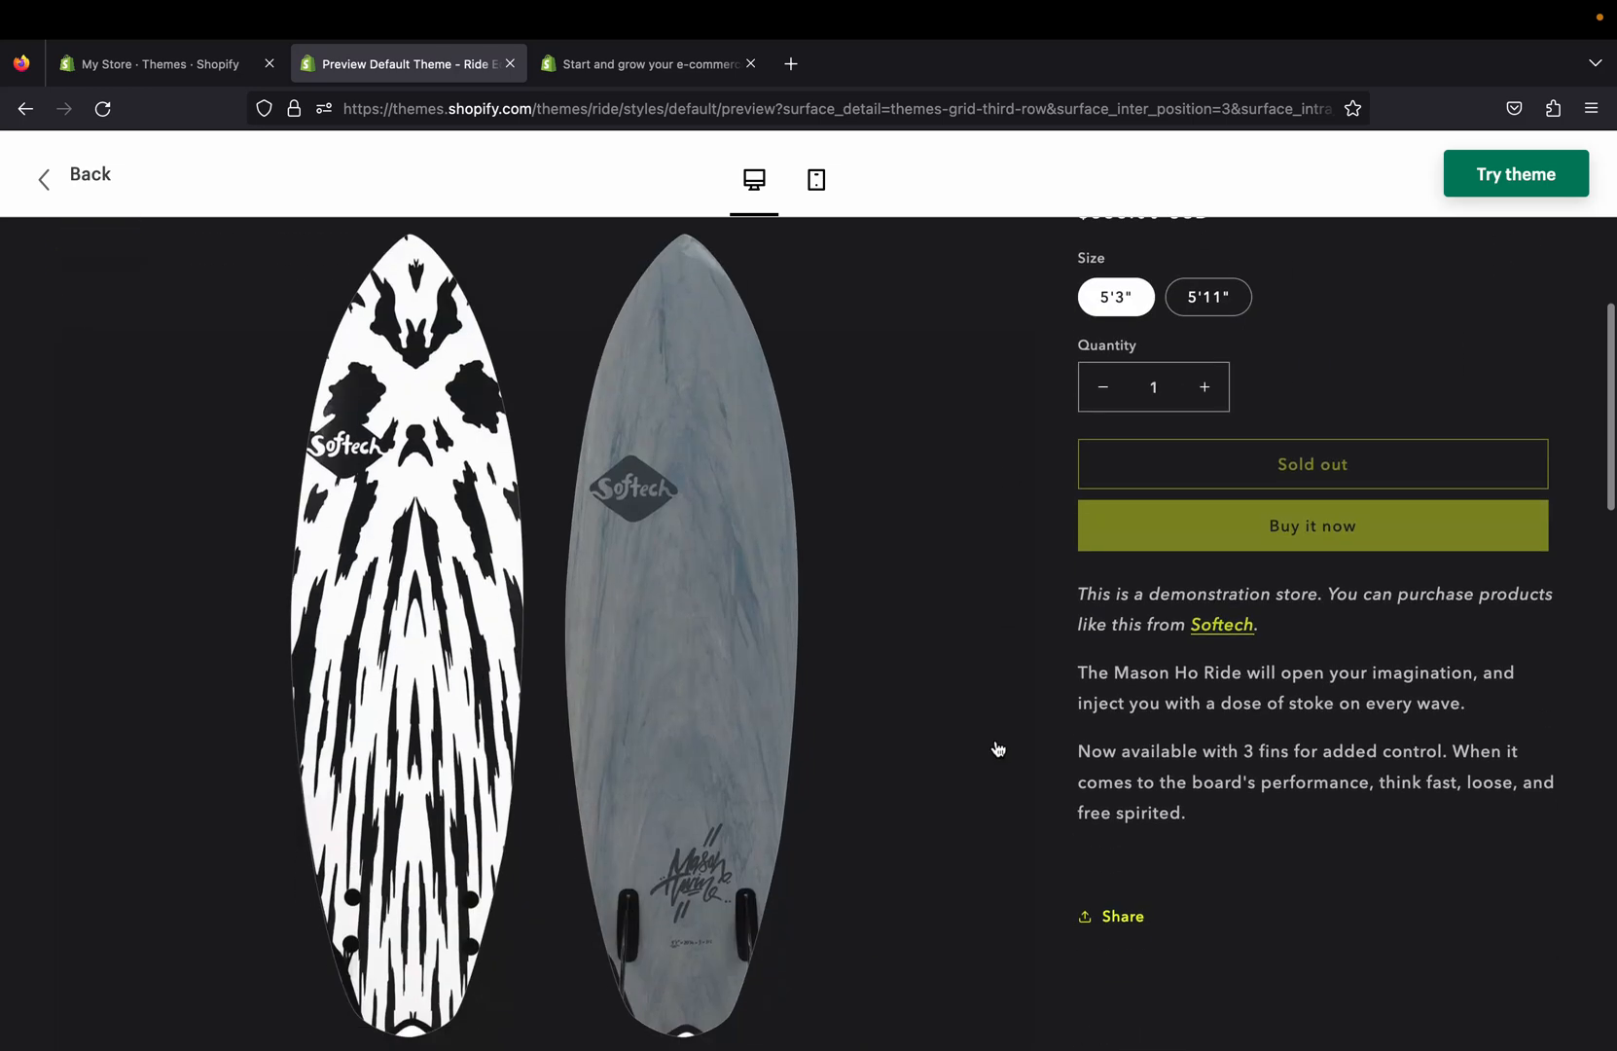
scroll(down, 3)
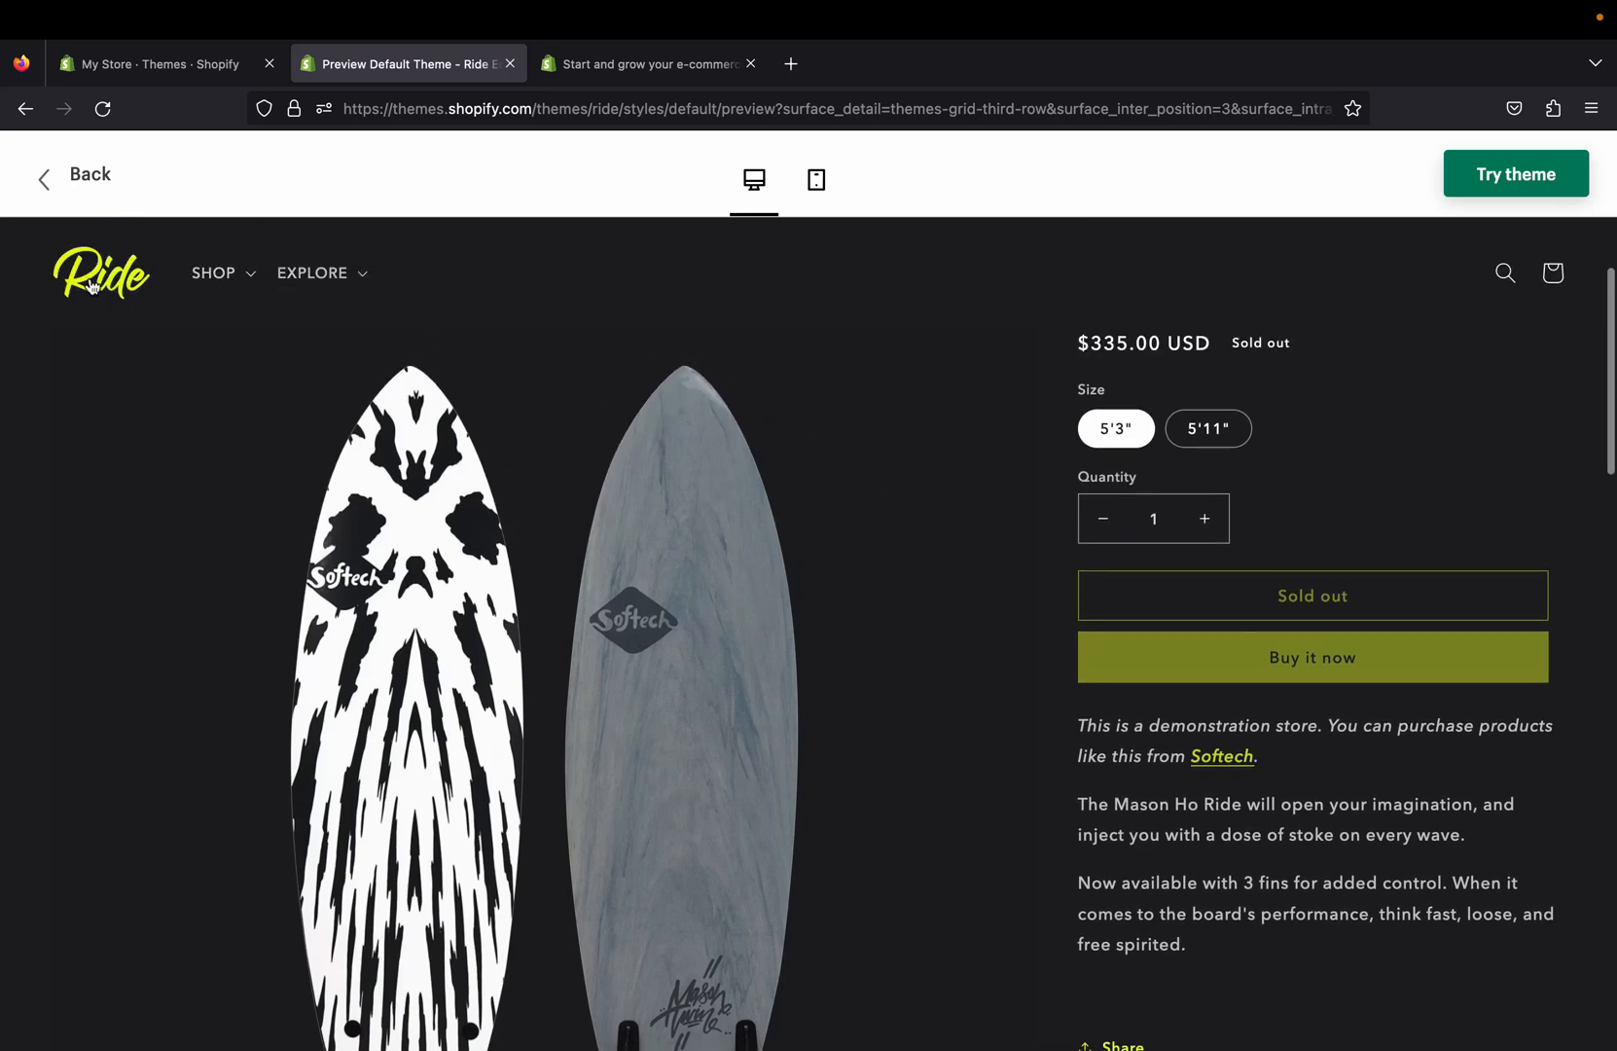
Step: Browse the demo home page to its footer, then preview it in the phone layout
scroll(down, 3)
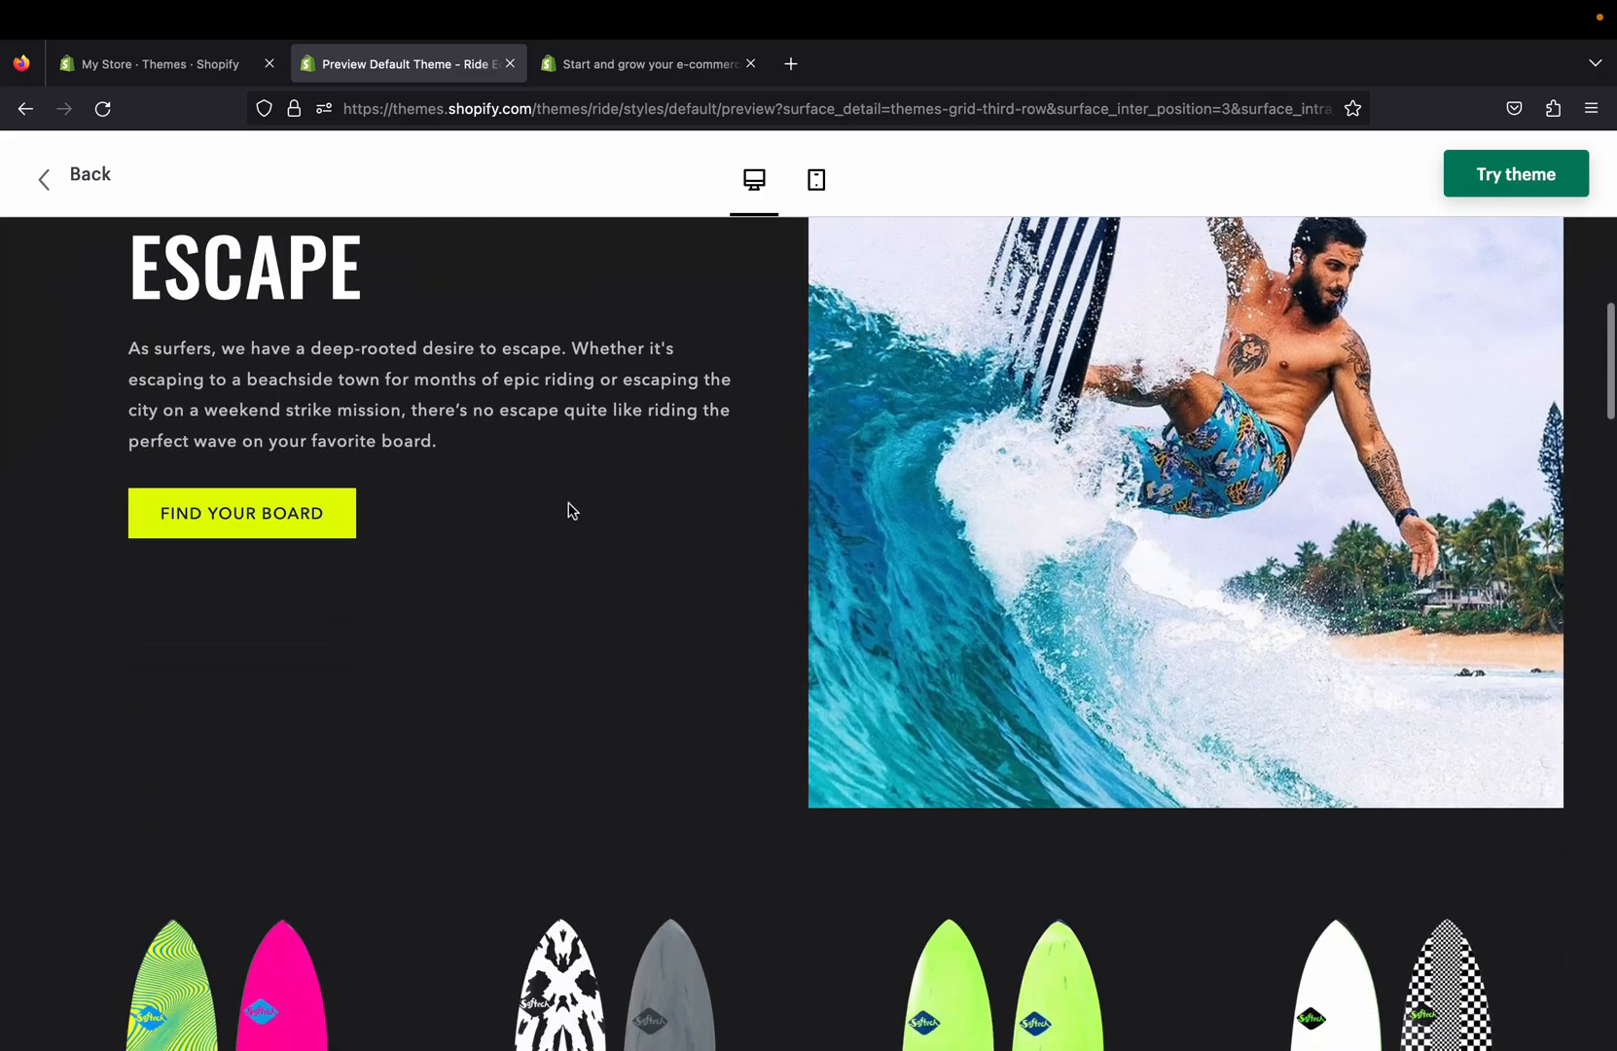
scroll(down, 3)
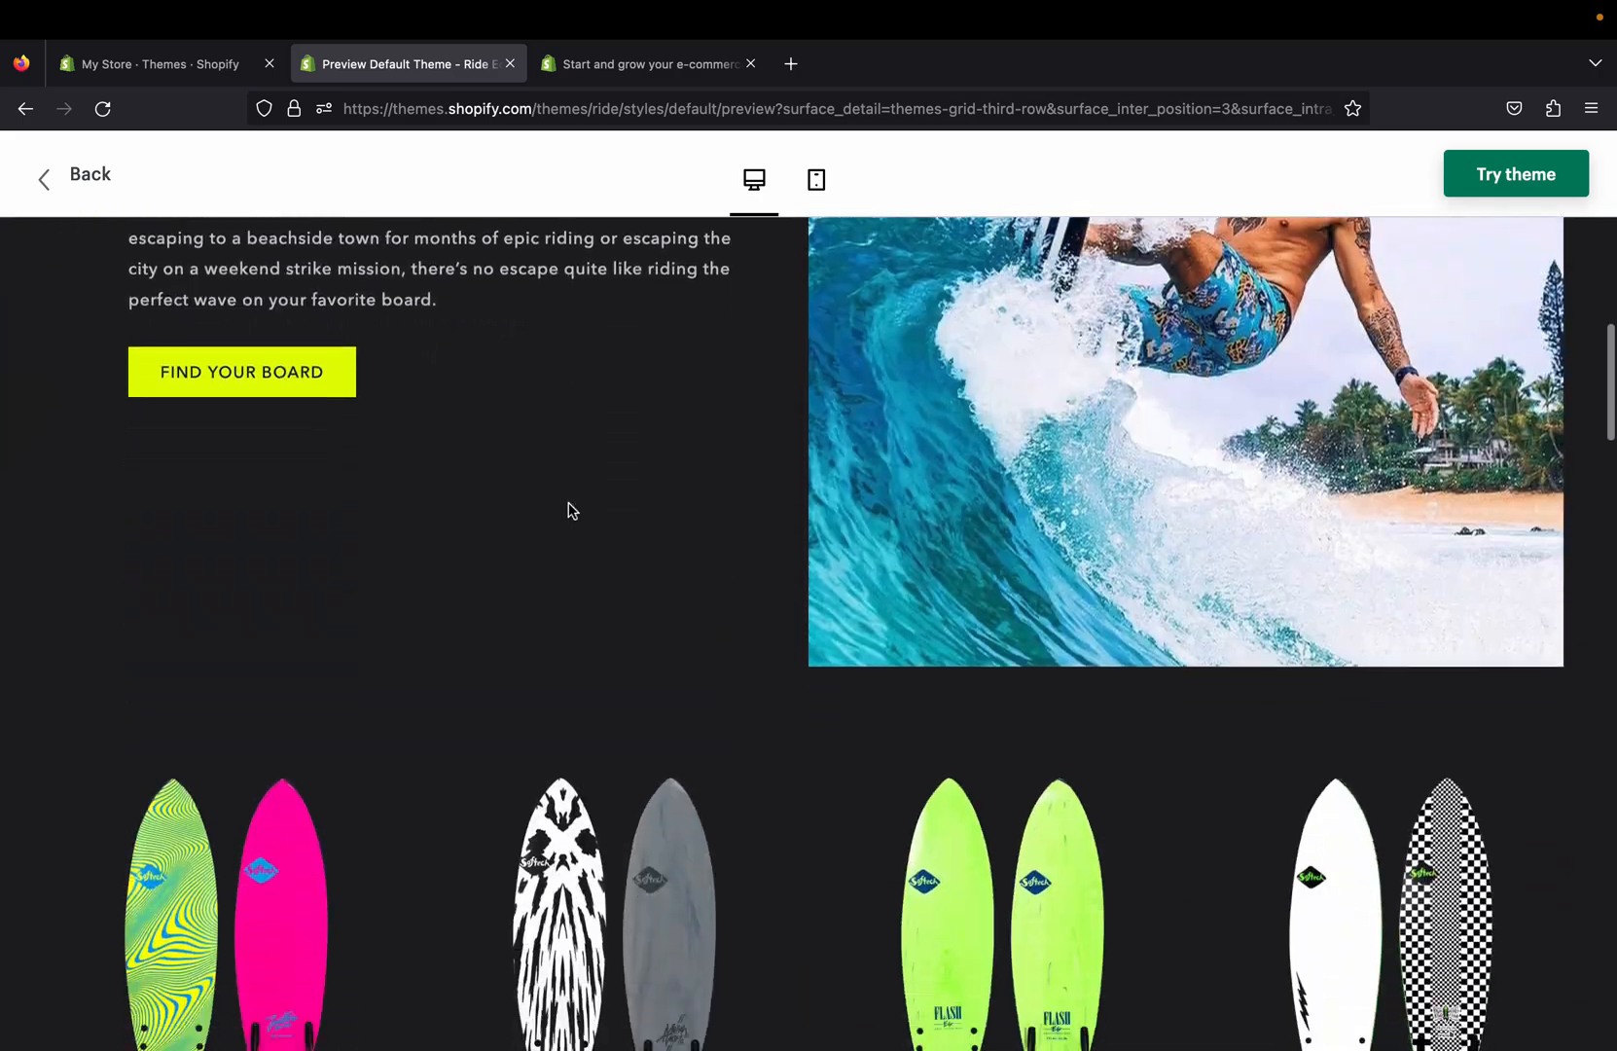
scroll(down, 3)
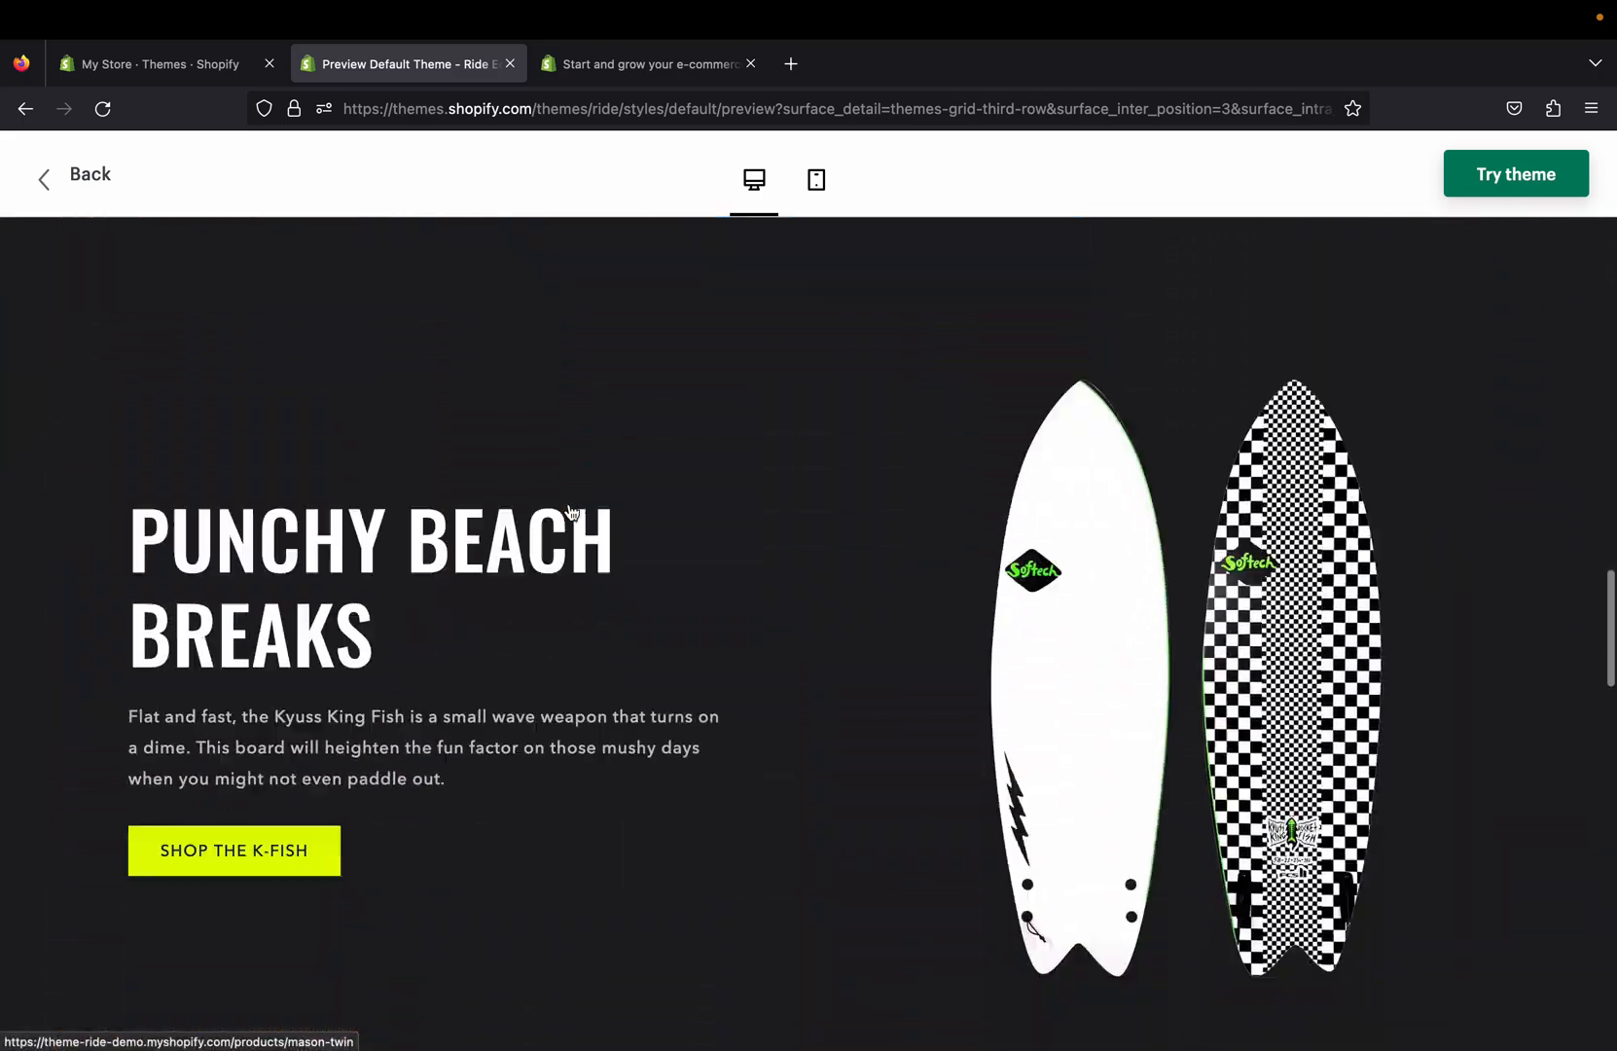
scroll(down, 3)
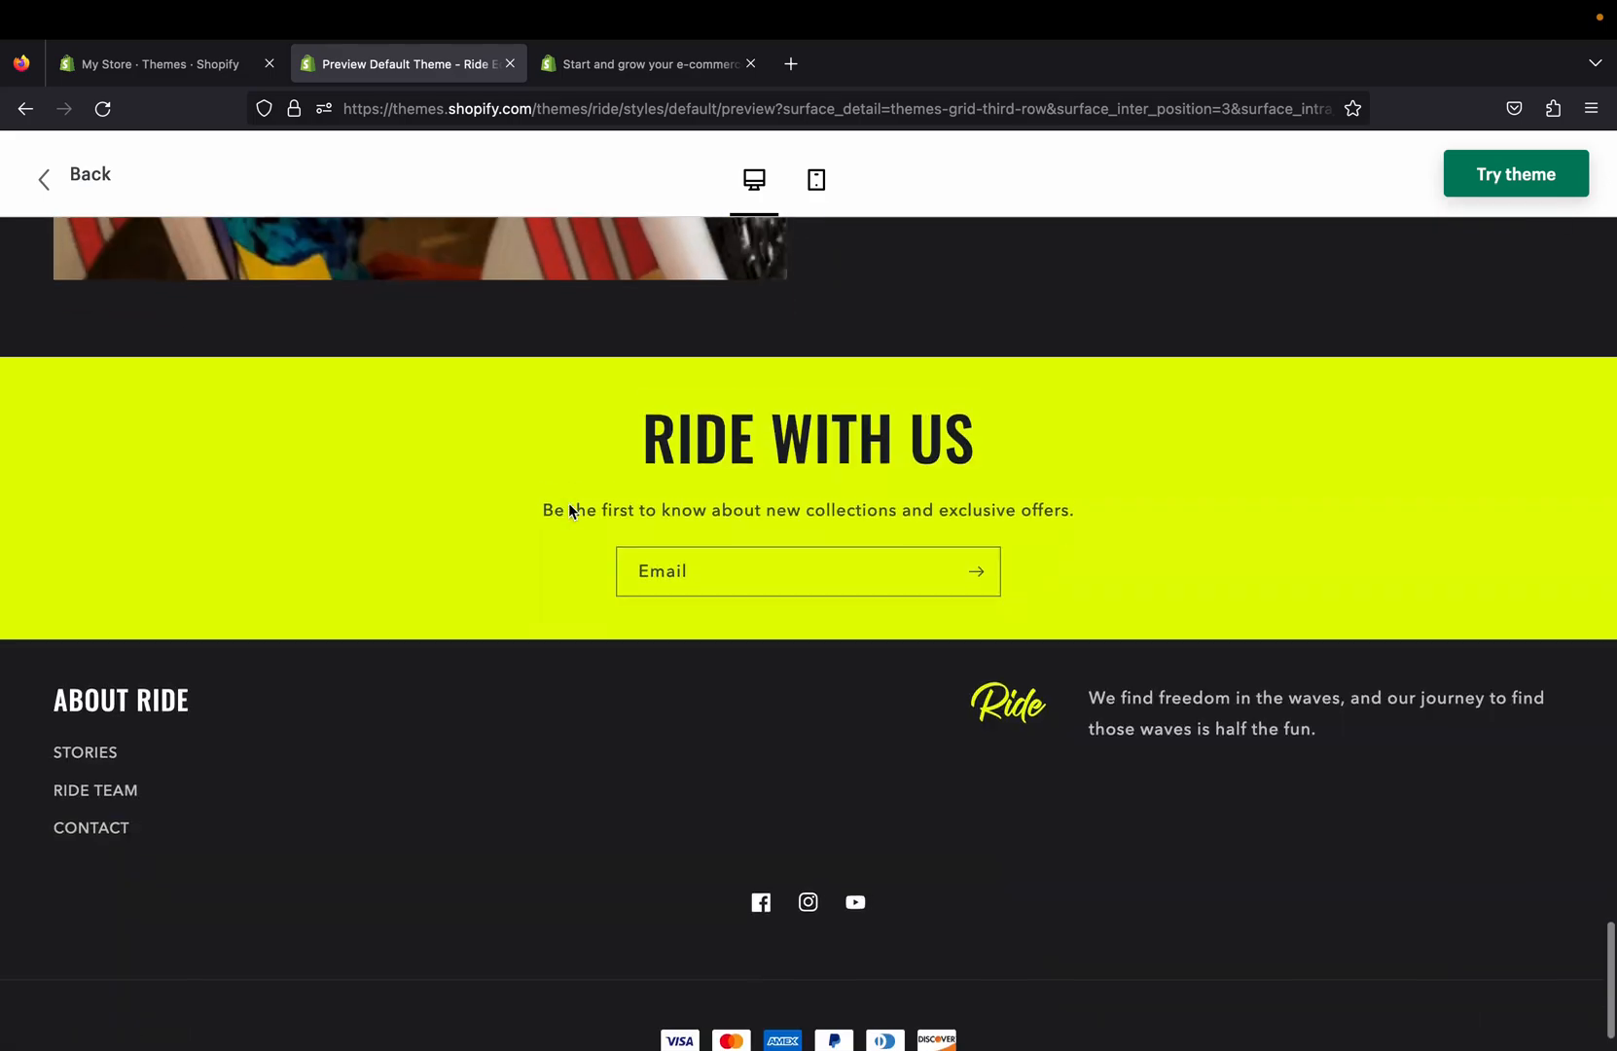
click(816, 179)
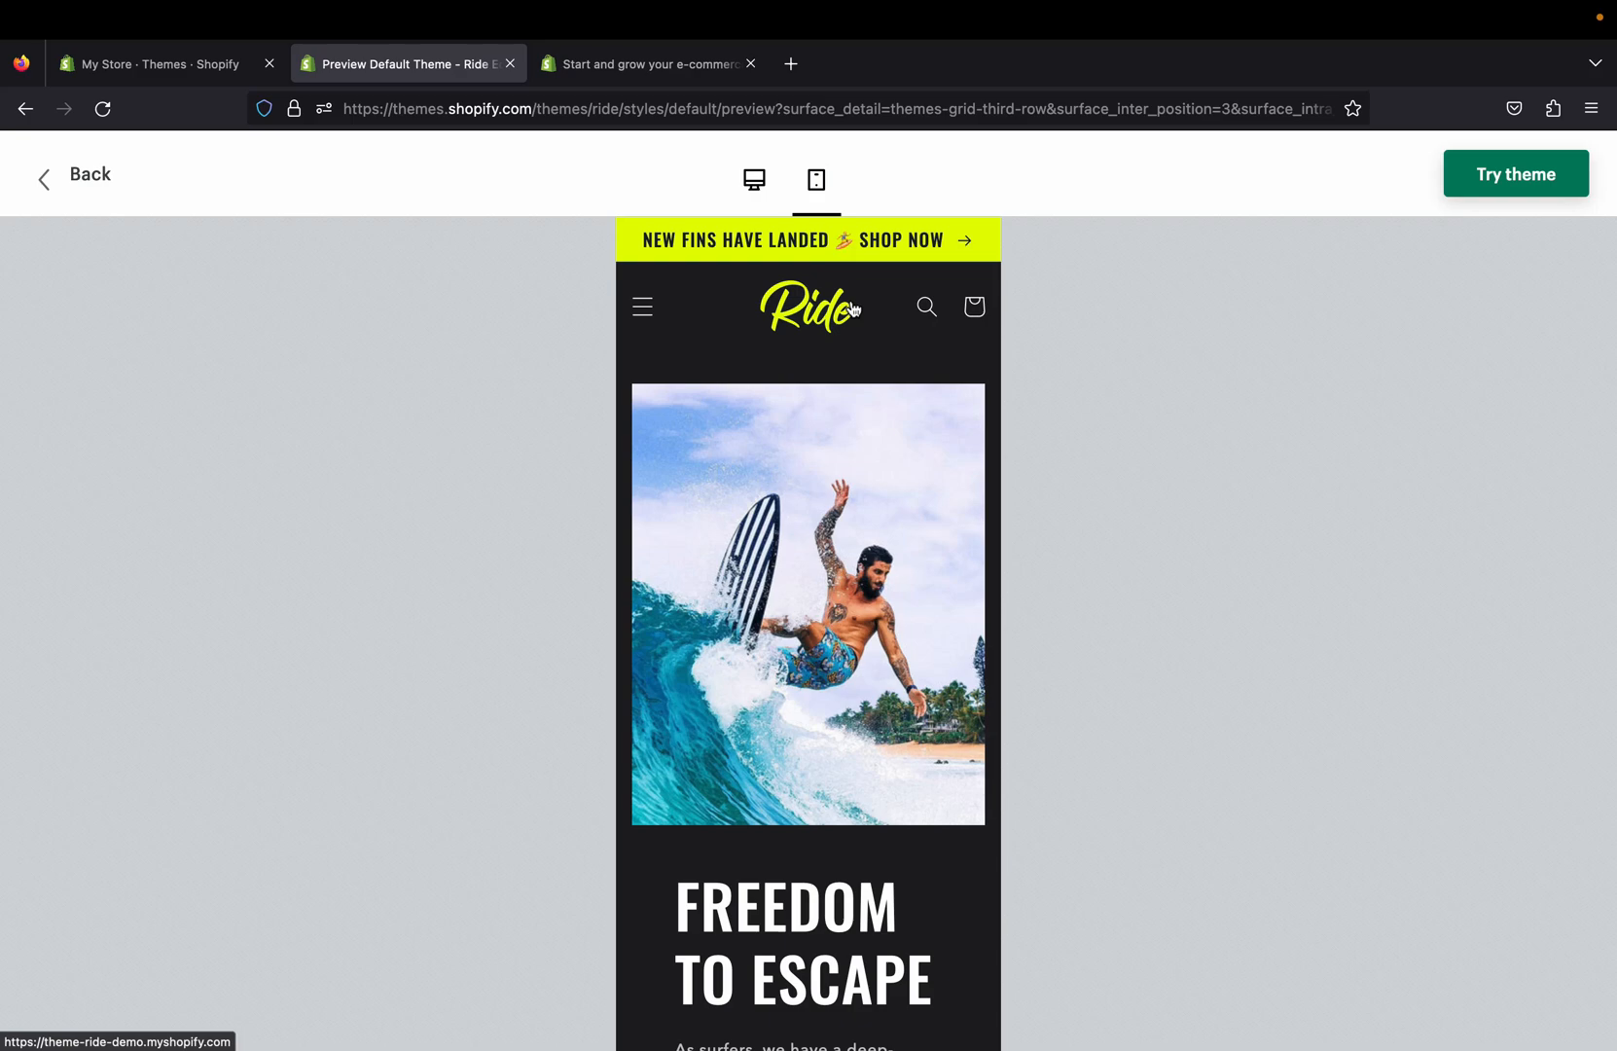
scroll(down, 3)
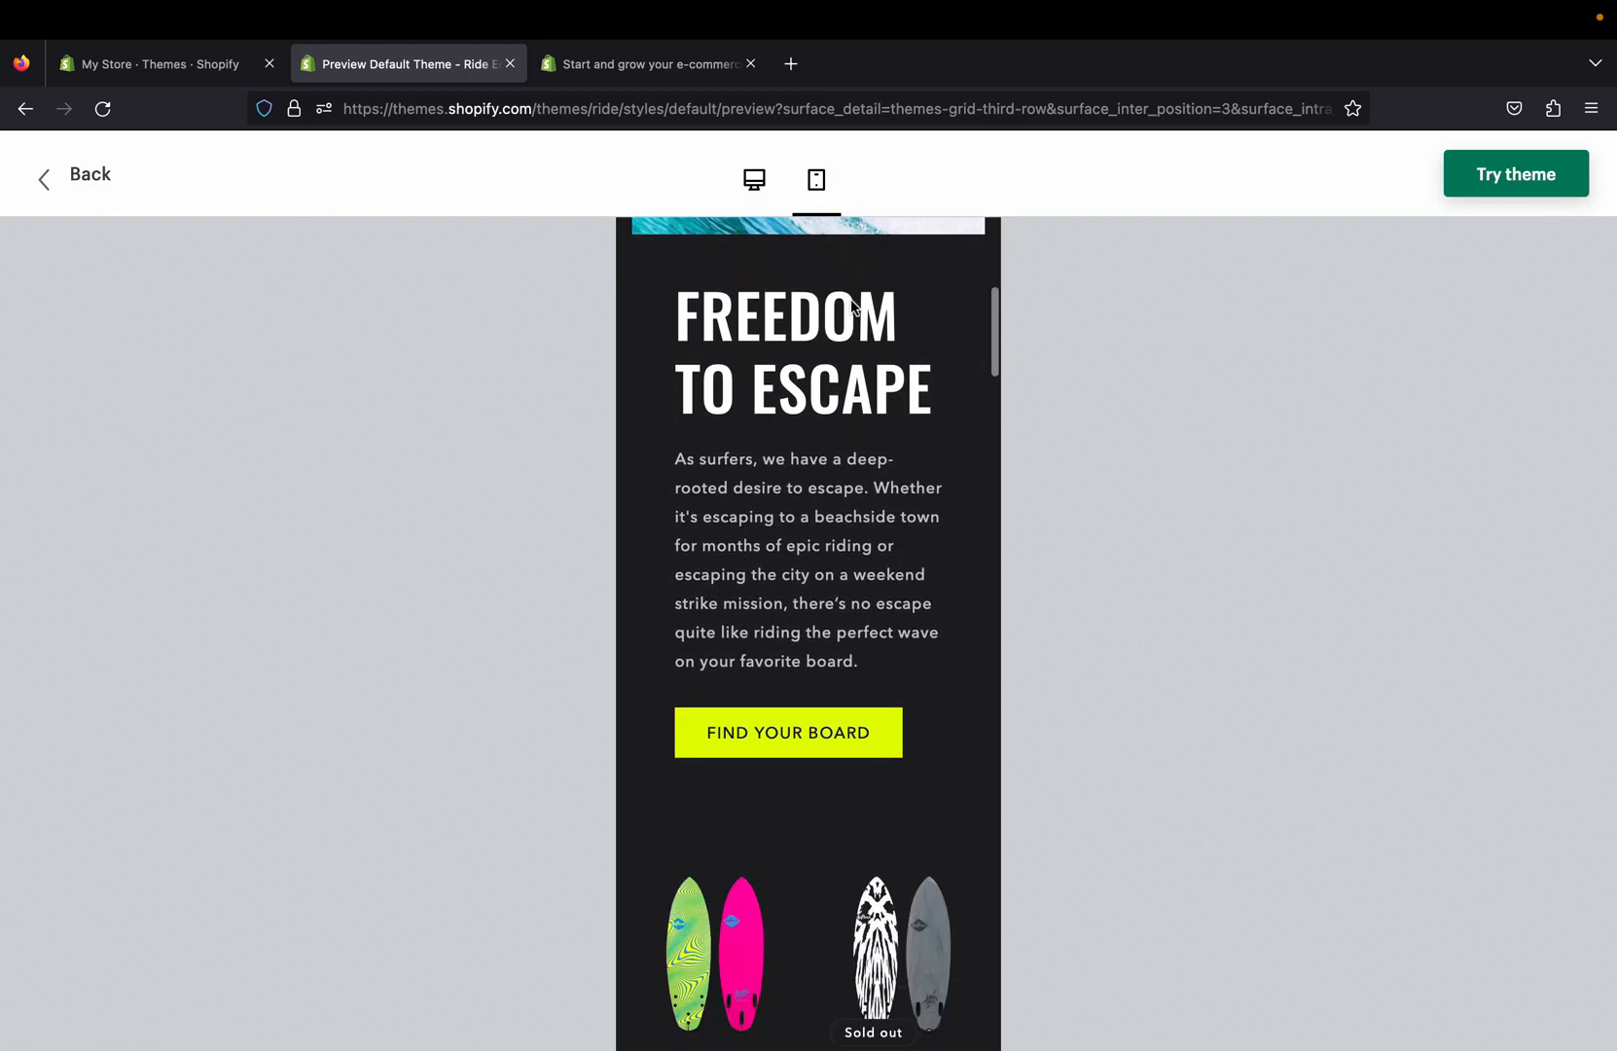
scroll(down, 3)
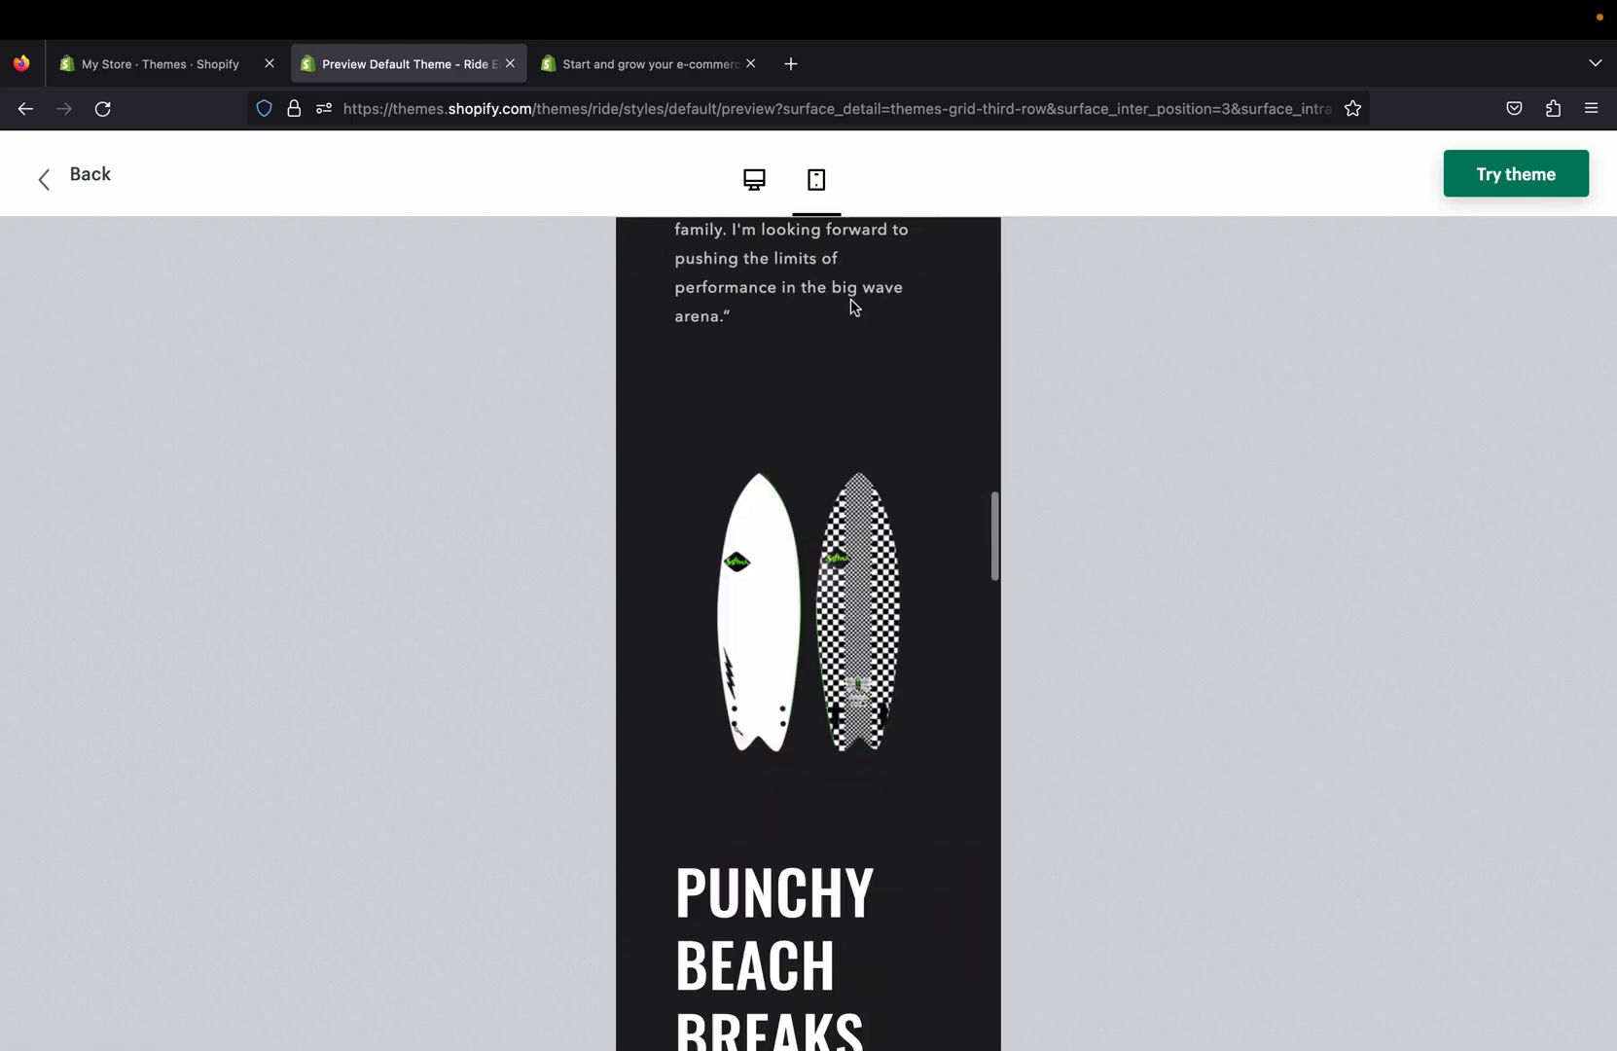
scroll(down, 3)
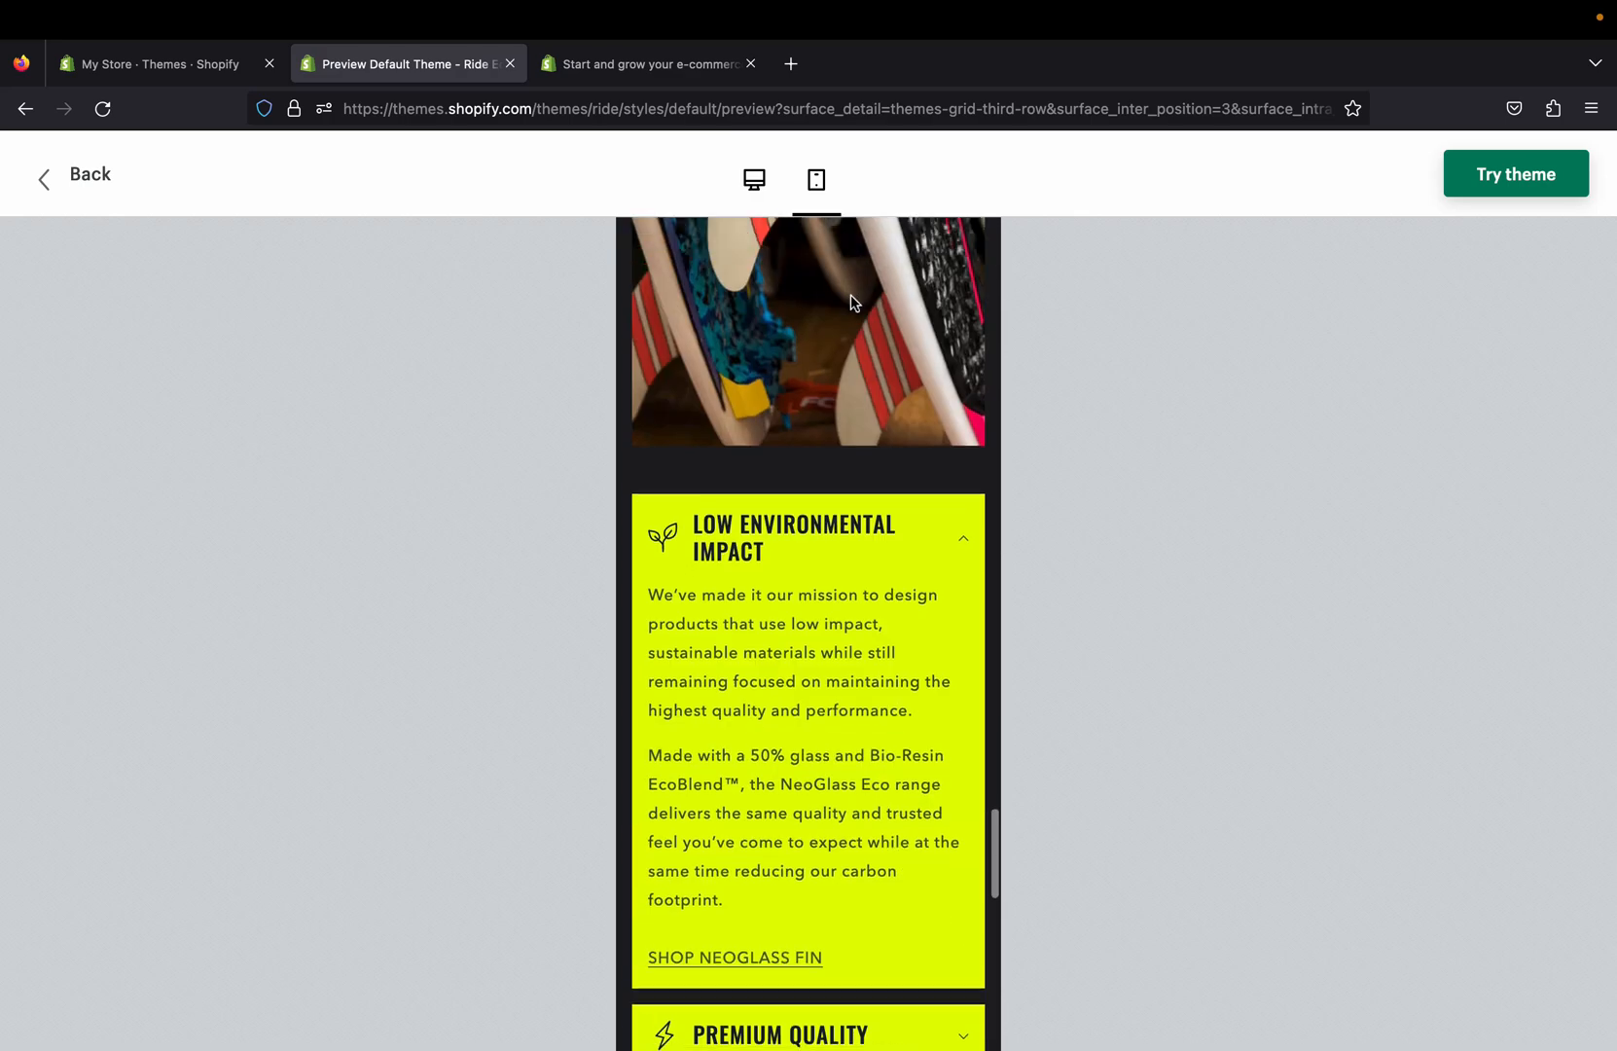
Step: Back in the desktop preview, check the empty cart and pick the green Flash board on sale
click(753, 179)
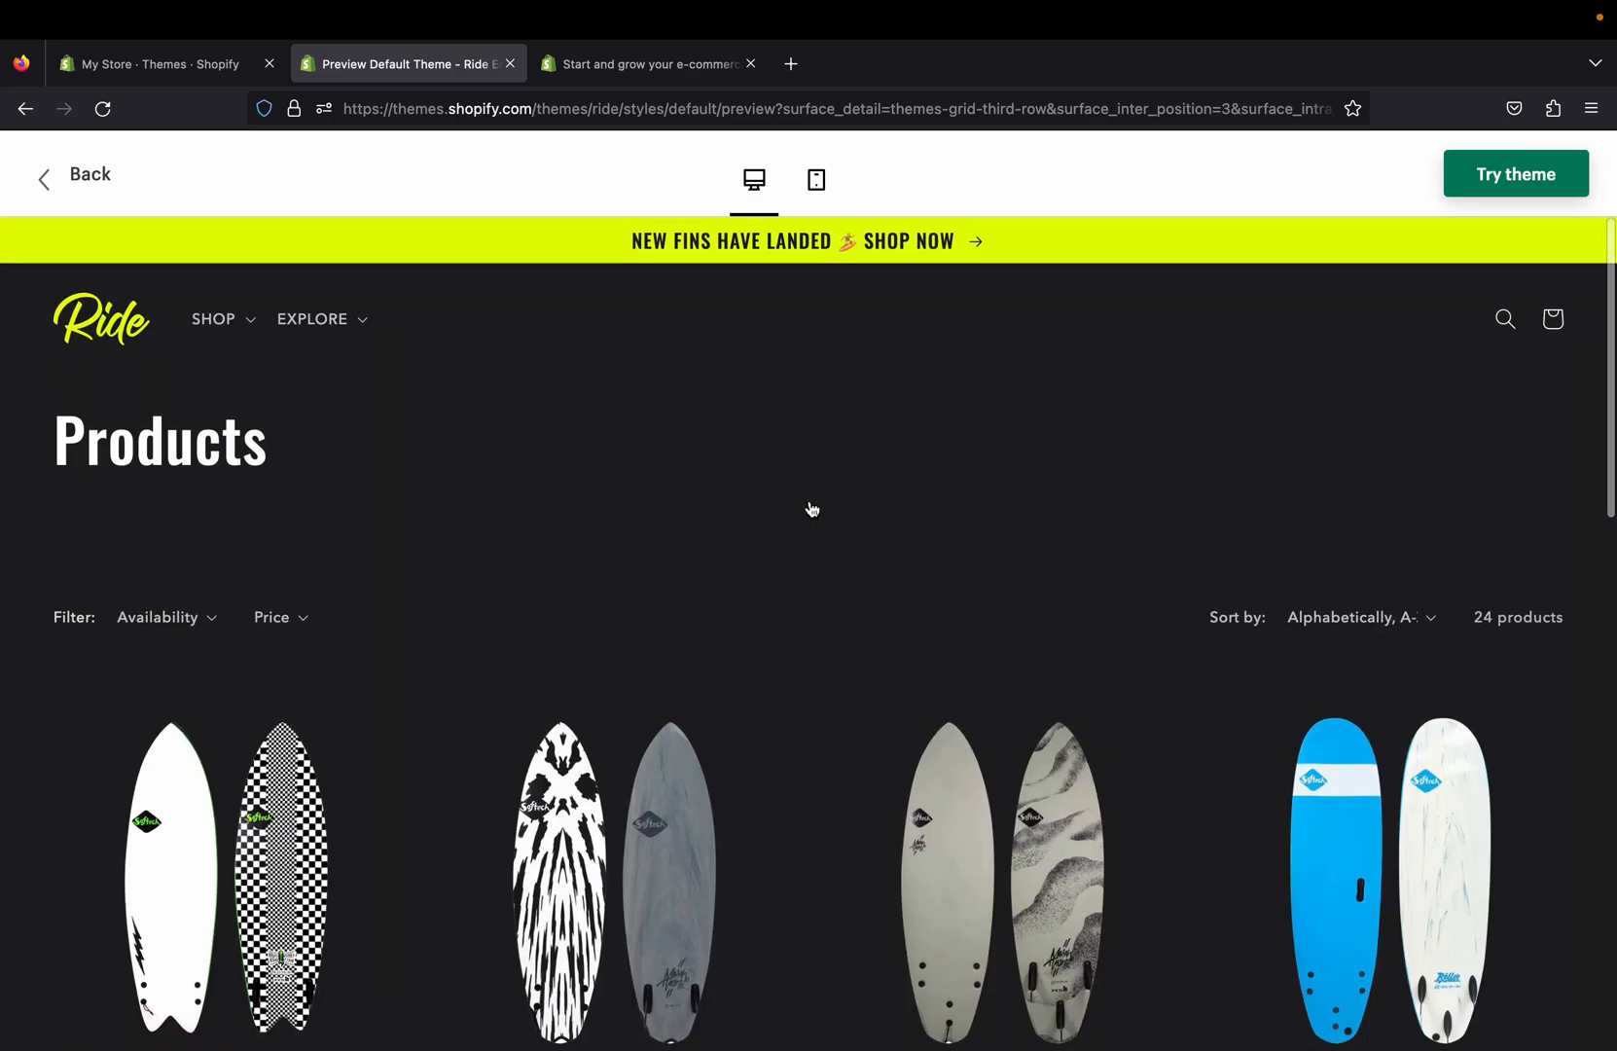
mouse_move(1495, 354)
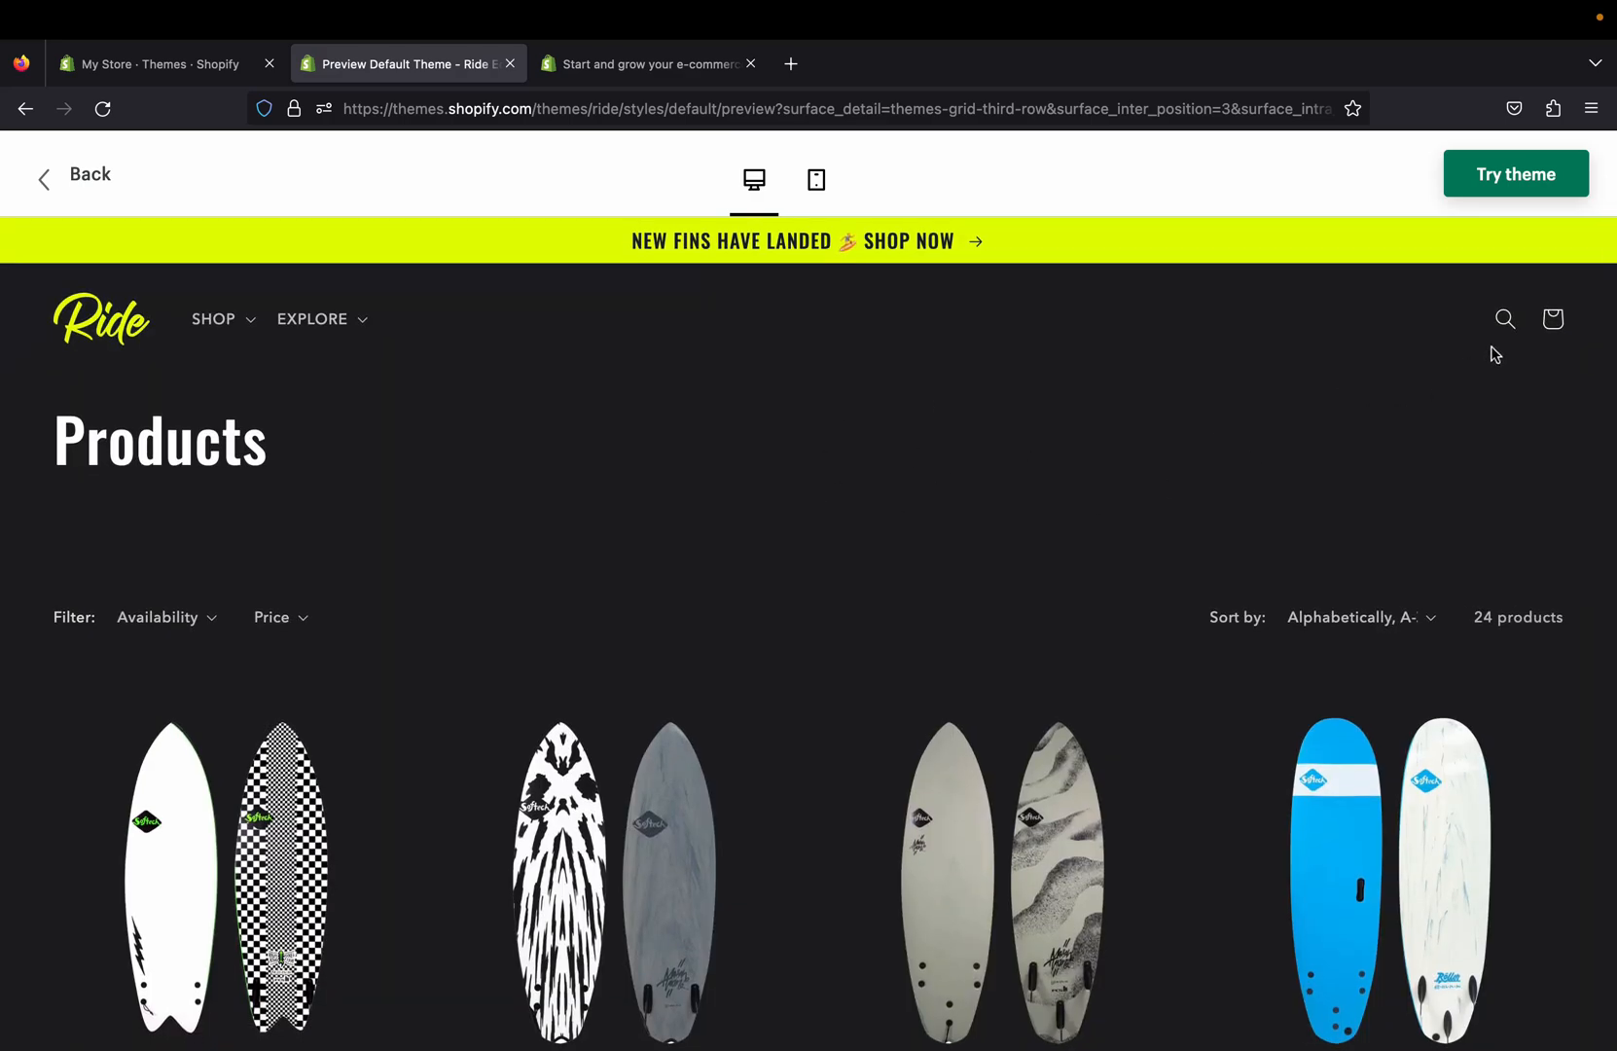
click(1553, 319)
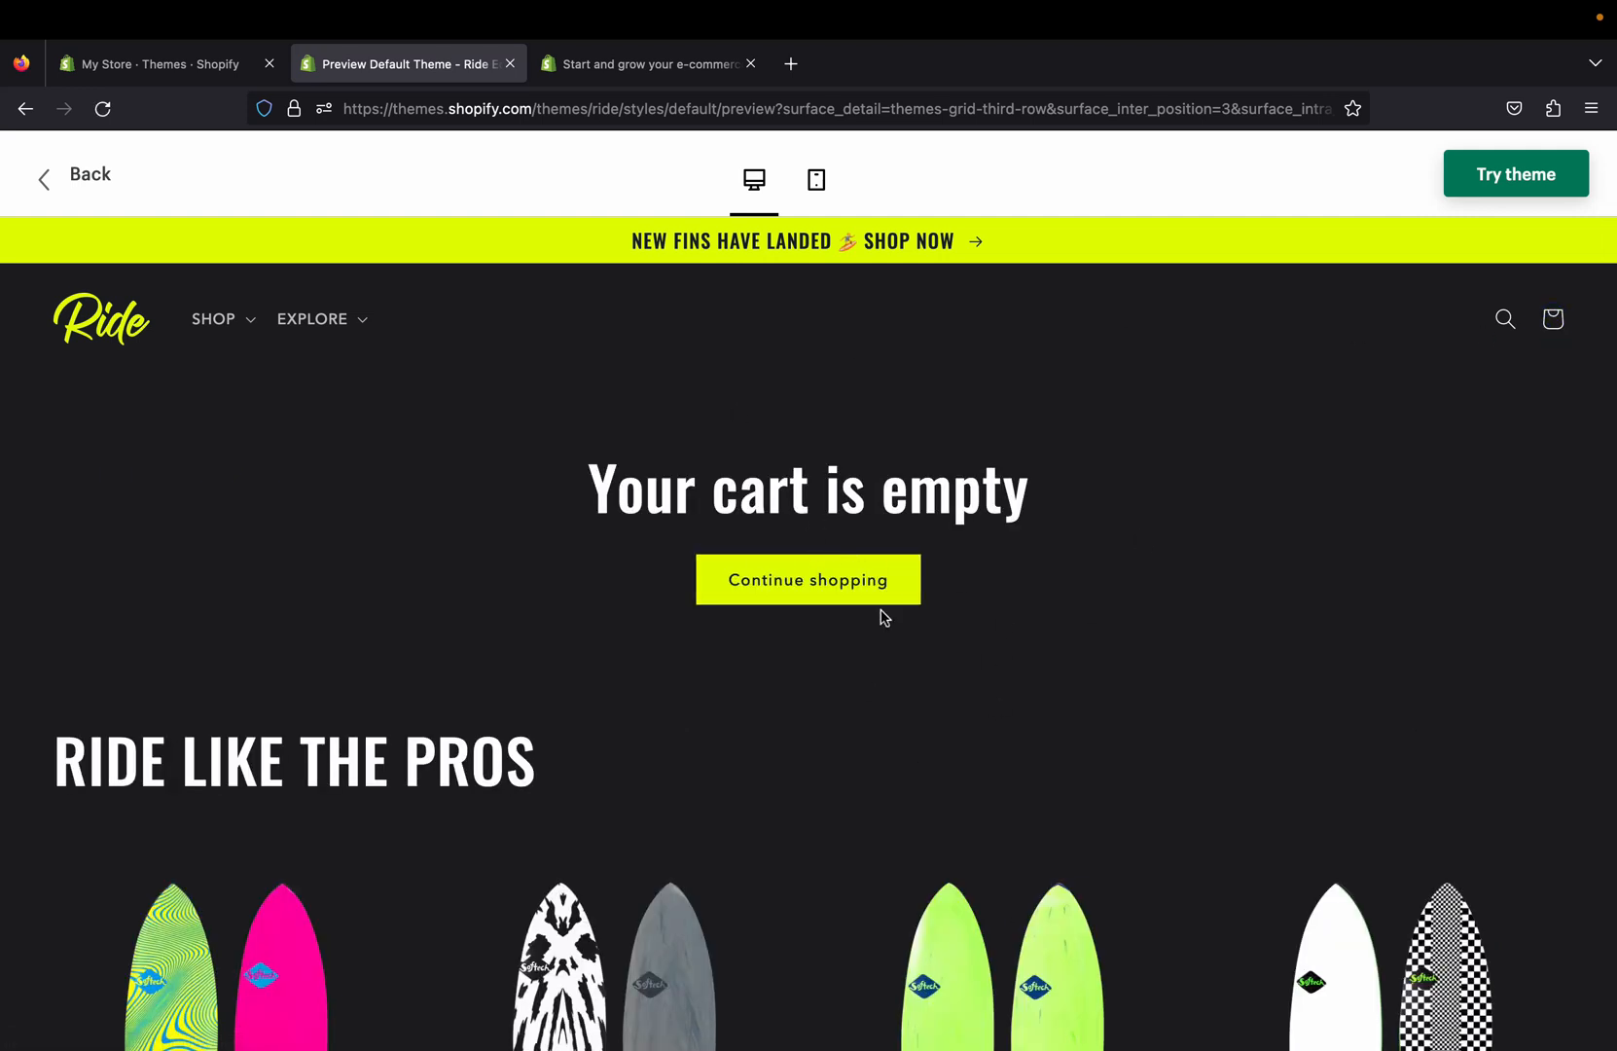
mouse_move(1035, 506)
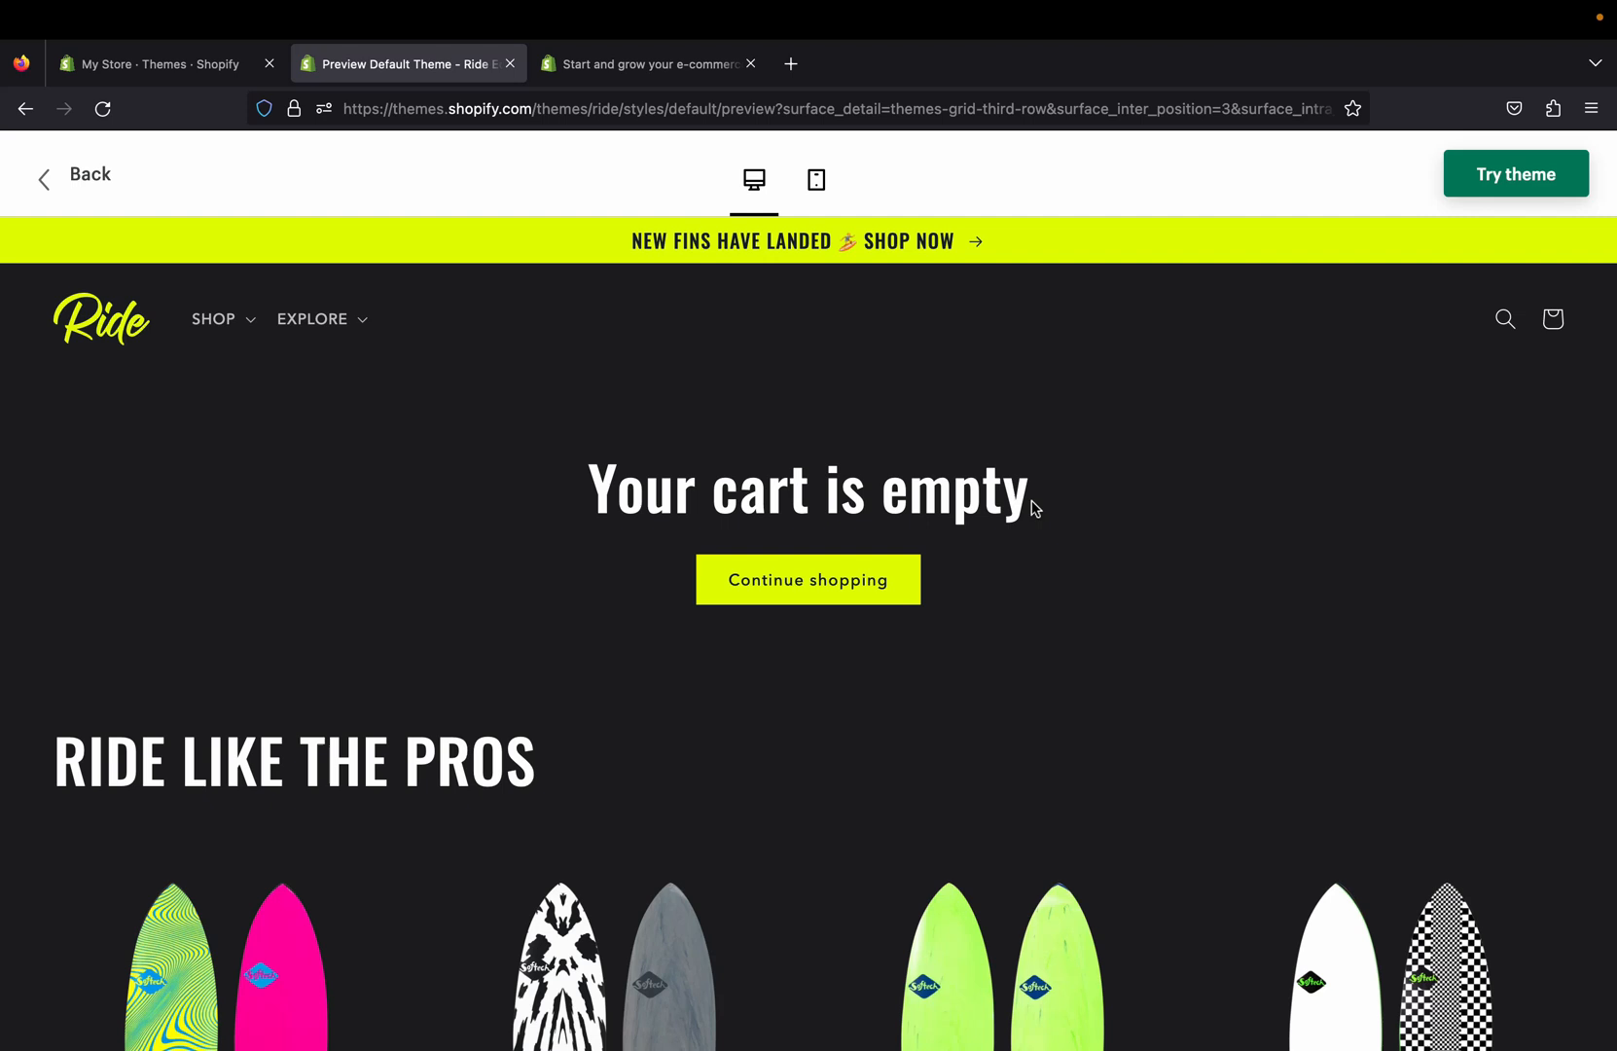
mouse_move(1117, 557)
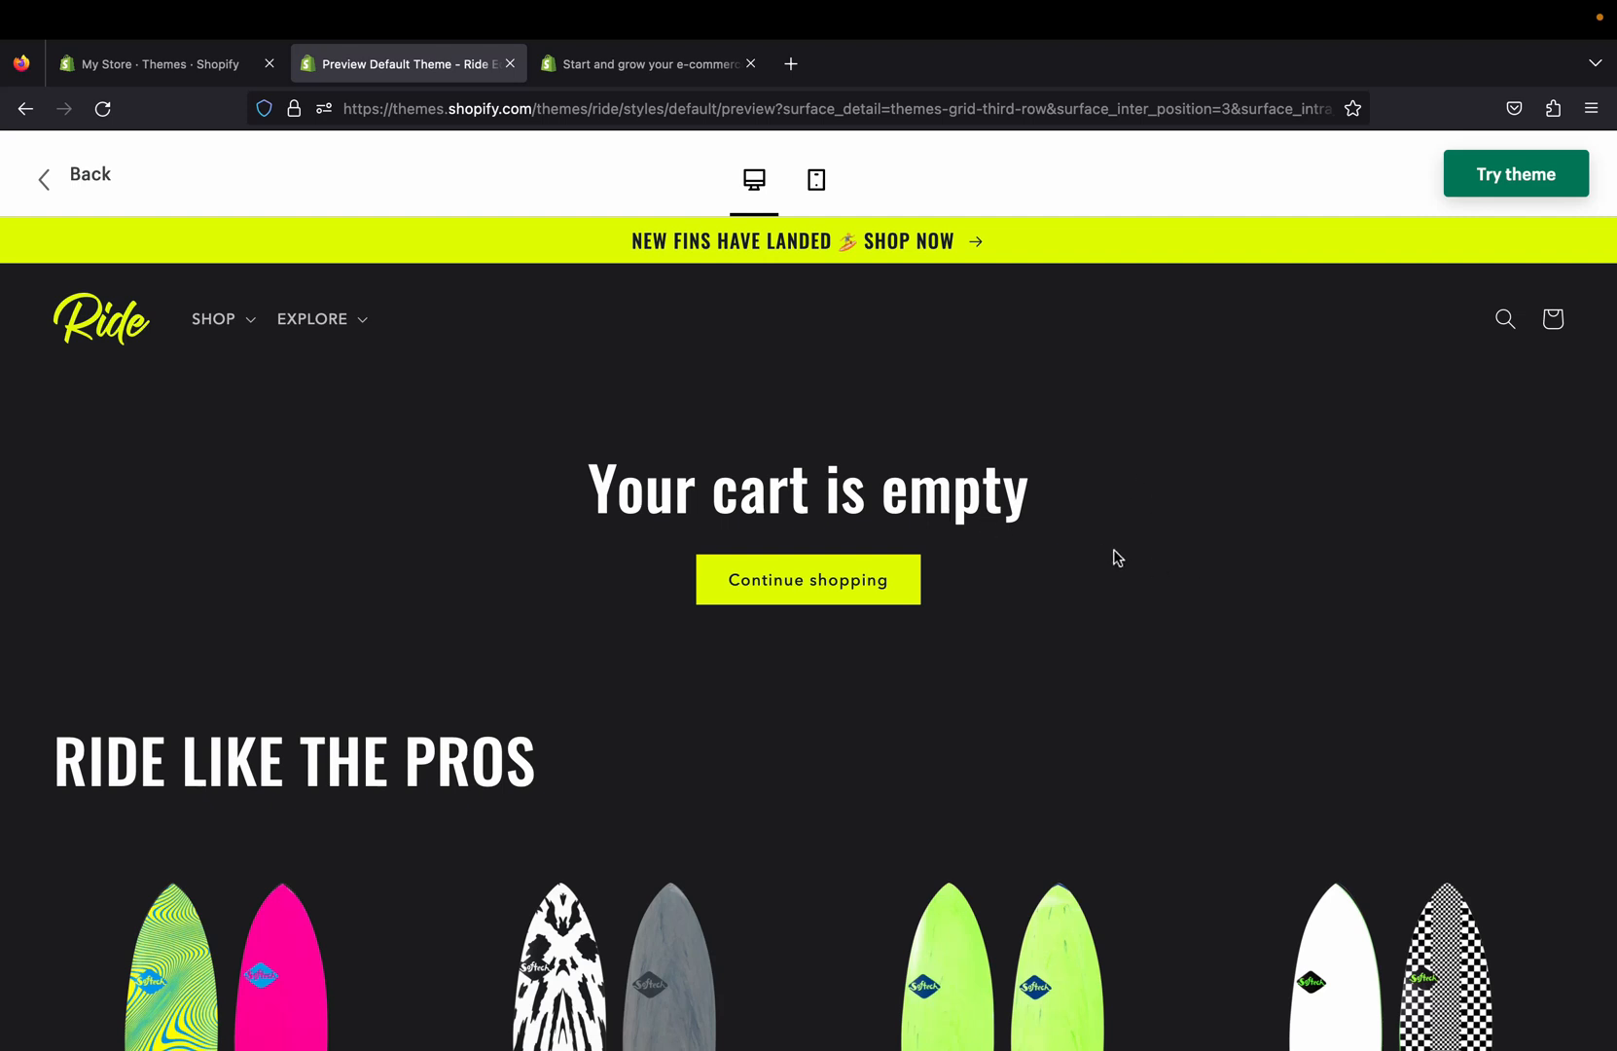
mouse_move(998, 619)
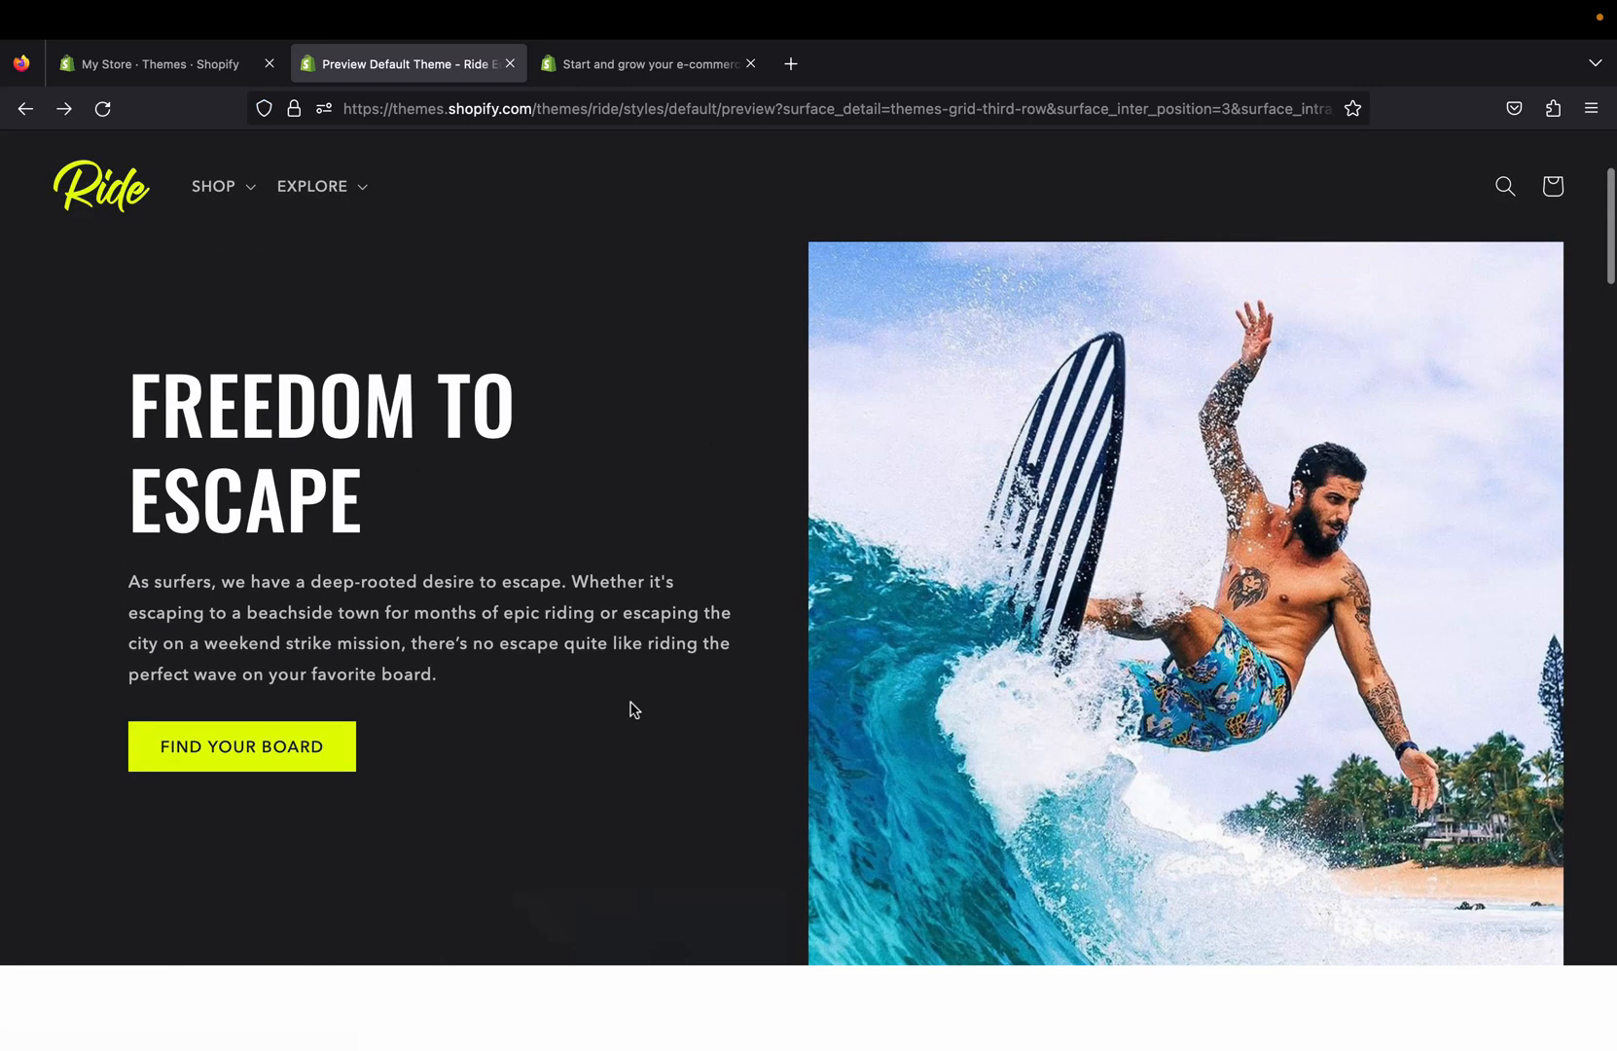
scroll(down, 3)
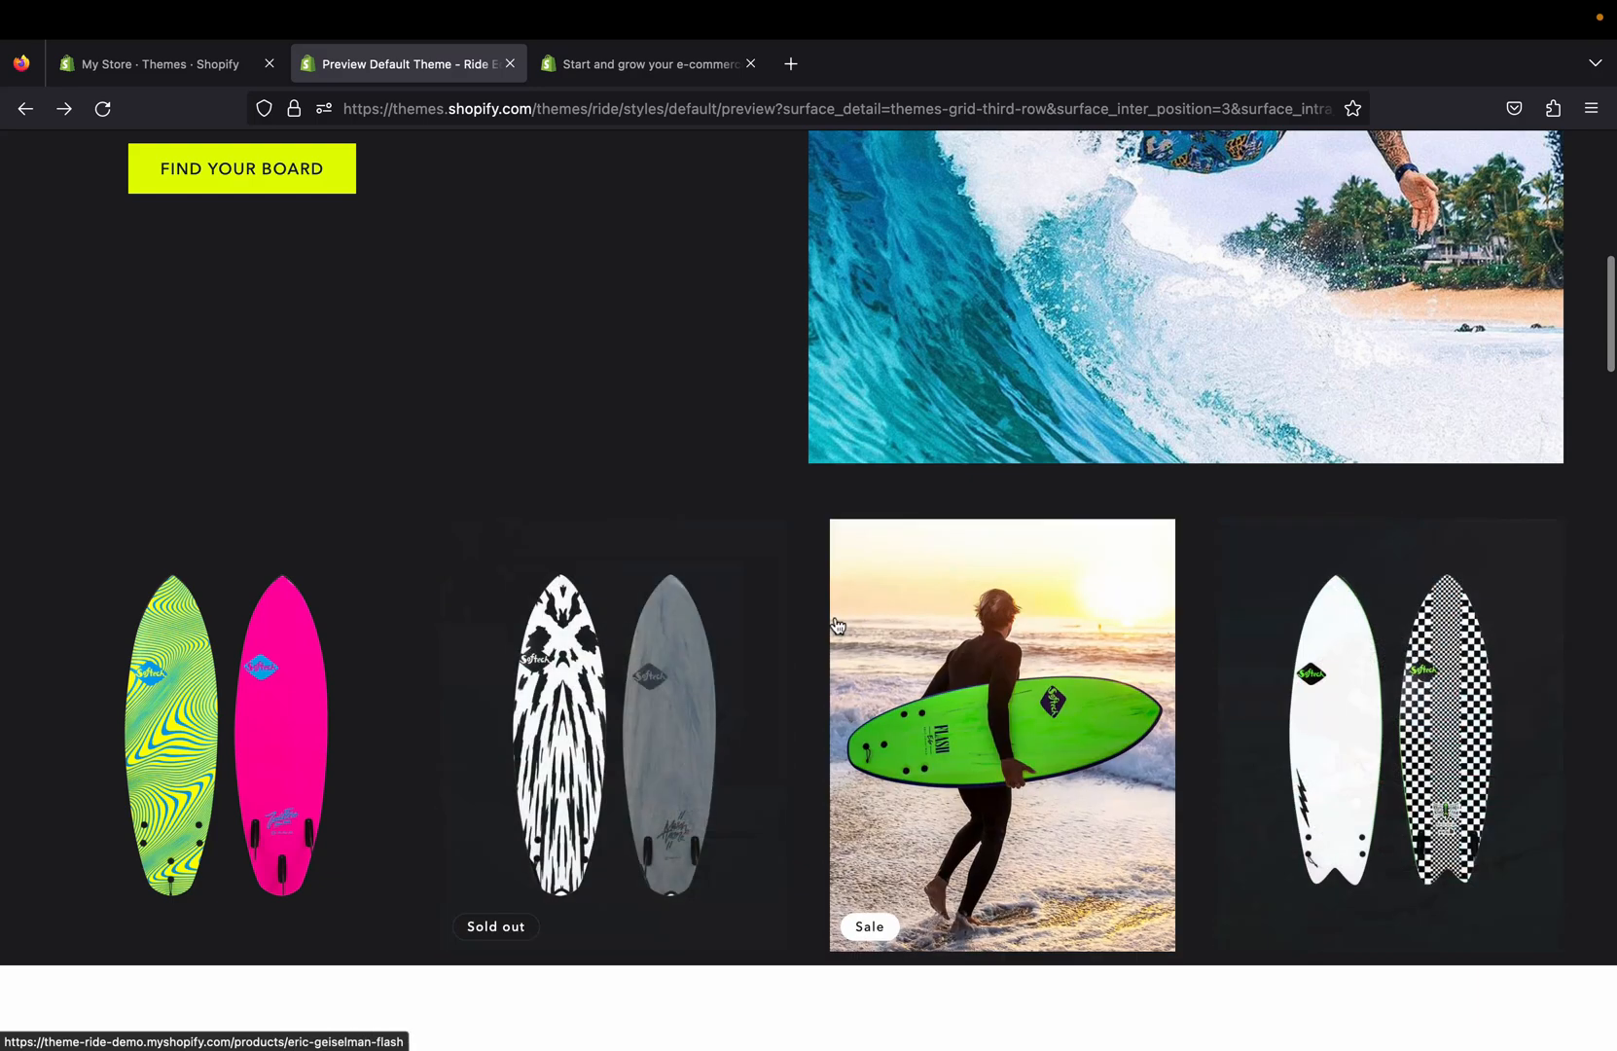
mouse_move(965, 770)
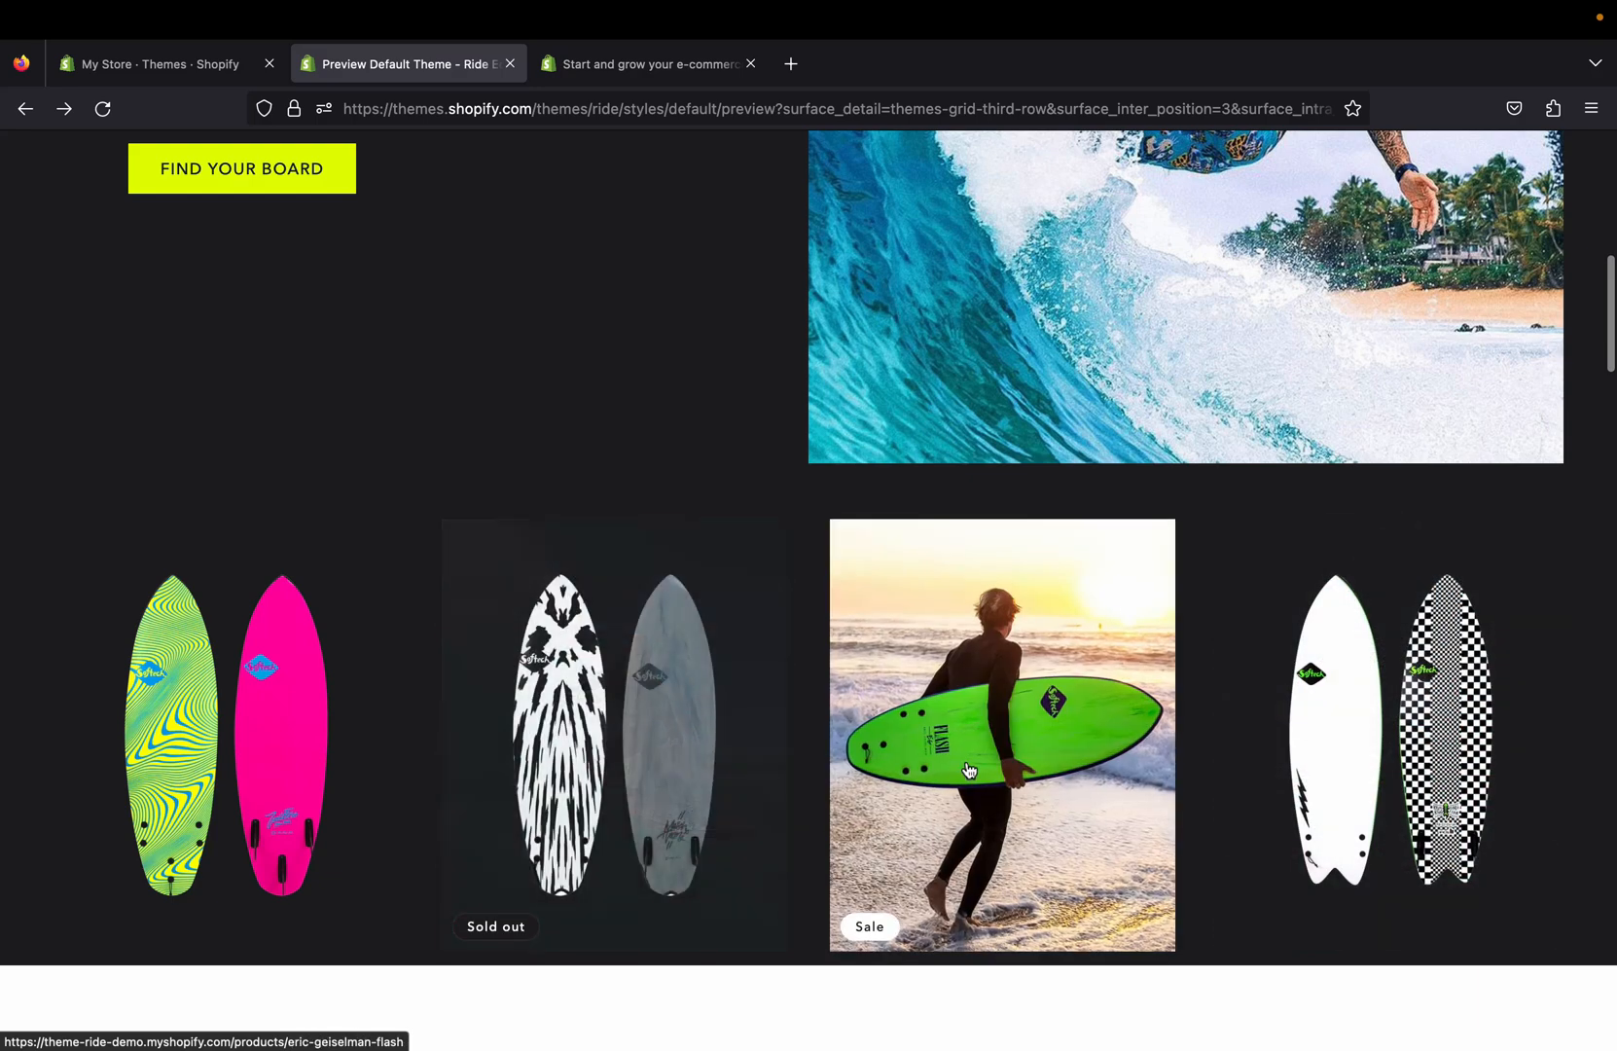
click(1001, 737)
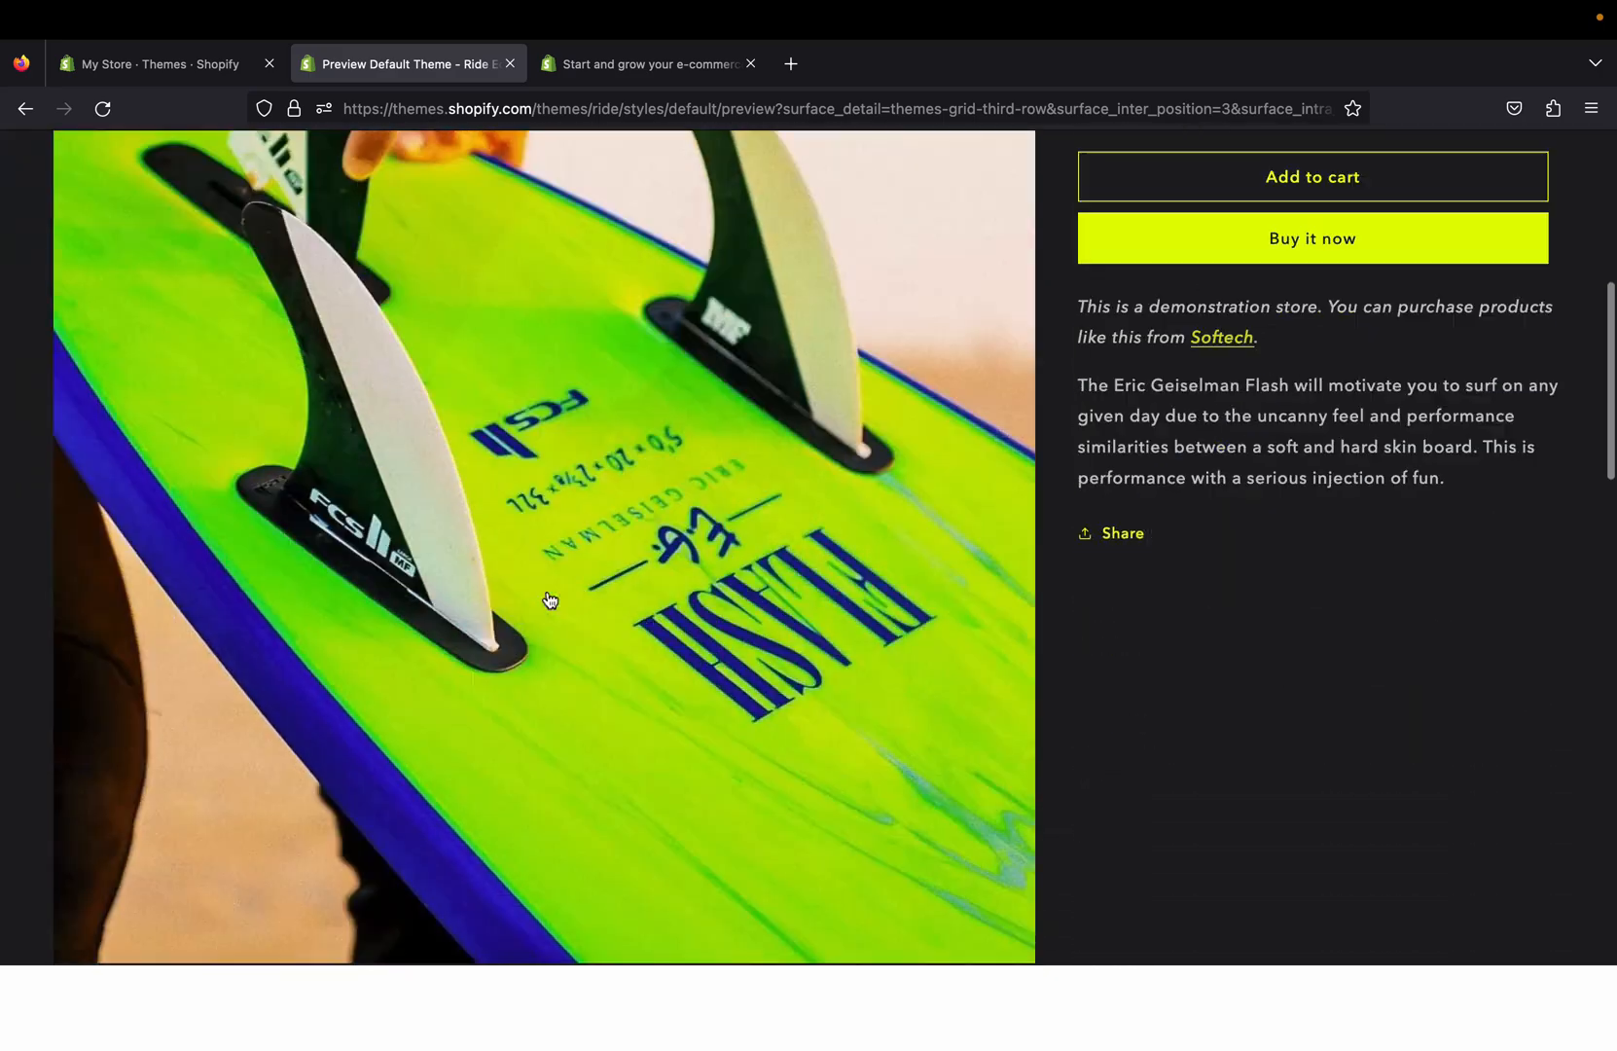
Step: Look through the Flash board's enlarged photos and details, then return to the demo home page
scroll(down, 3)
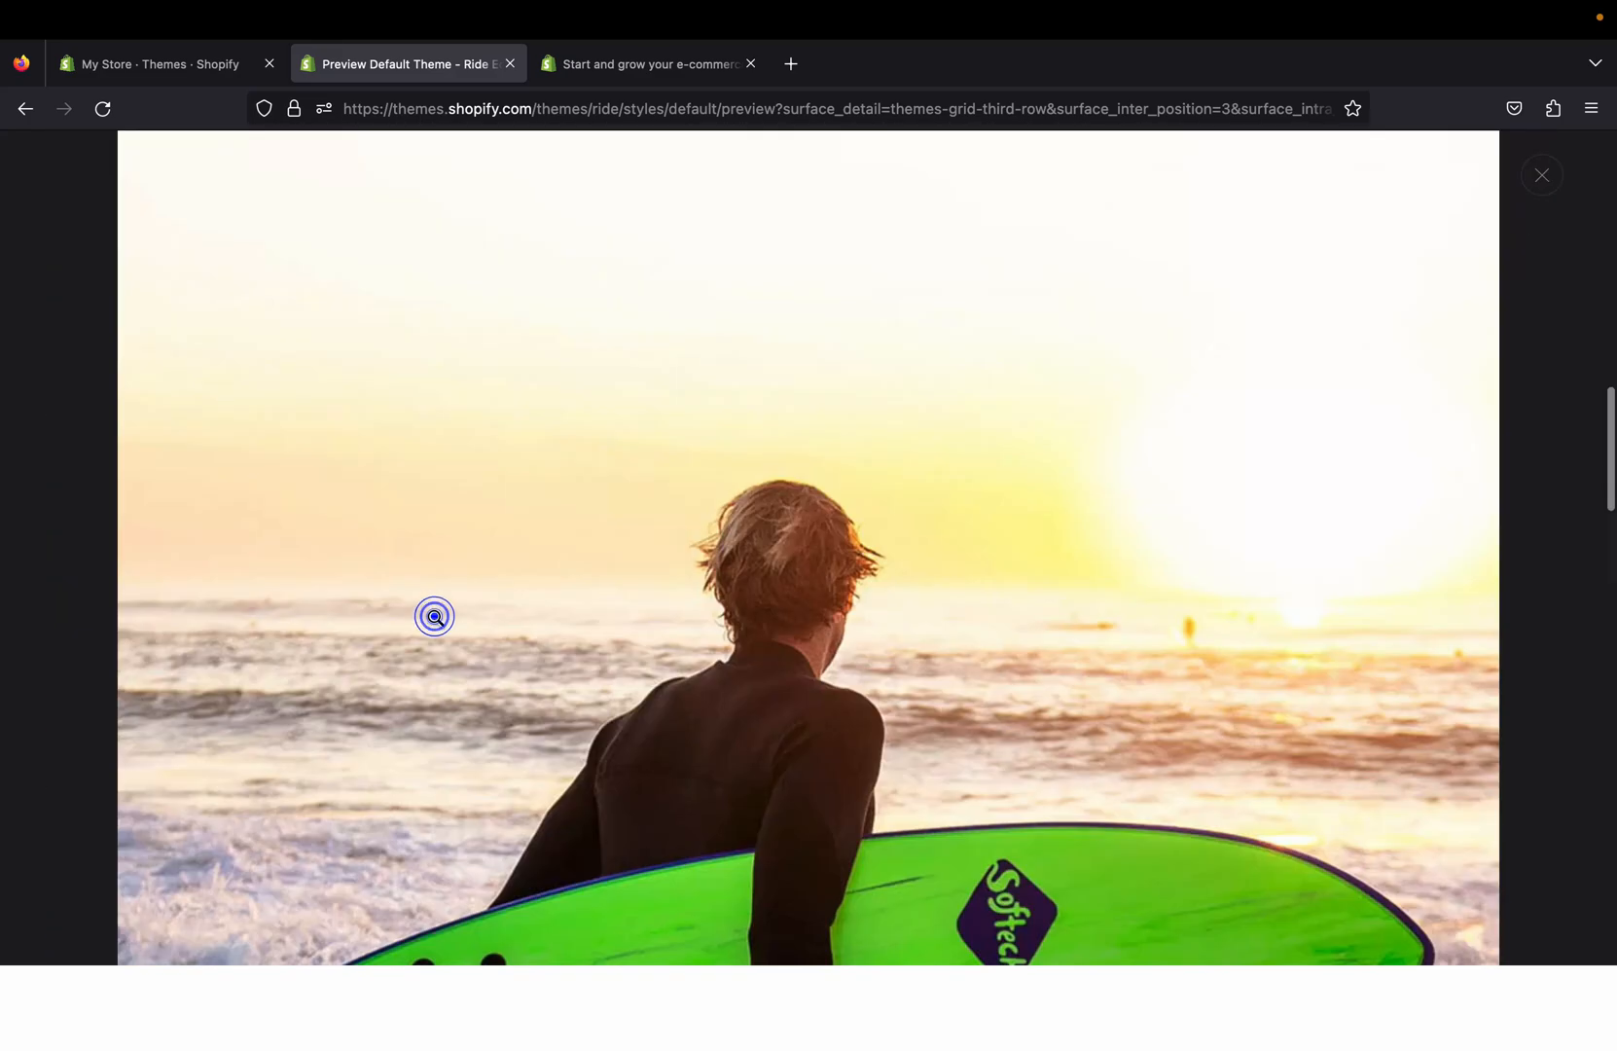
click(1541, 175)
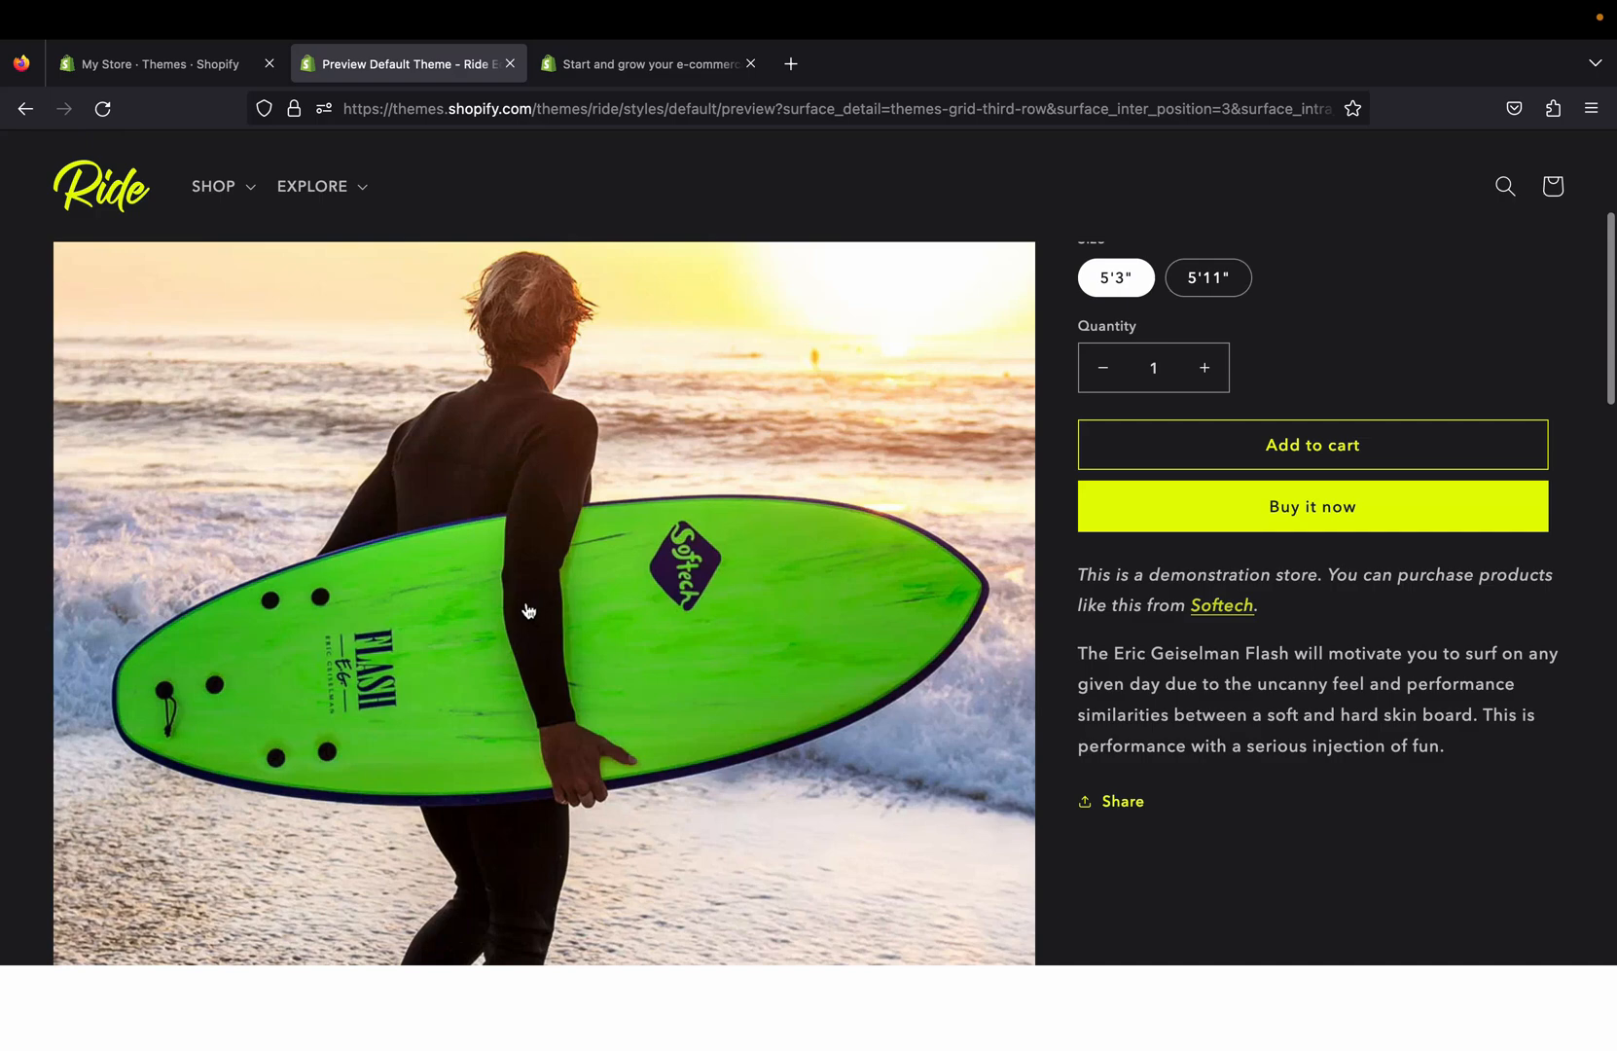
scroll(down, 3)
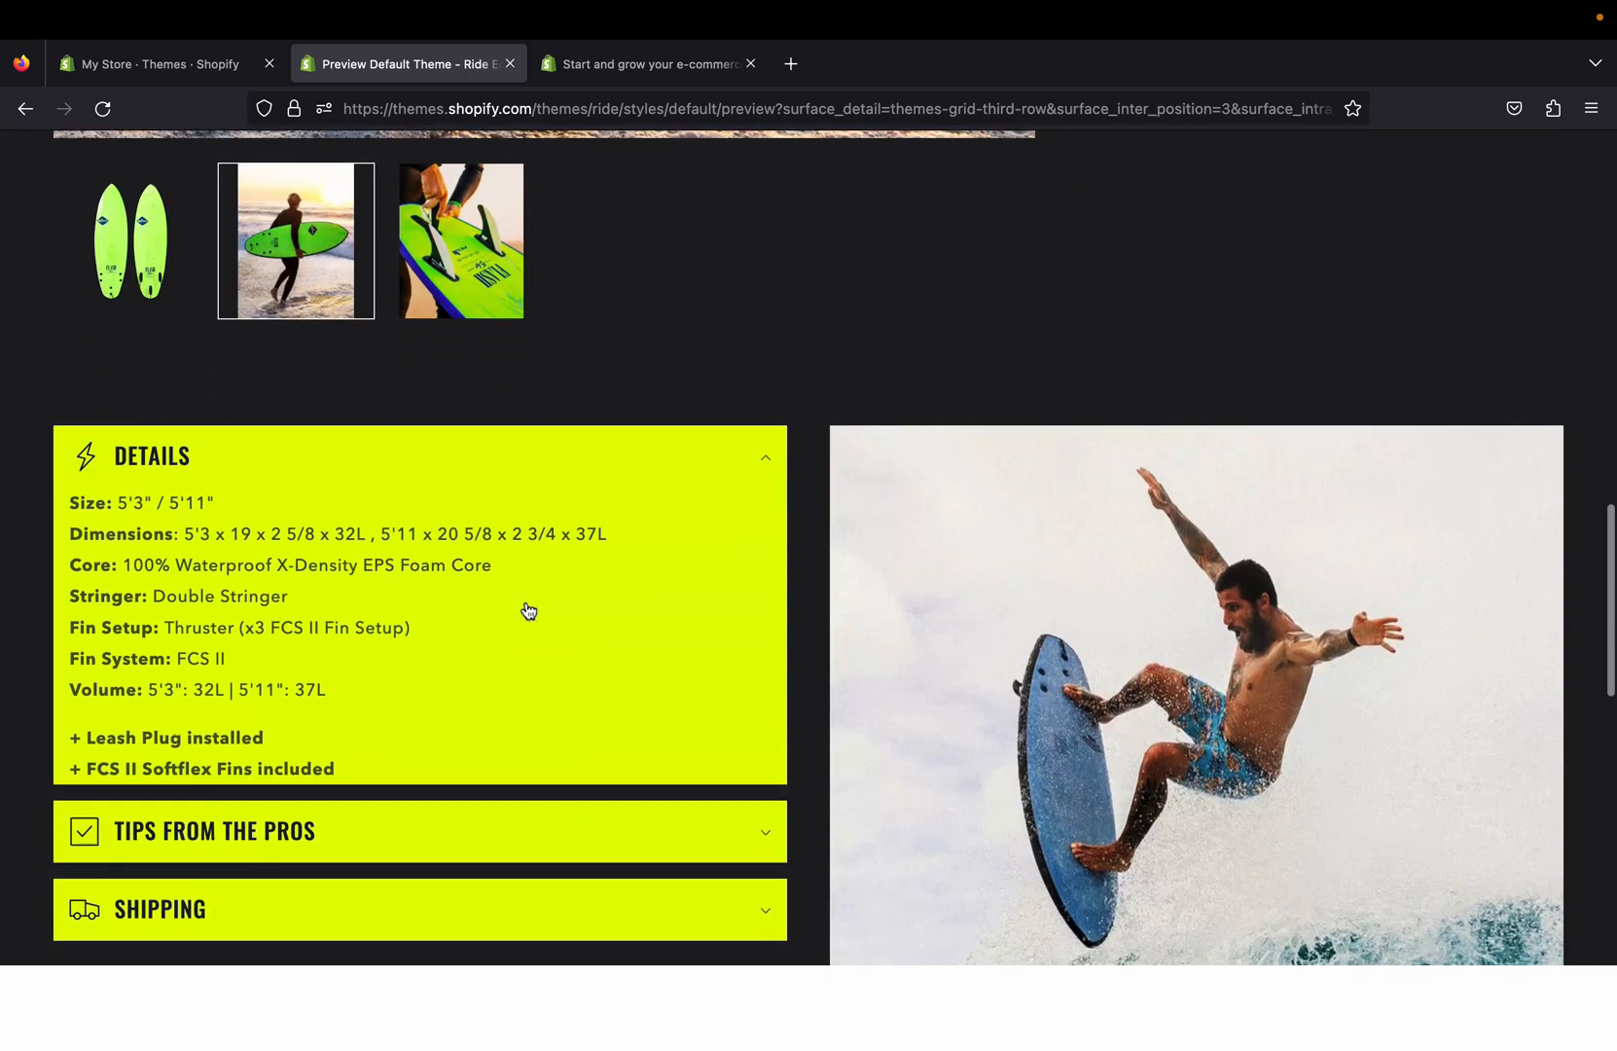
scroll(down, 3)
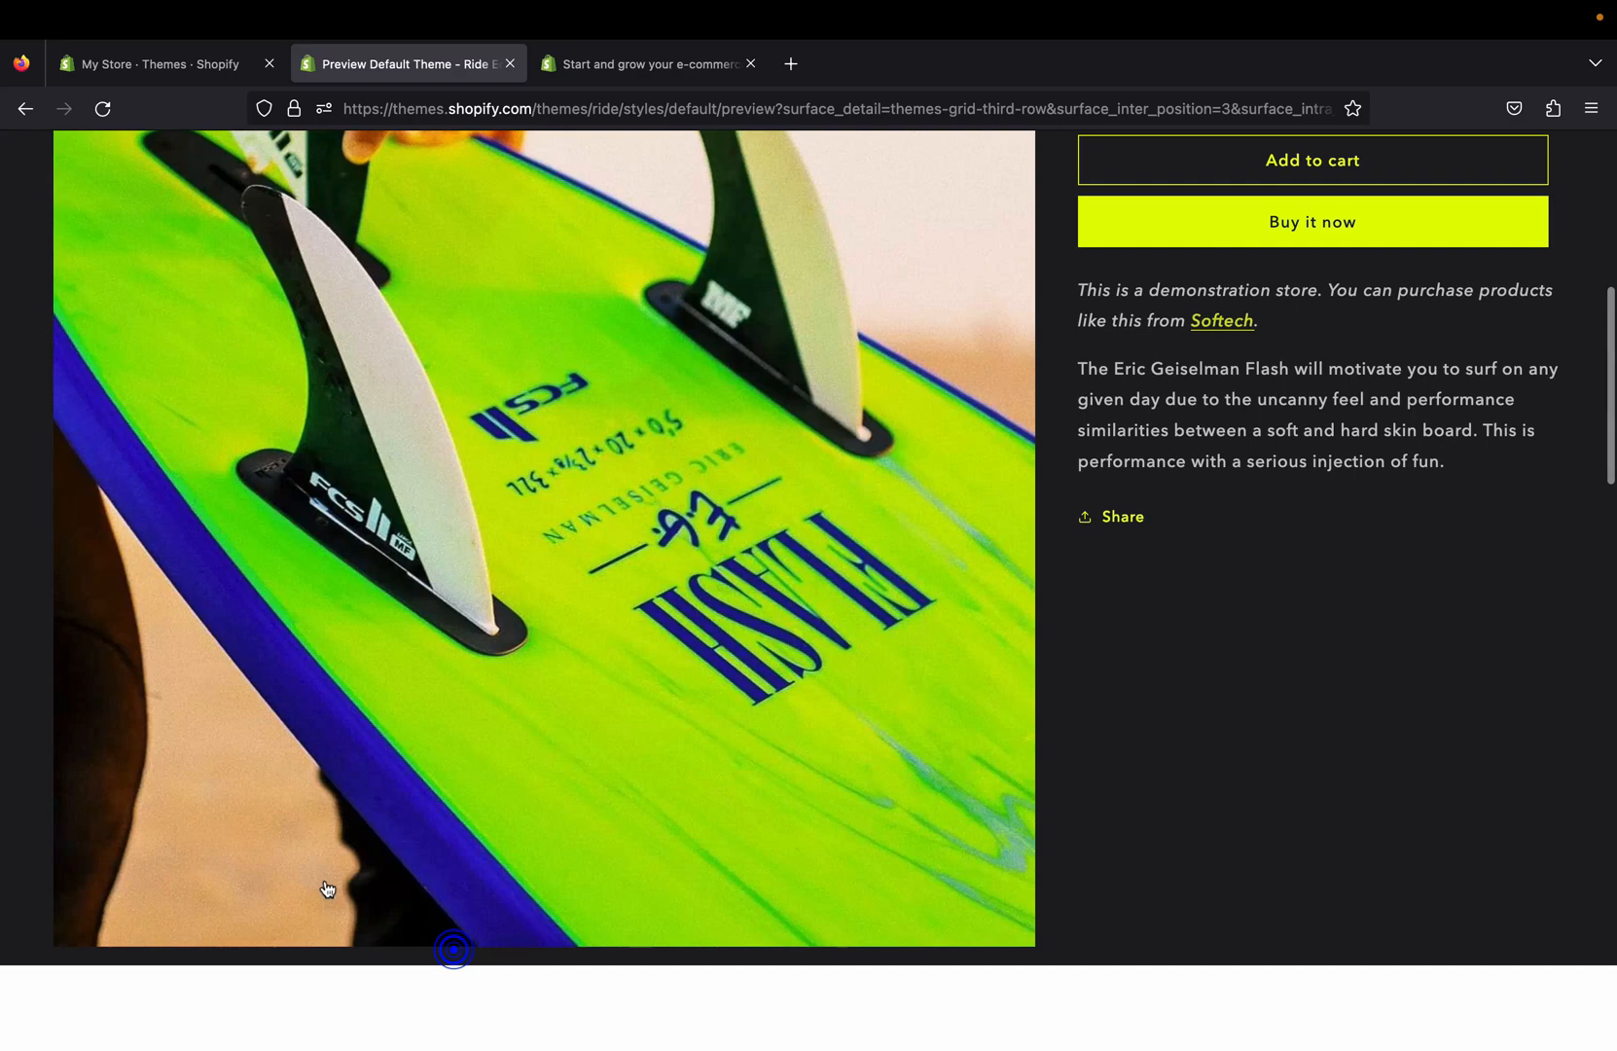
click(25, 109)
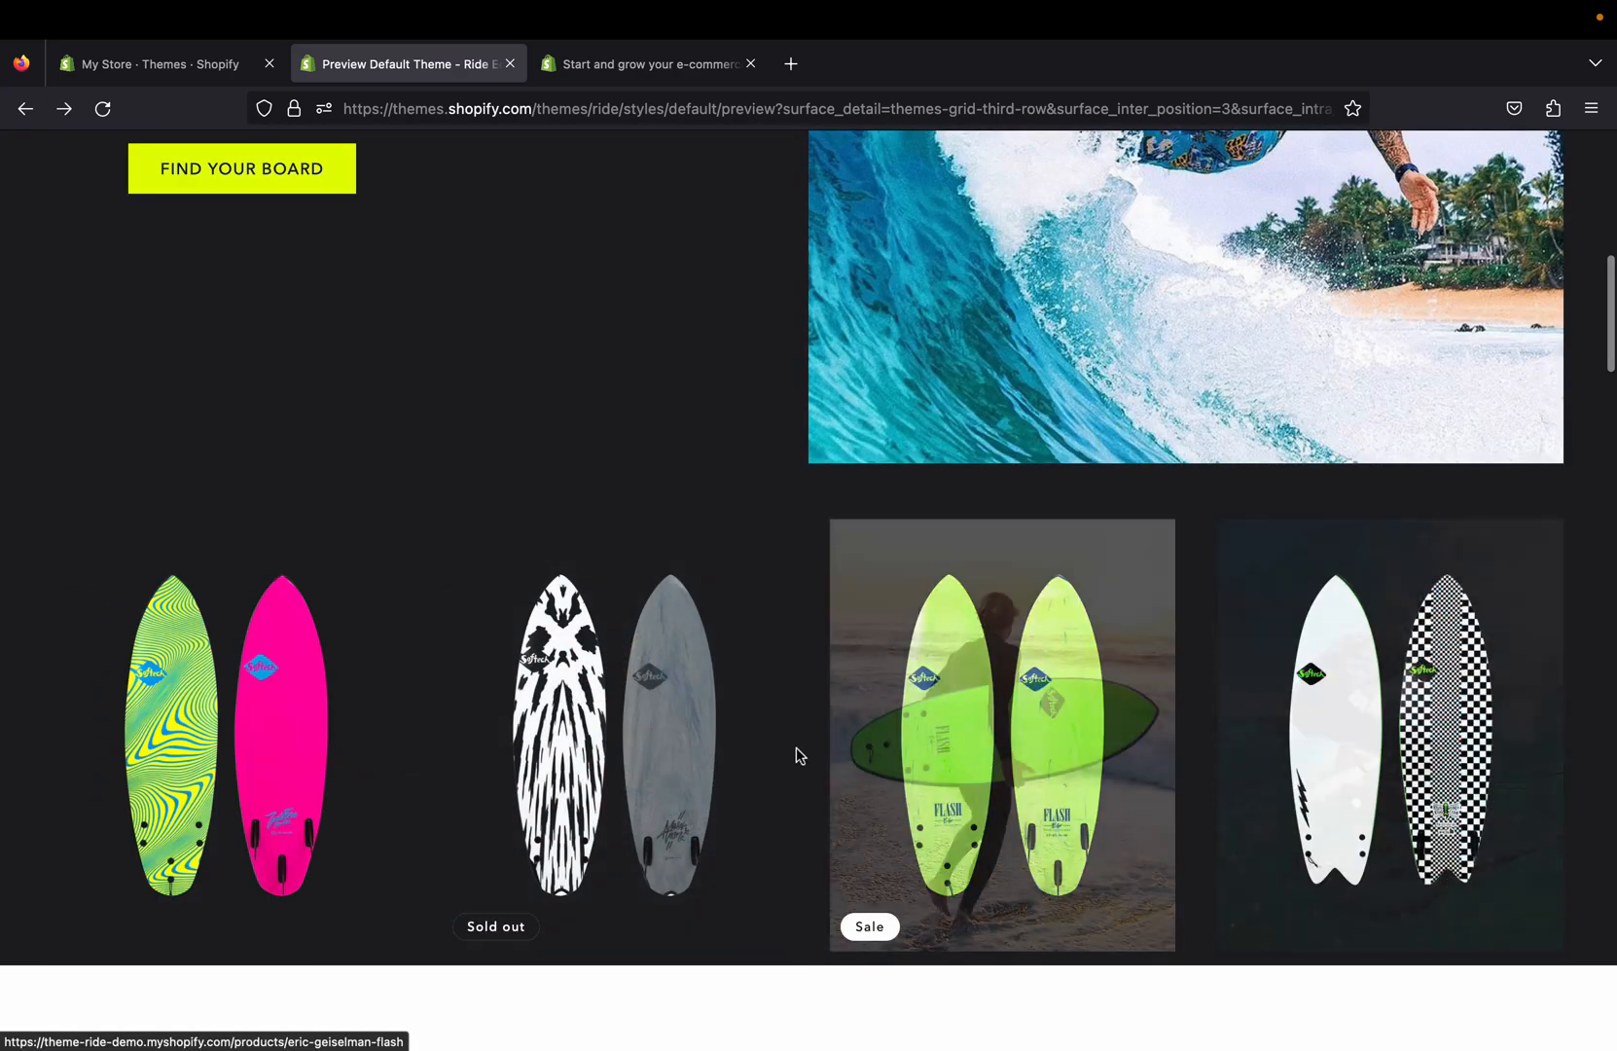
Step: Browse the demo home page and its footer, then return to the Themes admin with Ride current
scroll(down, 3)
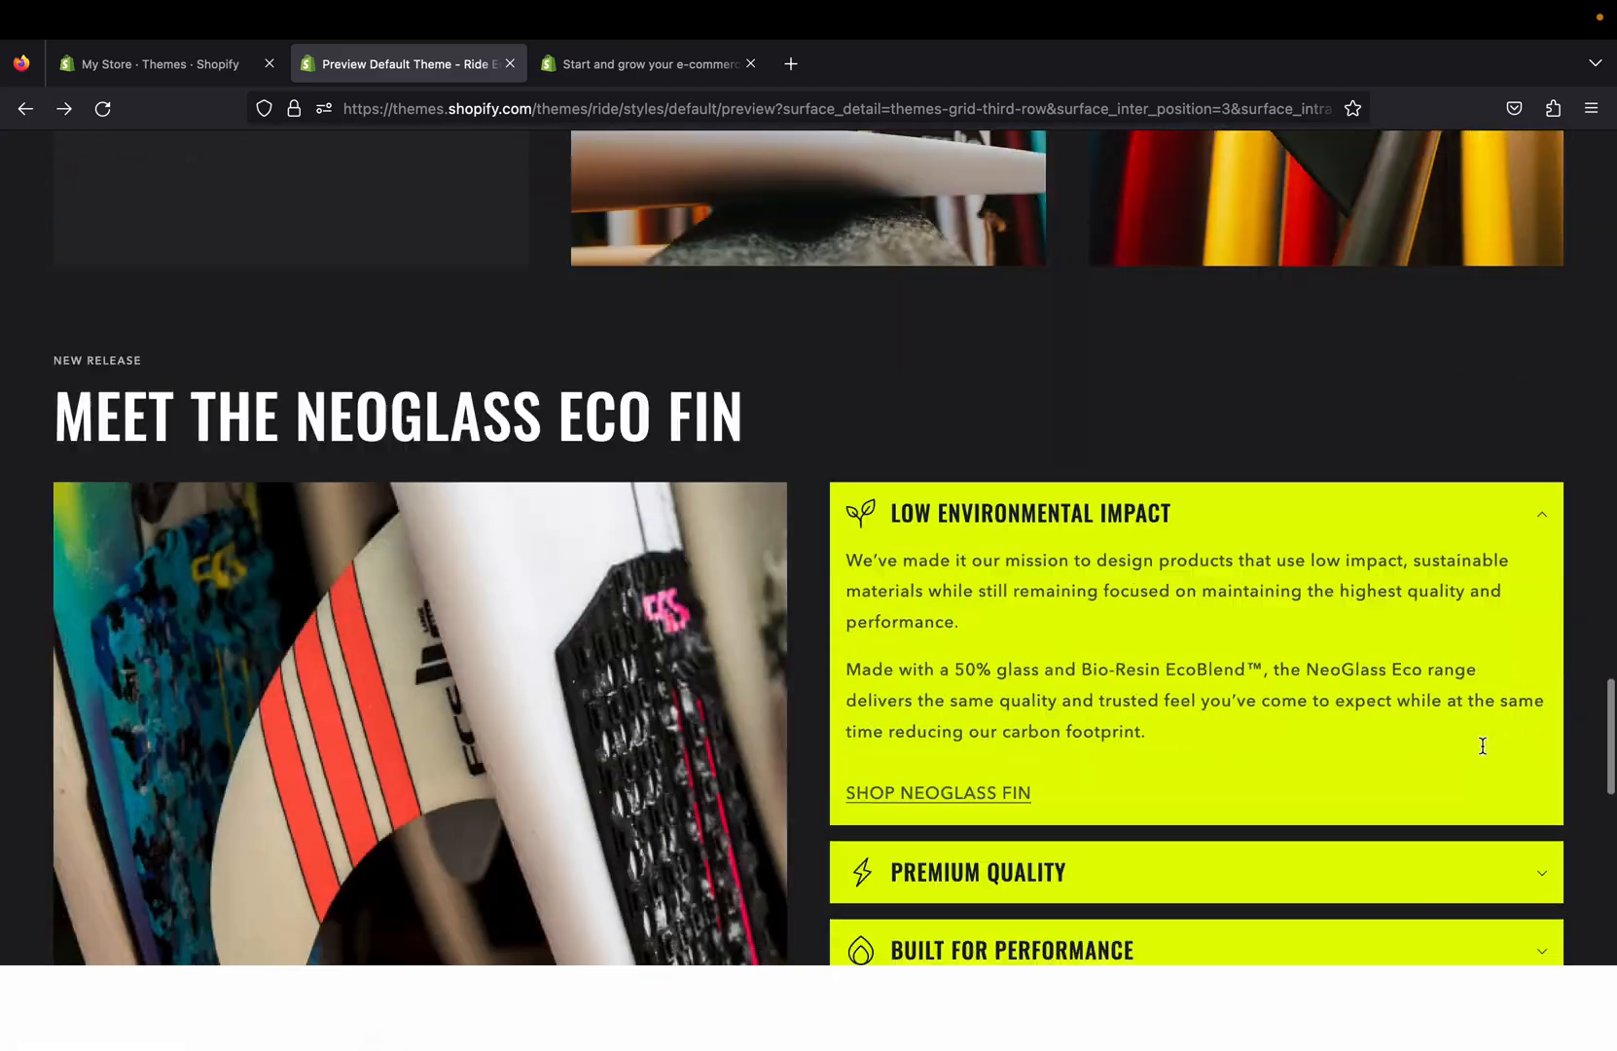
scroll(up, 3)
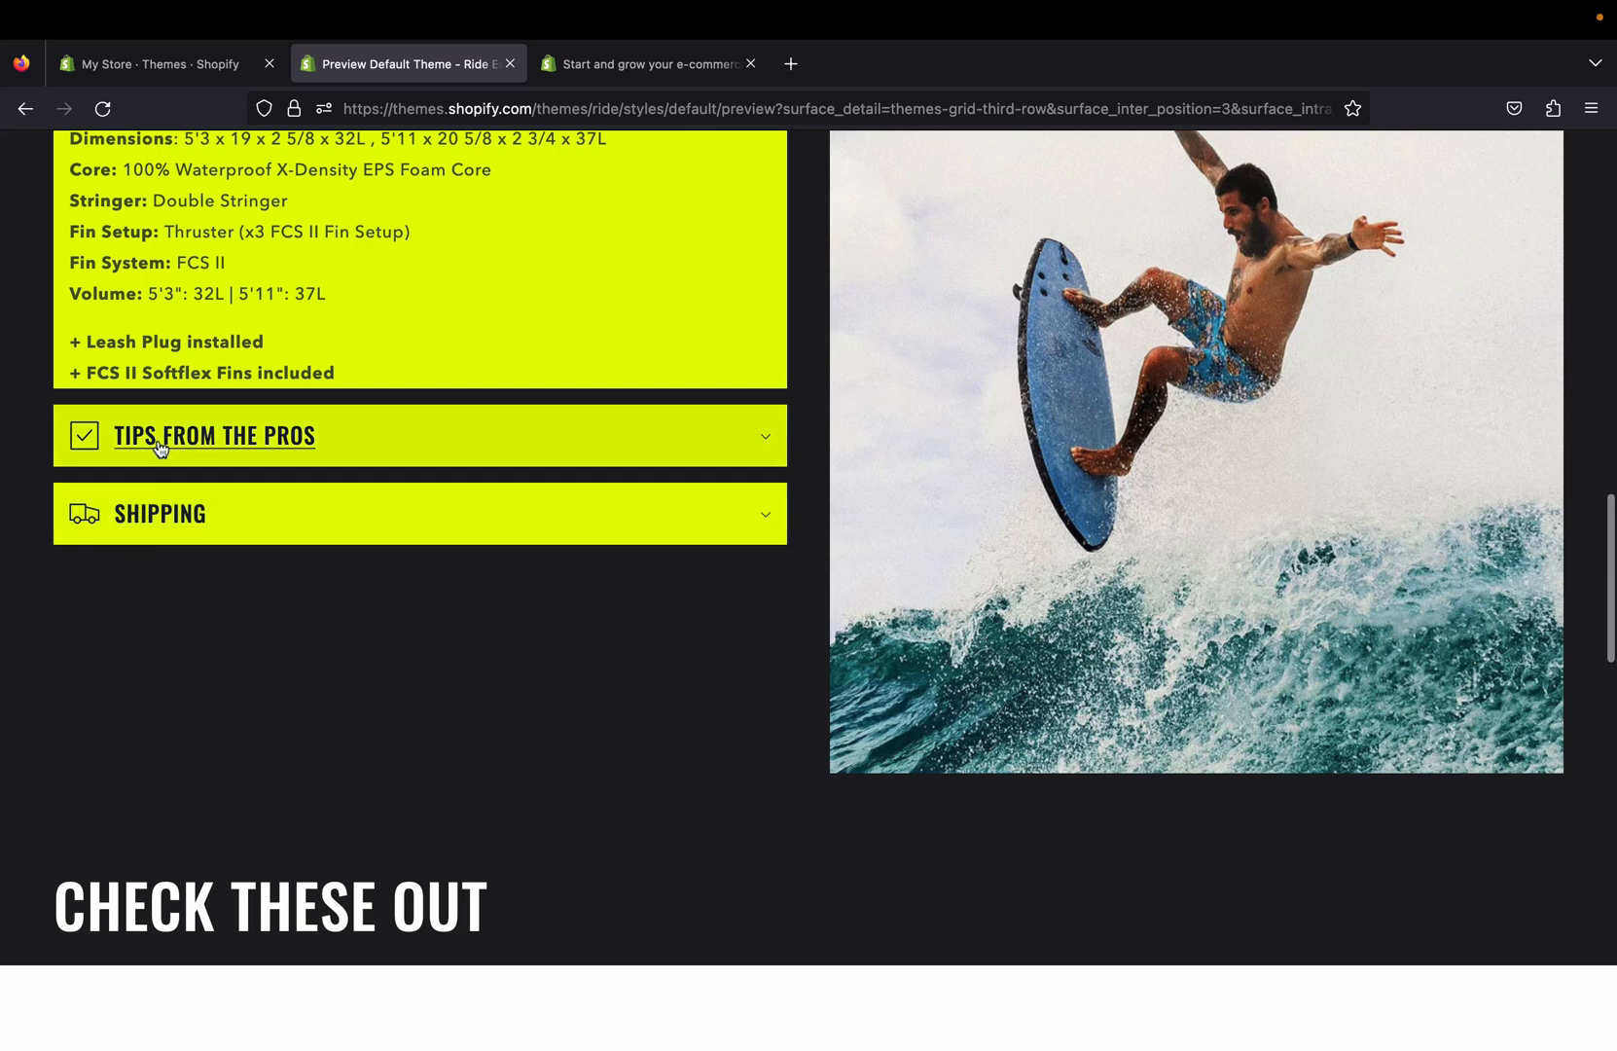
scroll(down, 3)
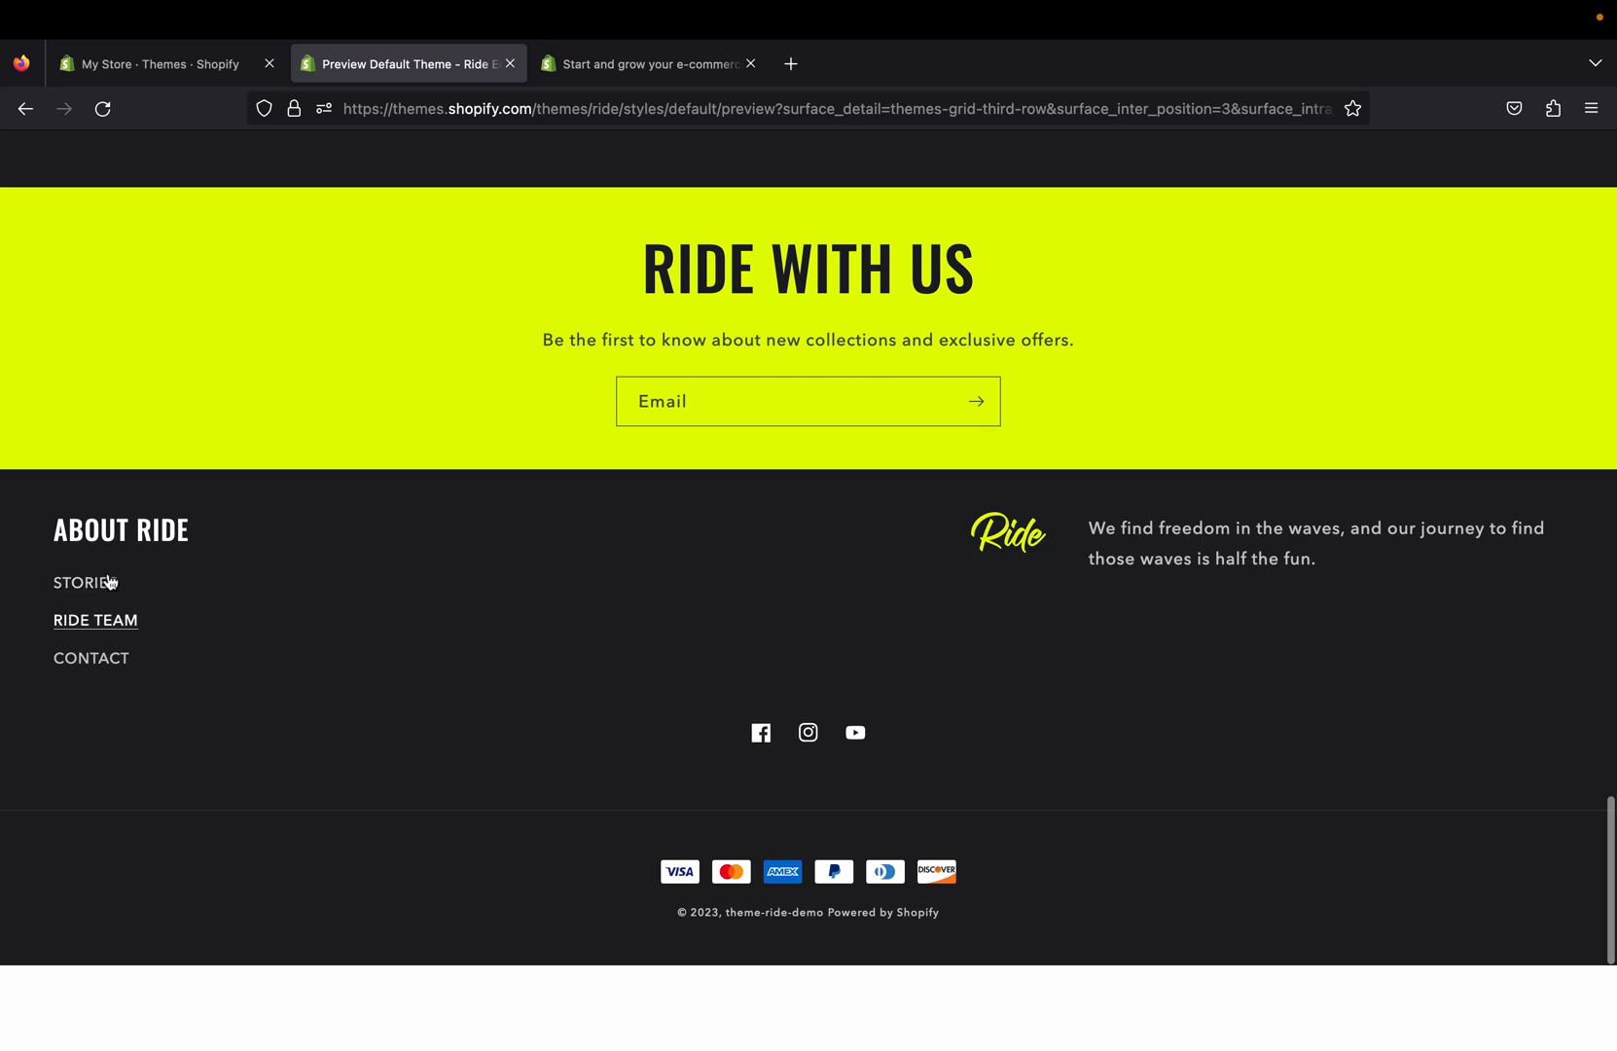
mouse_move(271, 617)
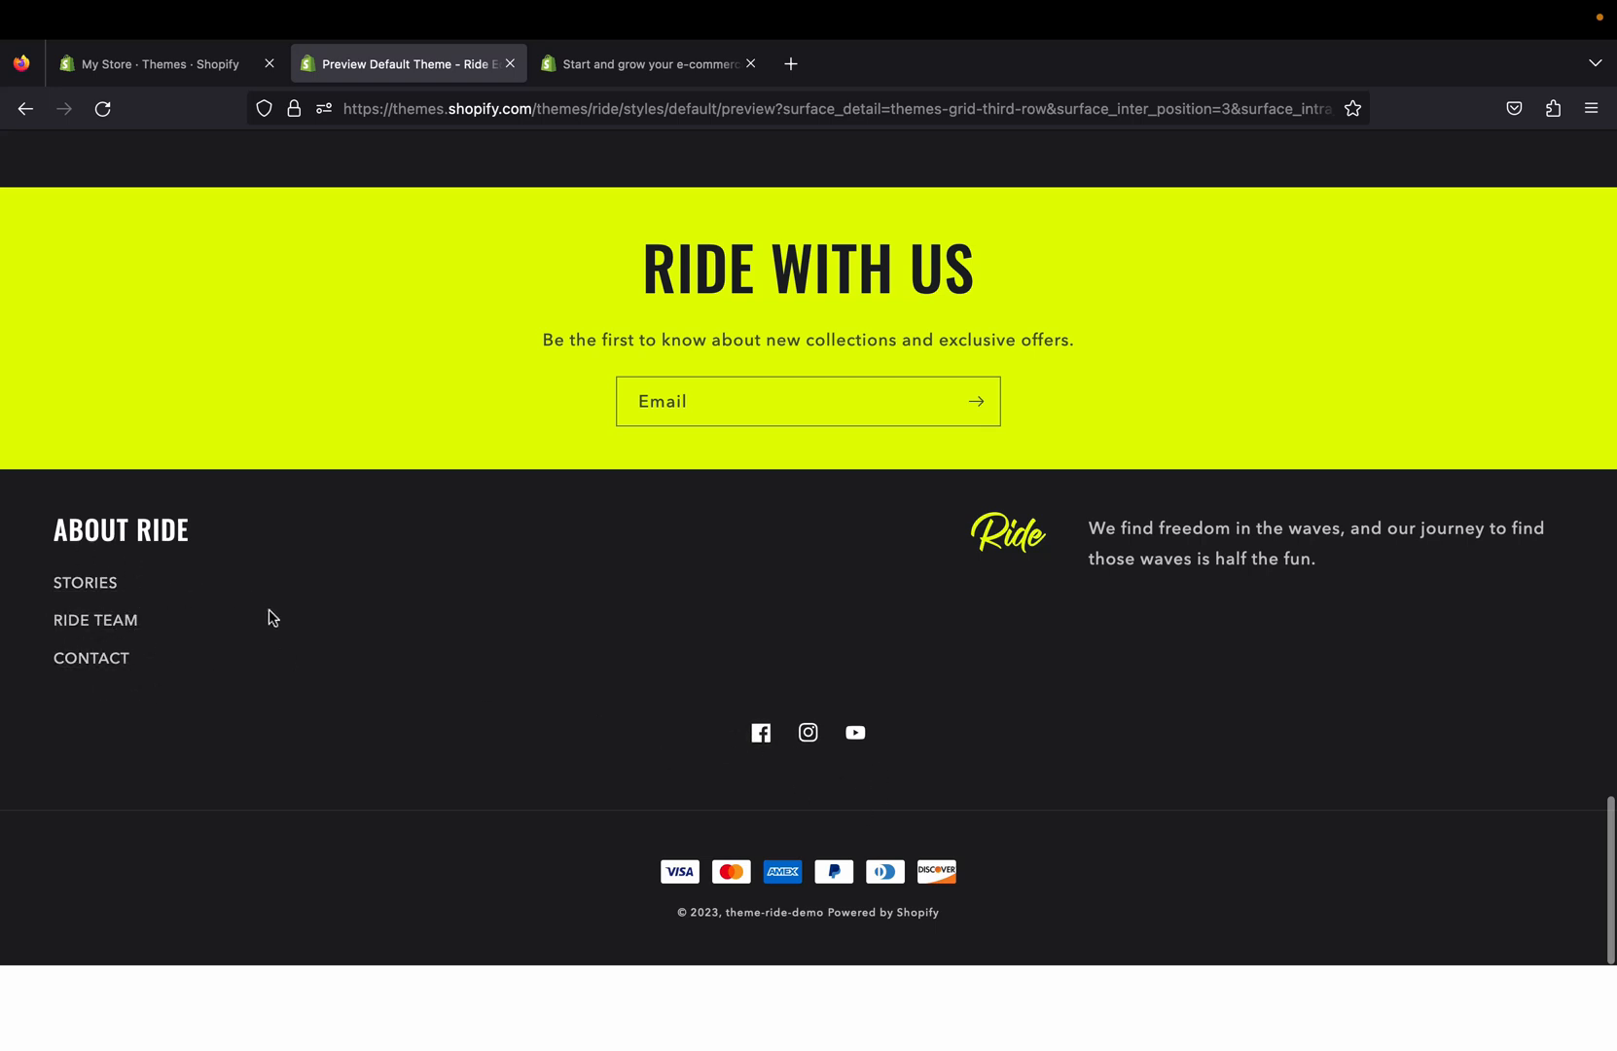
mouse_move(780, 977)
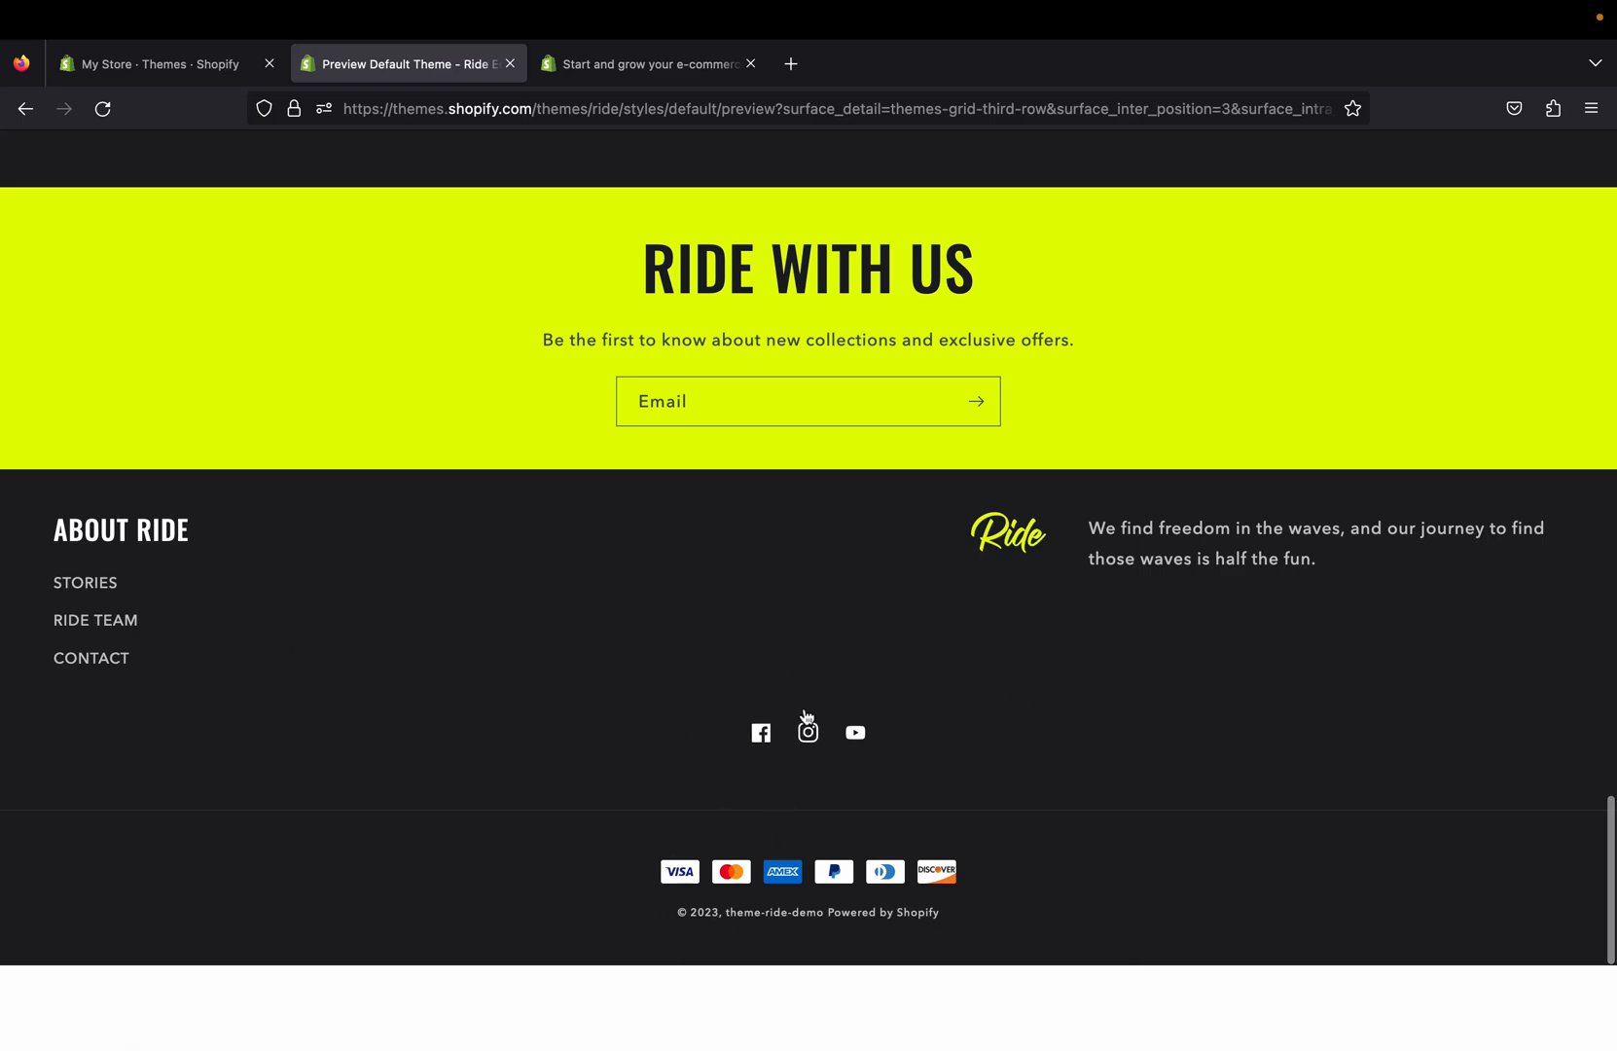
click(160, 62)
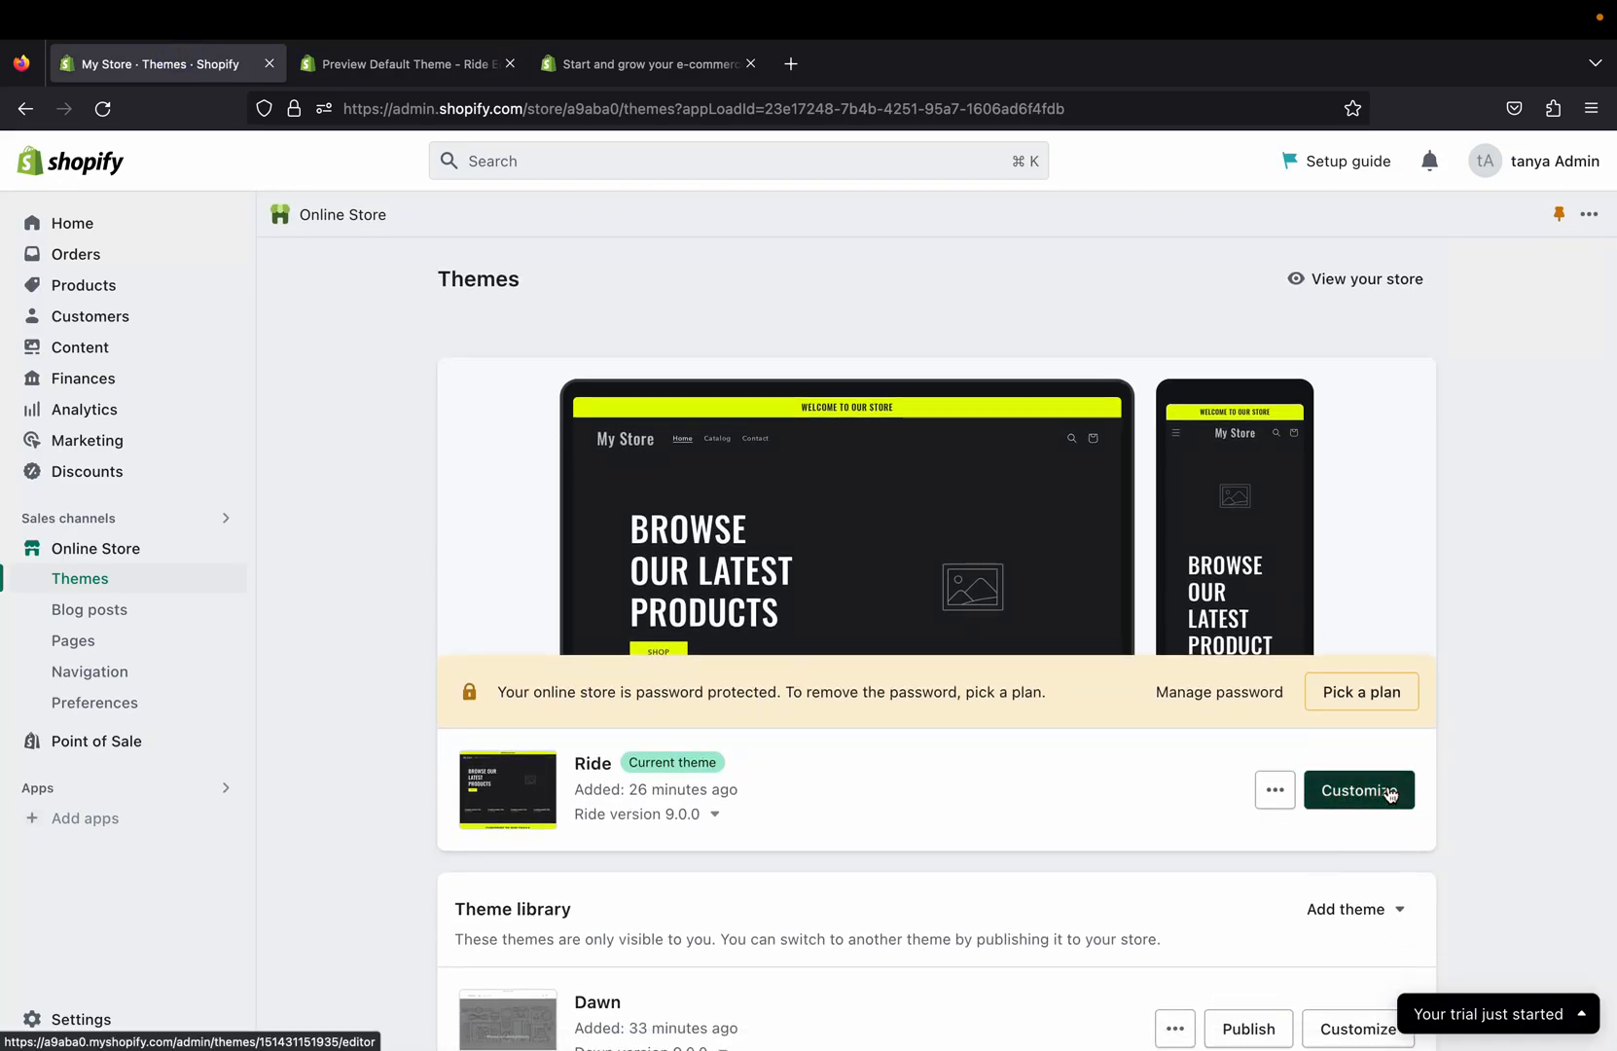
click(1358, 790)
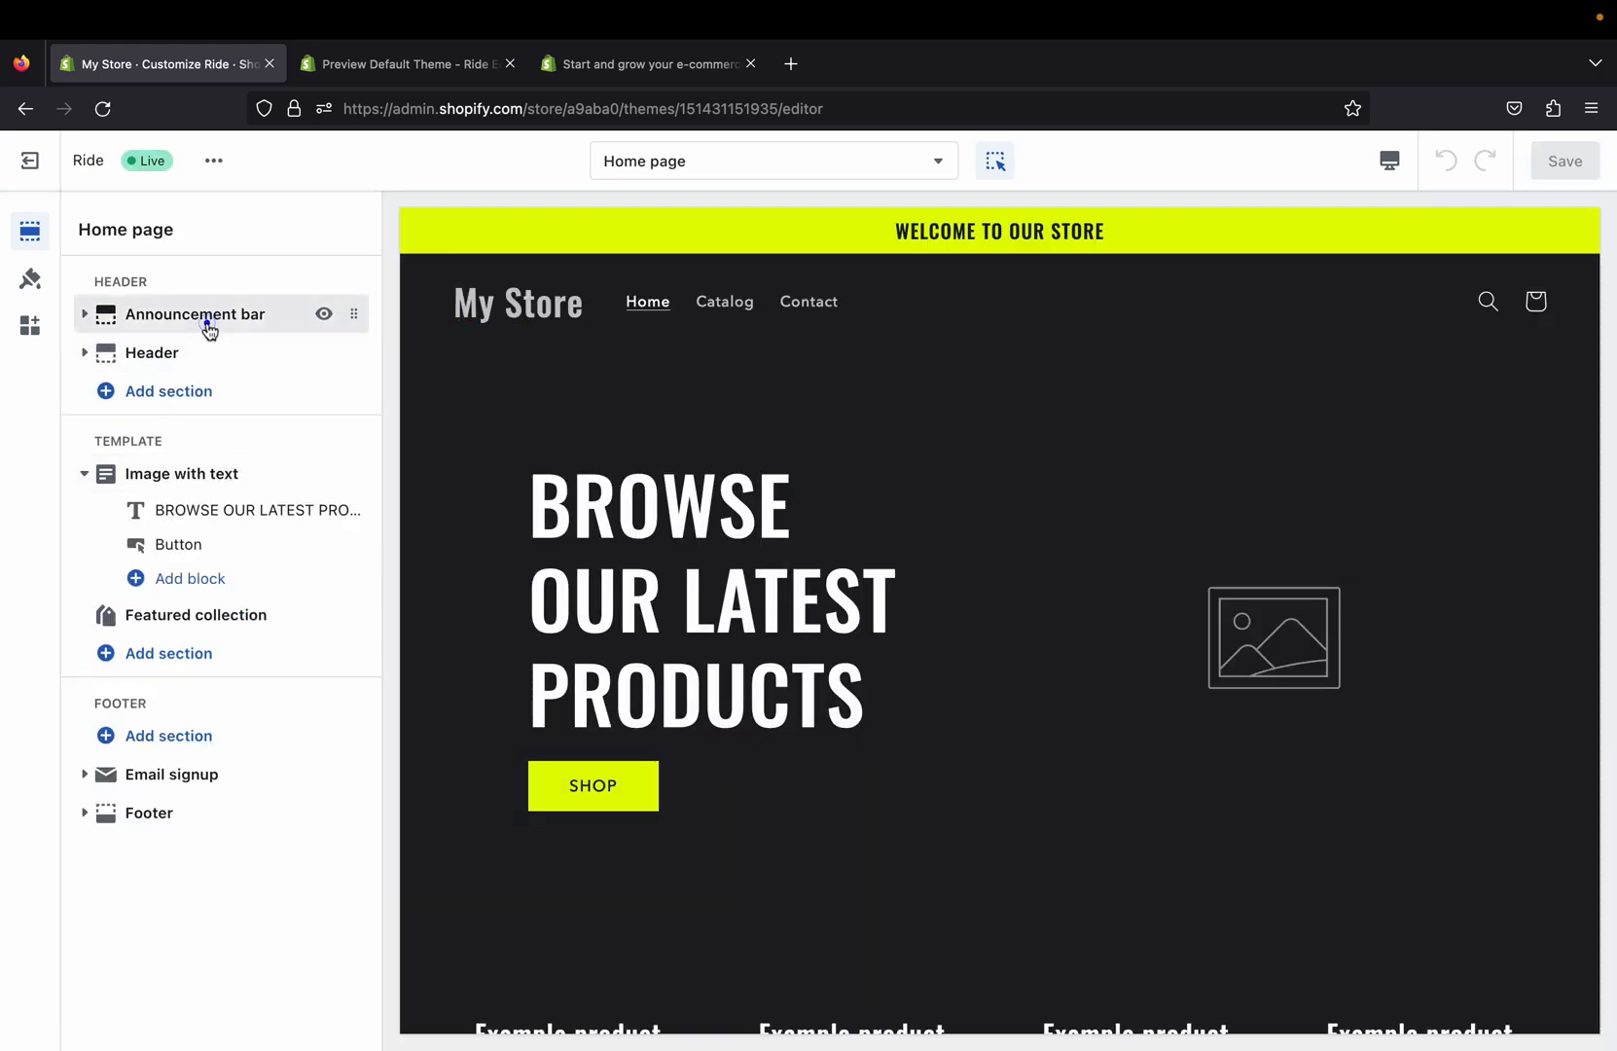
click(84, 315)
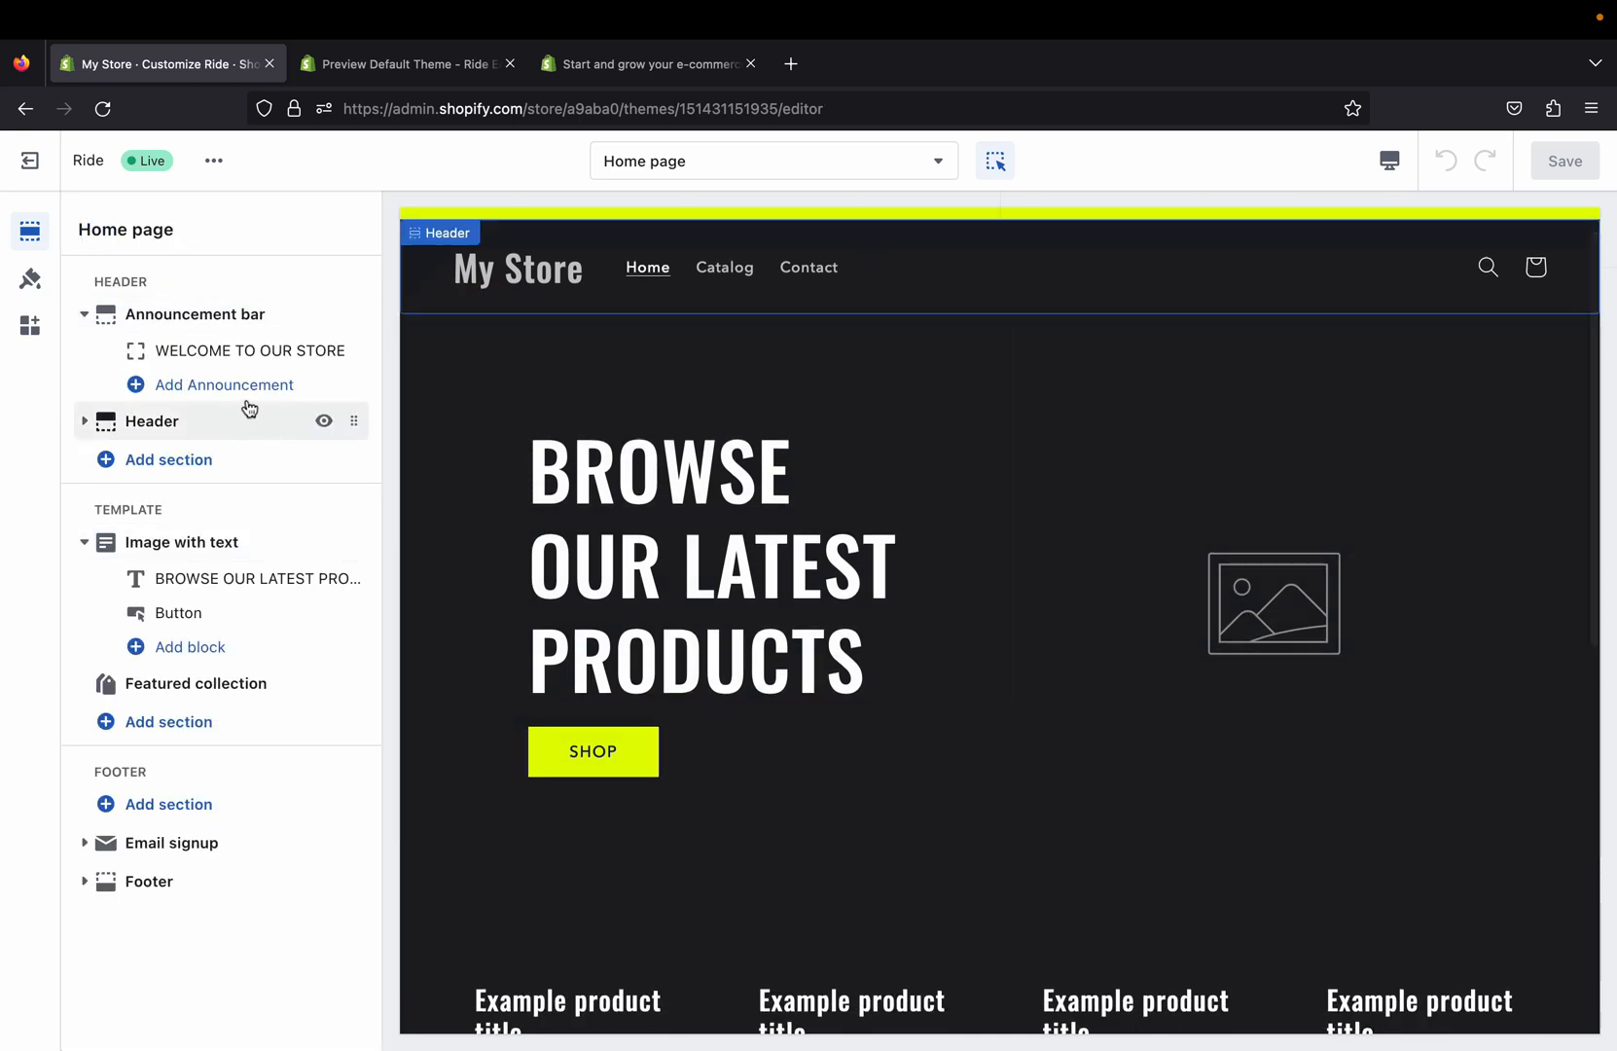
click(712, 562)
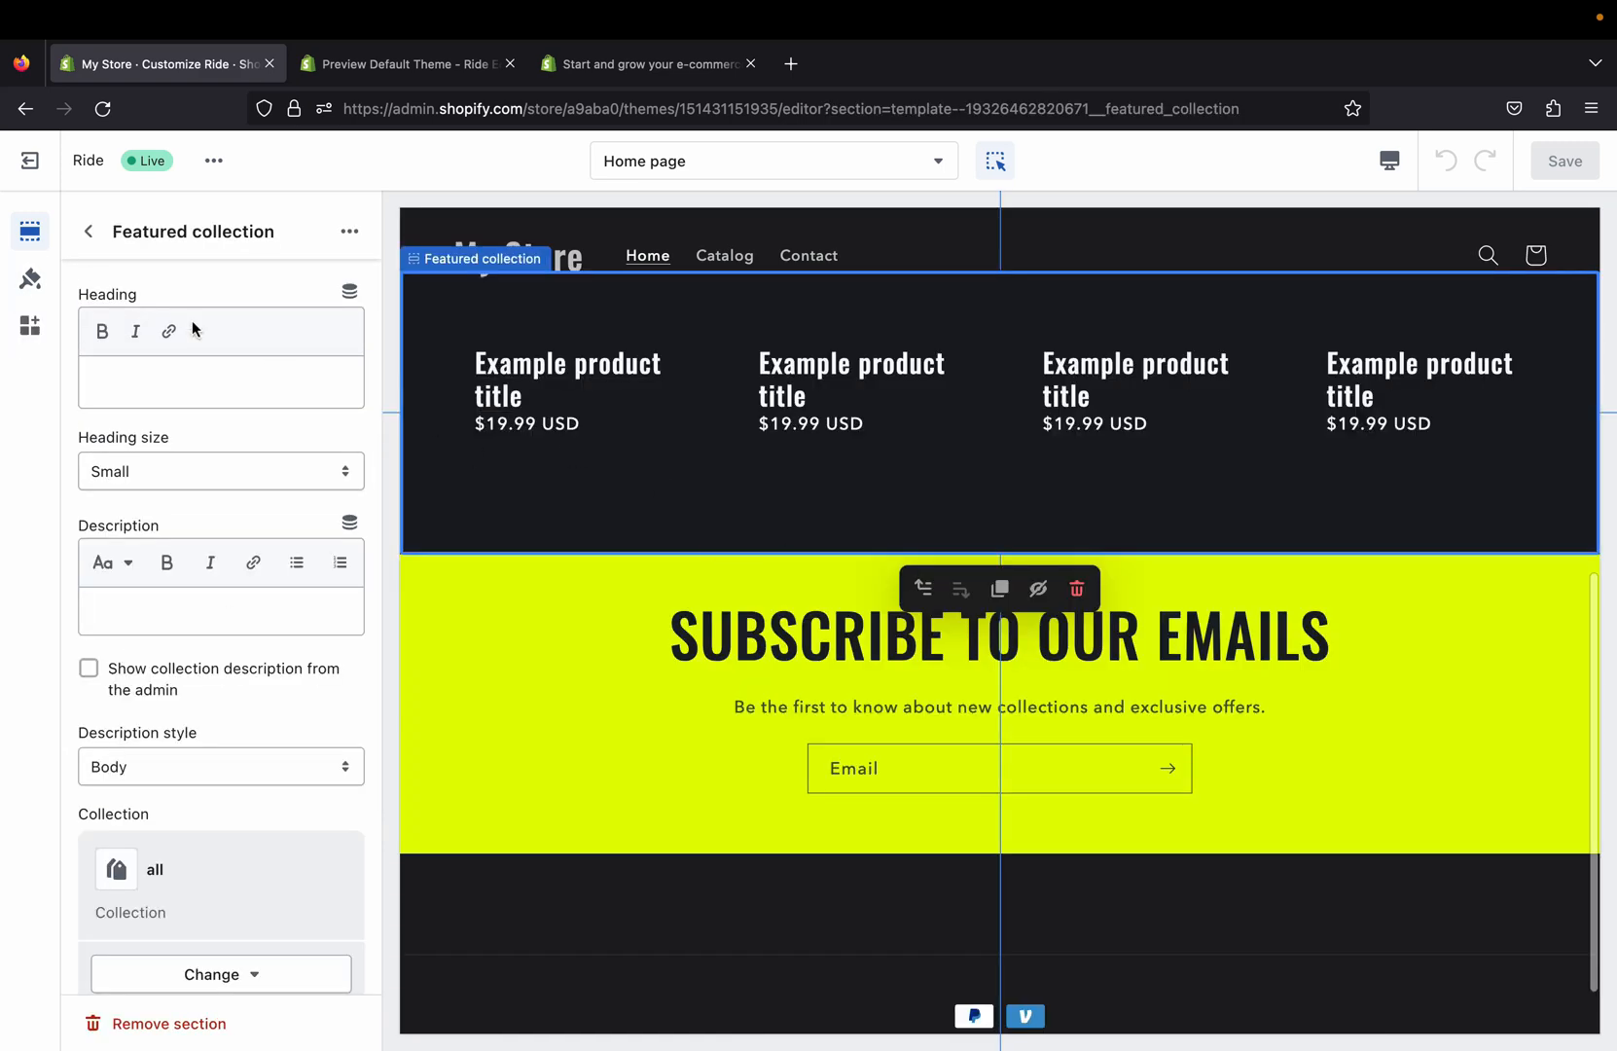
click(89, 232)
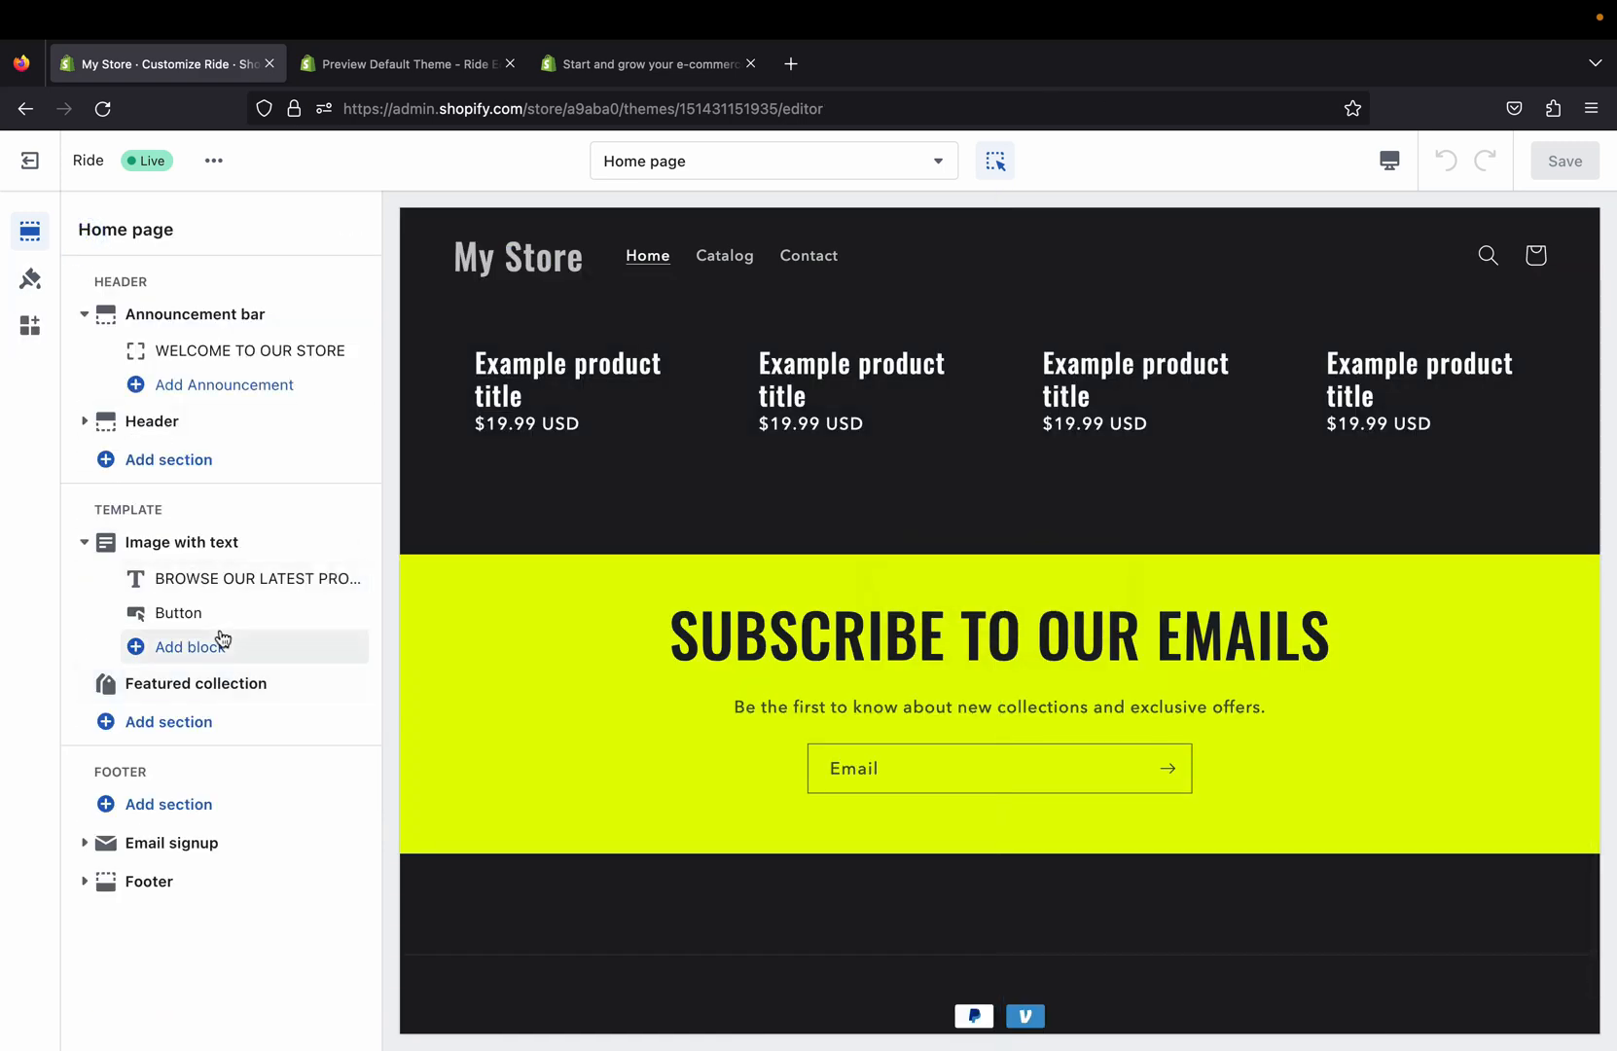
click(181, 541)
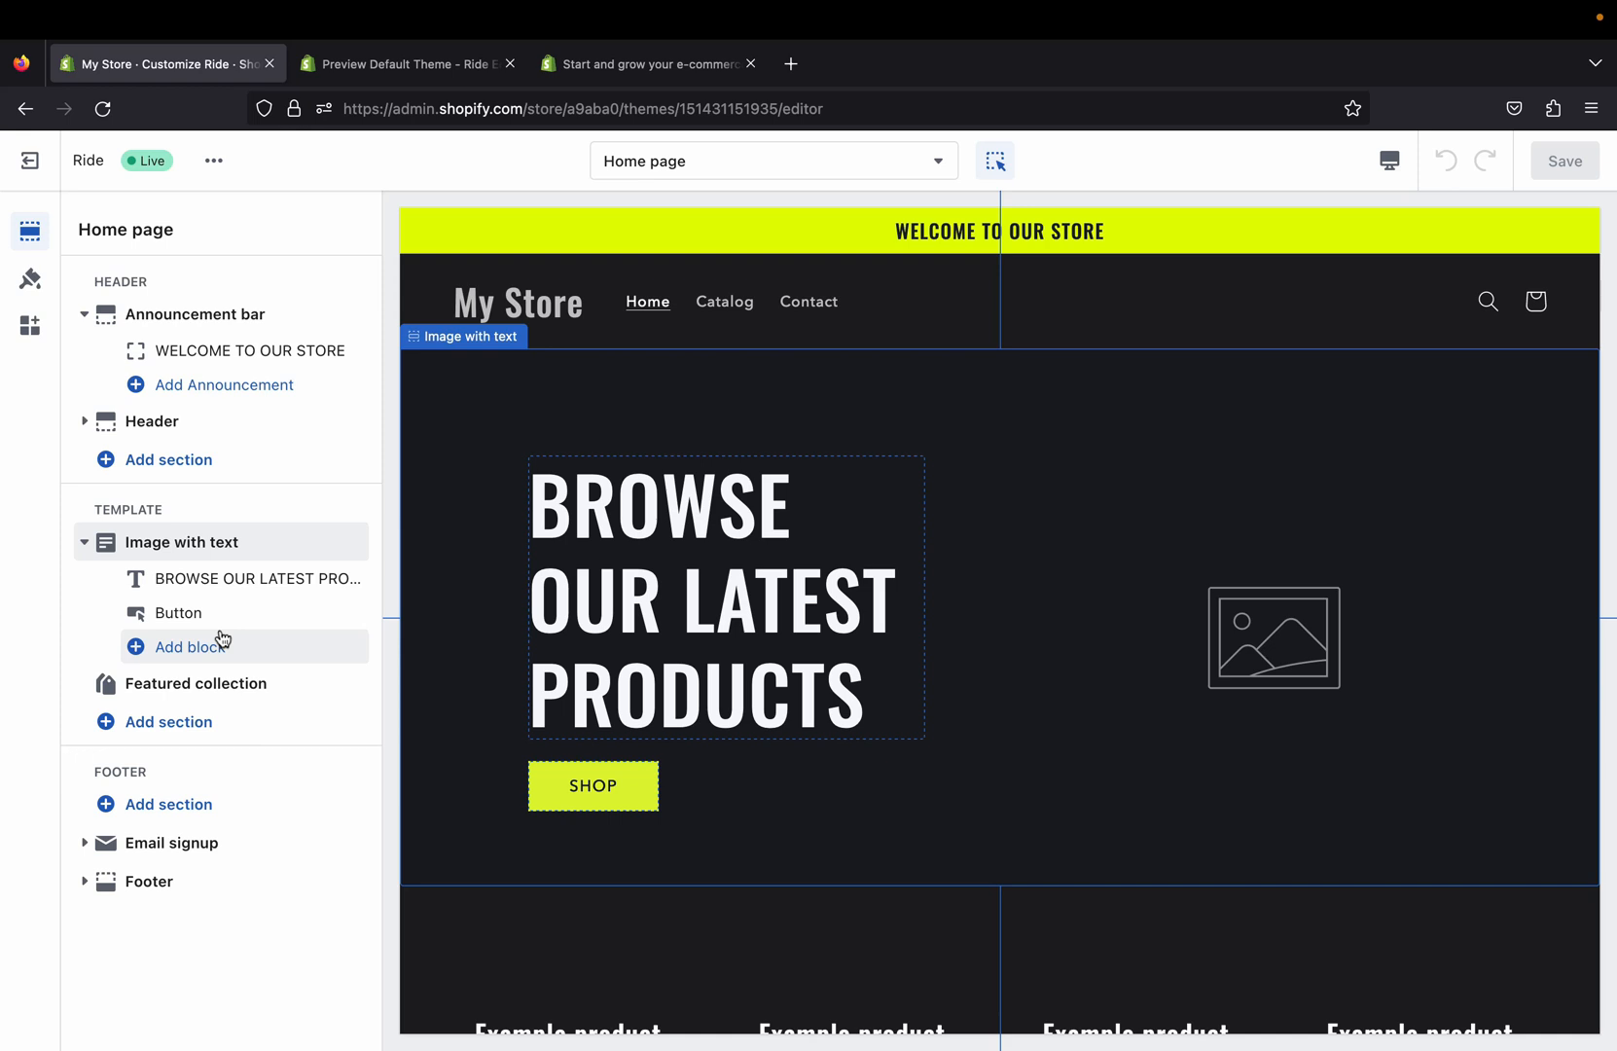
mouse_move(228, 720)
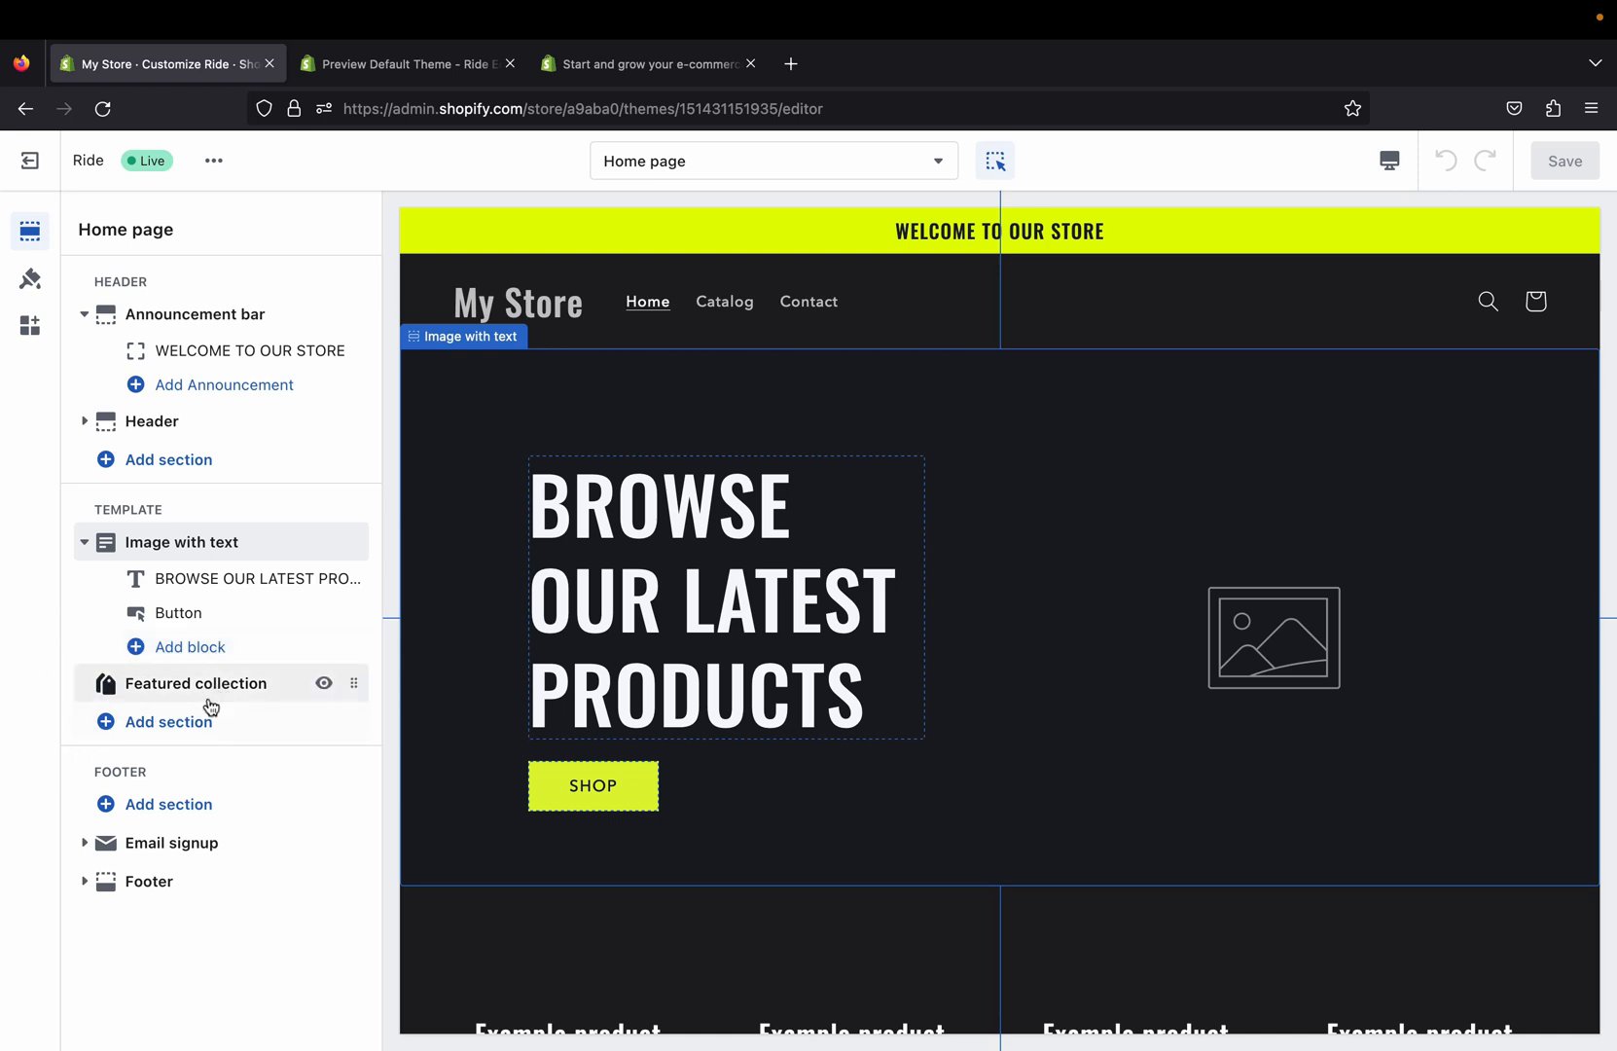
Step: Add a Video section after Featured collection on the Ride home page template
click(167, 720)
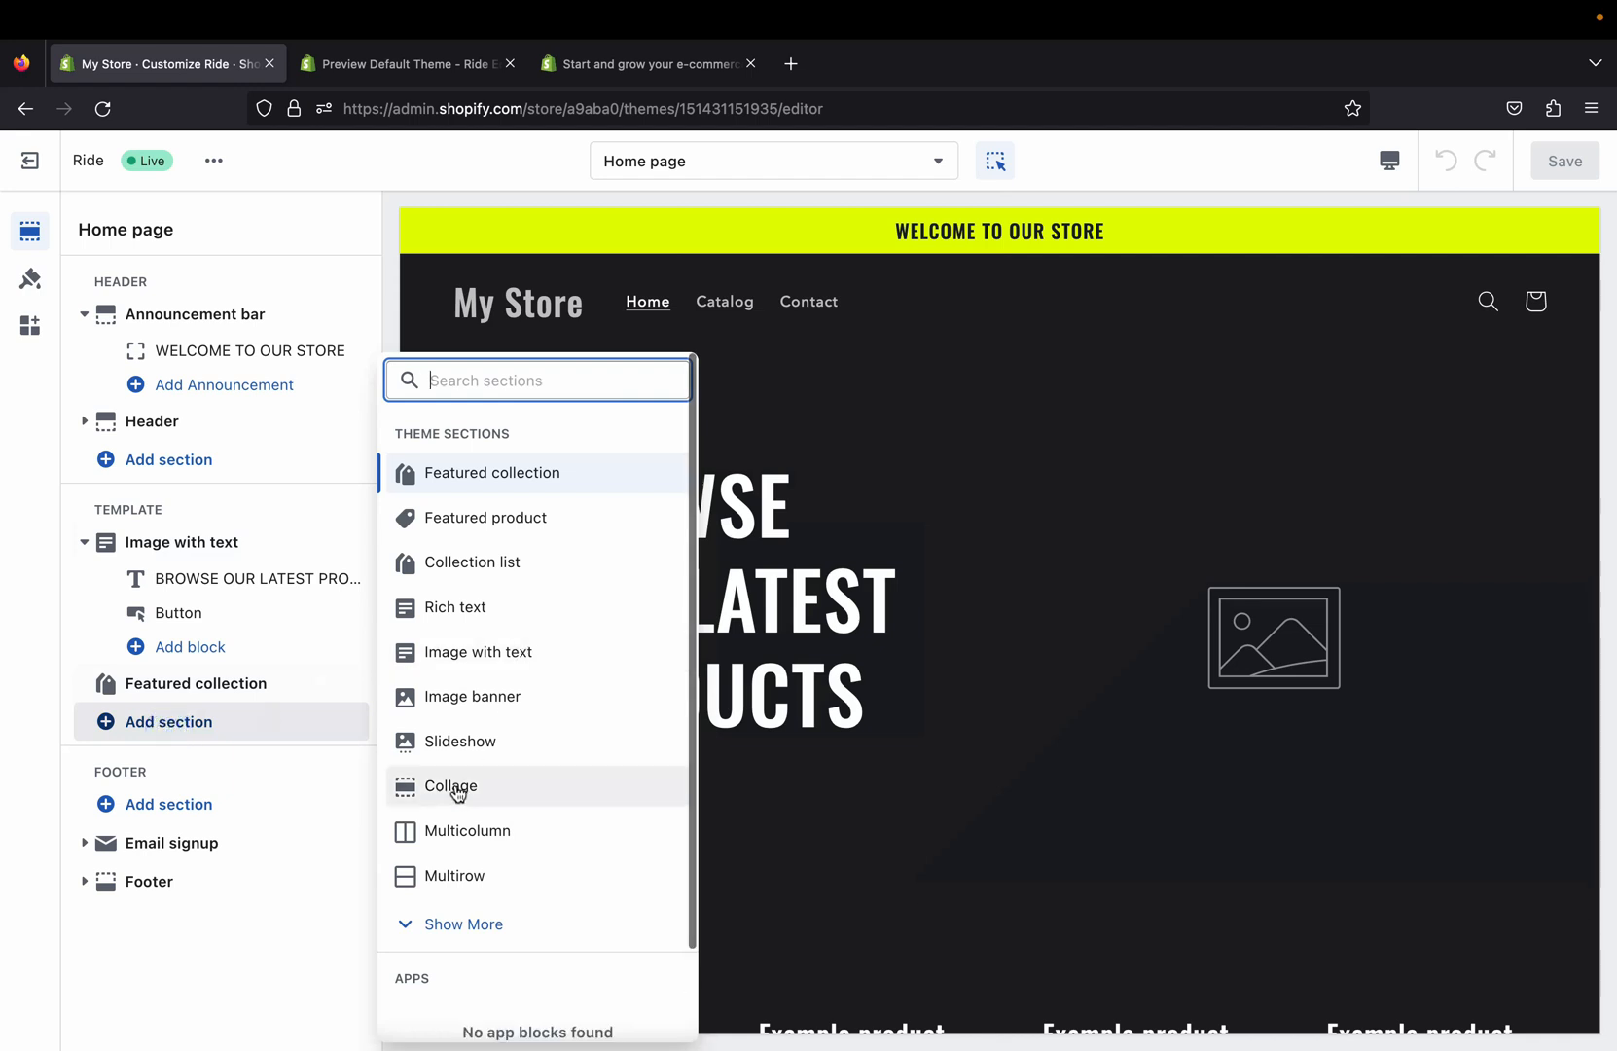
mouse_move(479, 711)
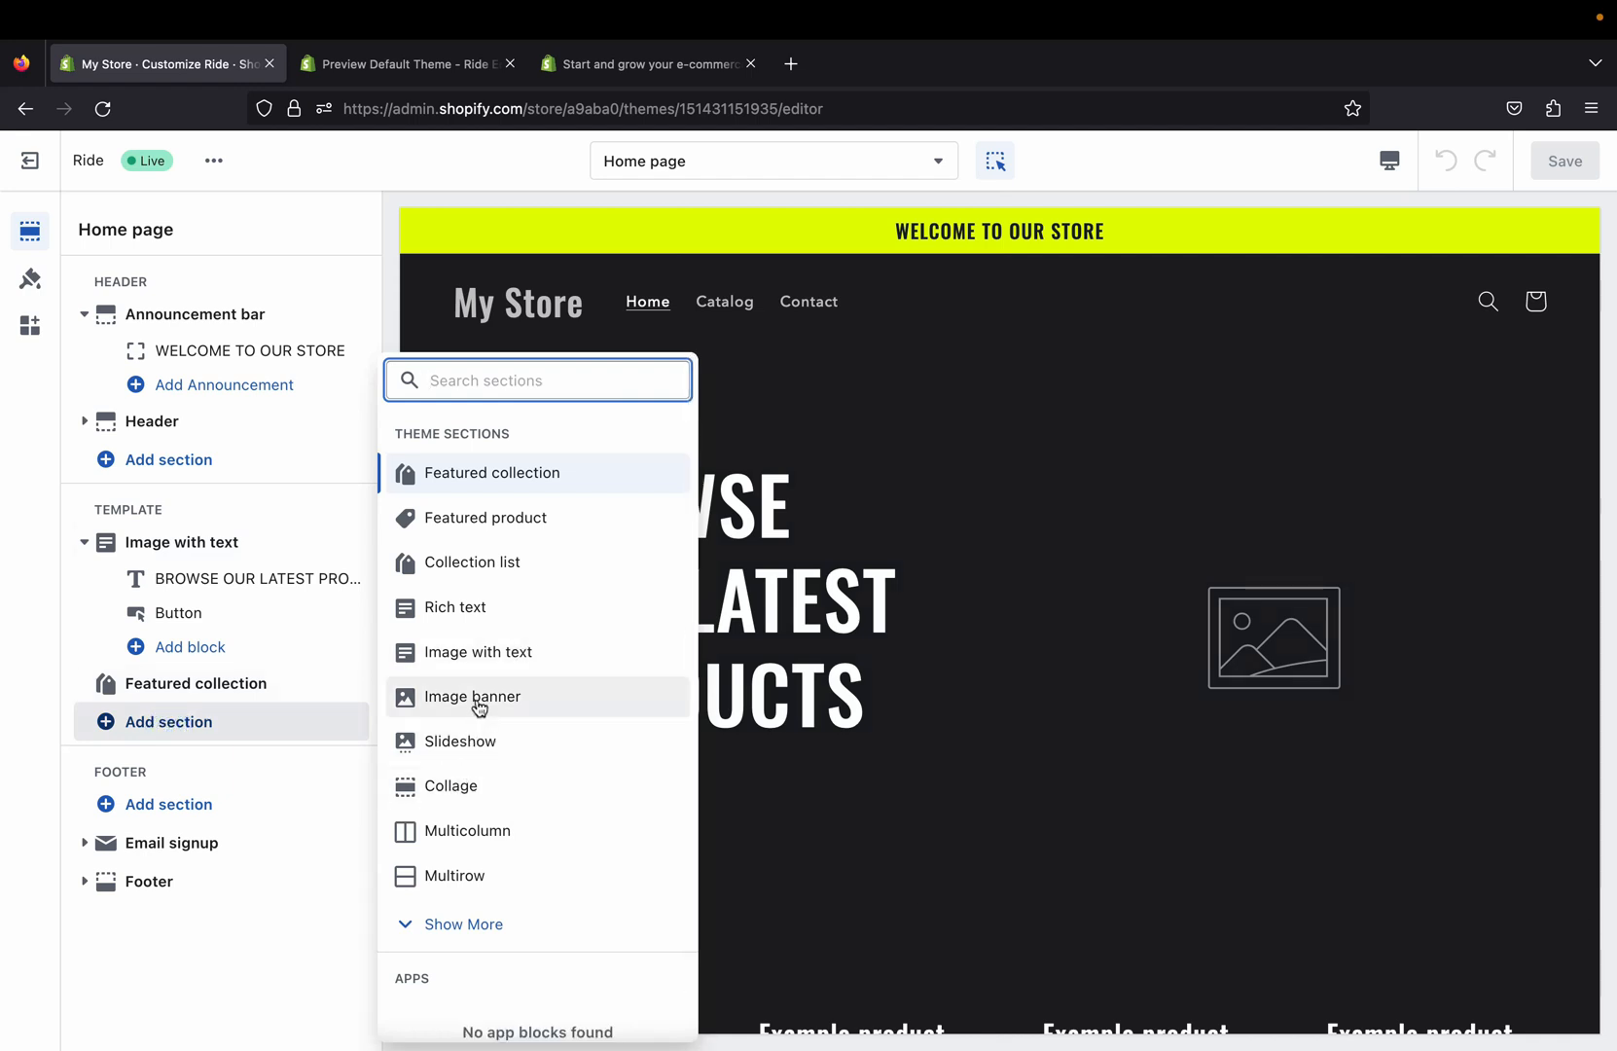
mouse_move(491, 772)
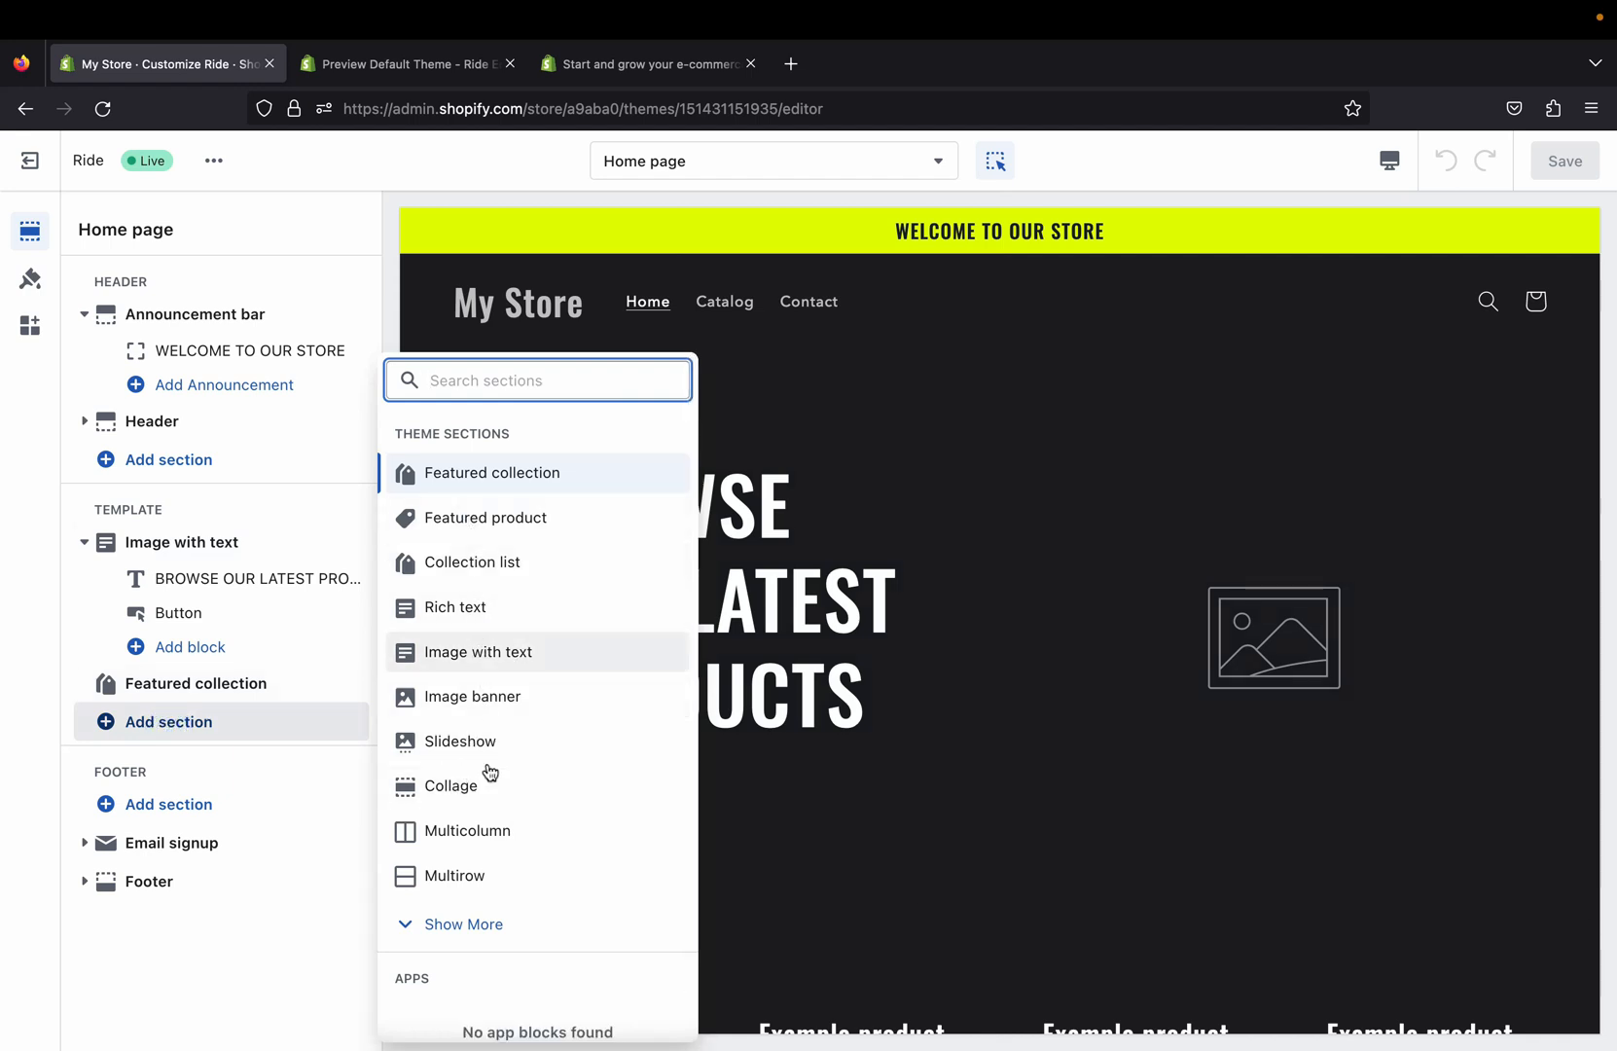
click(463, 925)
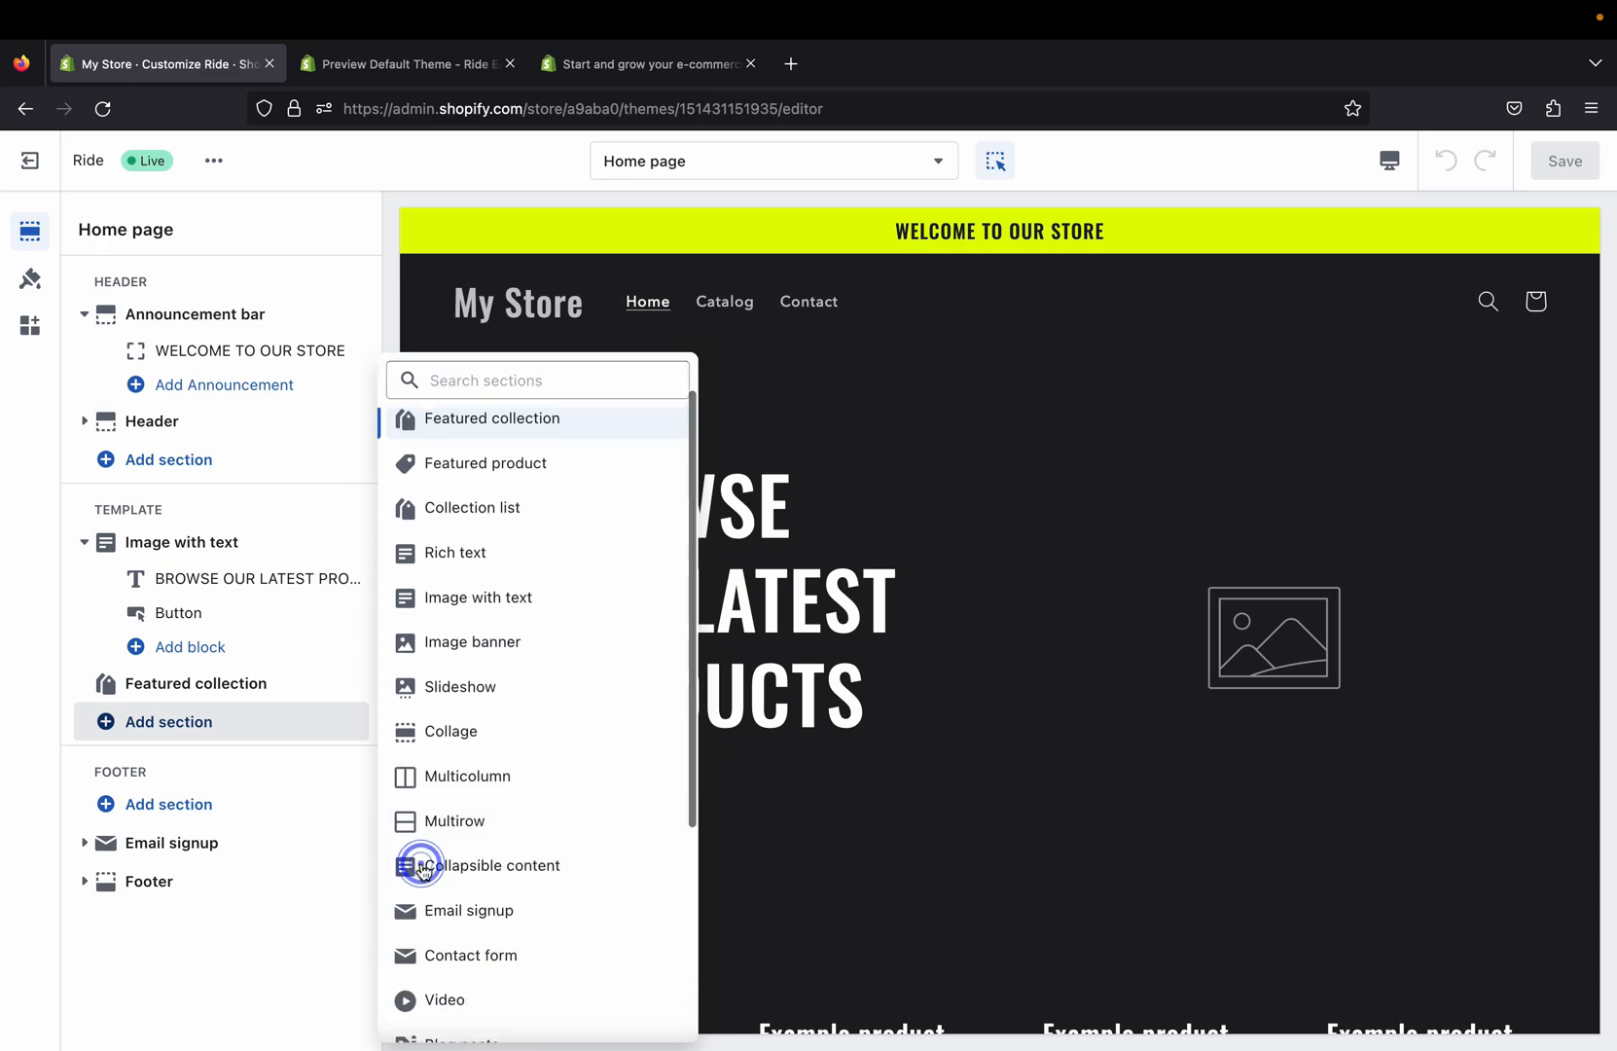
scroll(down, 3)
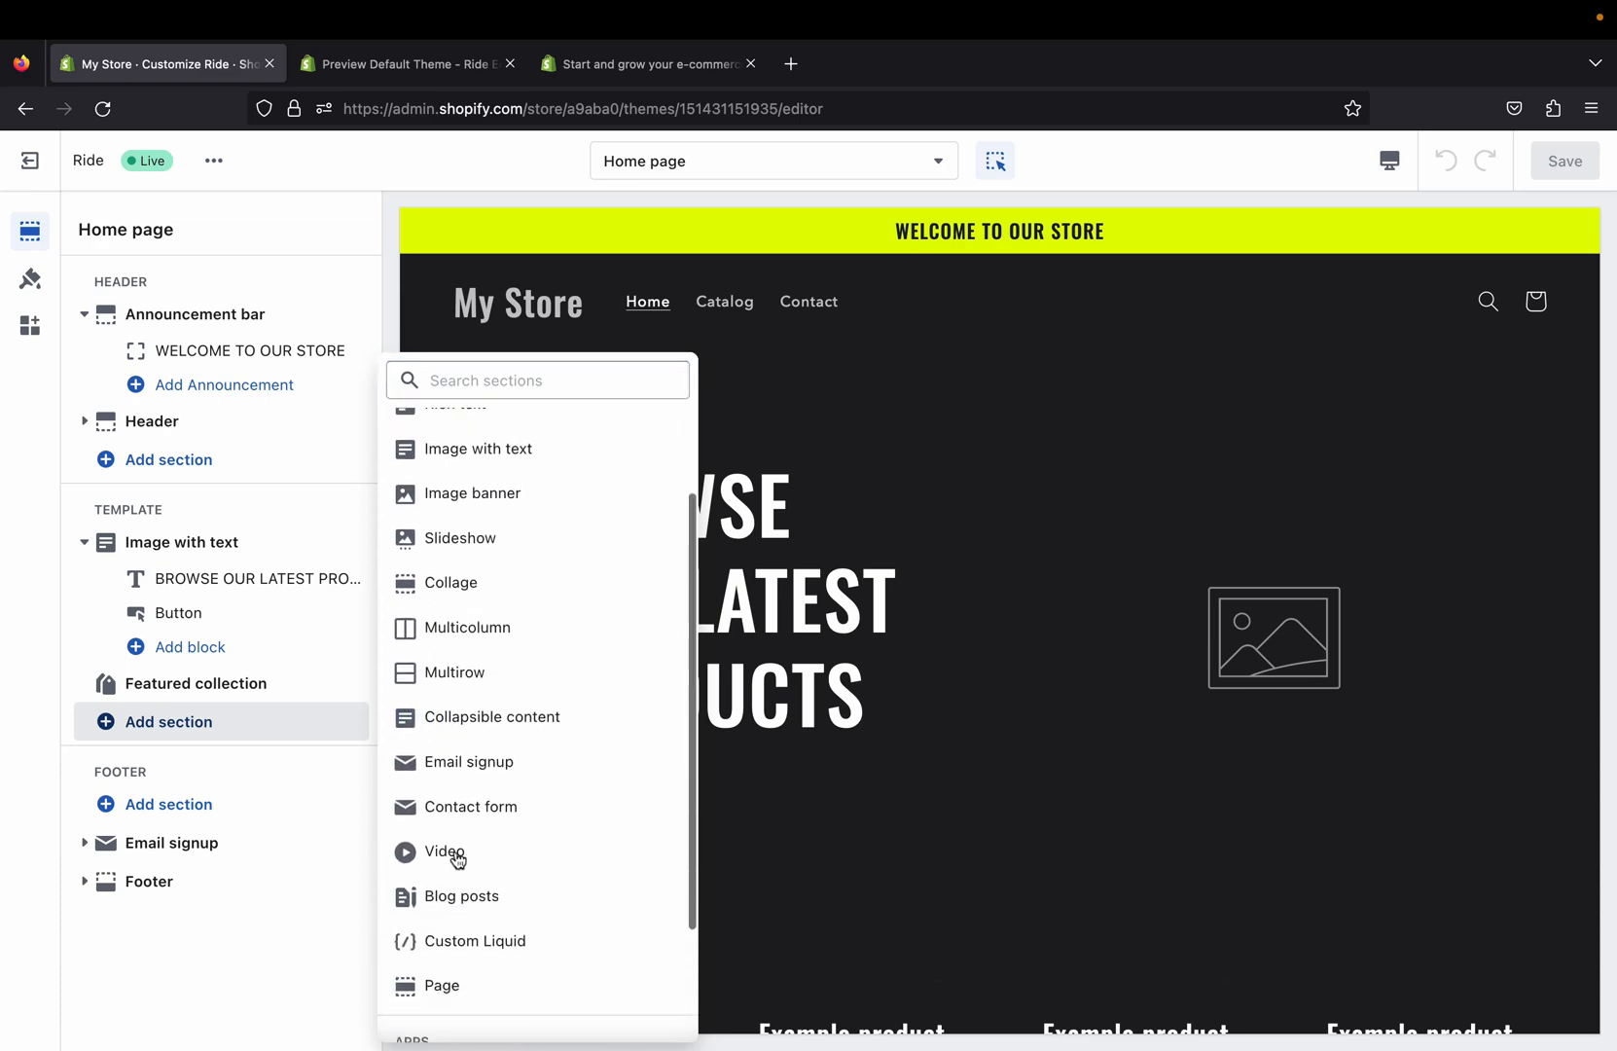
click(444, 853)
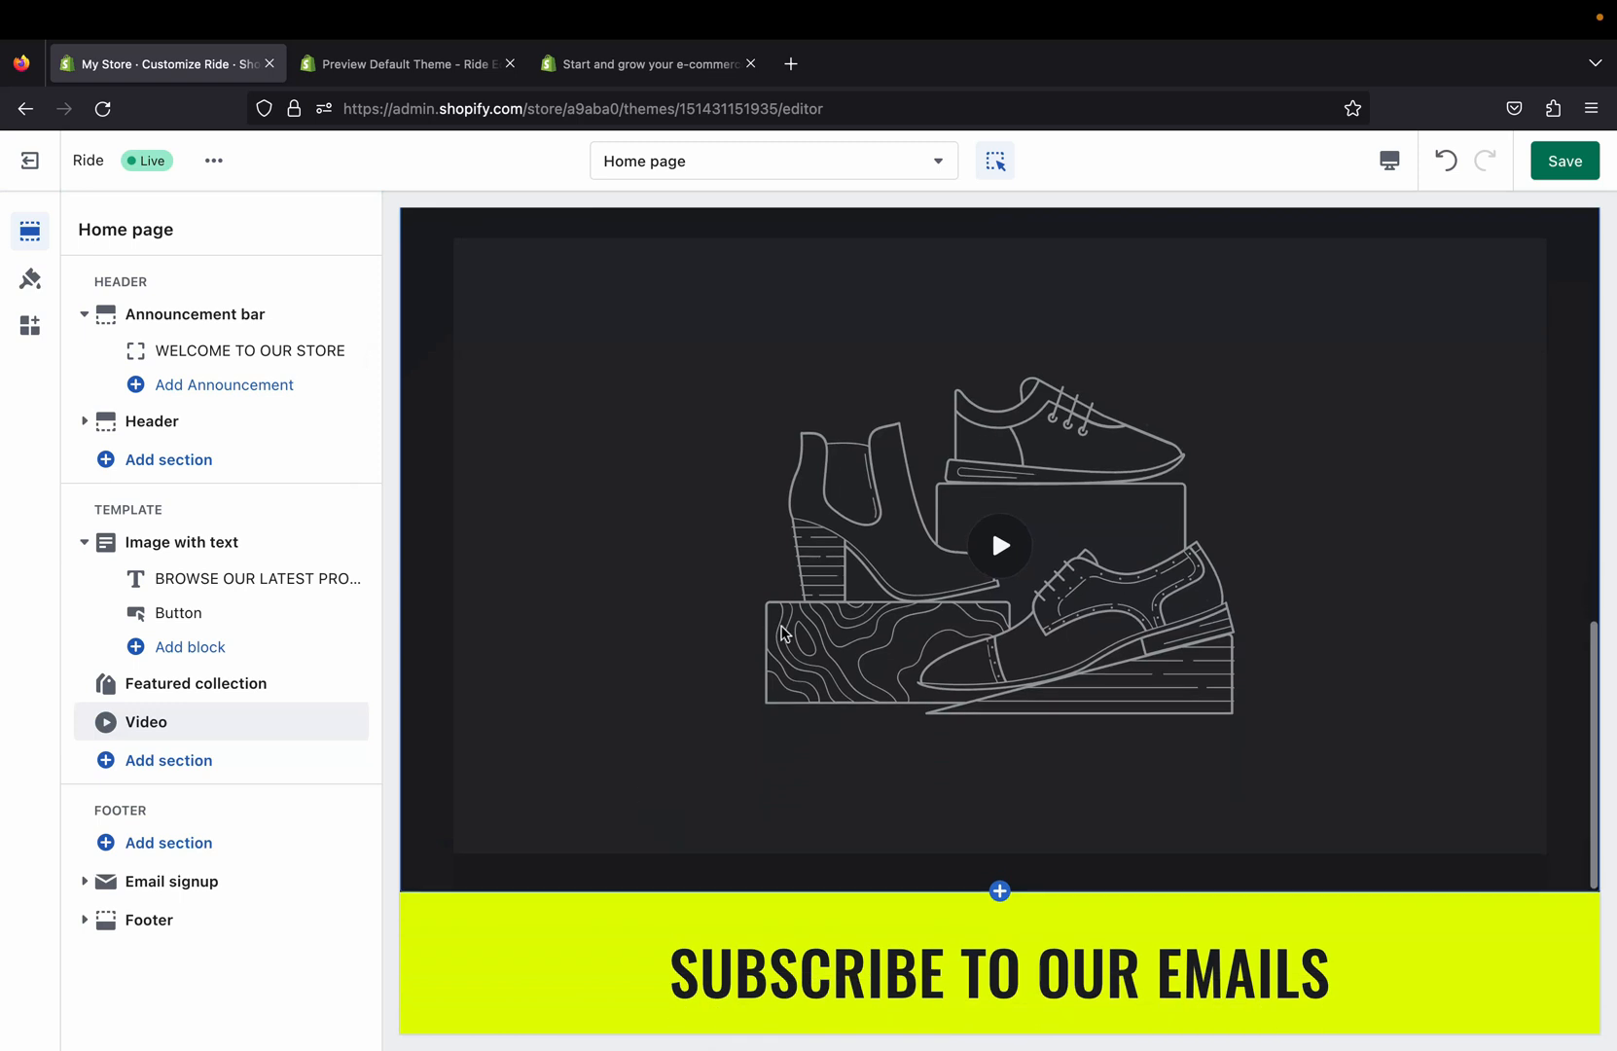
scroll(down, 3)
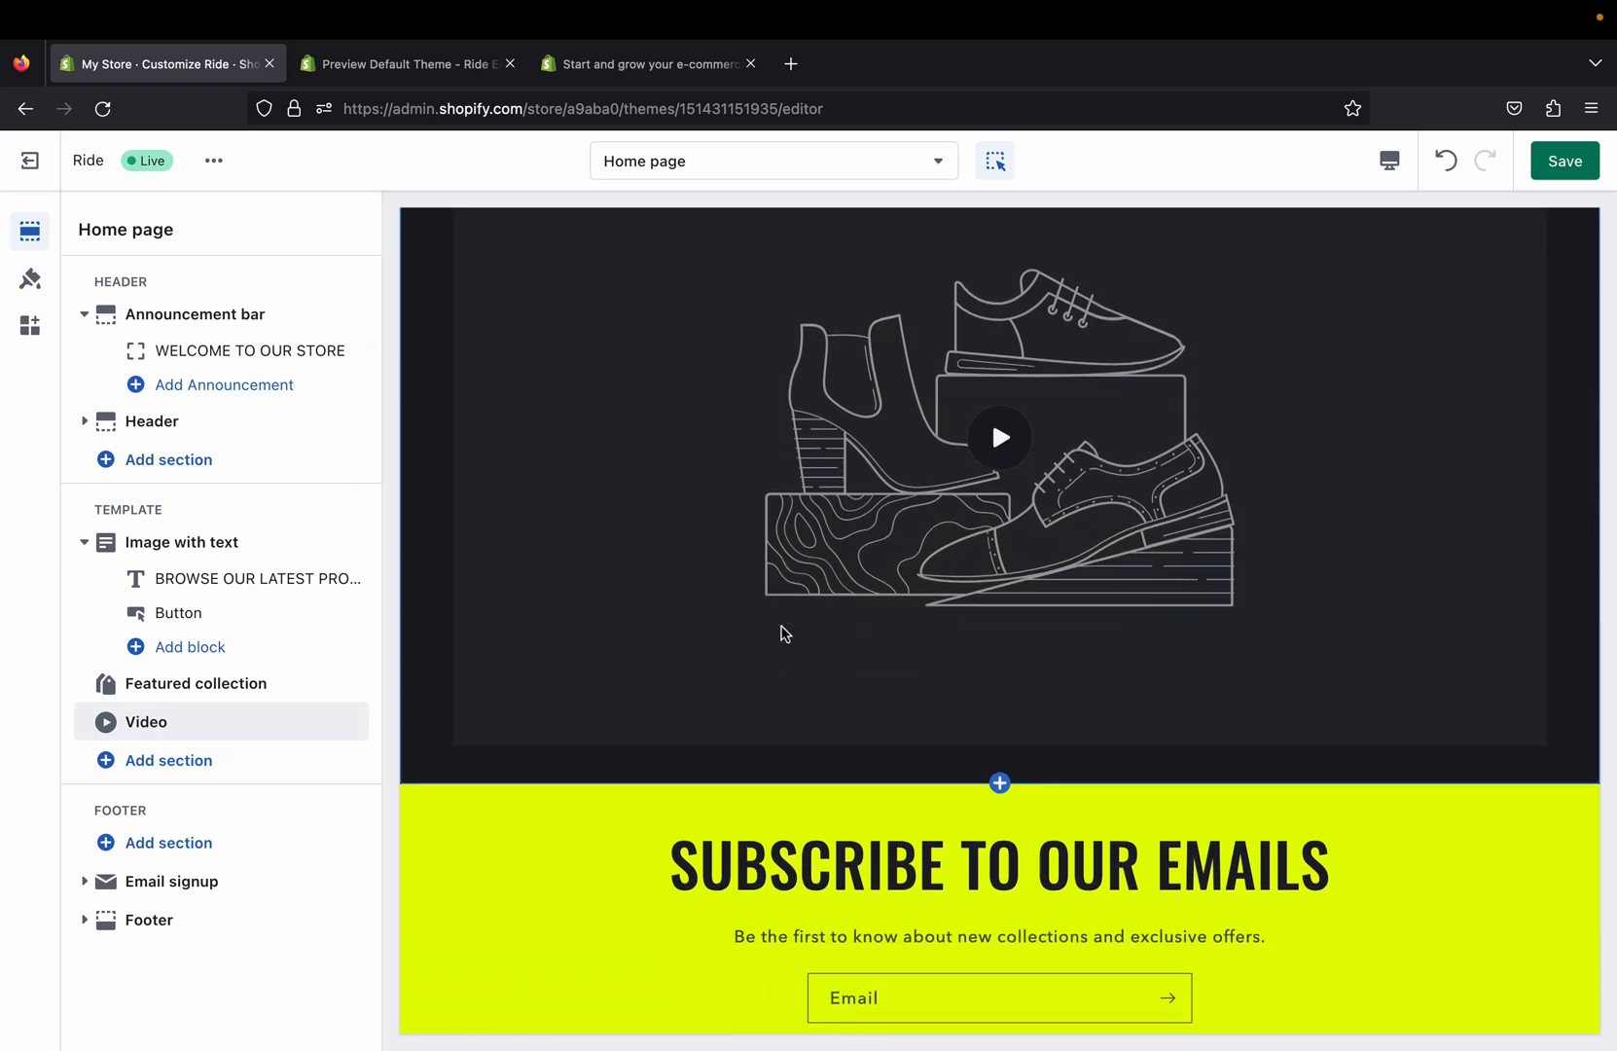
mouse_move(971, 500)
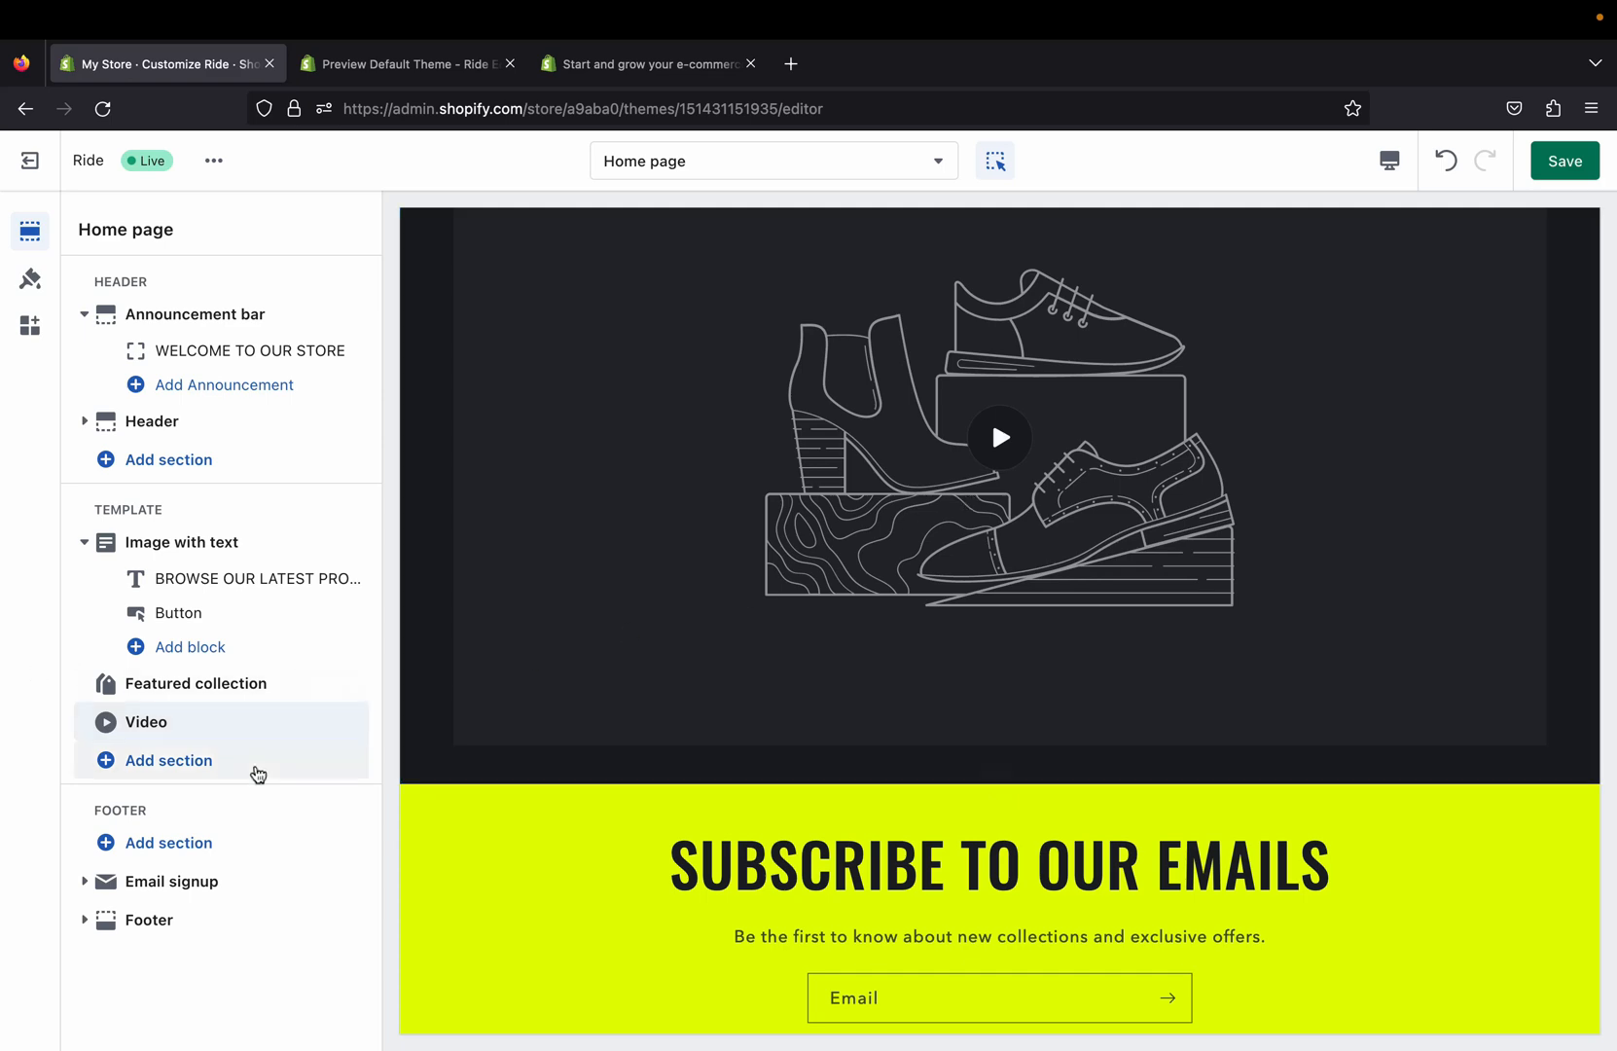
Step: Inspect the Header and Announcement bar settings, then return to the Ride demo preview
scroll(down, 3)
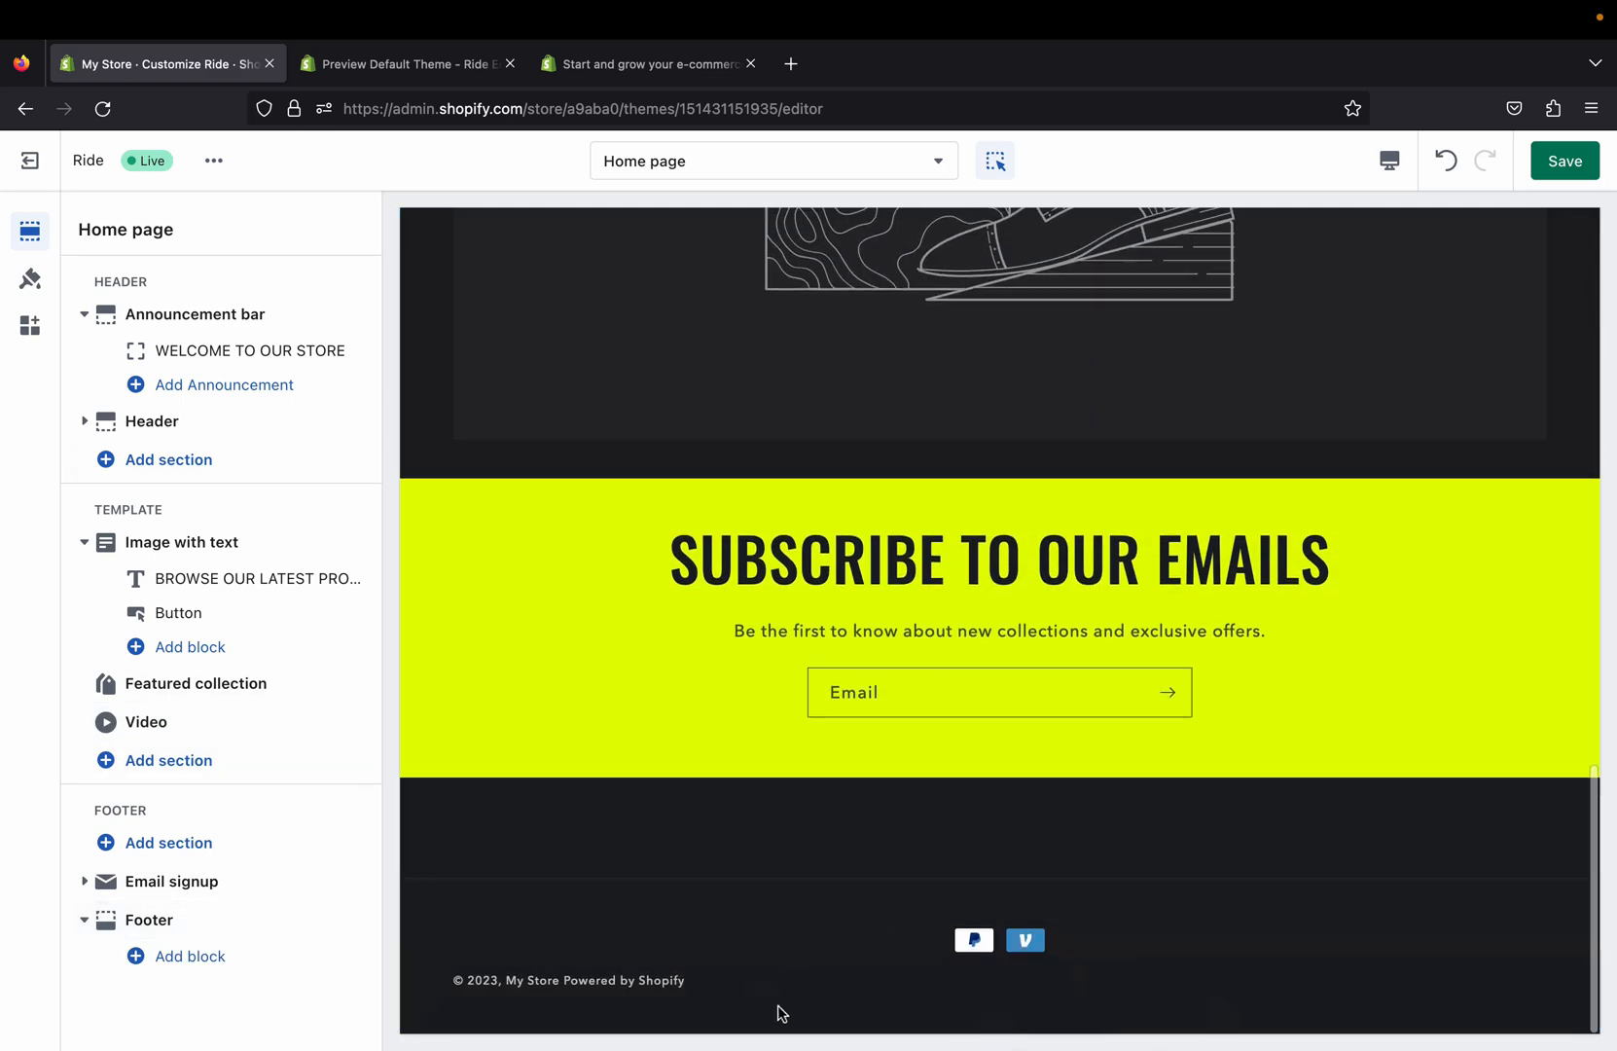
click(148, 920)
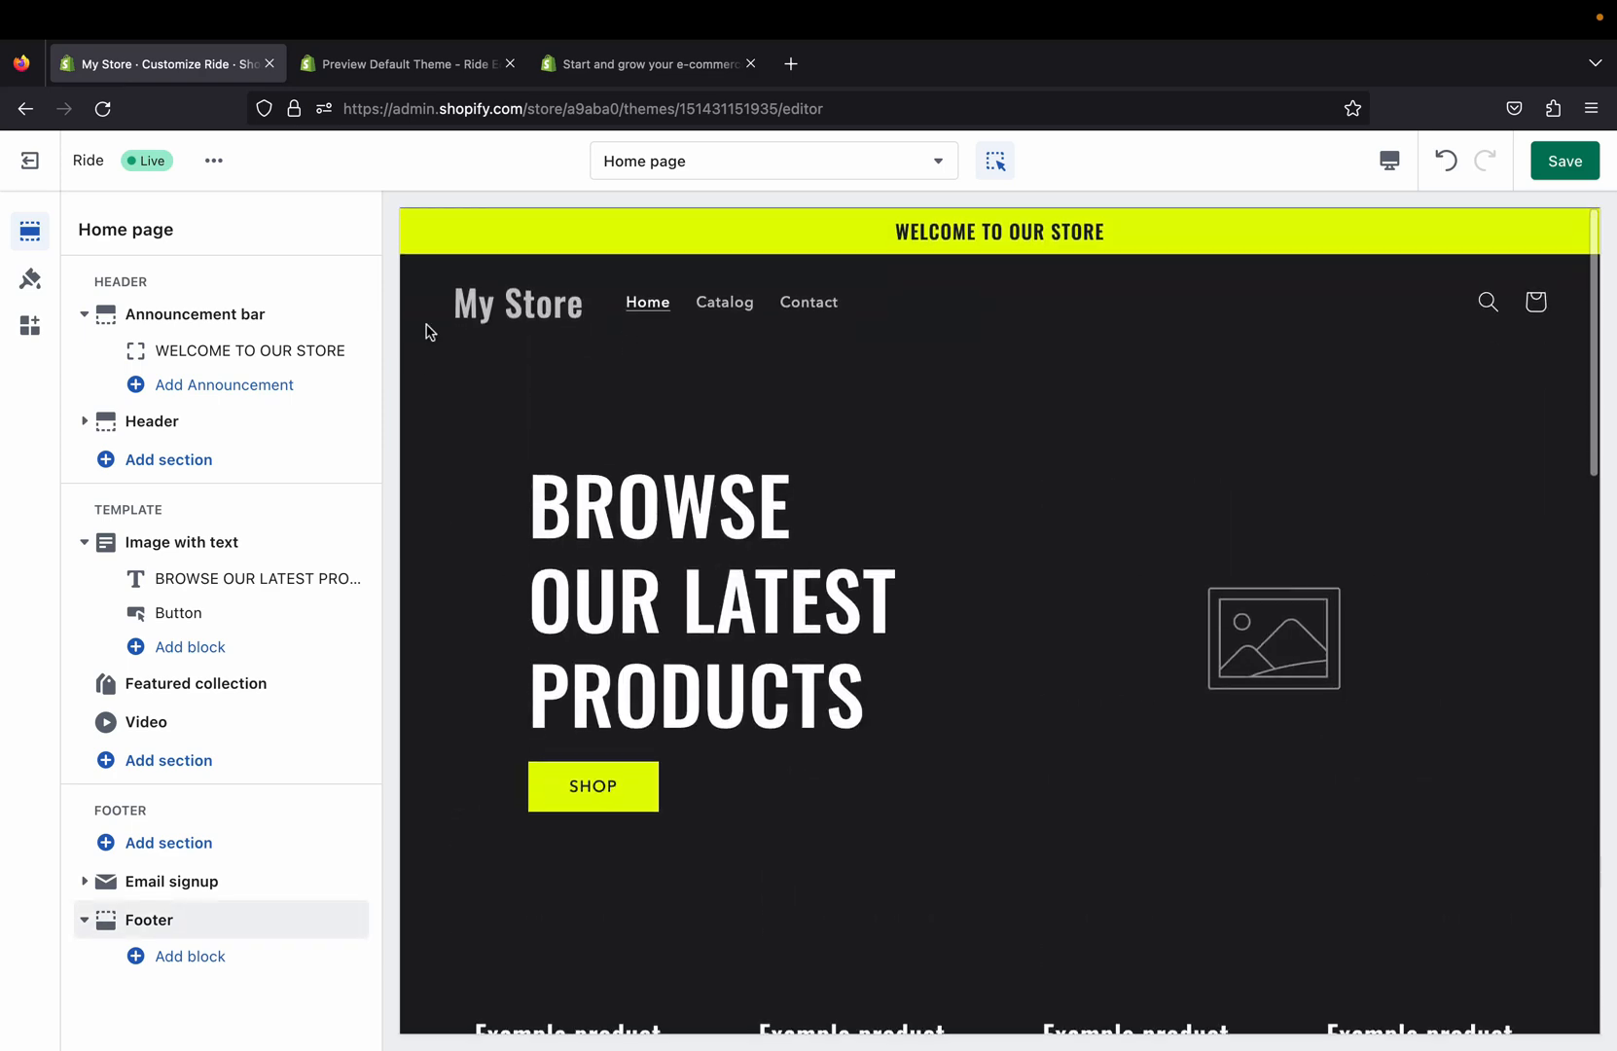
click(150, 421)
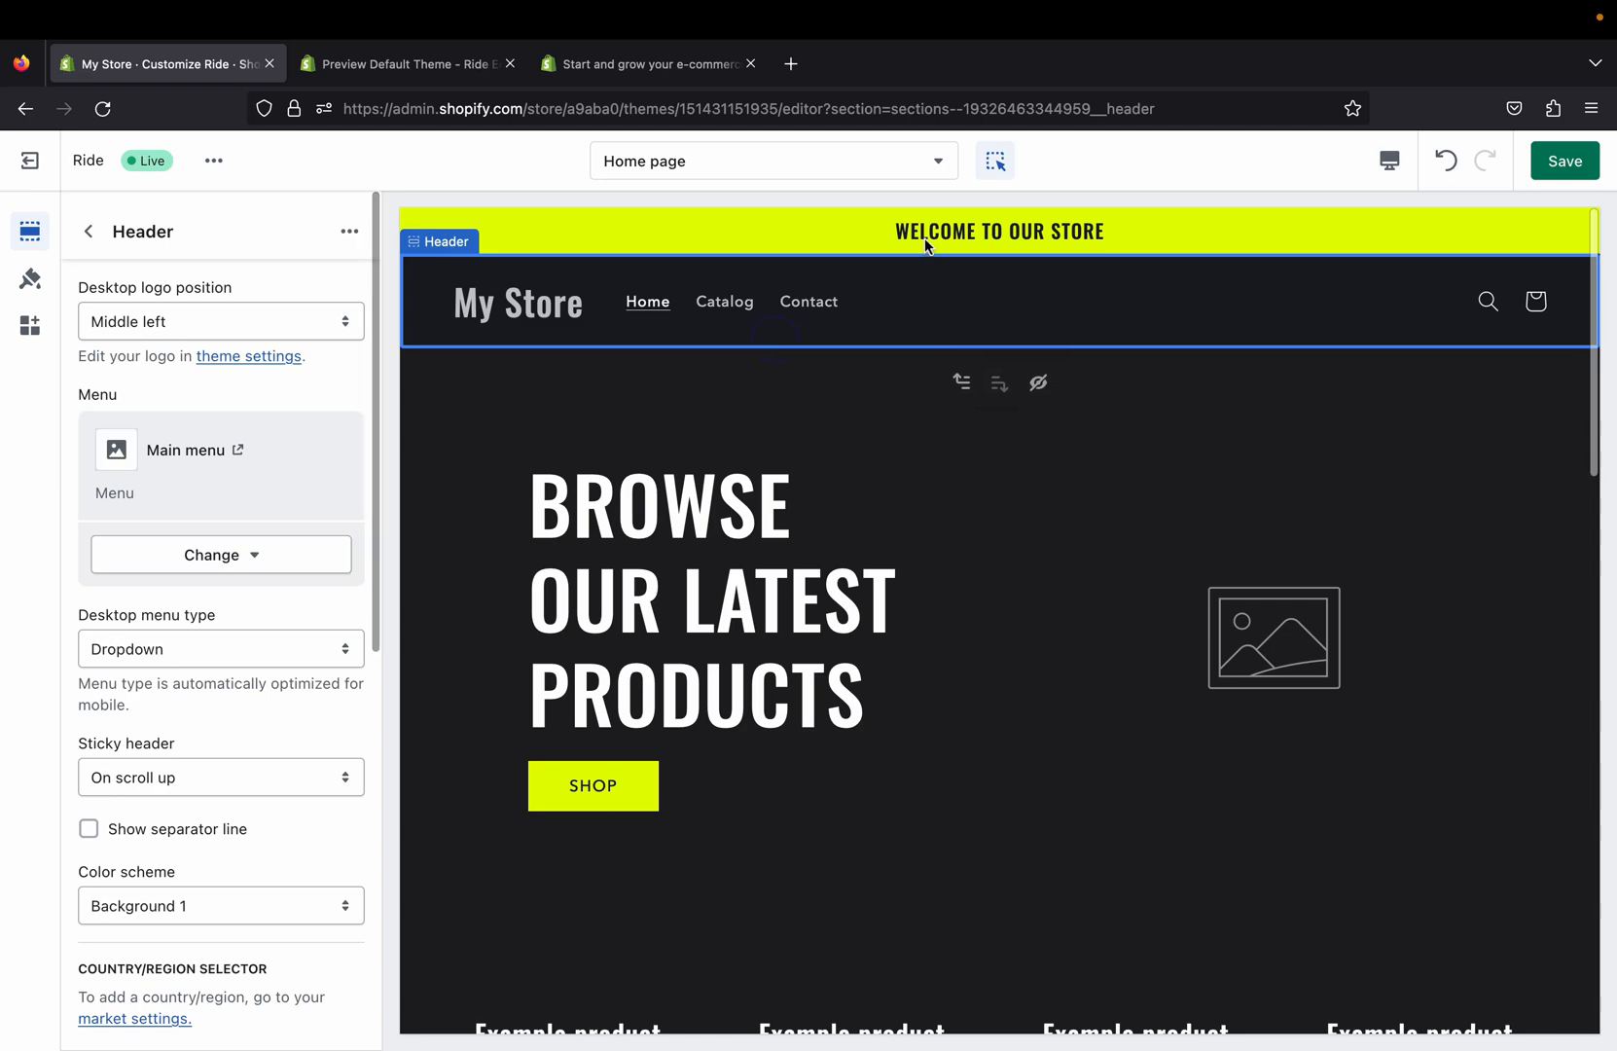
click(998, 230)
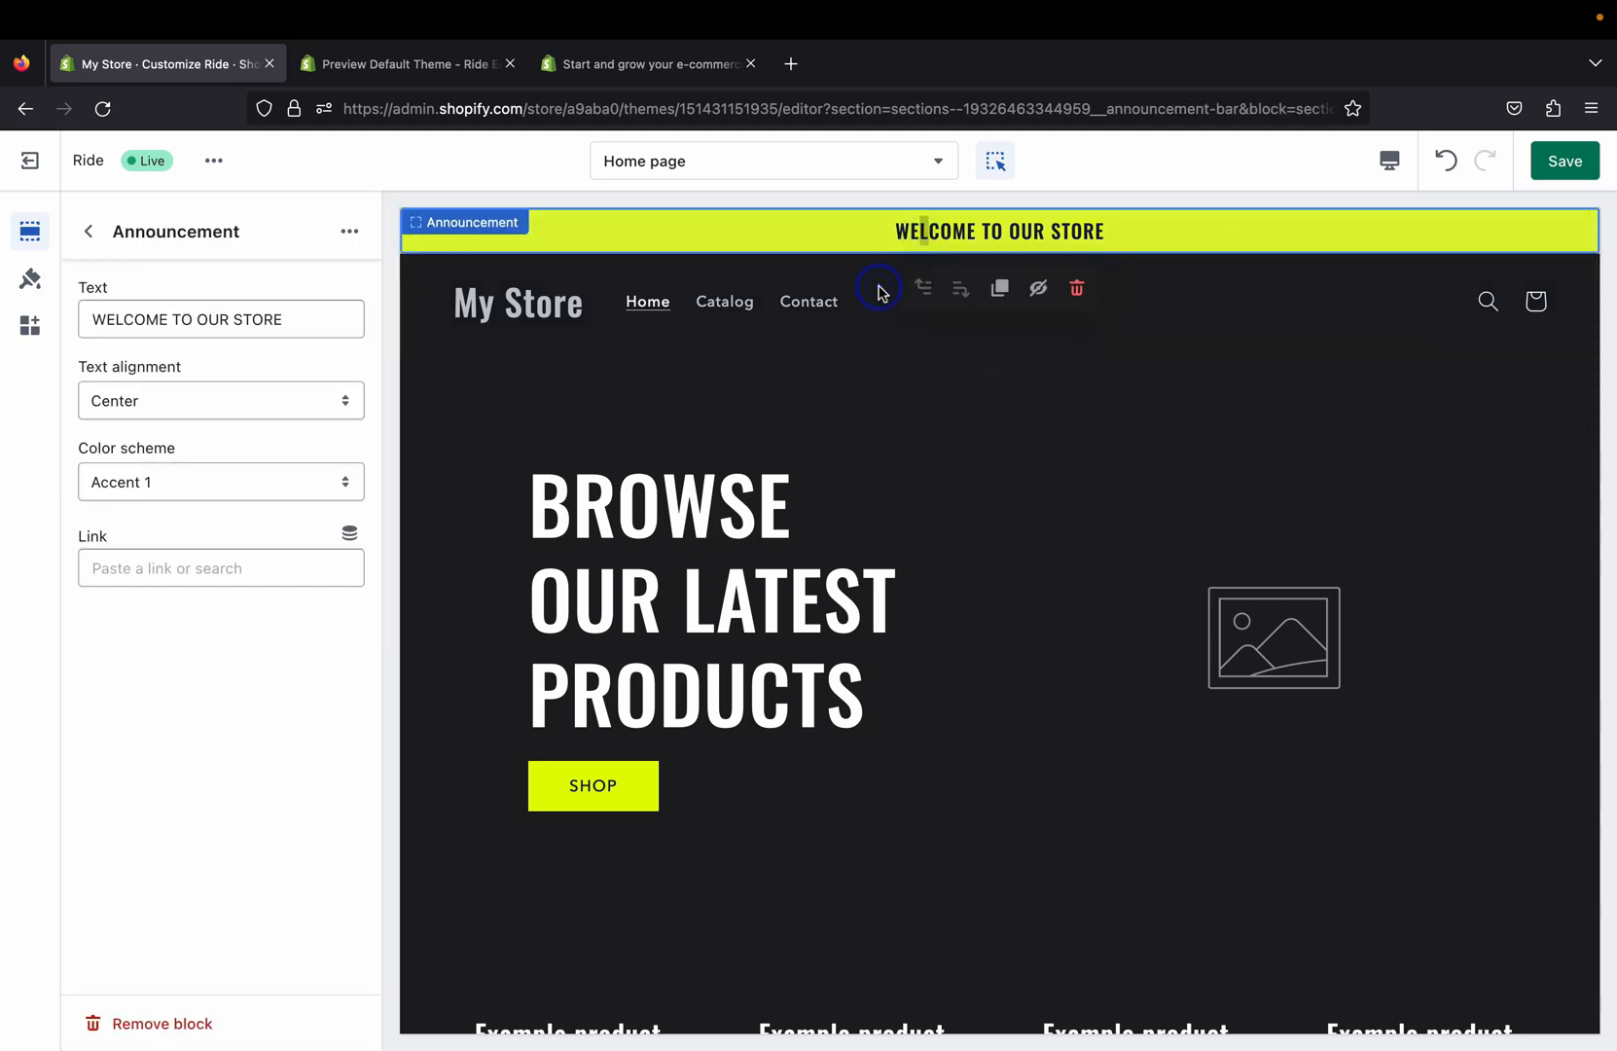
click(407, 63)
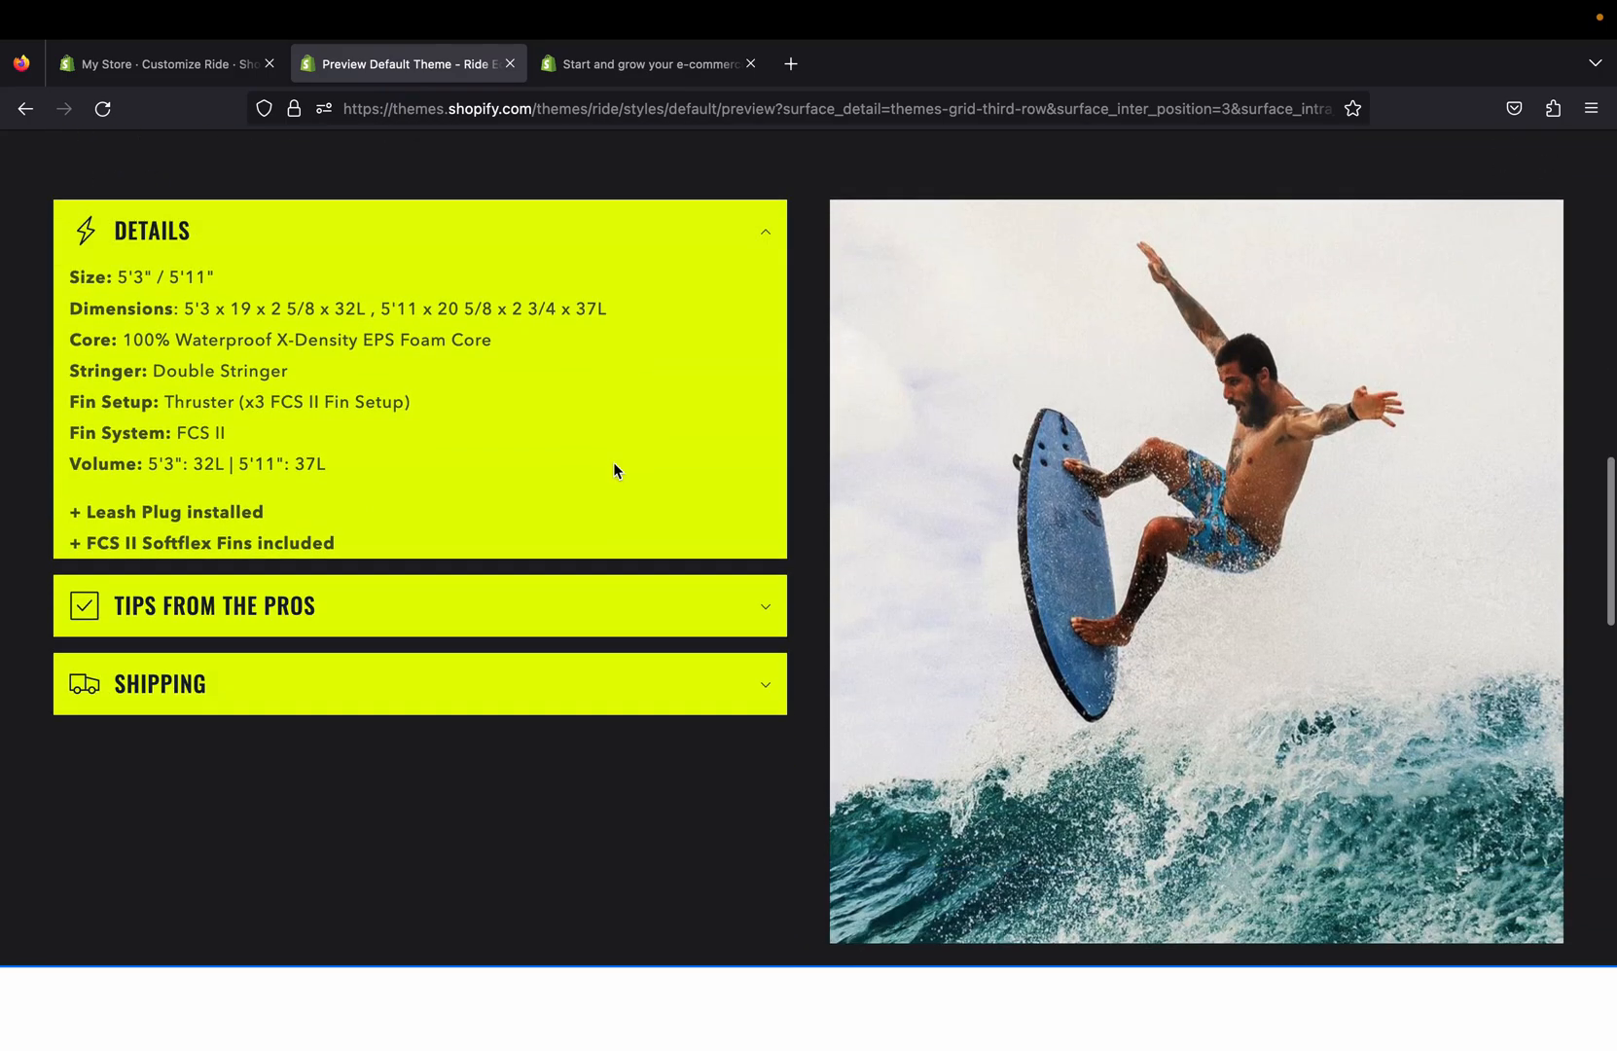
Step: Leave the surfboard product page for the Ride demo store's home page
scroll(down, 3)
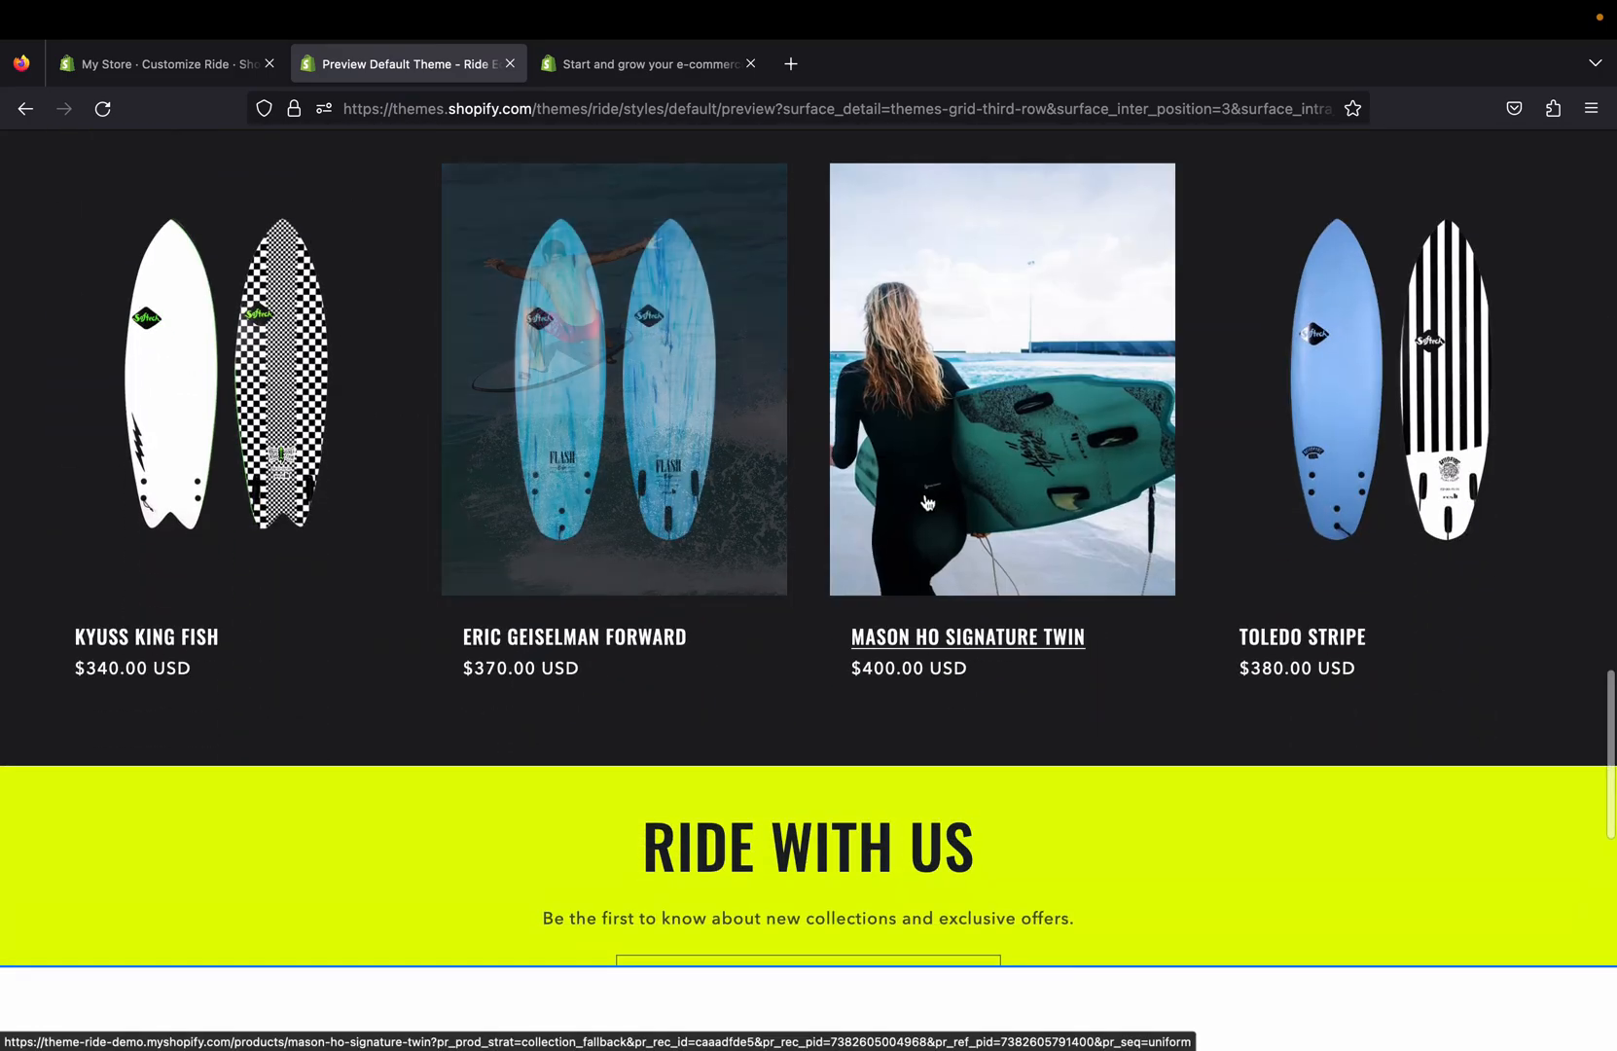
scroll(down, 3)
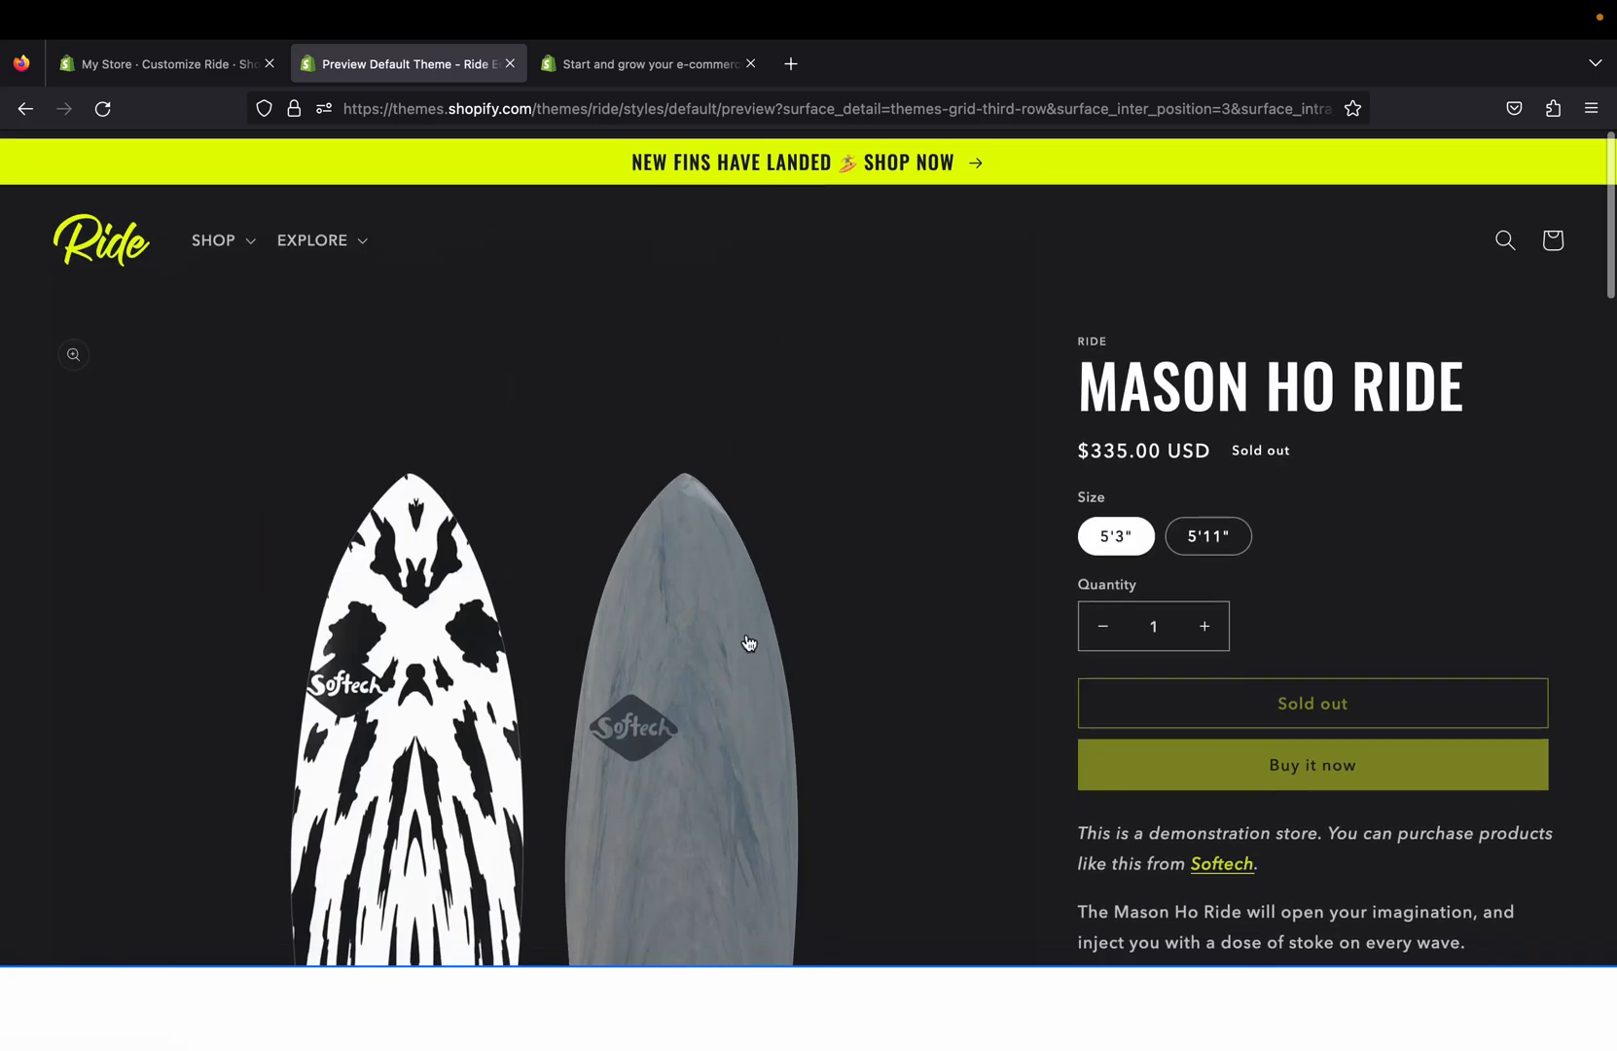
click(214, 240)
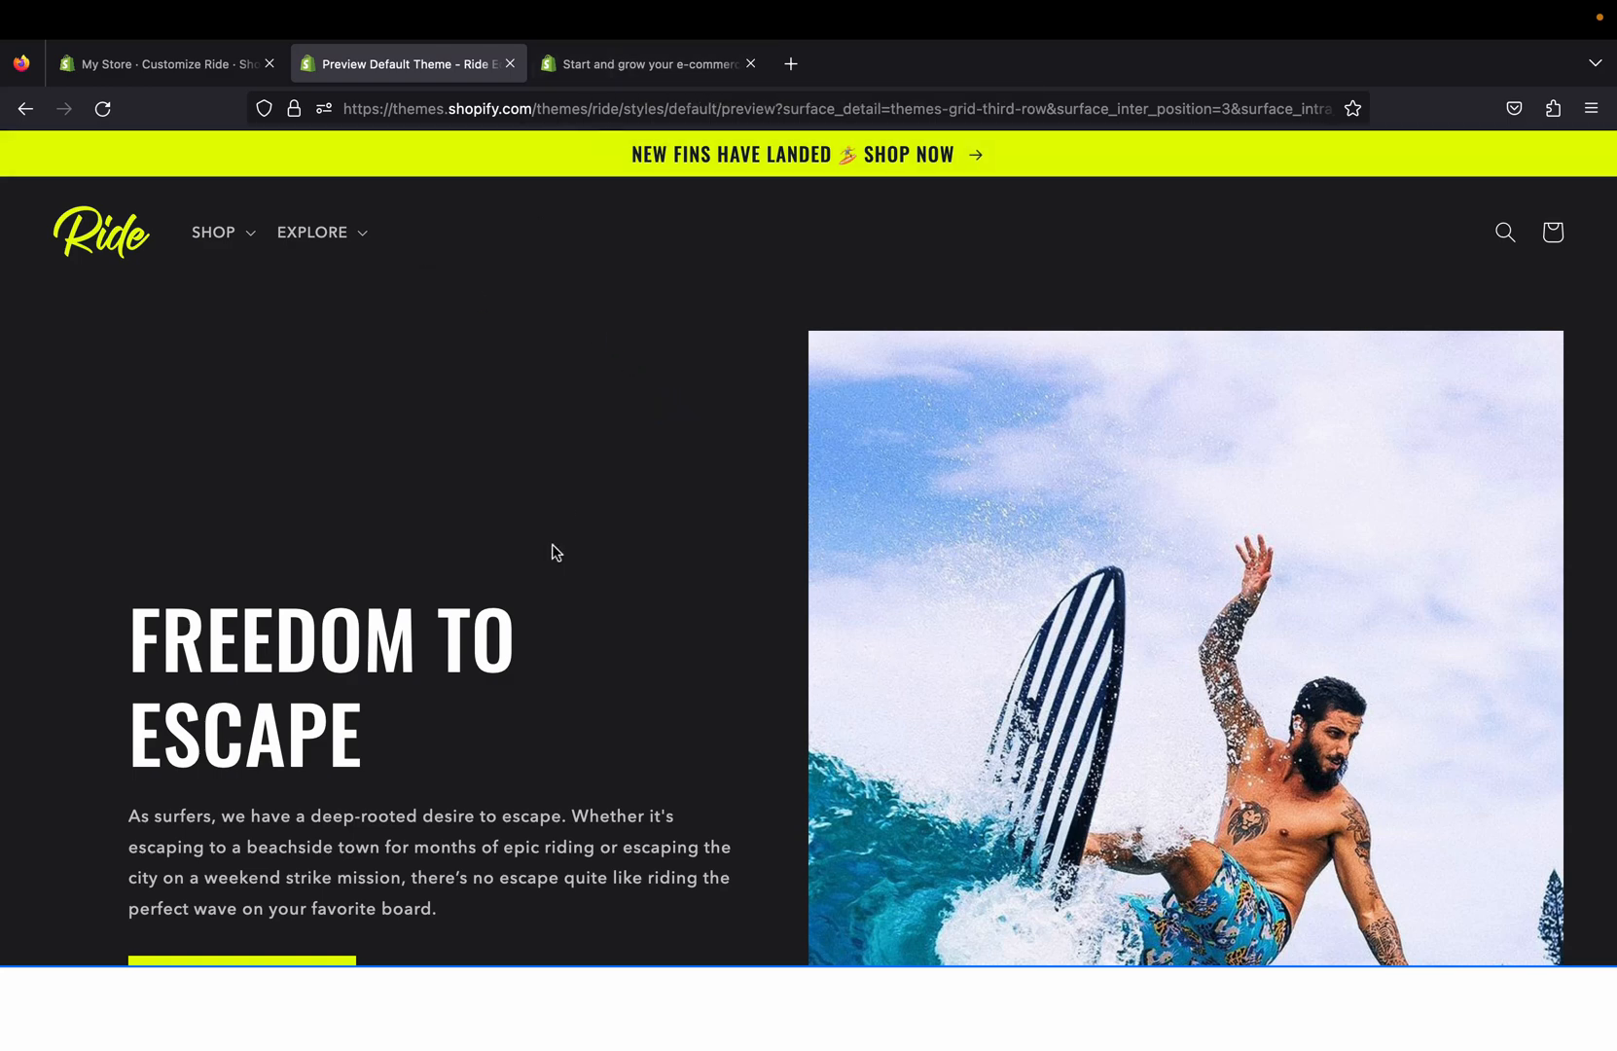
mouse_move(230, 375)
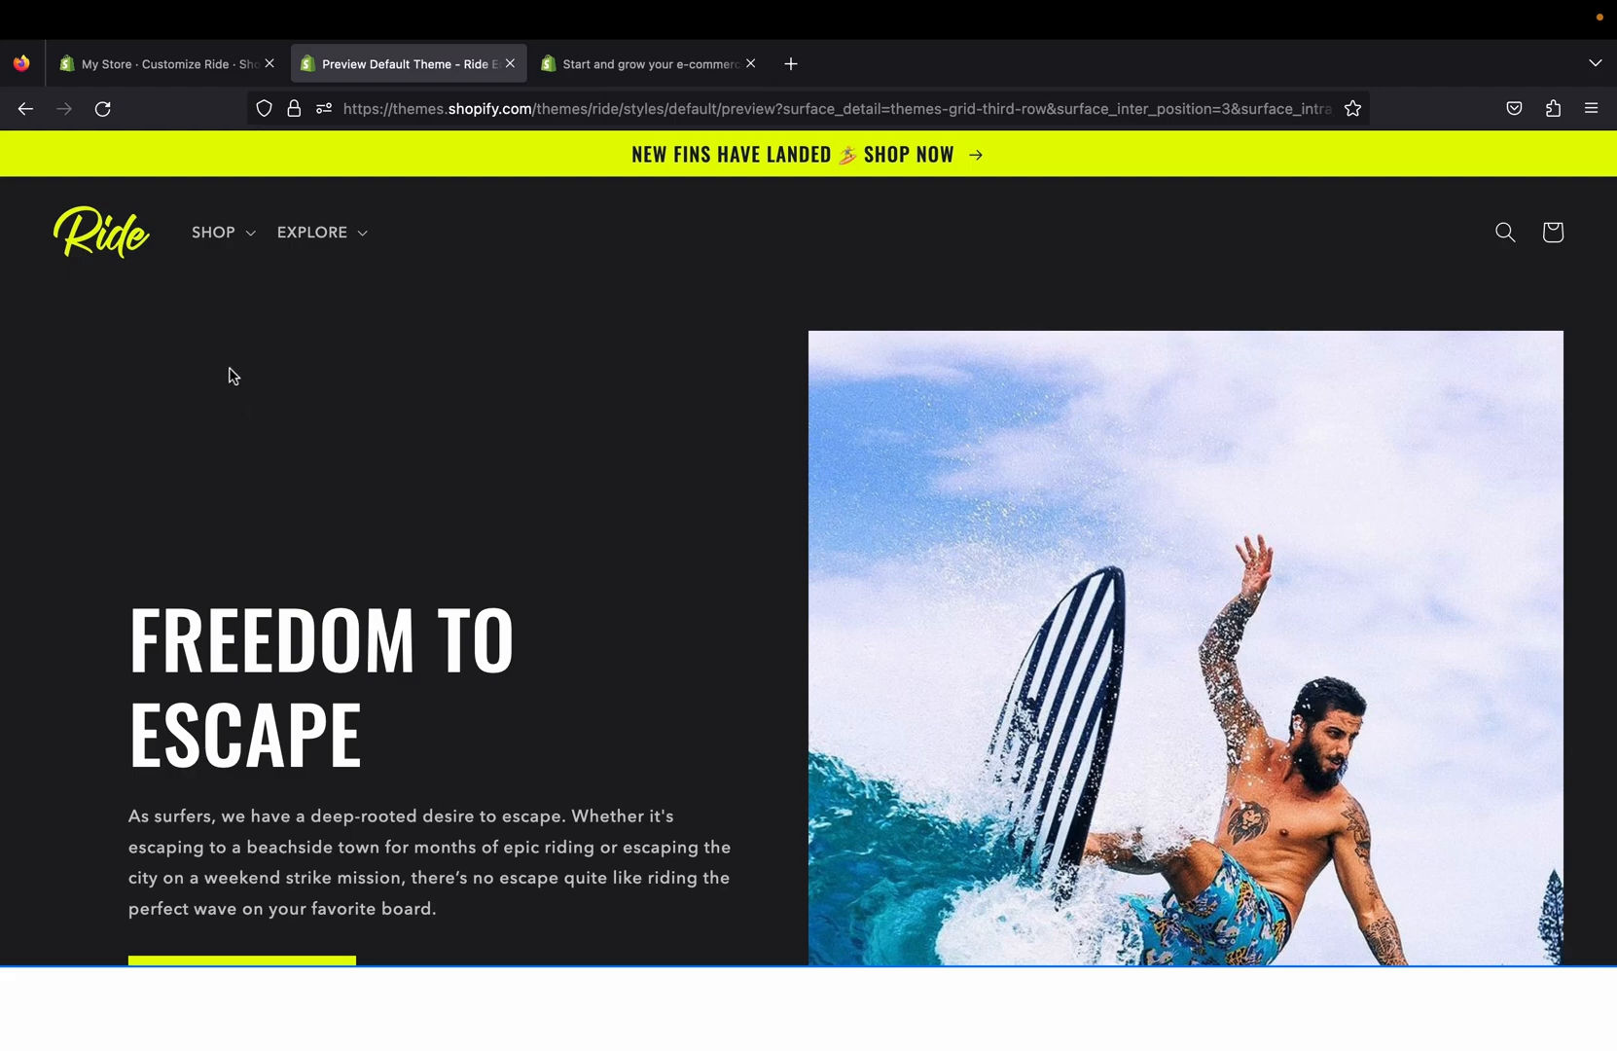
mouse_move(439, 599)
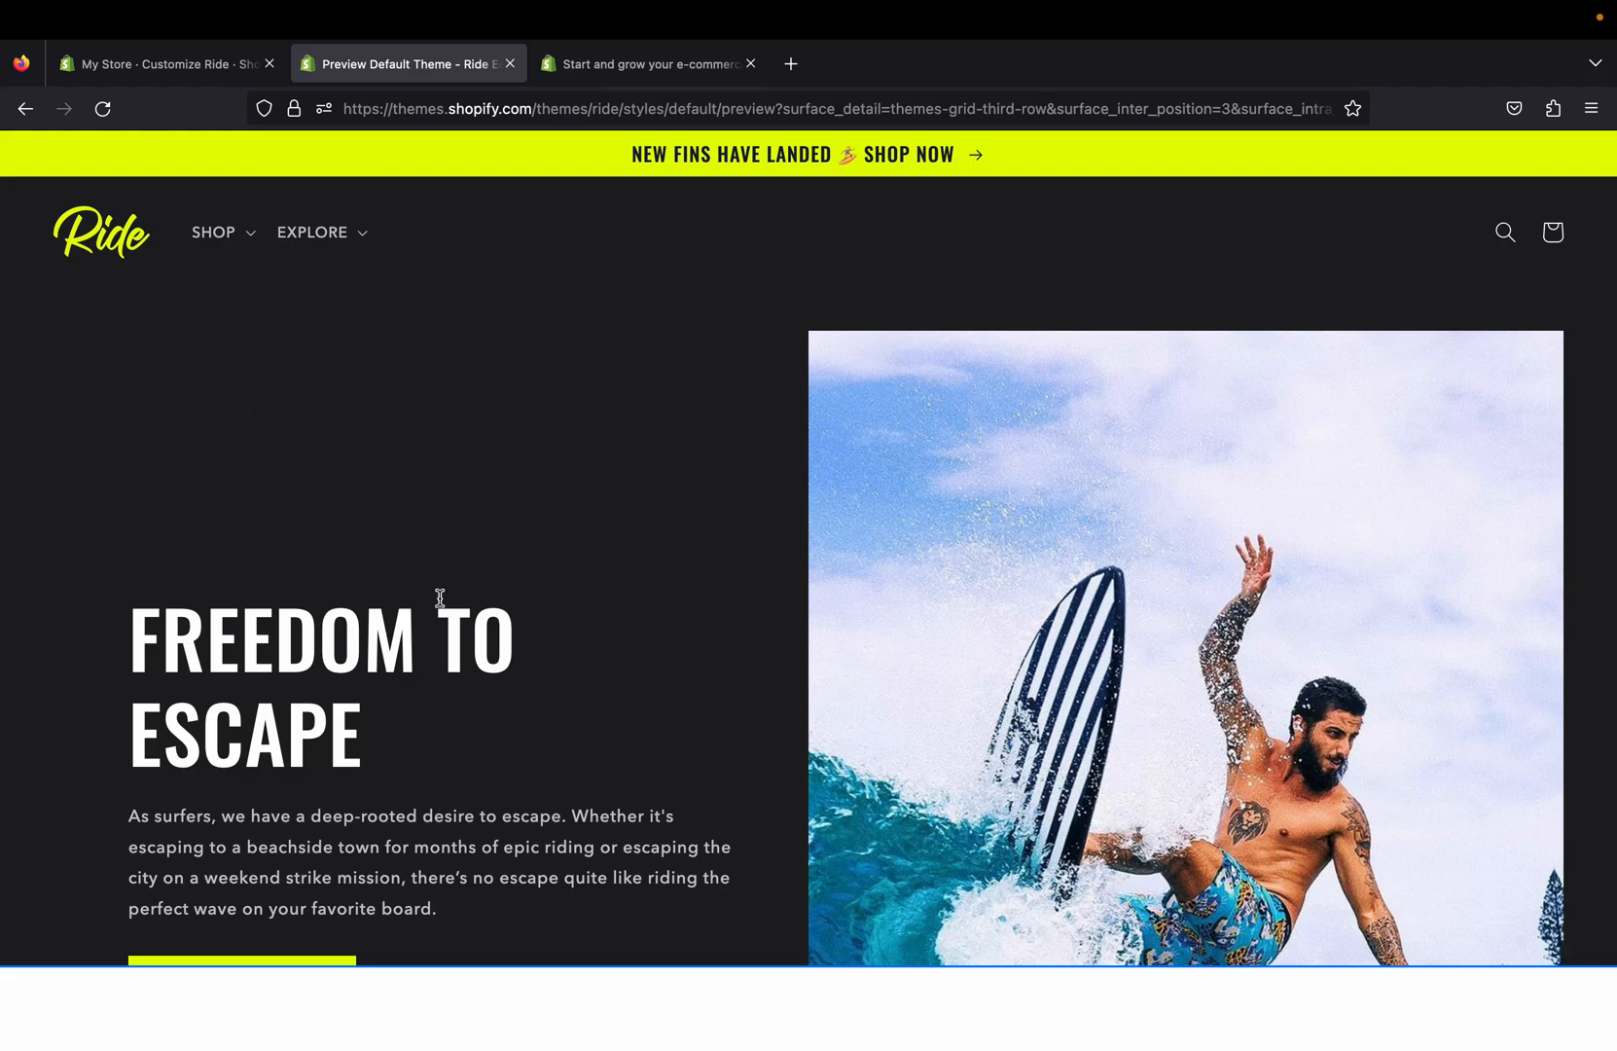
Step: Browse the home page sections down to the footer and back toward the top
scroll(down, 3)
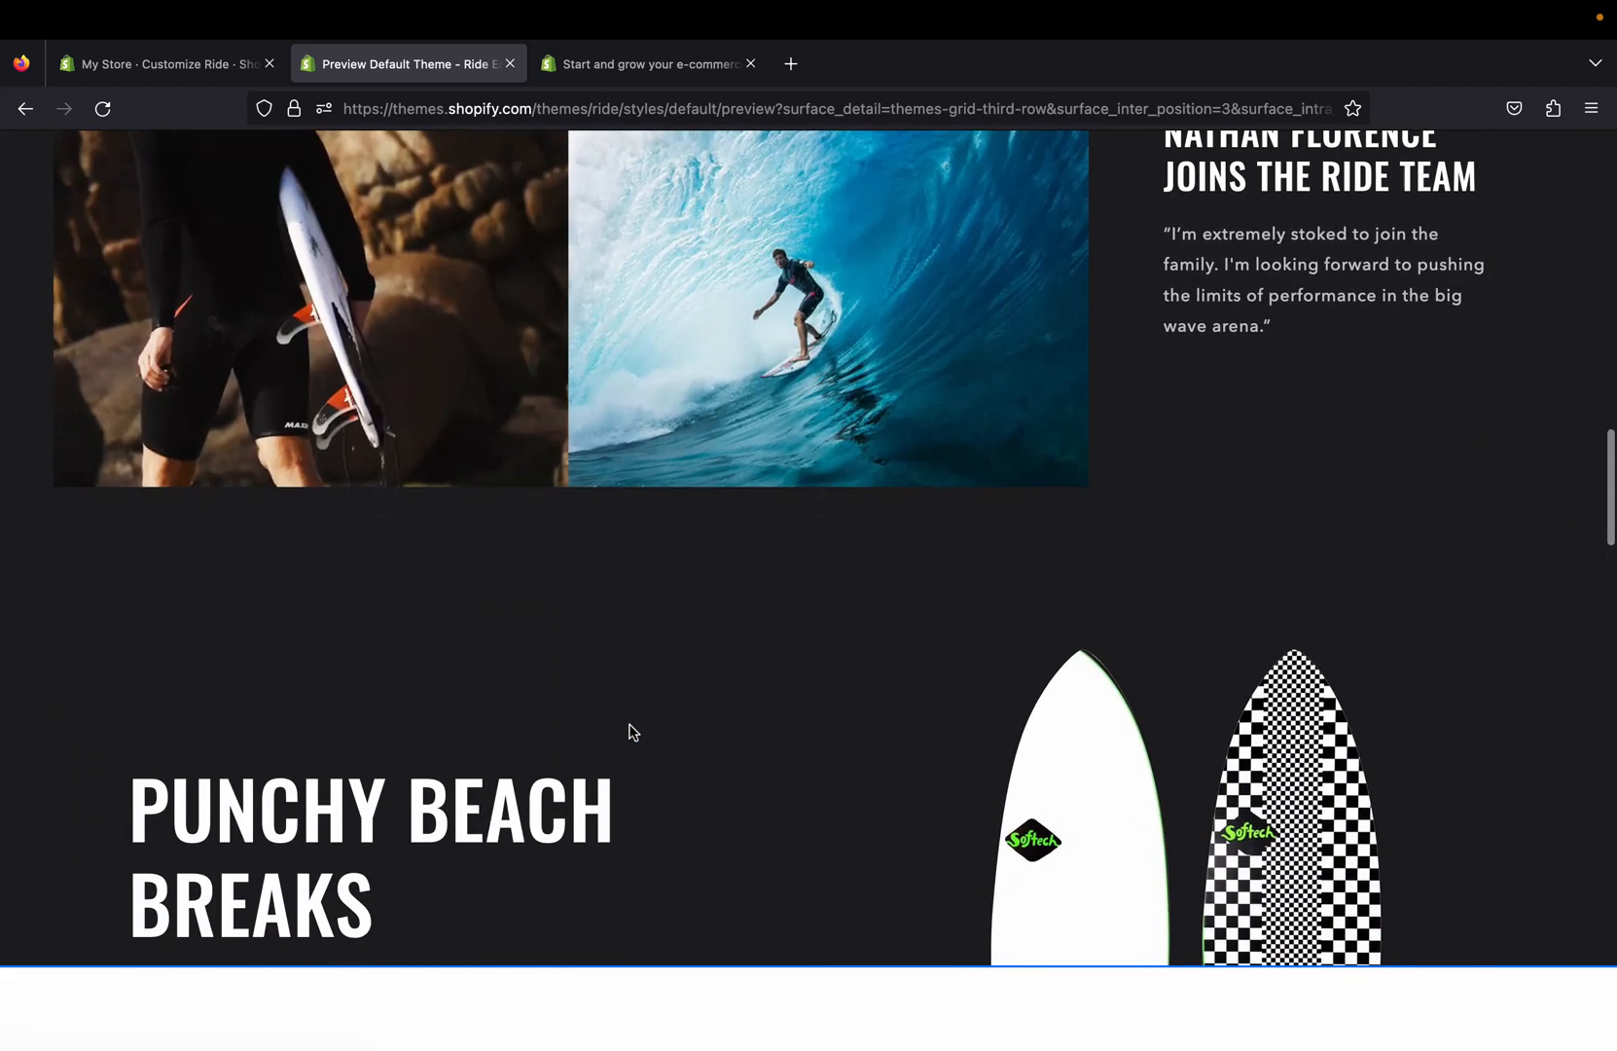
scroll(down, 3)
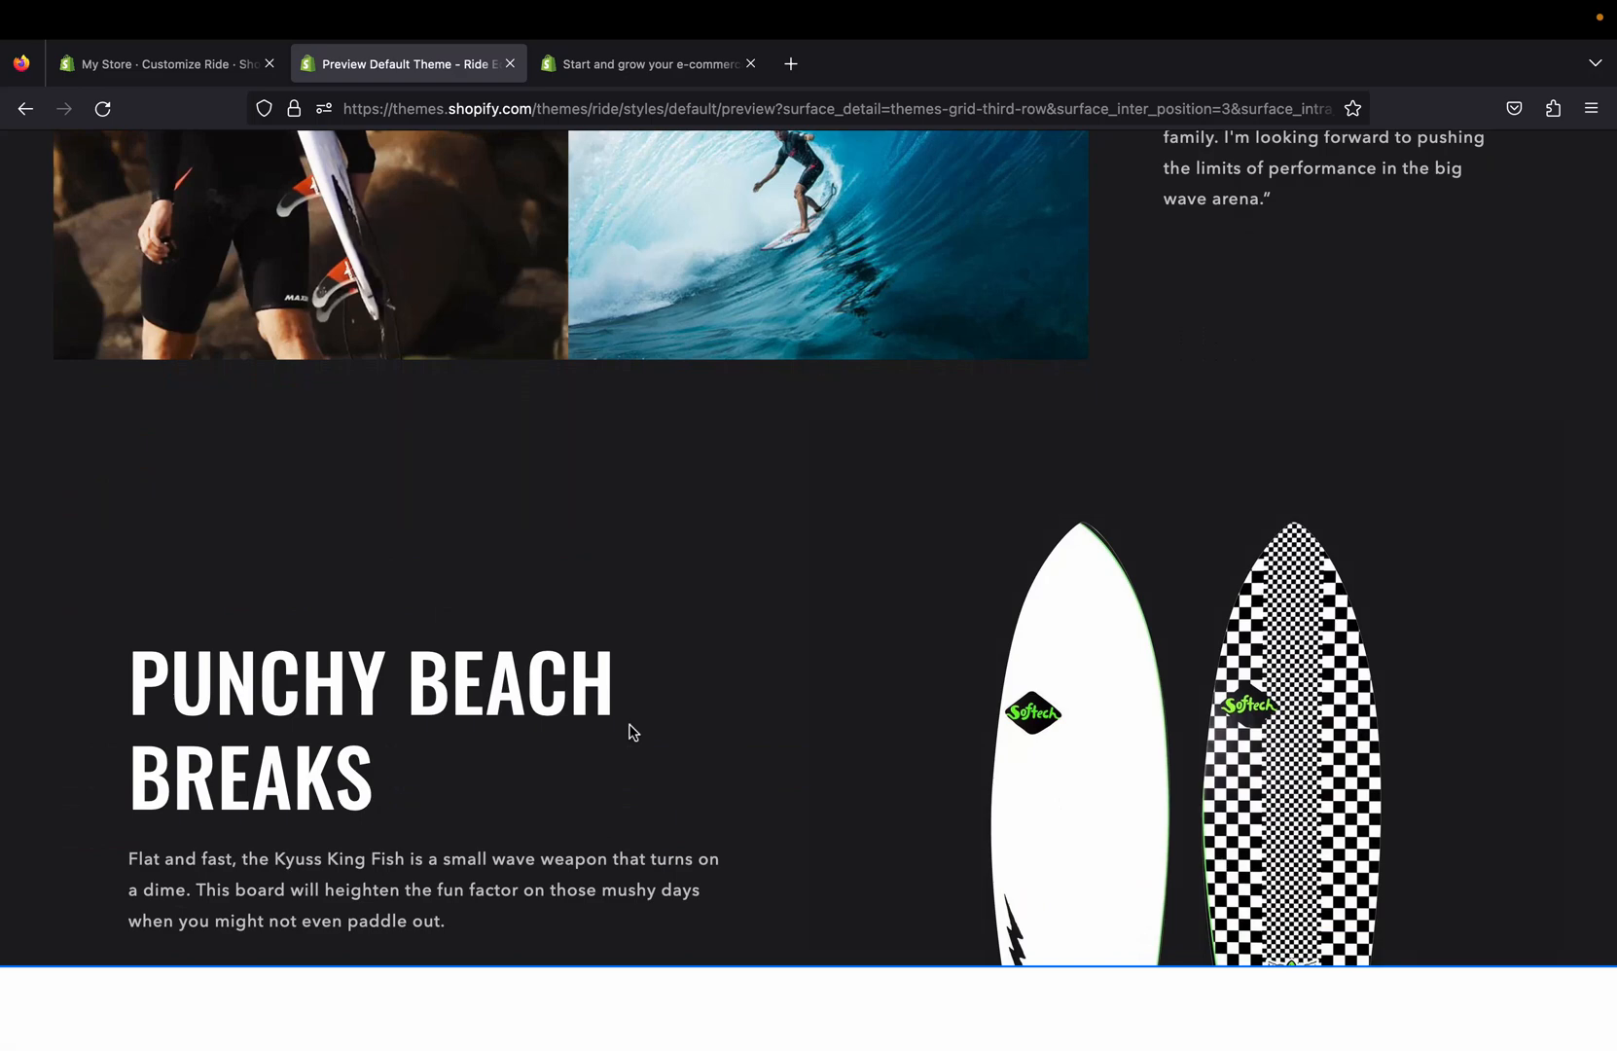
scroll(down, 3)
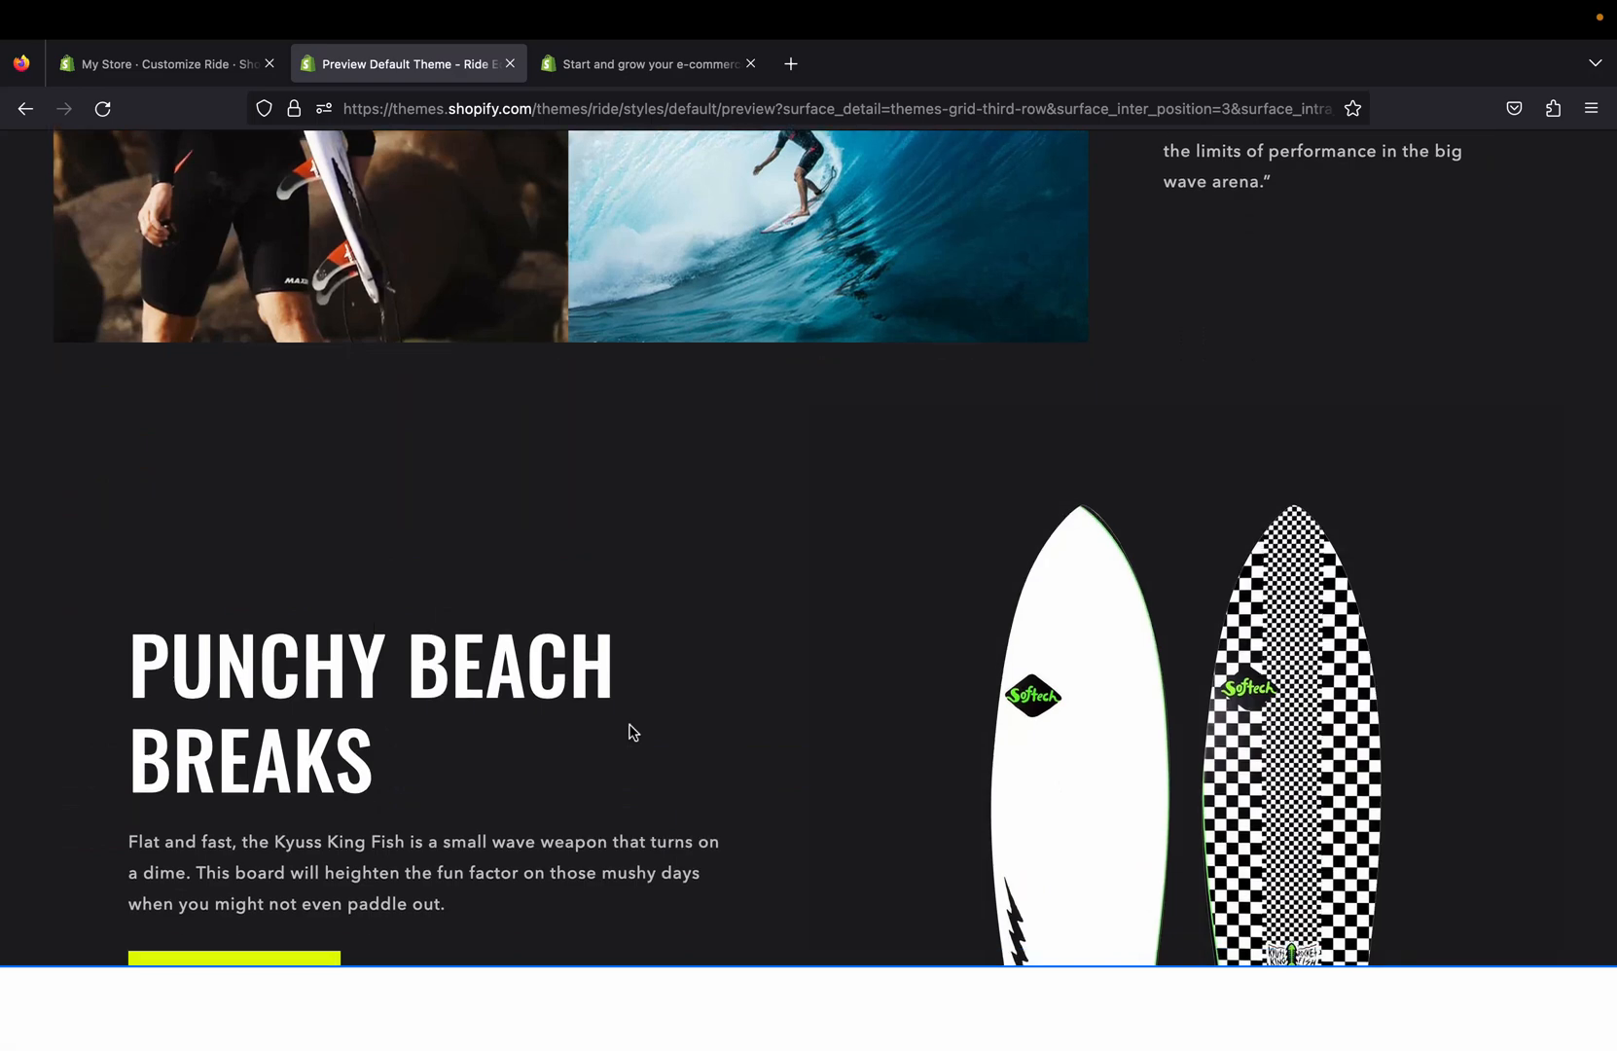
scroll(down, 3)
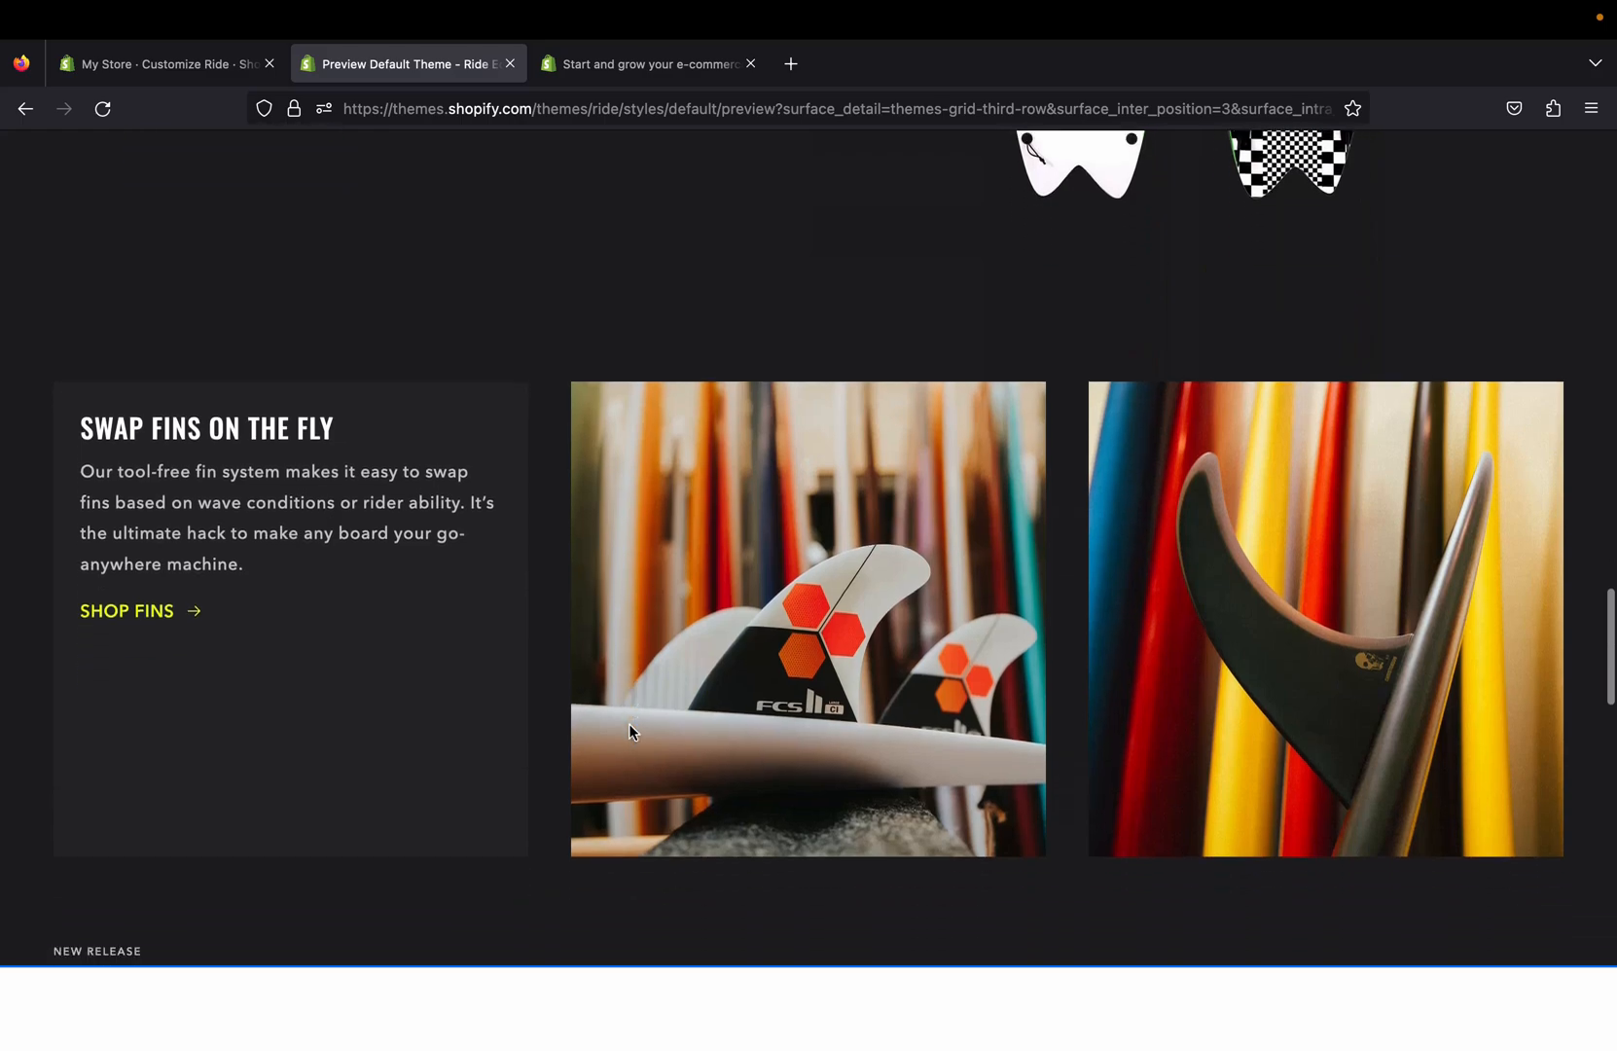
scroll(down, 3)
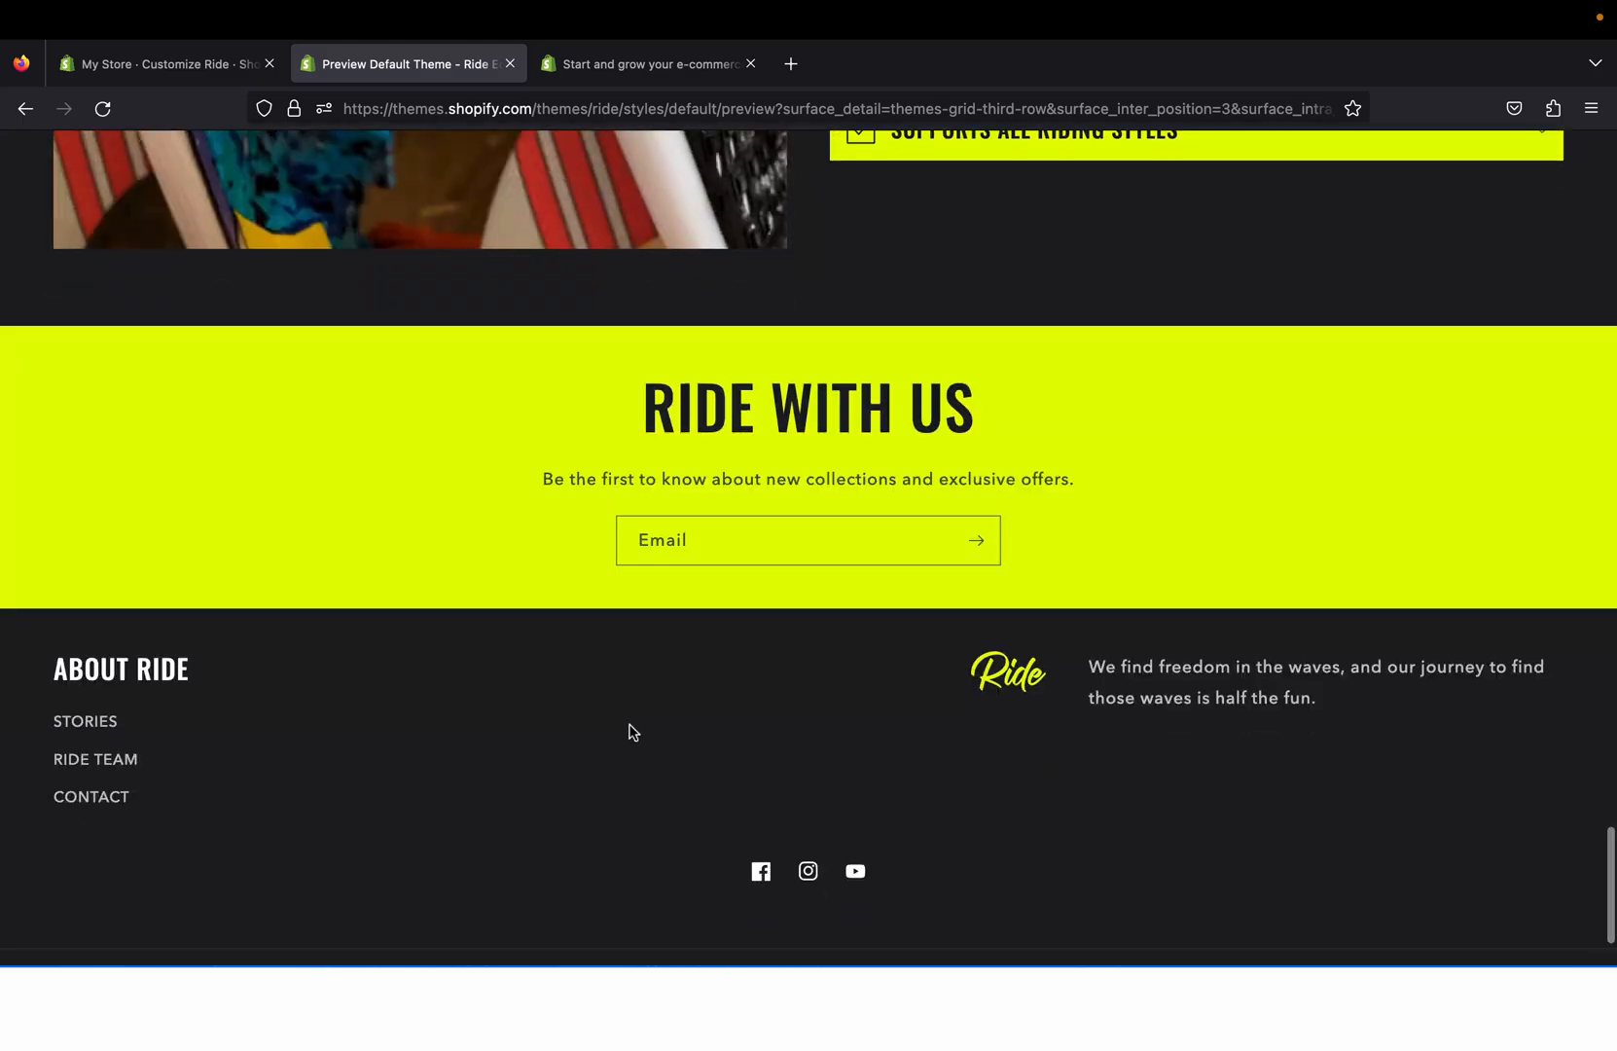
scroll(up, 3)
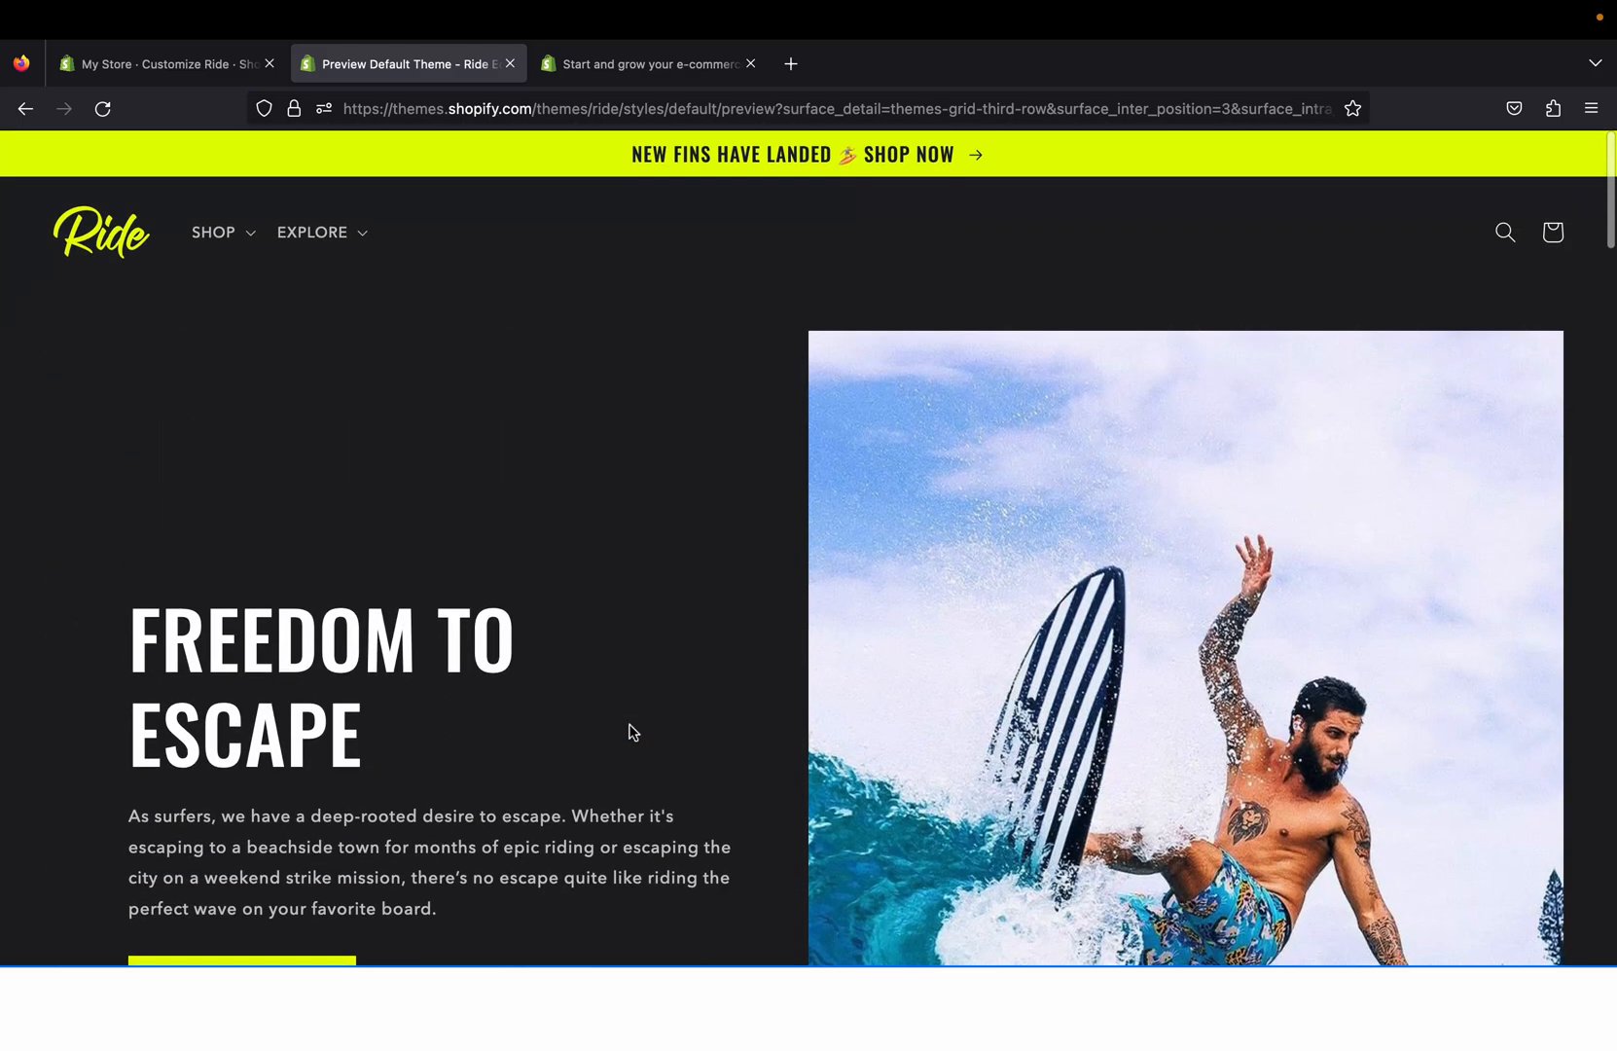